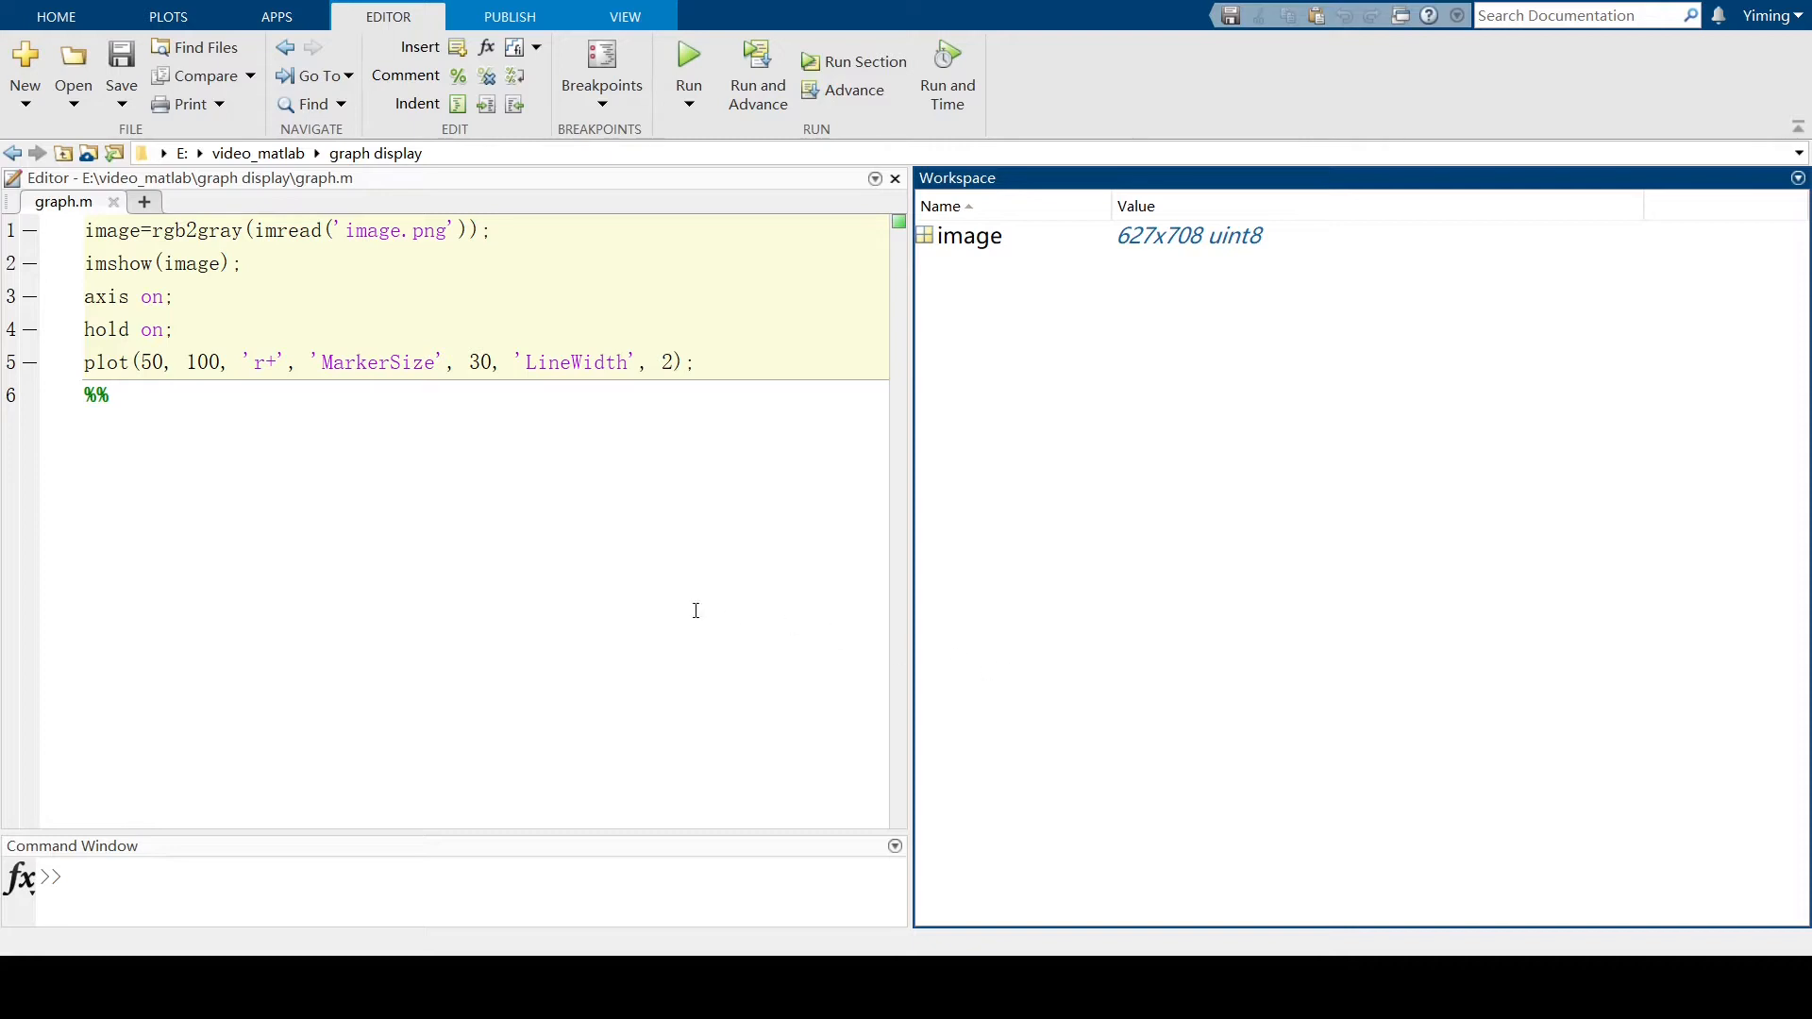
Run graph.m to show the grayscale cat image with a red plus at (50, 100).
click(646, 311)
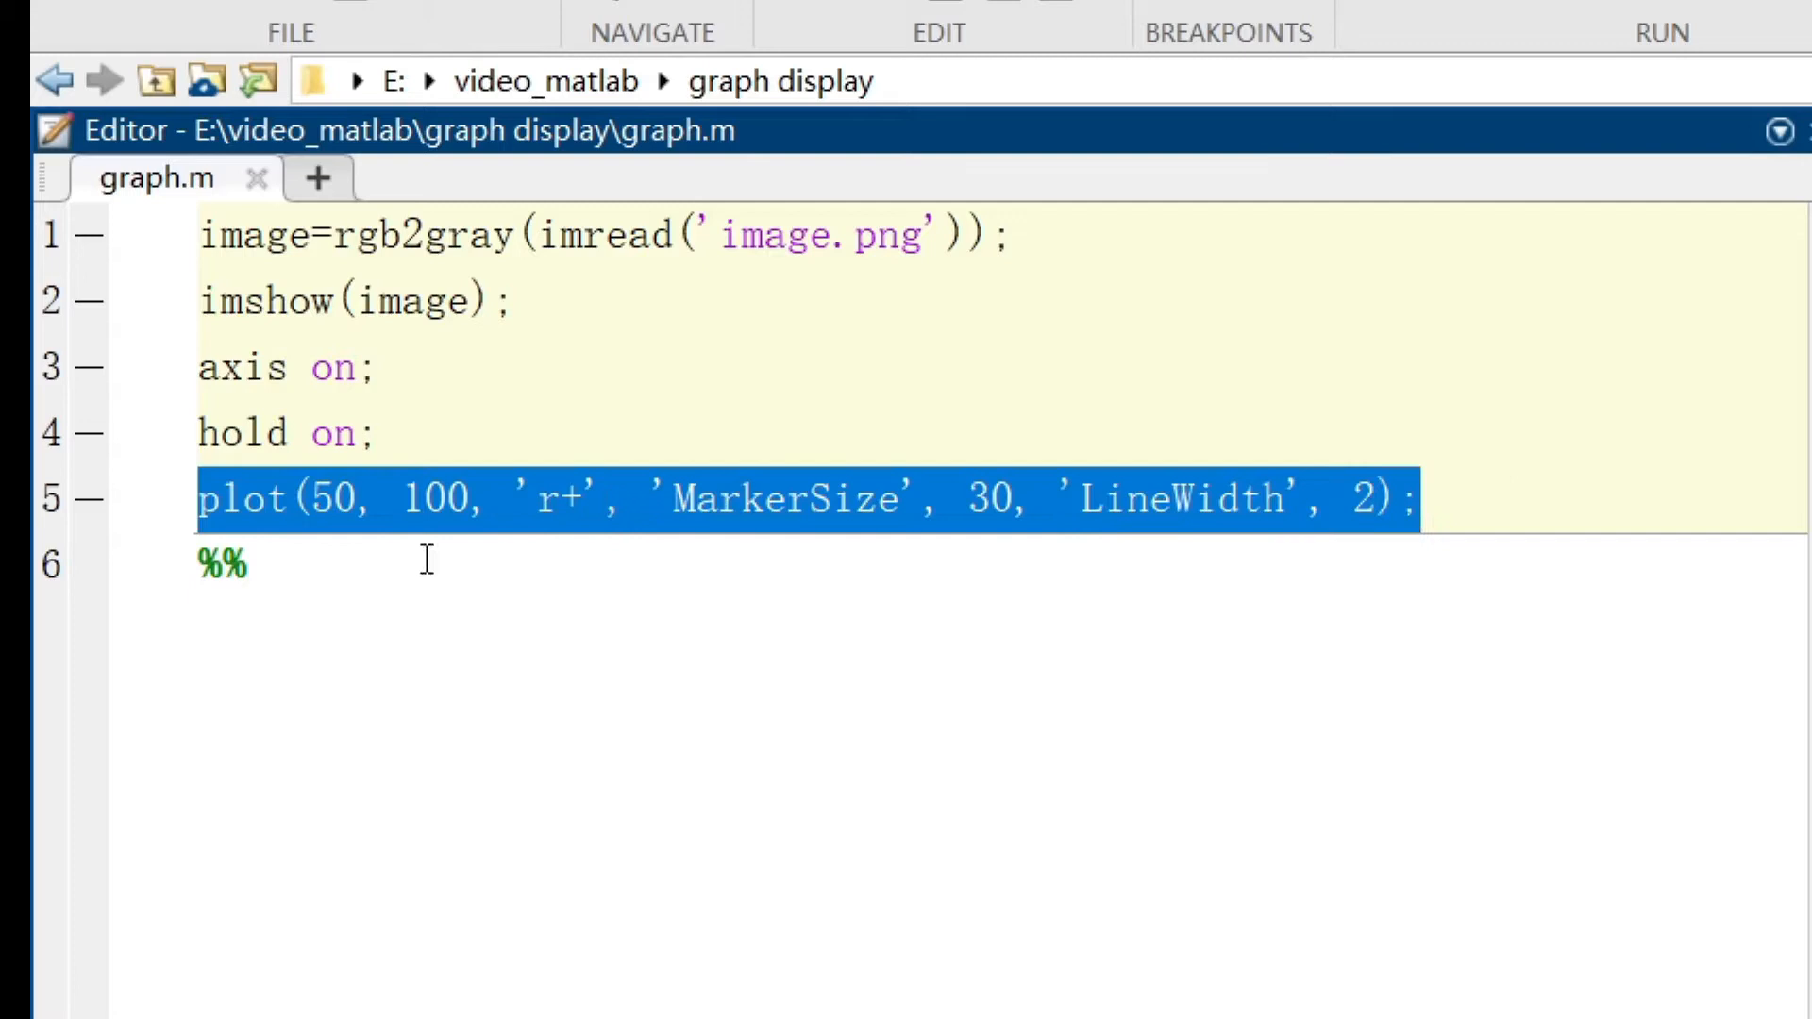
click(428, 561)
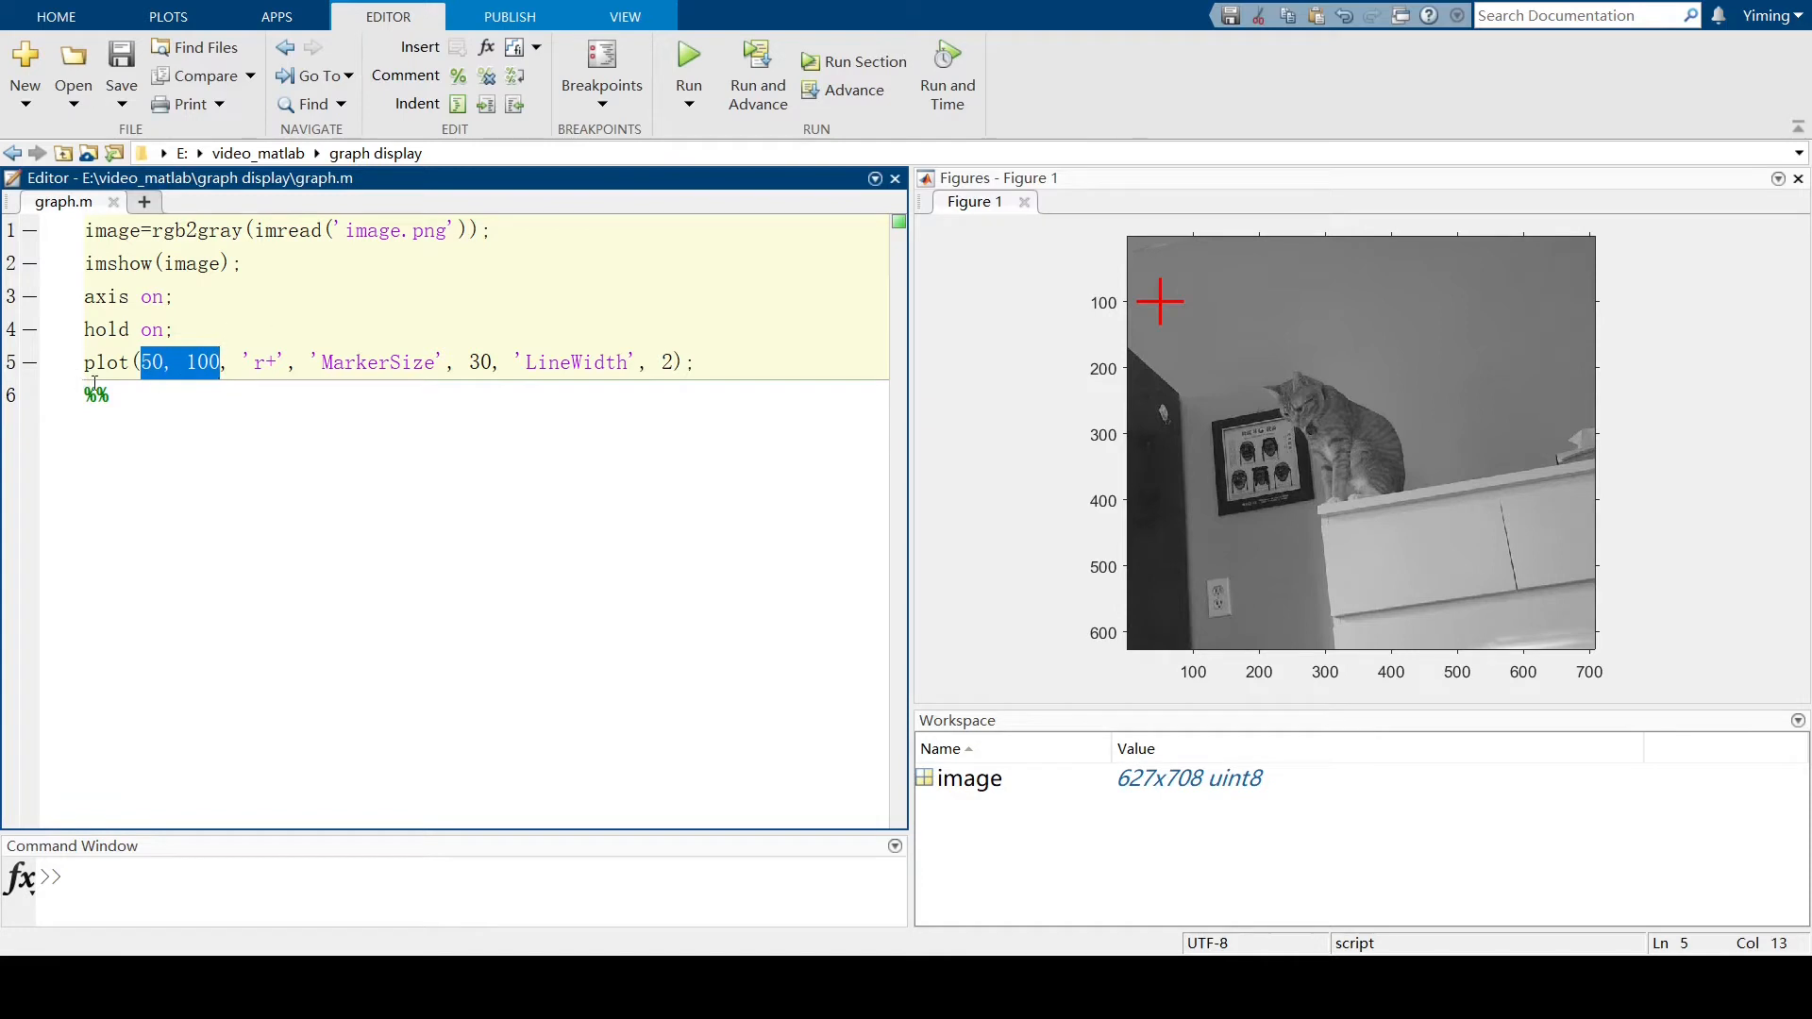
click(254, 362)
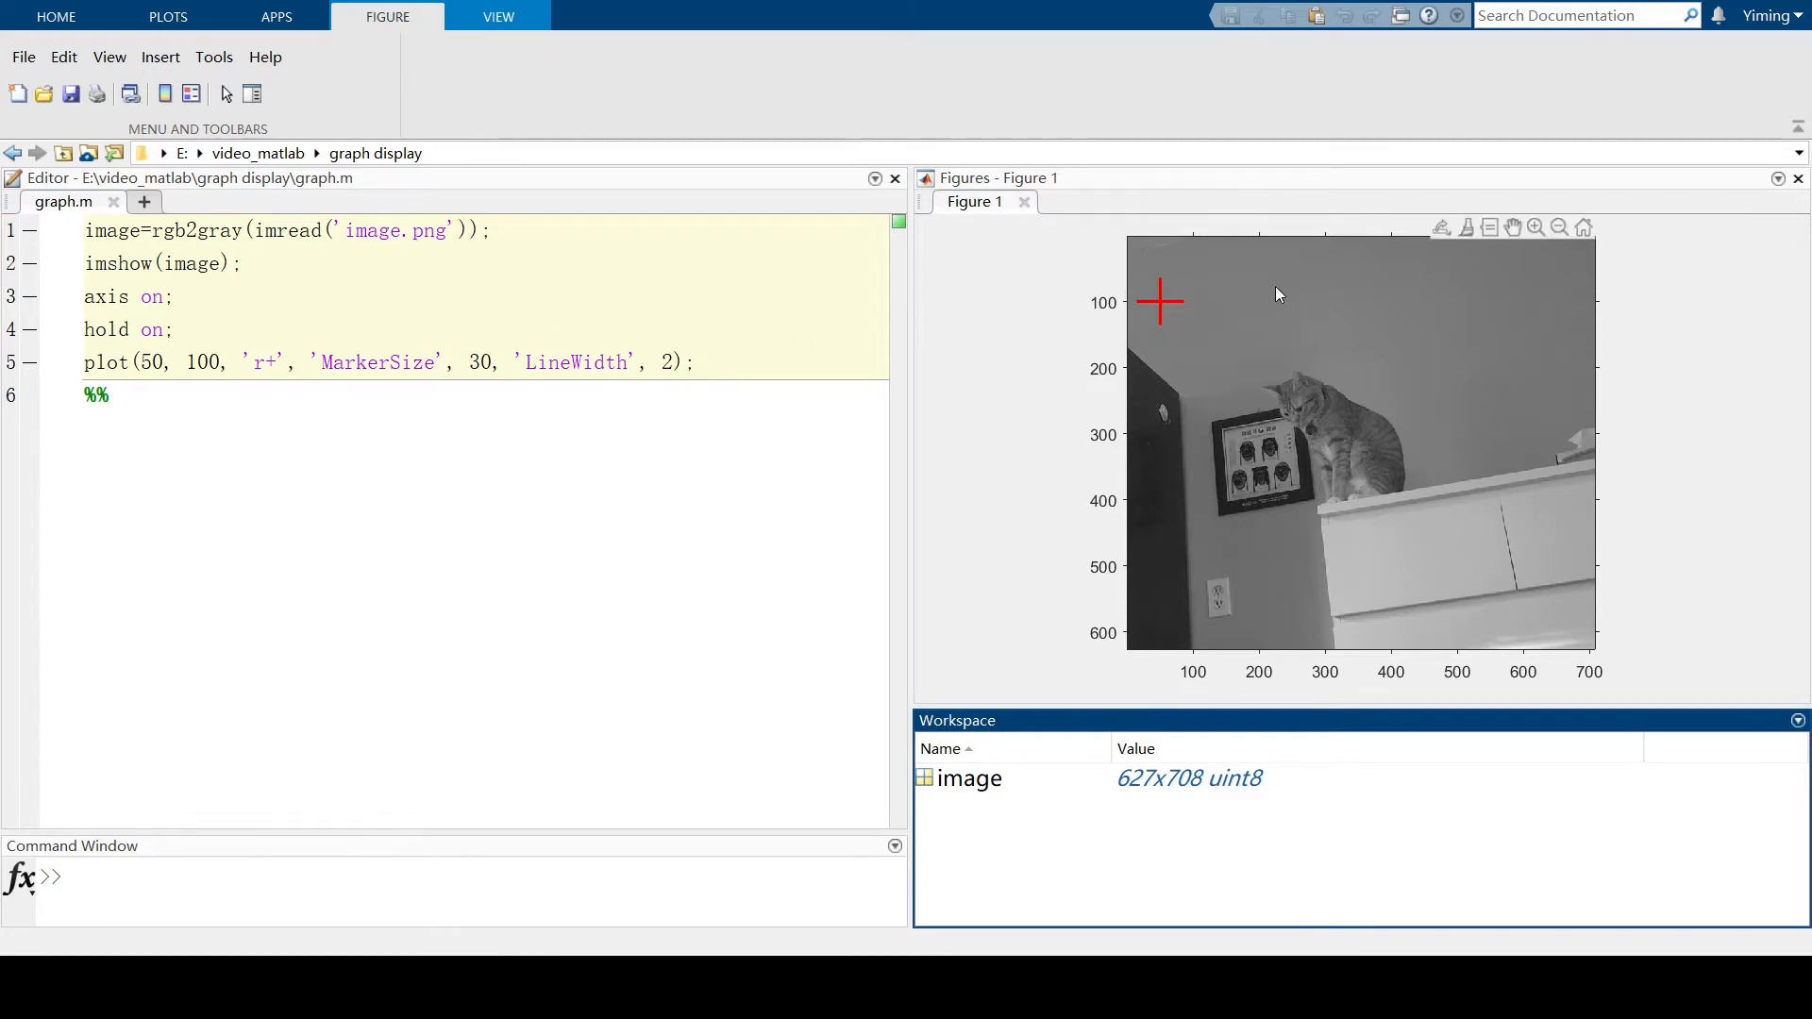
Show the red marker's X 50, Y 100 data tip and add a line after %% on line 6.
click(1159, 302)
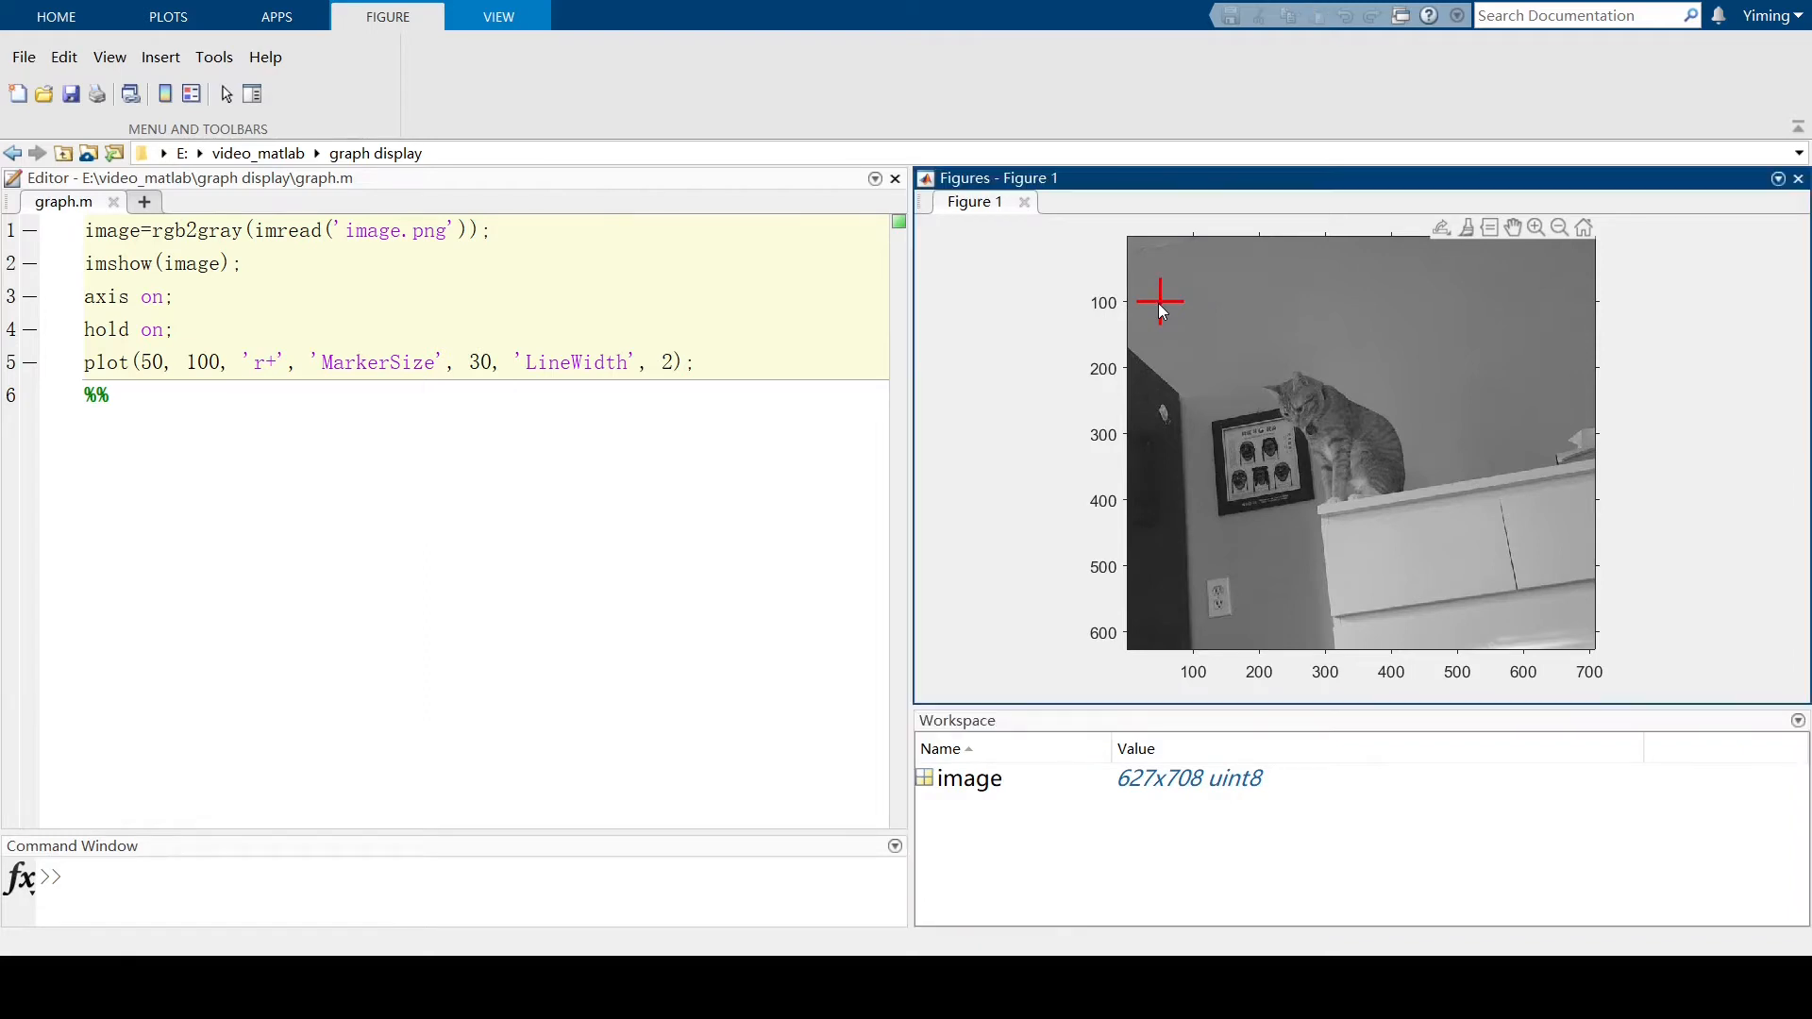
click(1160, 302)
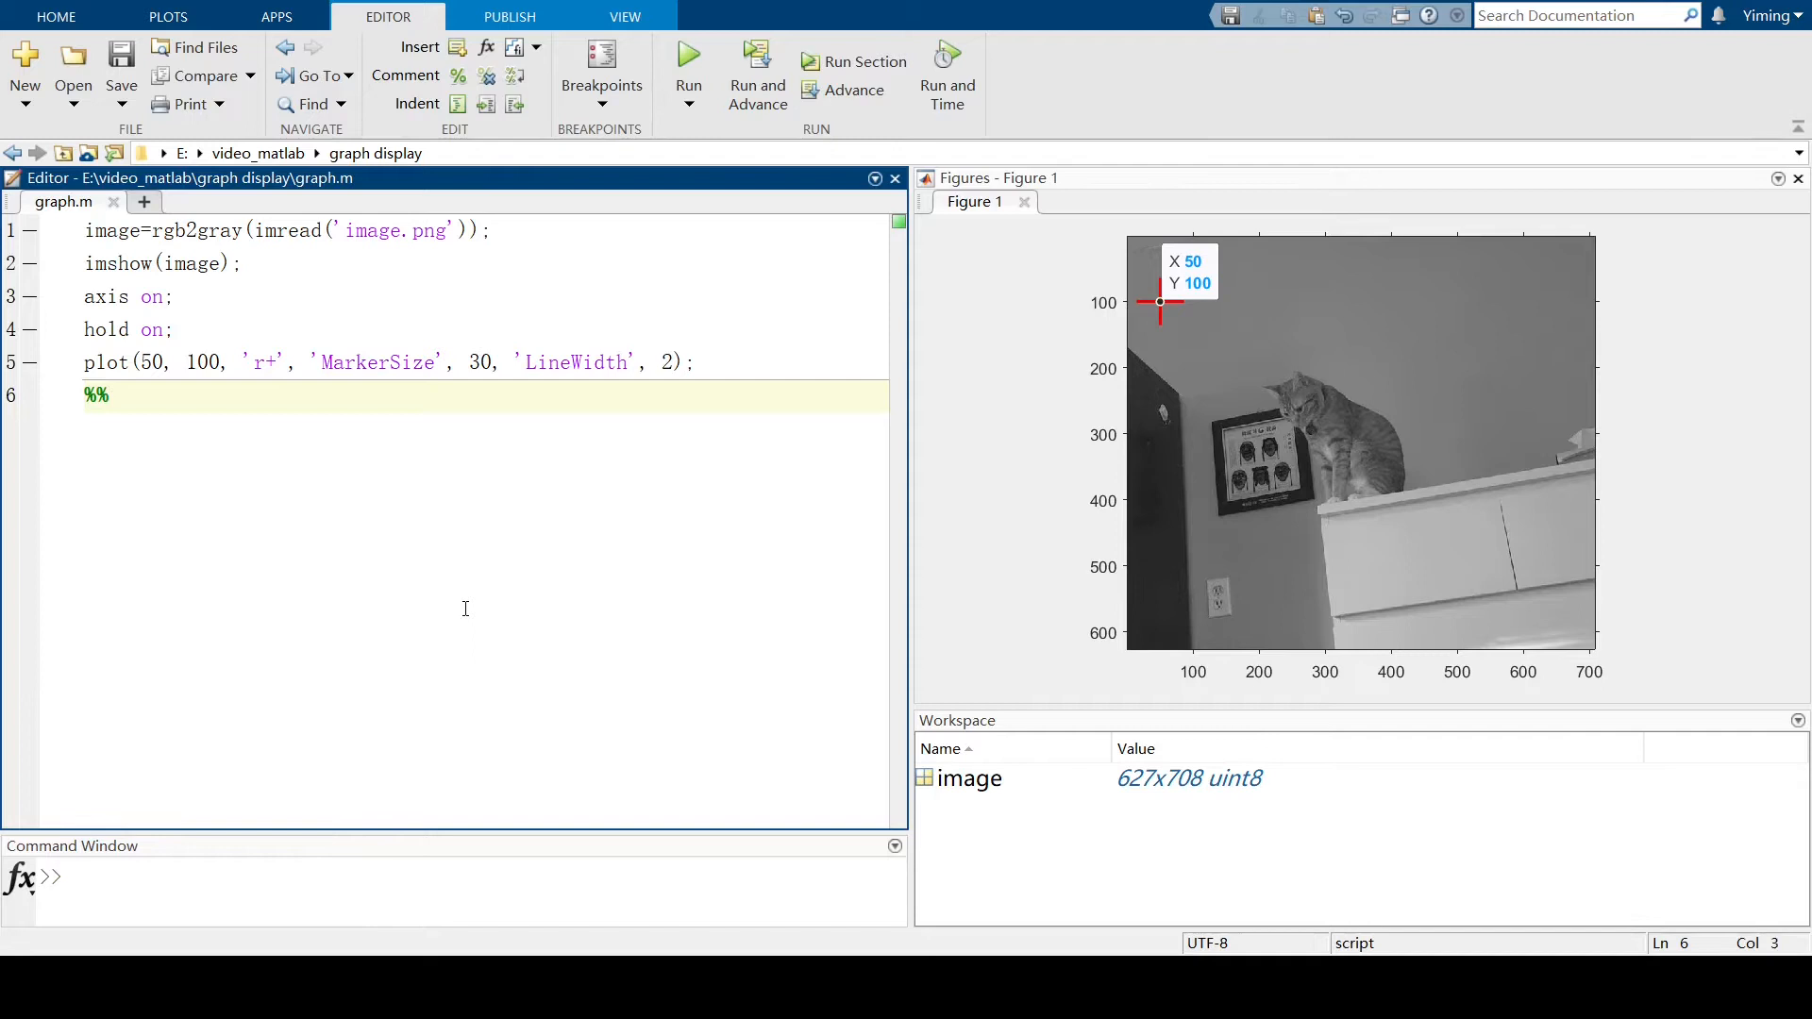
click(110, 395)
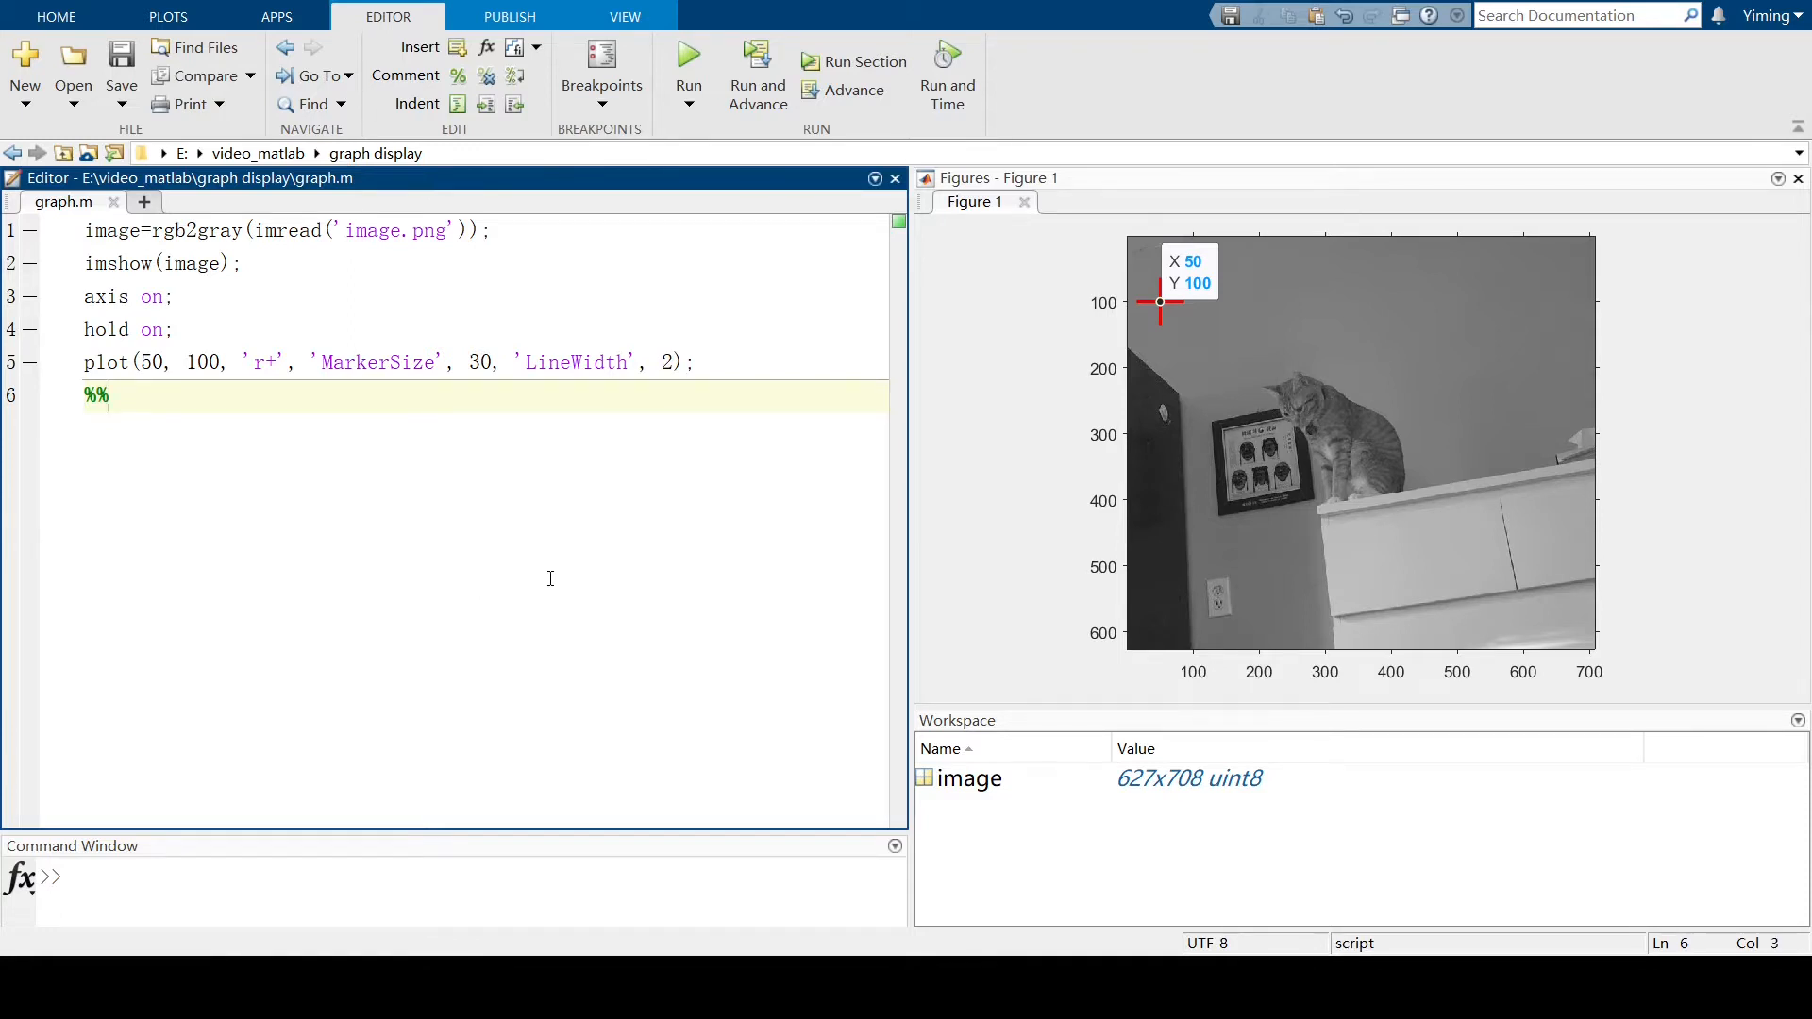
key(enter)
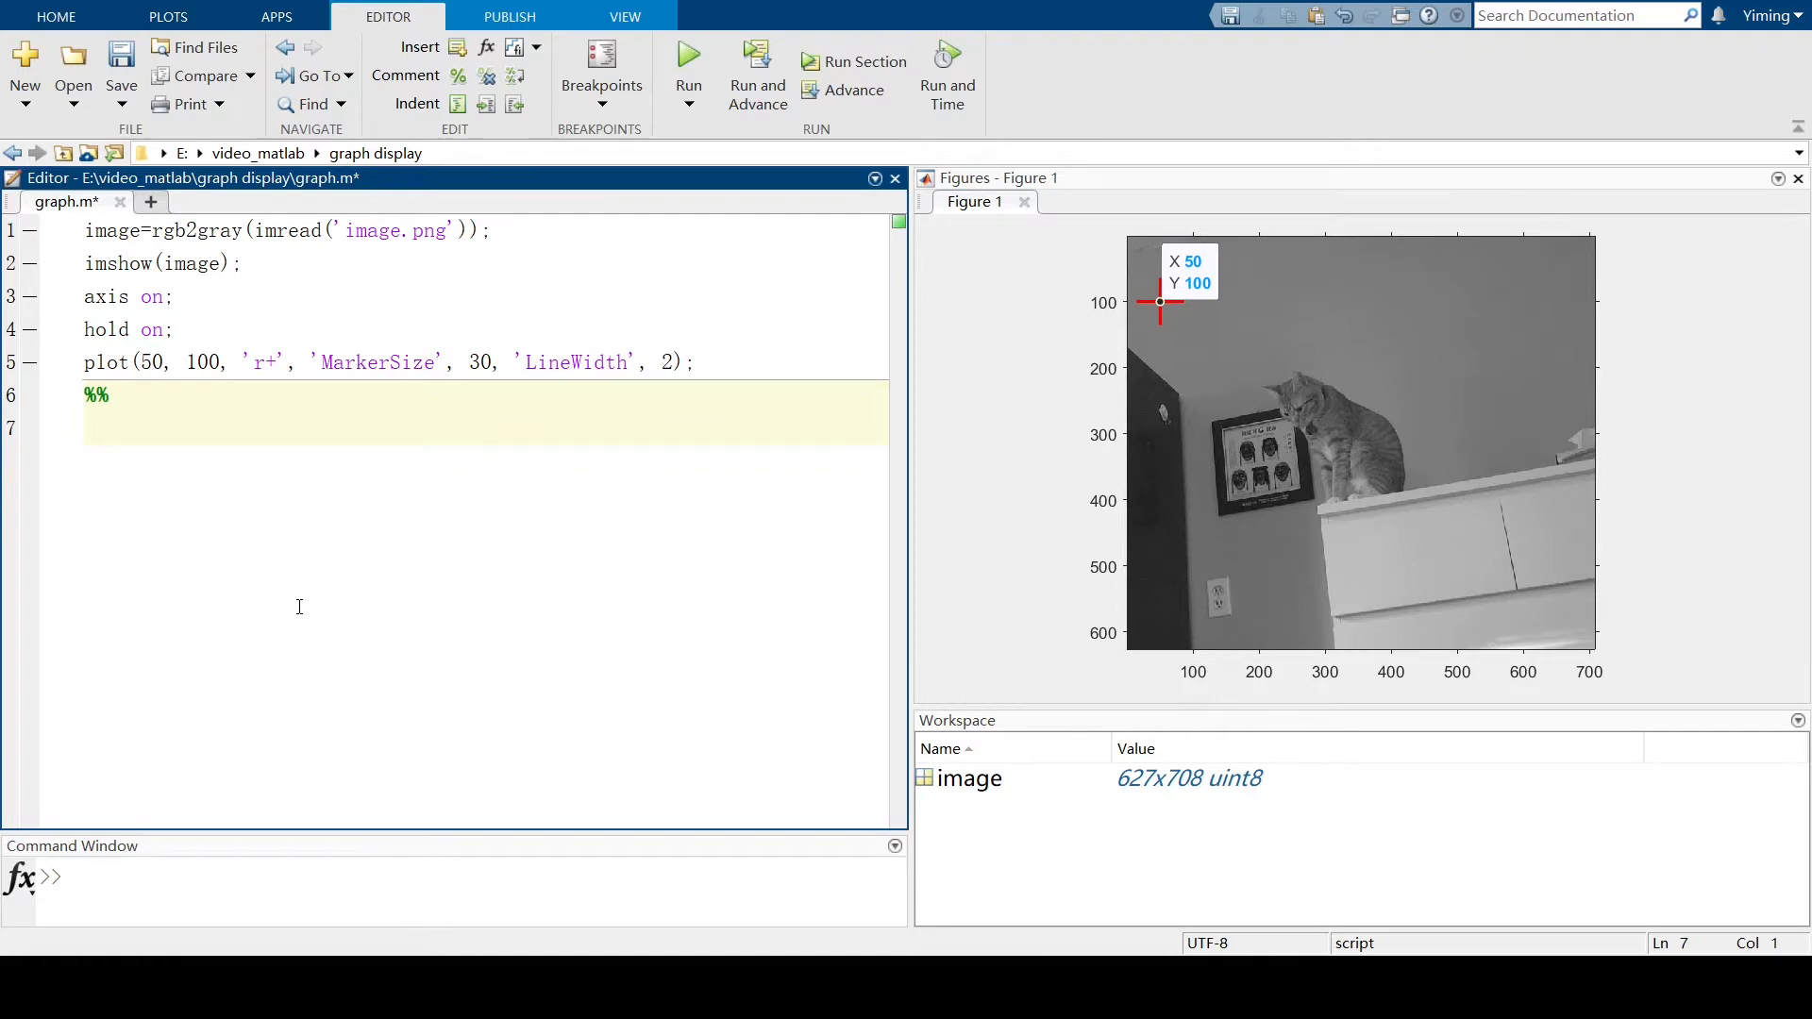
Add x=0:pi/100:2*pi; y=sin(x); hold off; plot(x,y) under the section break.
text(x =)
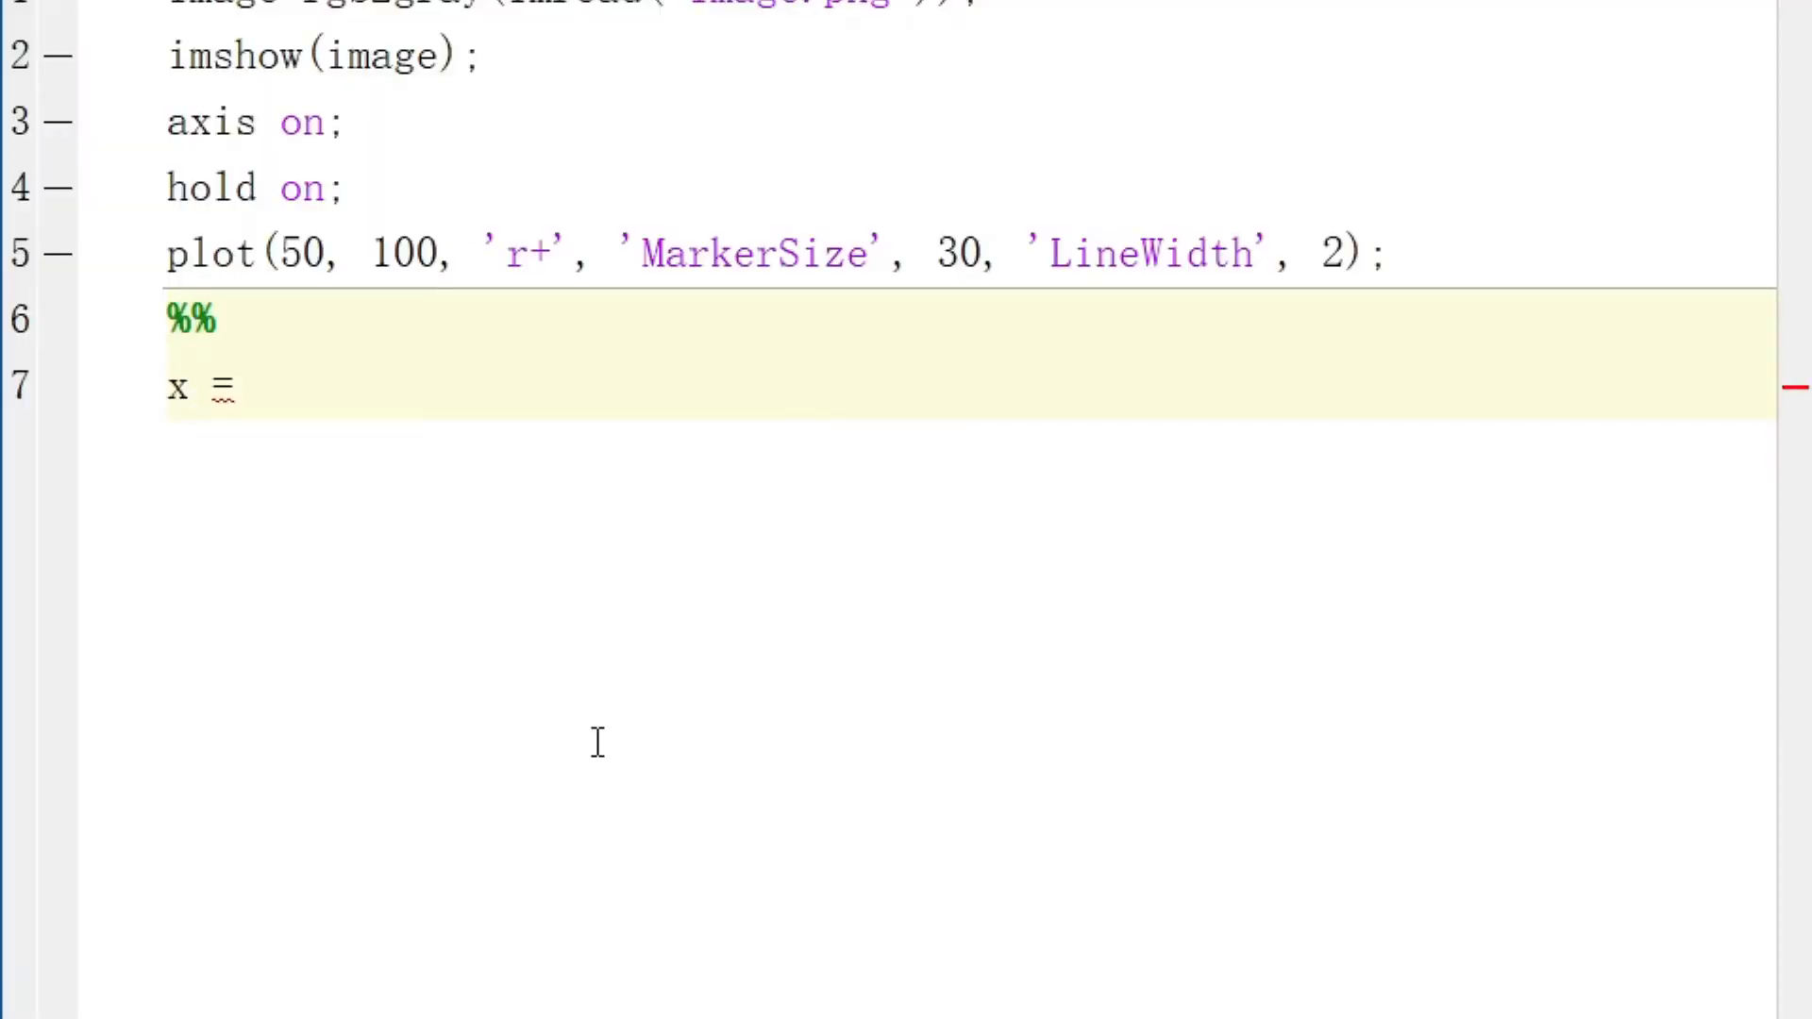
text(0:pi/1)
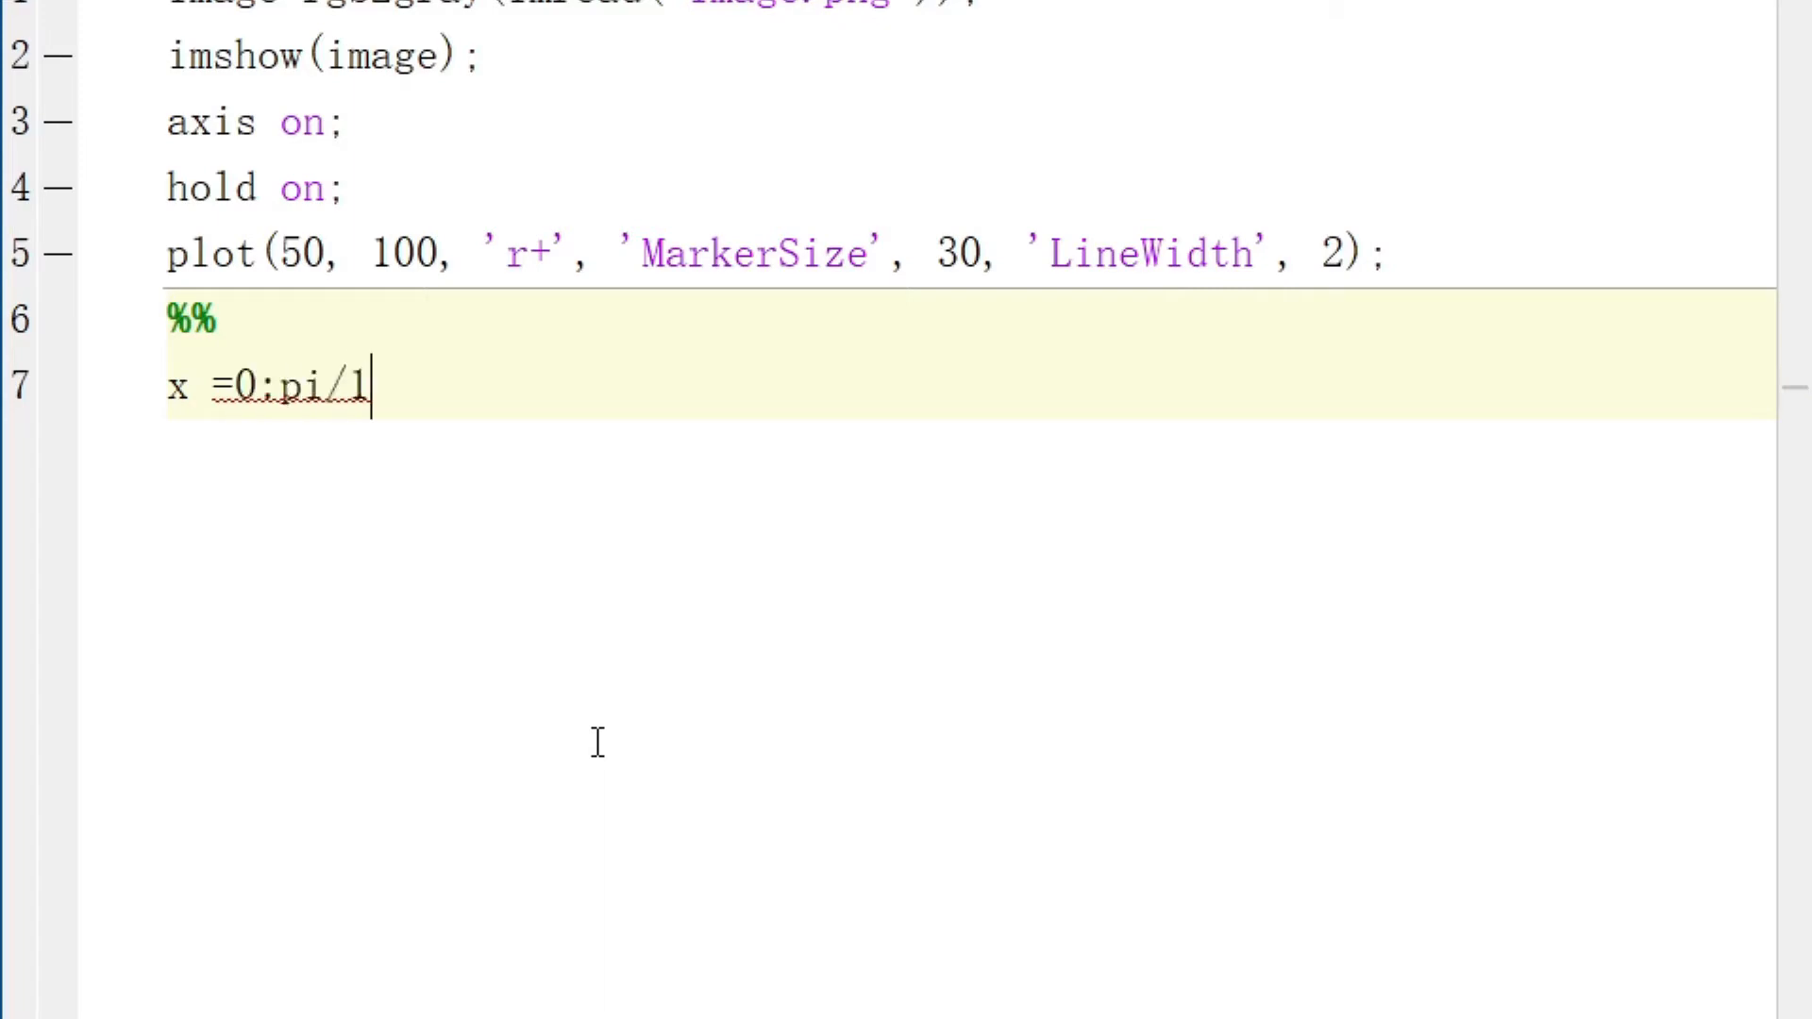
text(00:2*pi;)
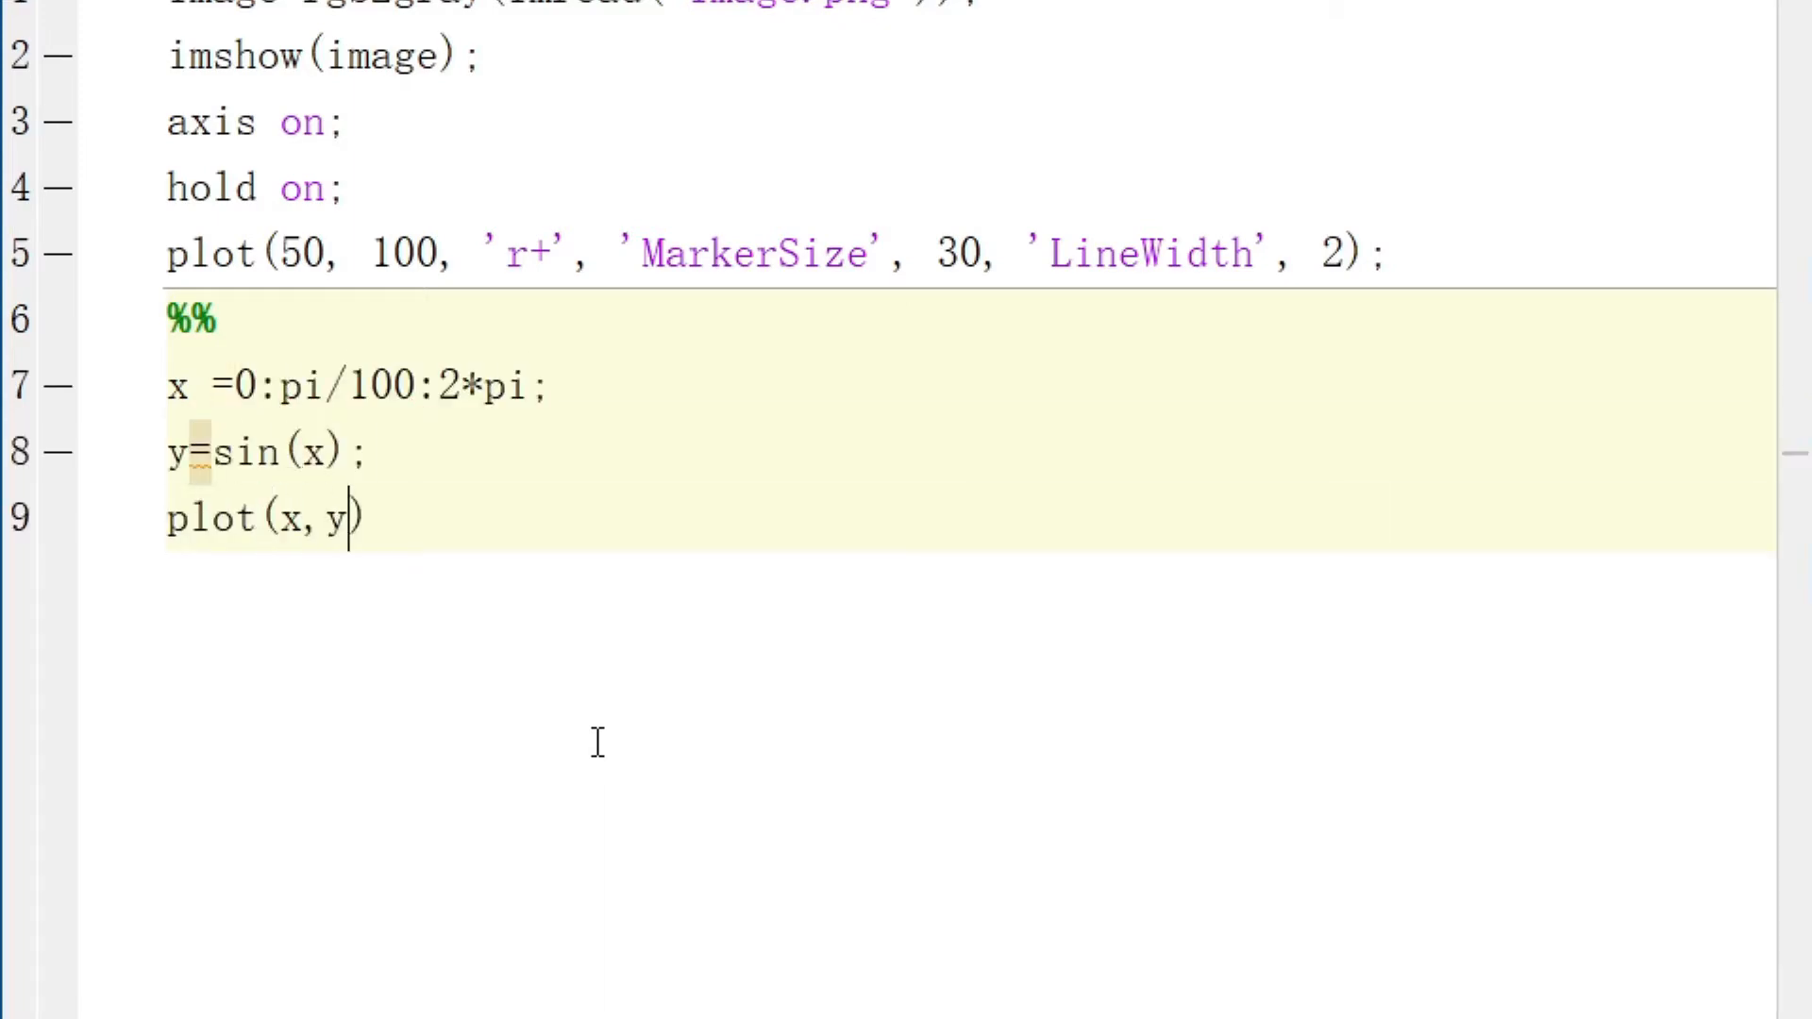
text(;)
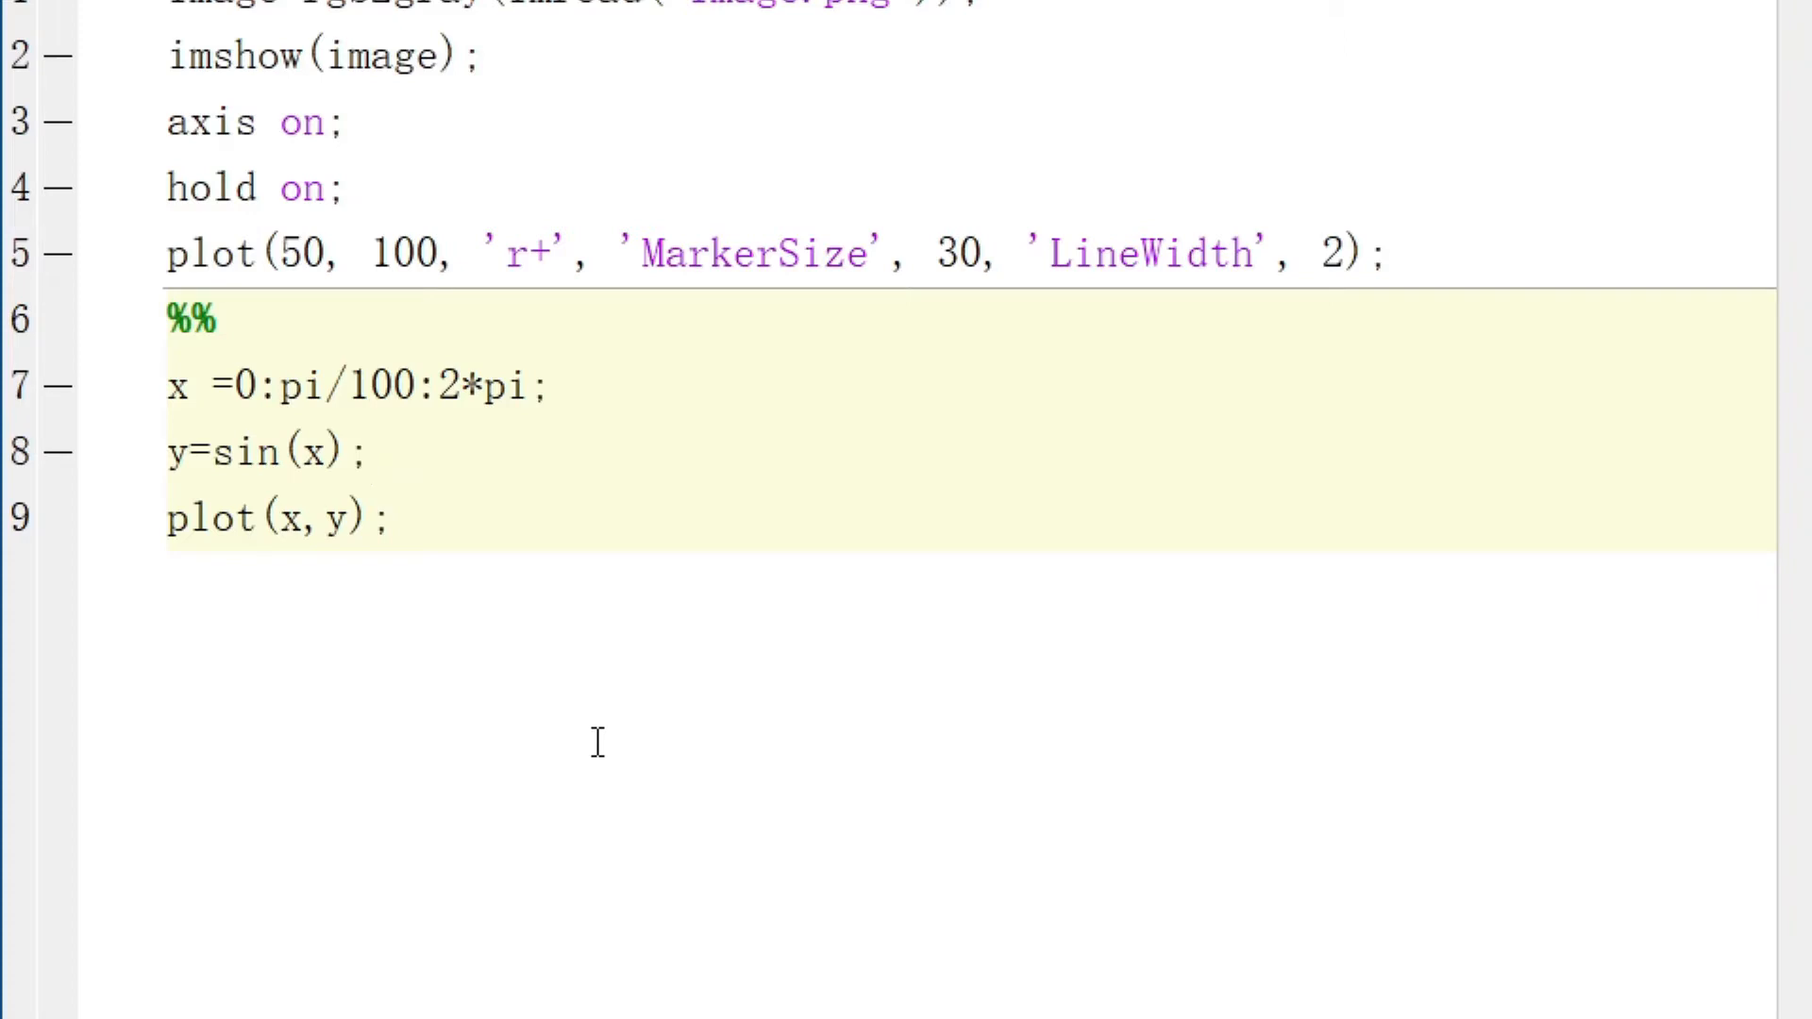
text(hold o)
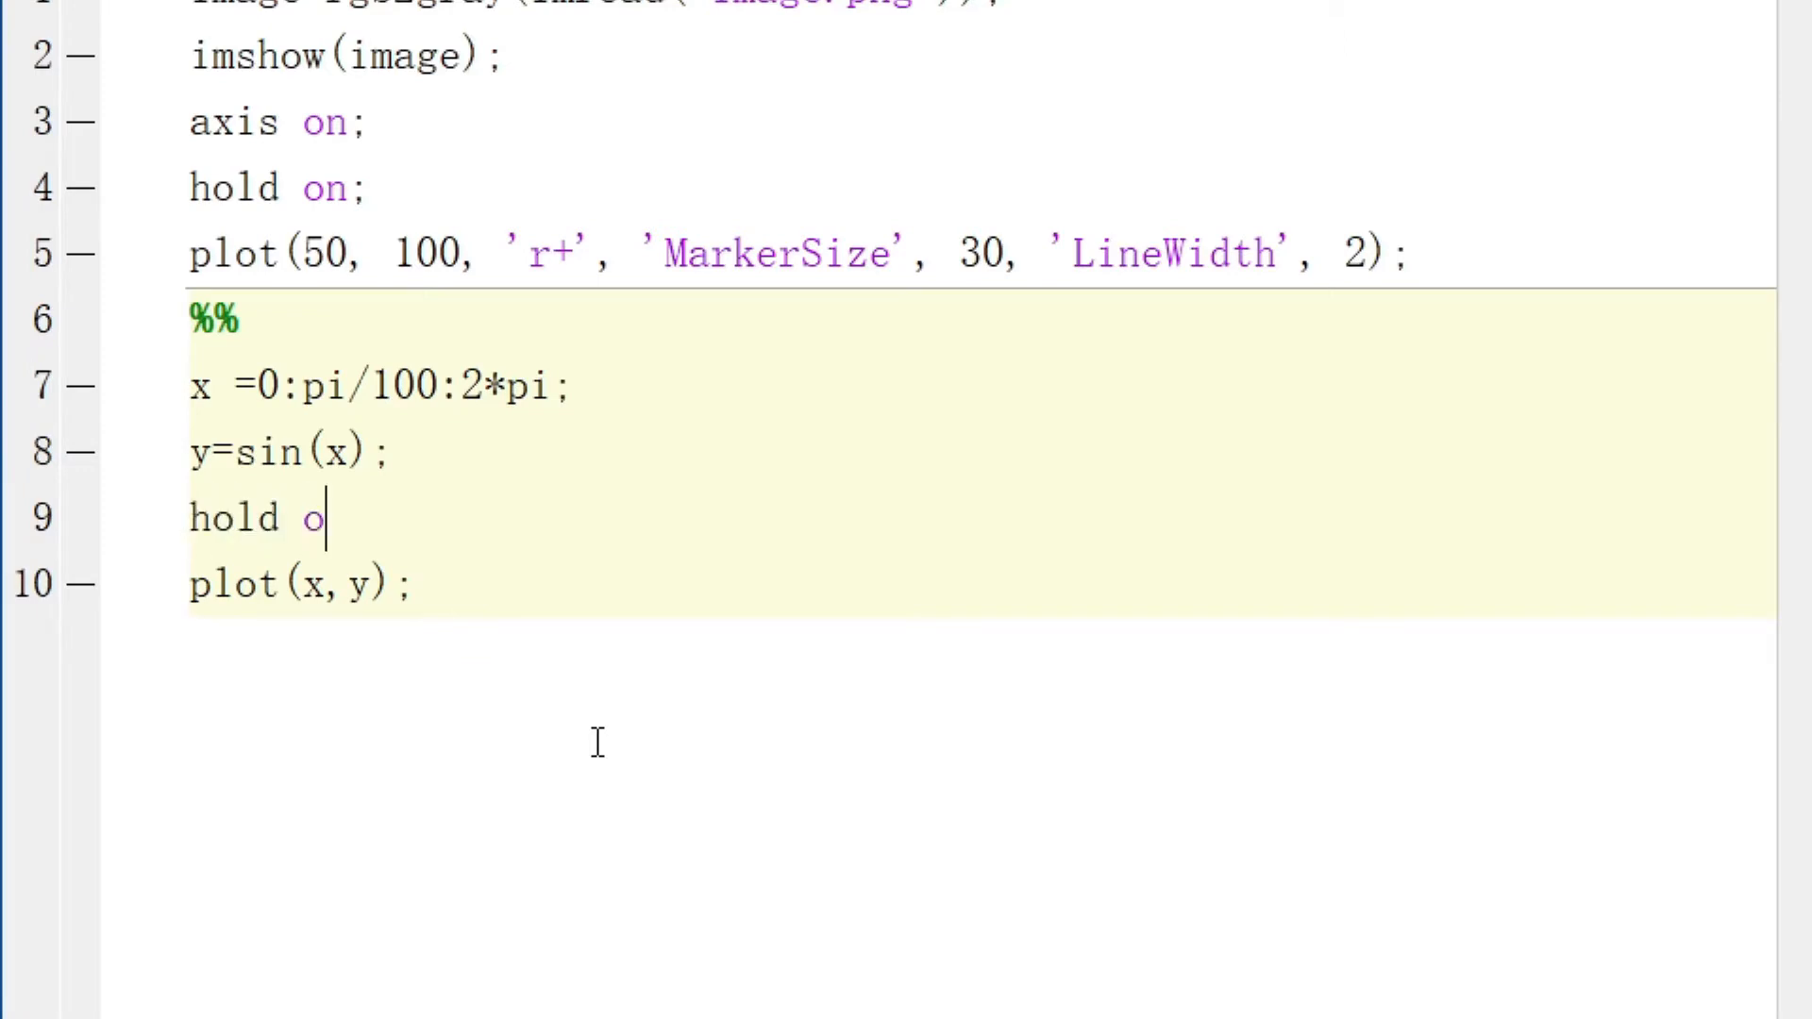
text(ff;)
click(980, 651)
text(%%)
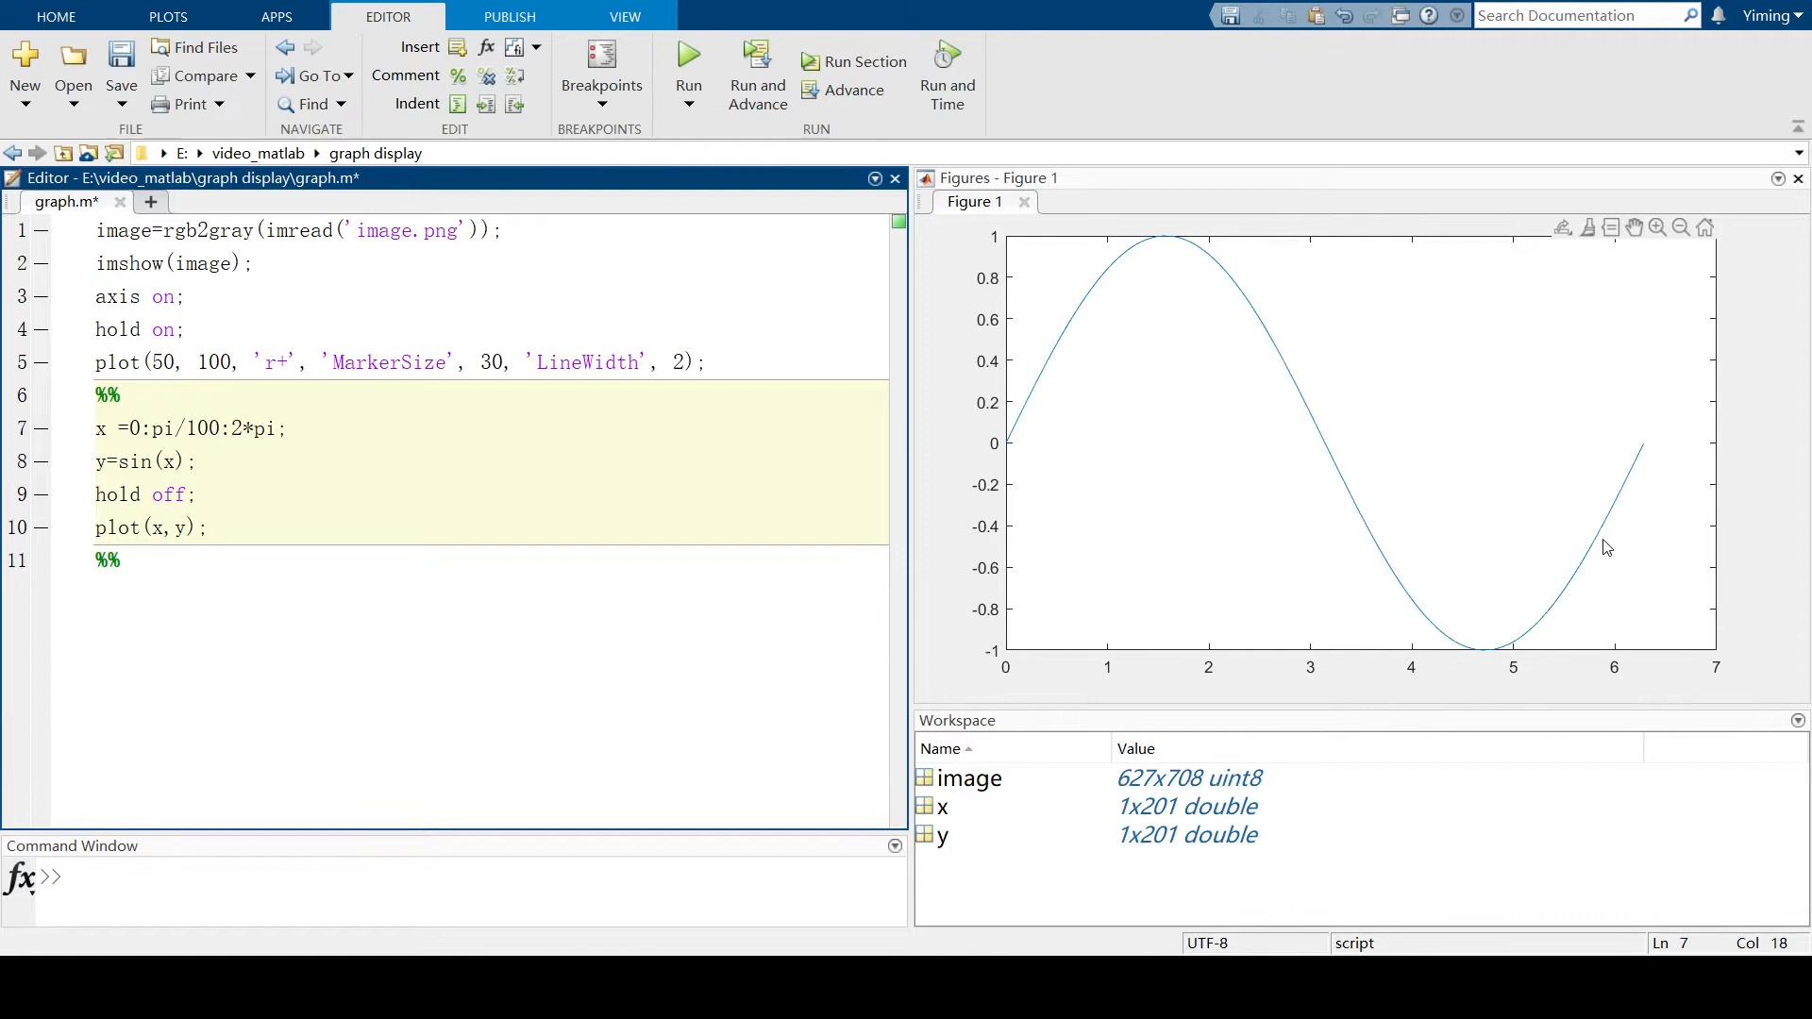
Place four data tips on the sine curve, including near x 3.11 and the trough.
click(1596, 539)
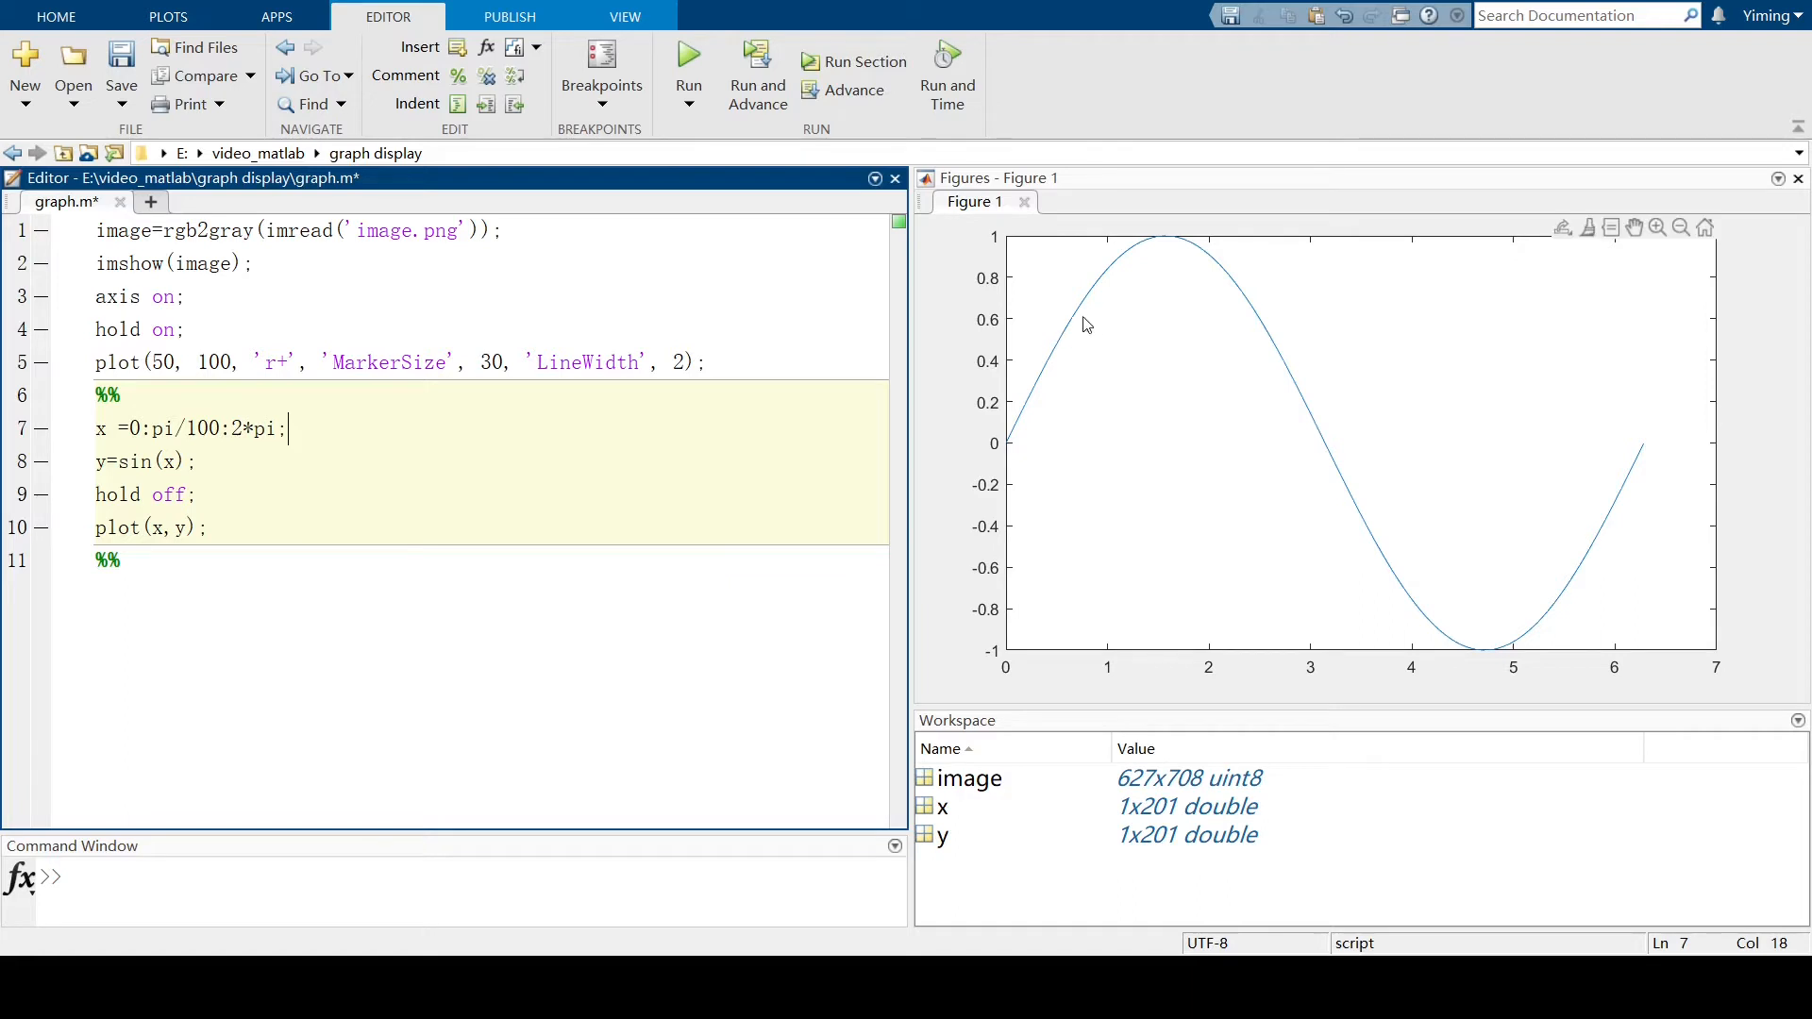
mouse_move(1242, 288)
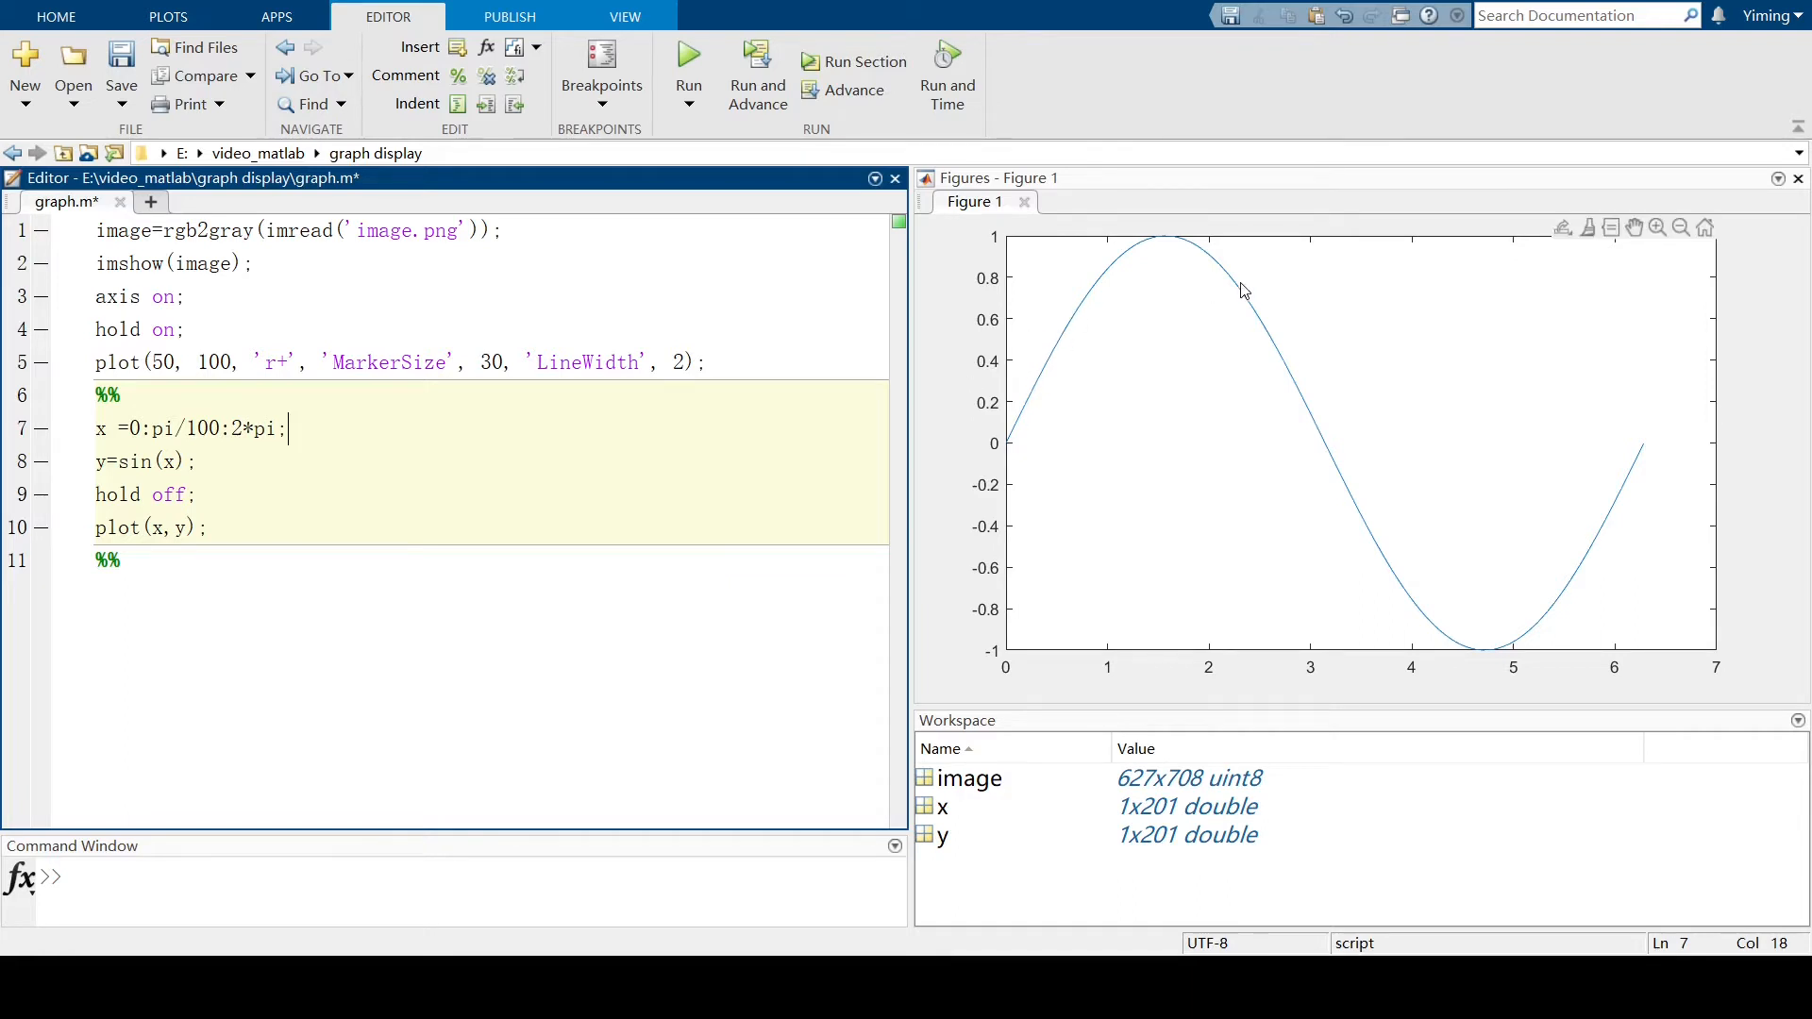
mouse_move(1324, 439)
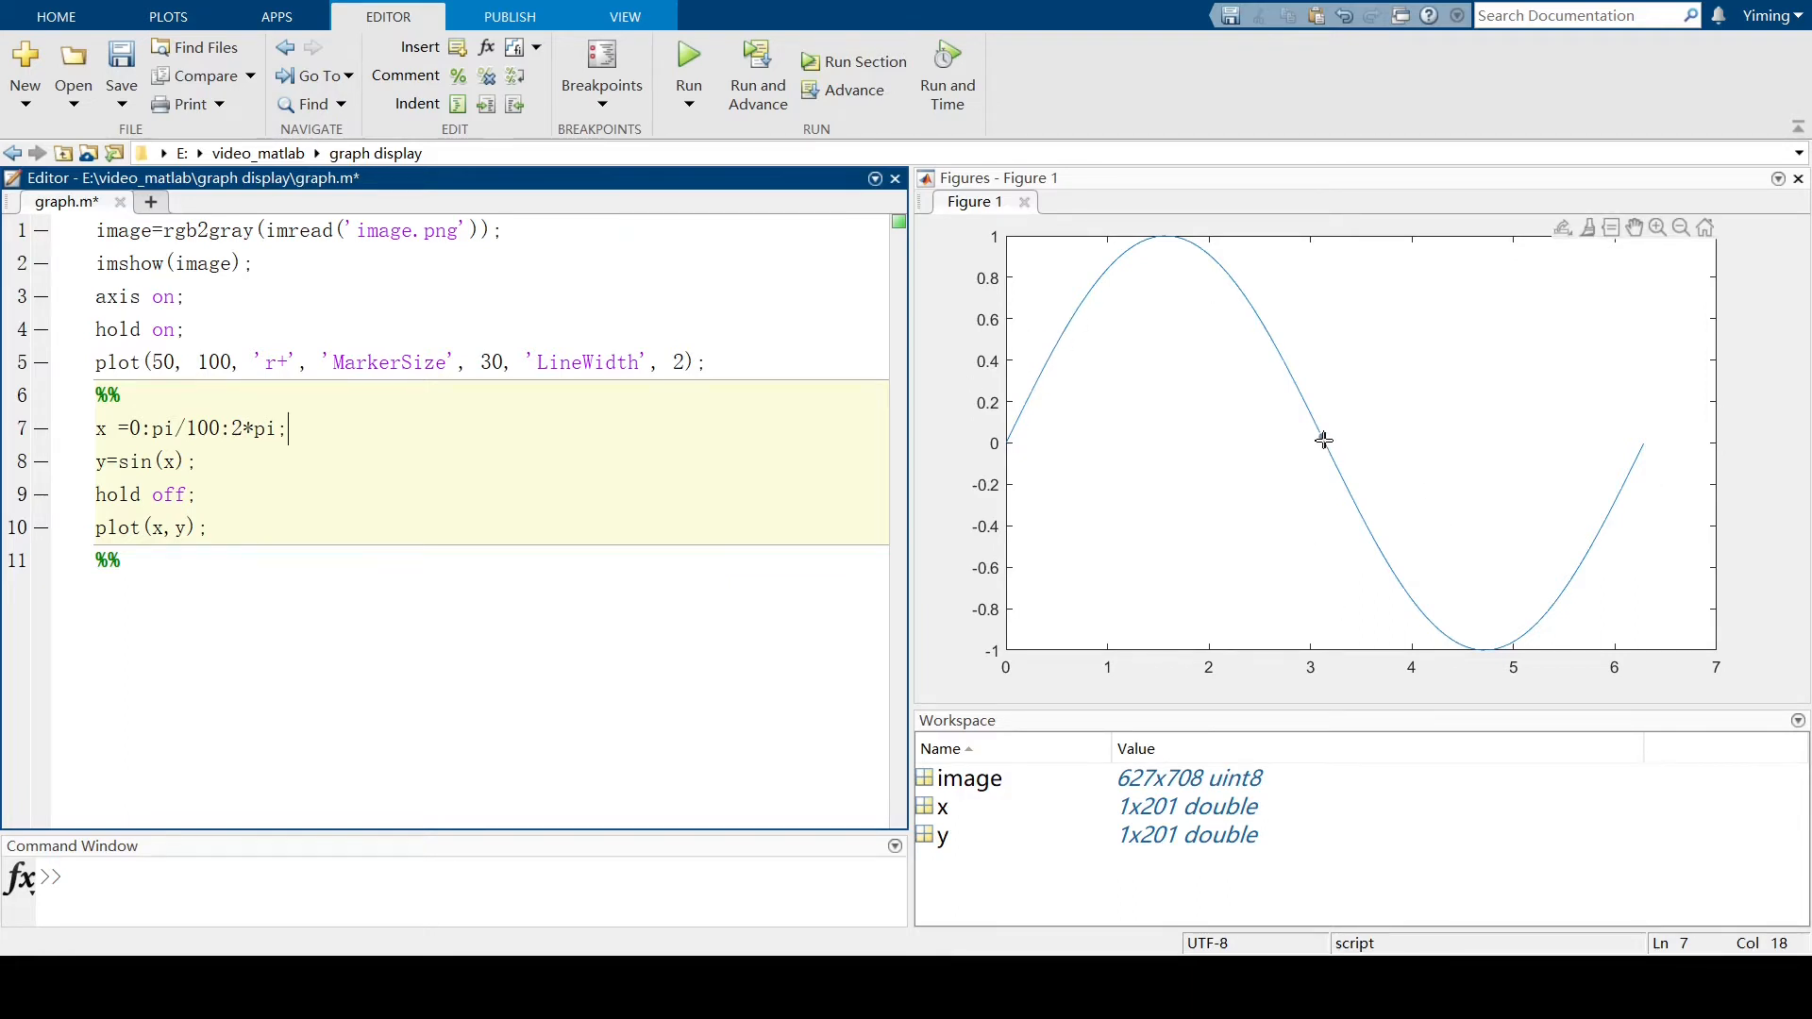
click(1322, 437)
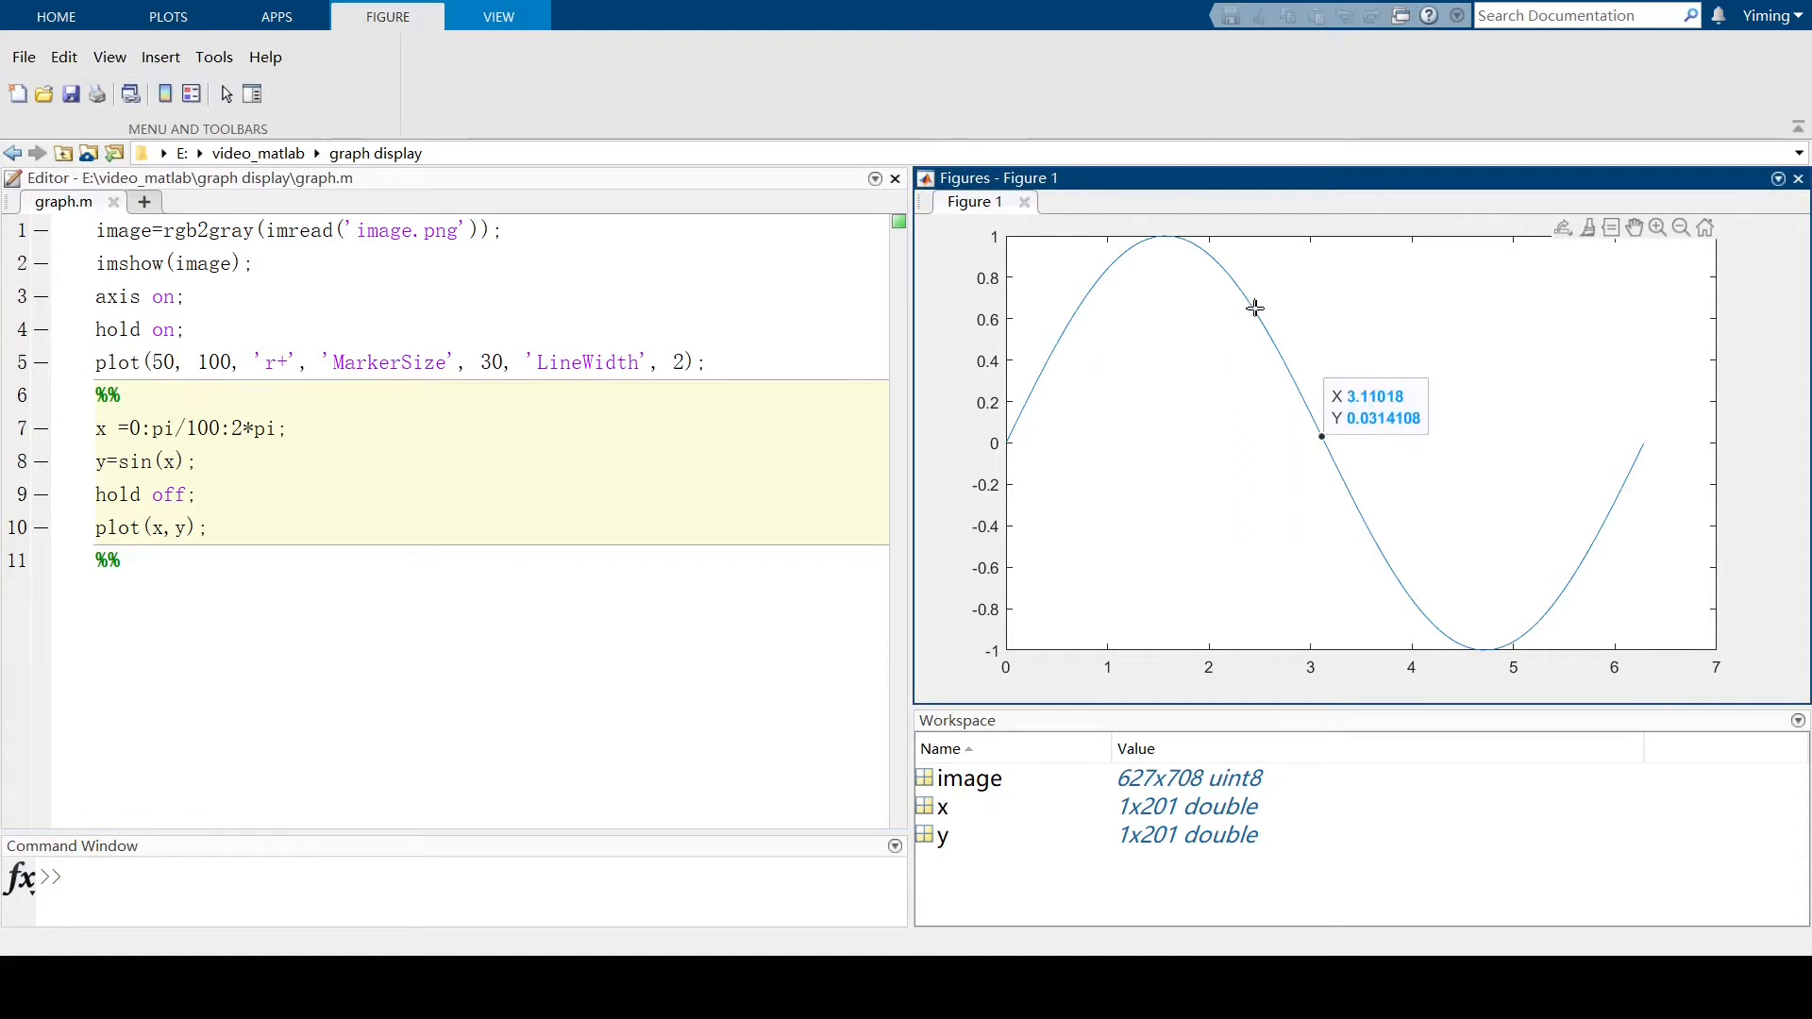
click(1080, 308)
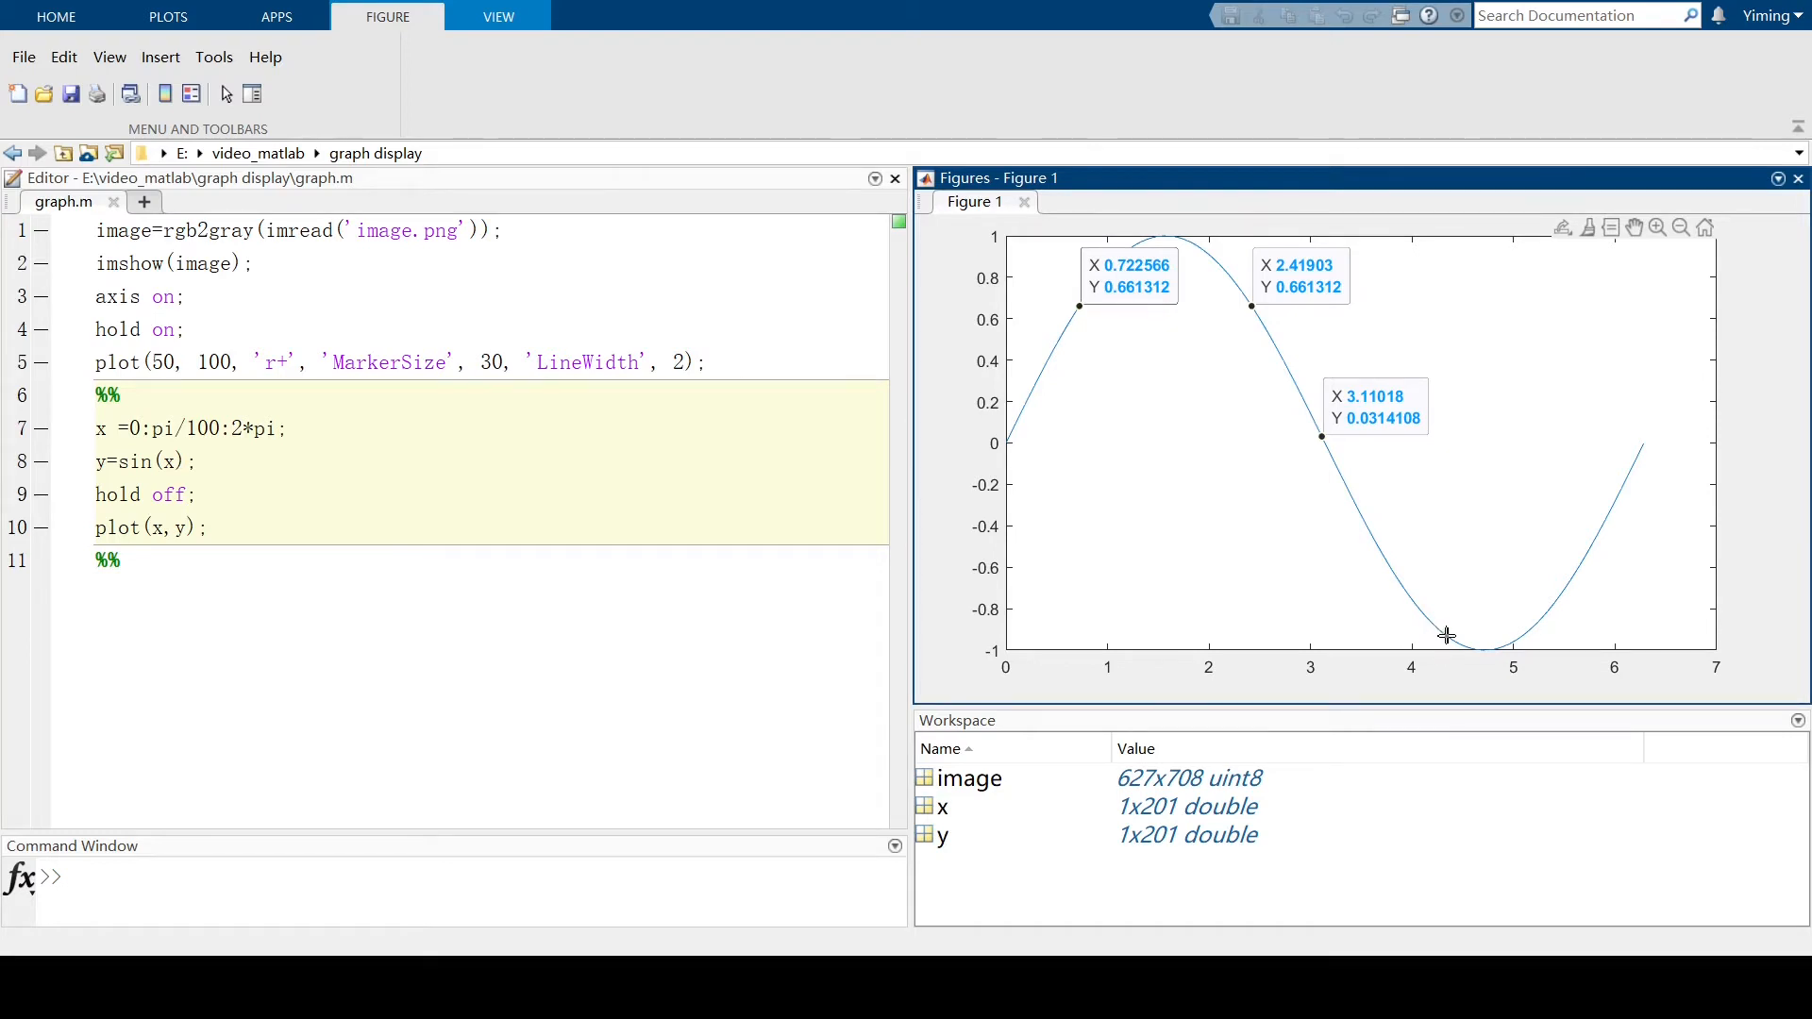
click(1446, 635)
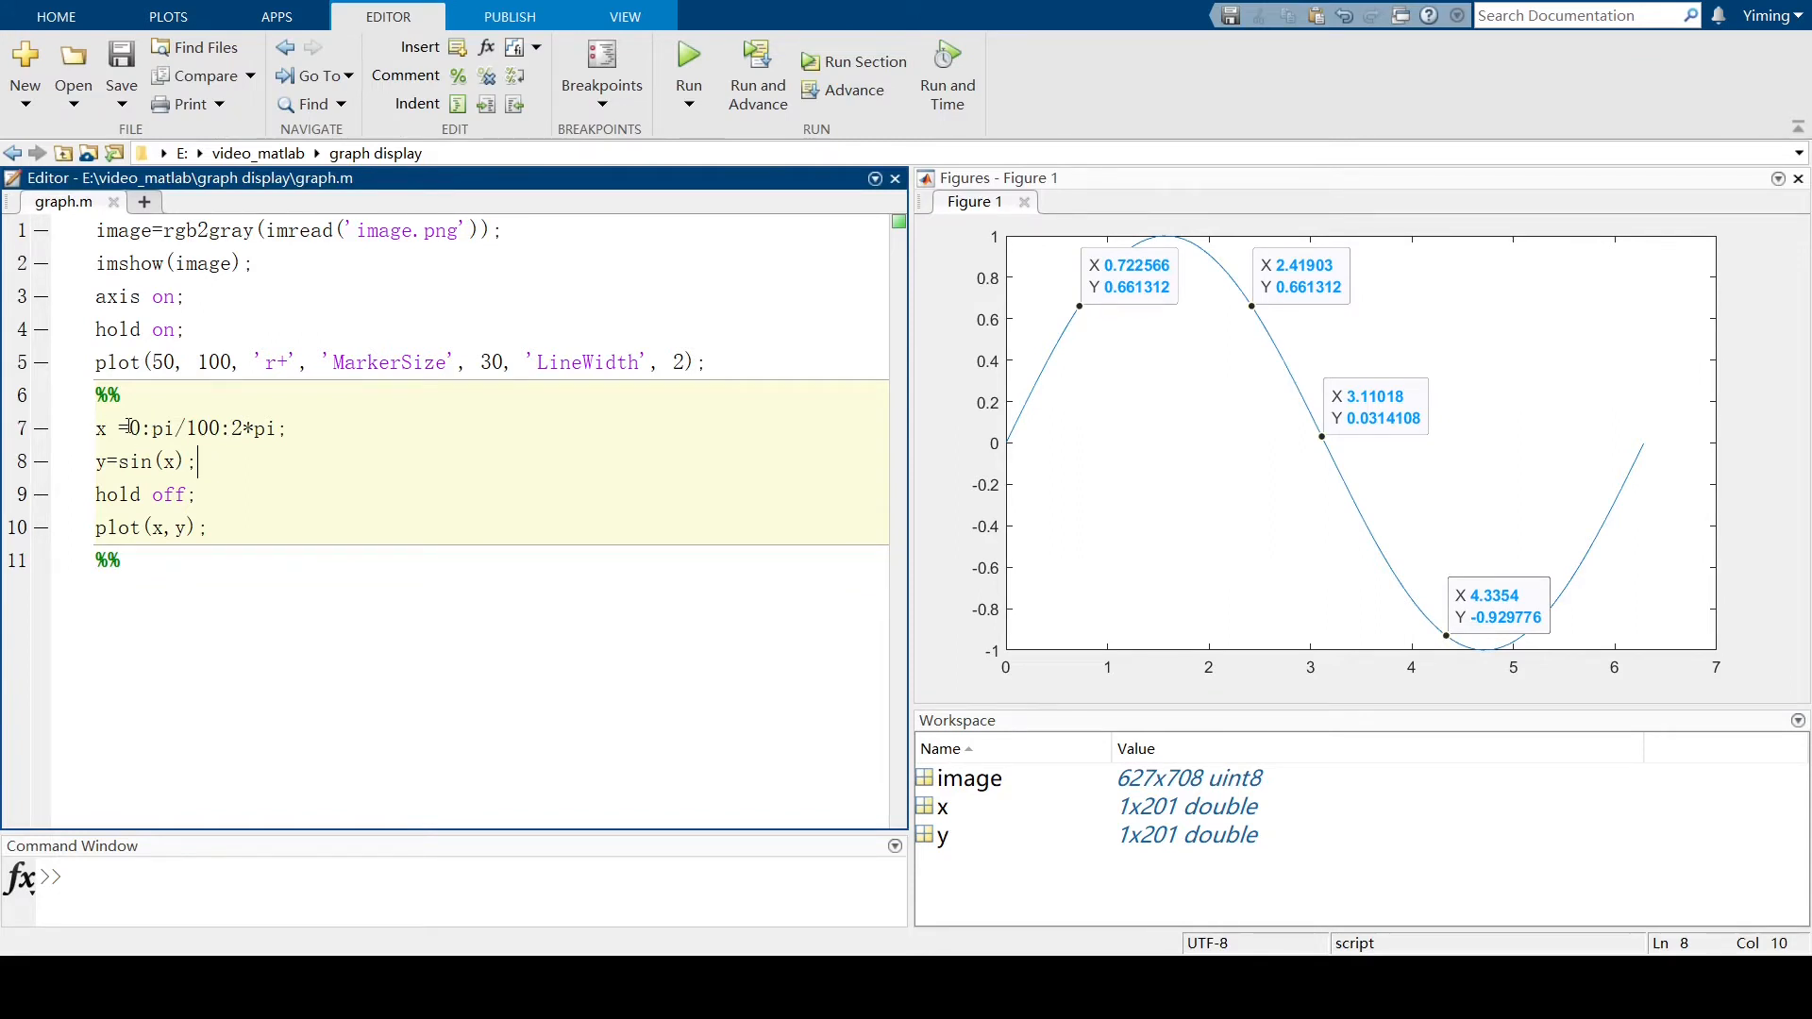
Select values in the x range on line 7 while explaining.
double_click(132, 428)
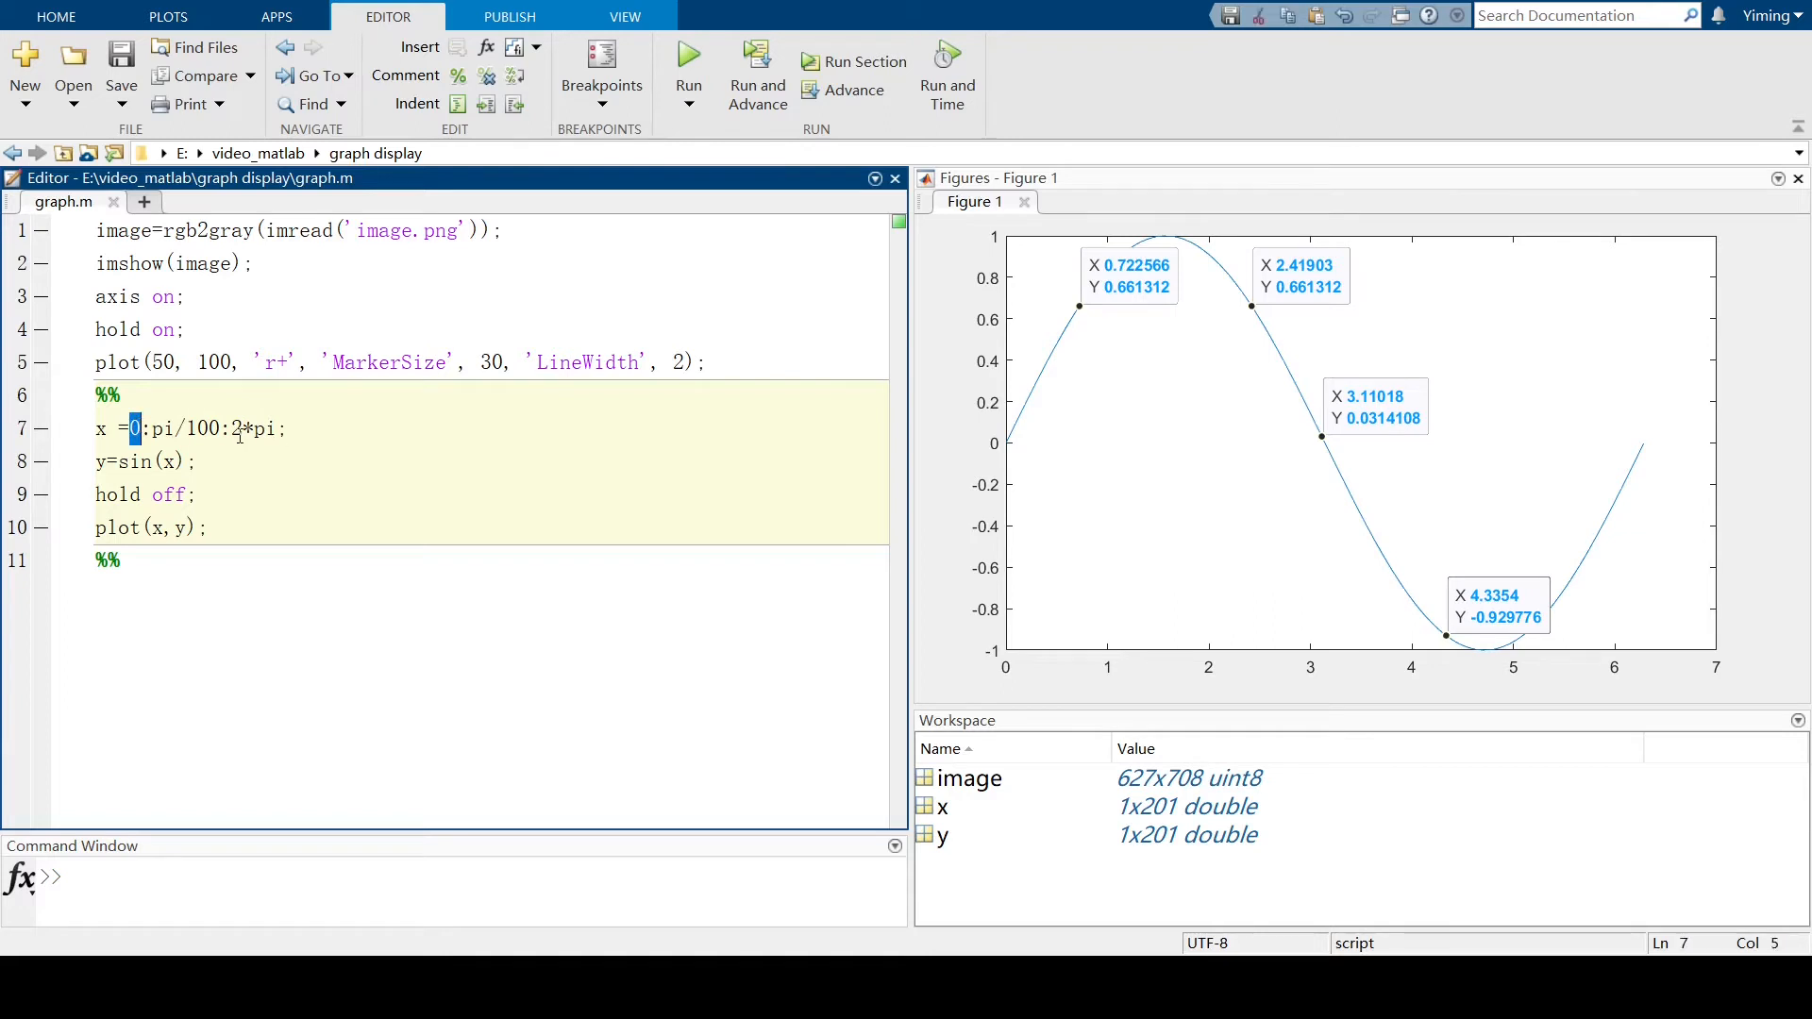
double_click(264, 428)
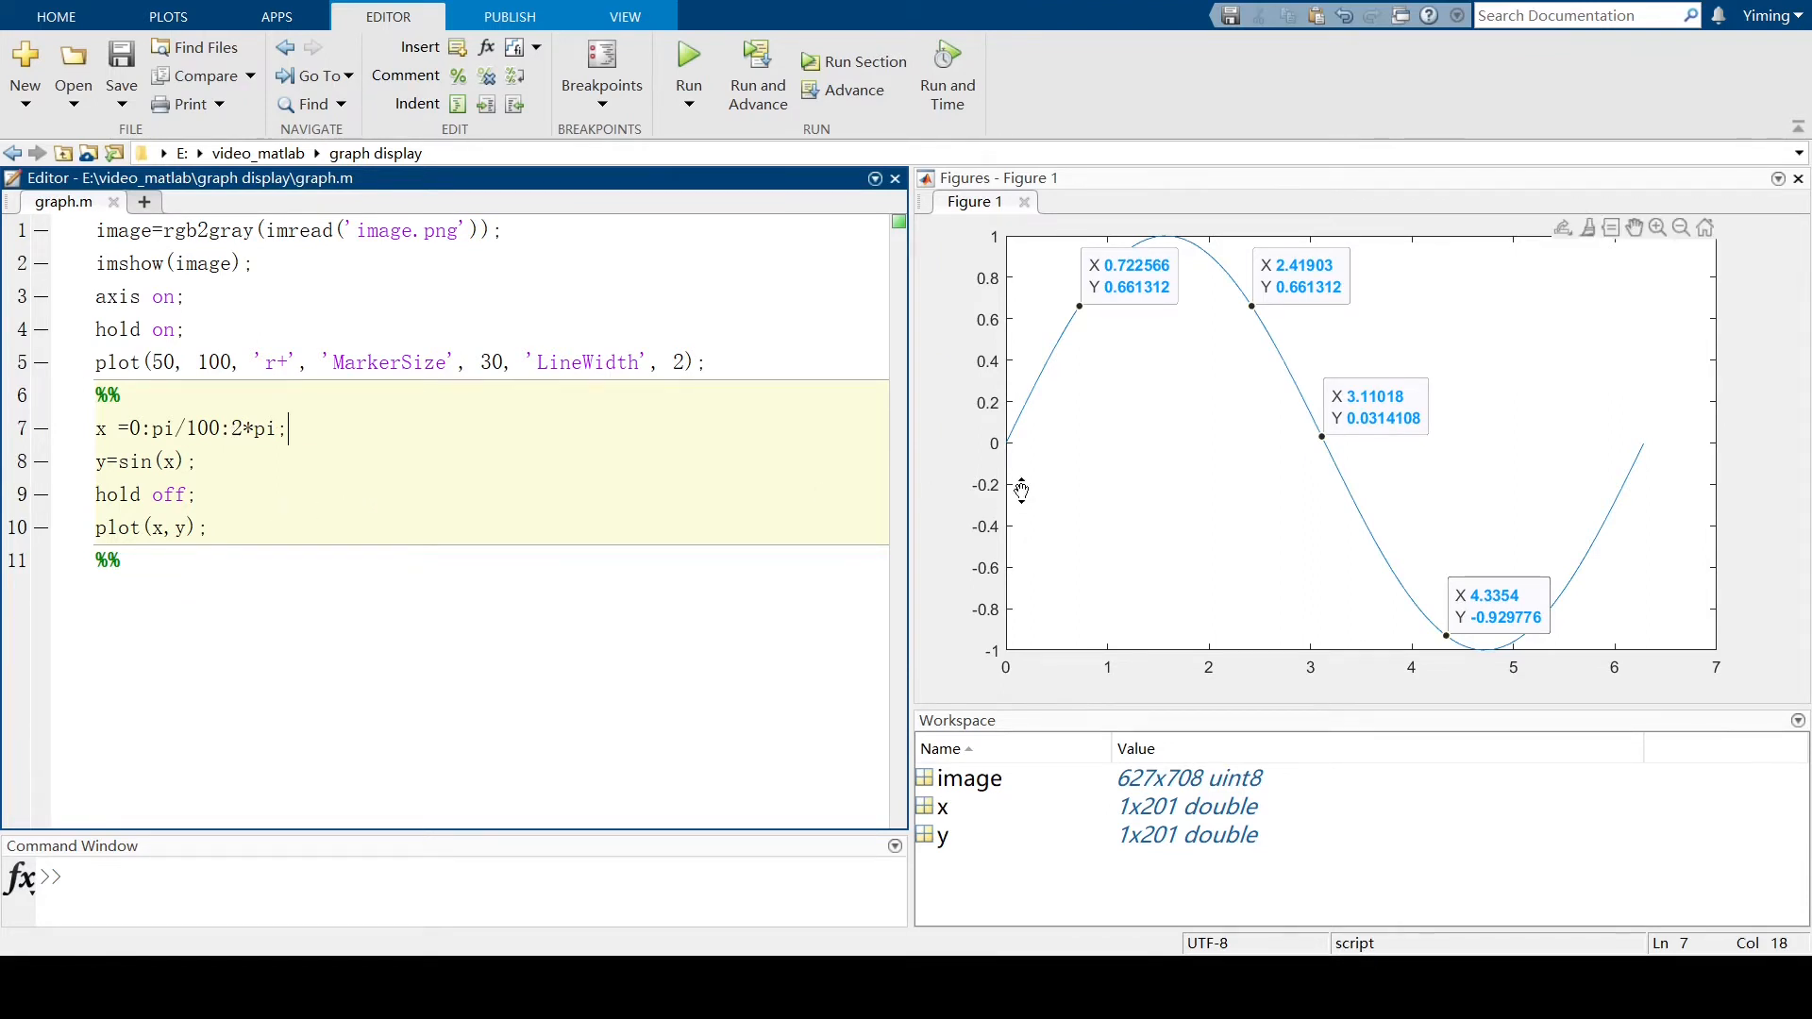
mouse_move(1193, 329)
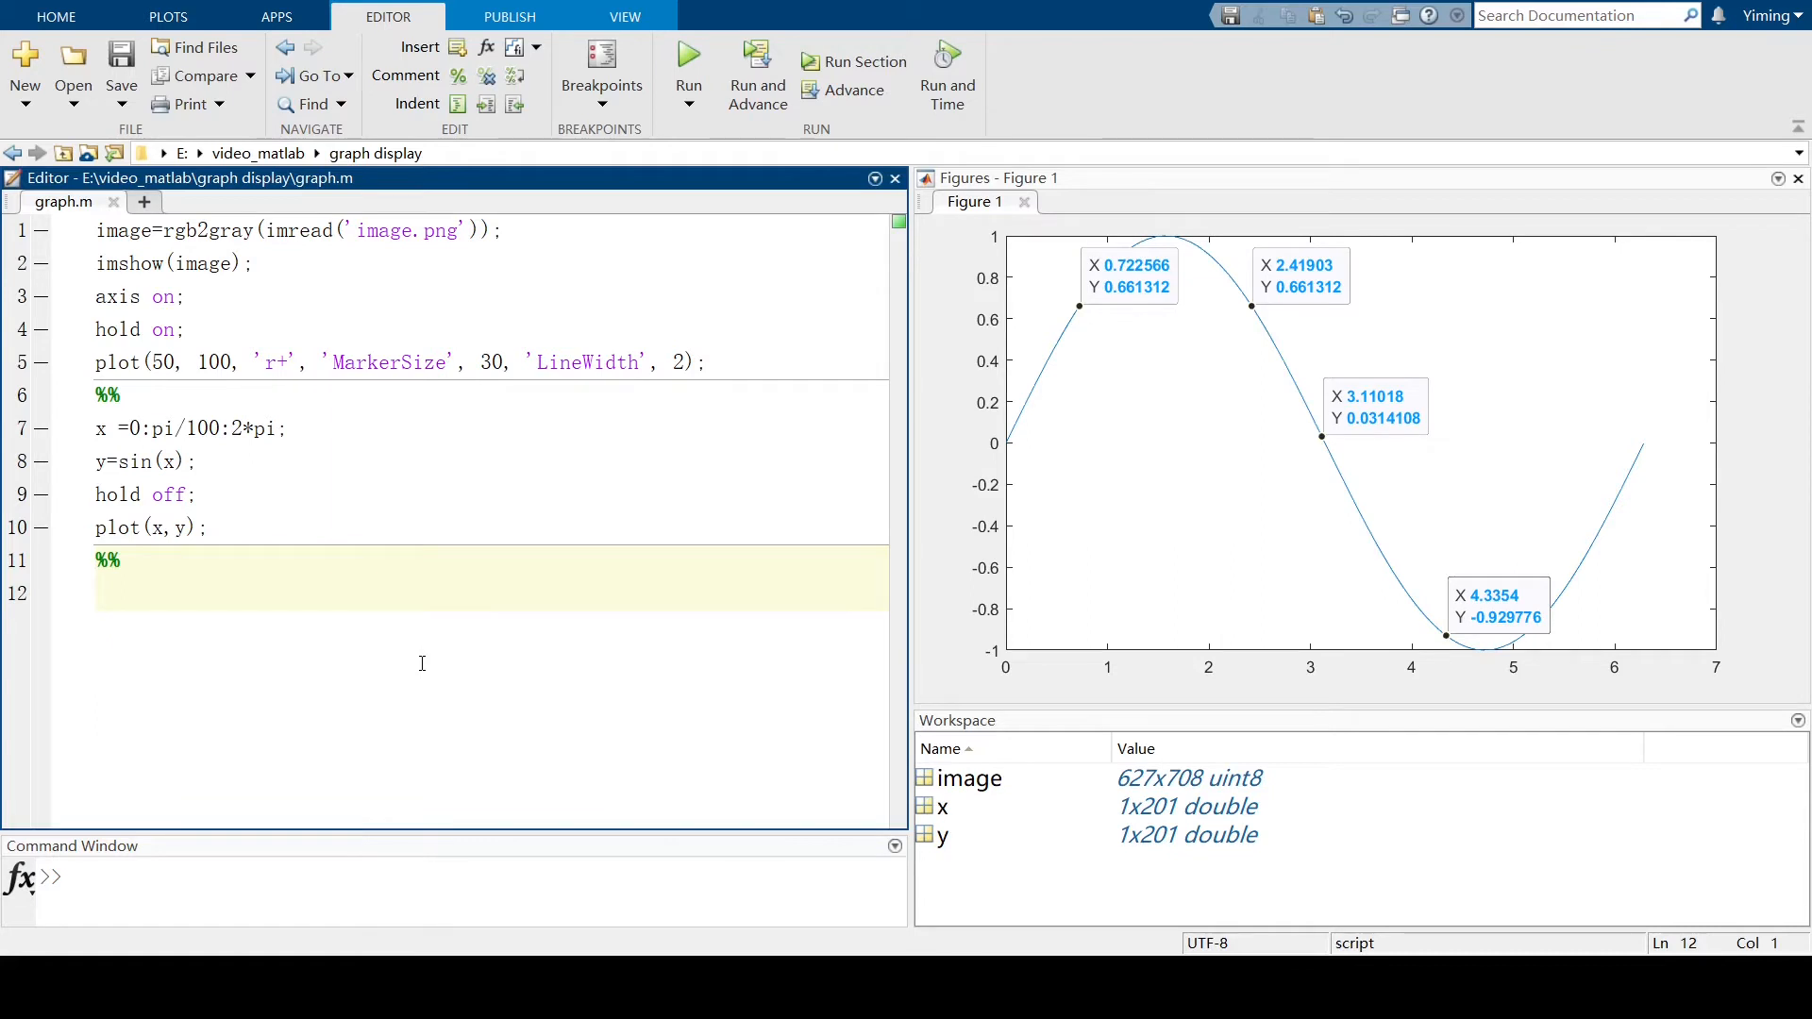
Type hold on; y1 = 2*x; plot(x,y1) followed by a %% section break.
text(ho)
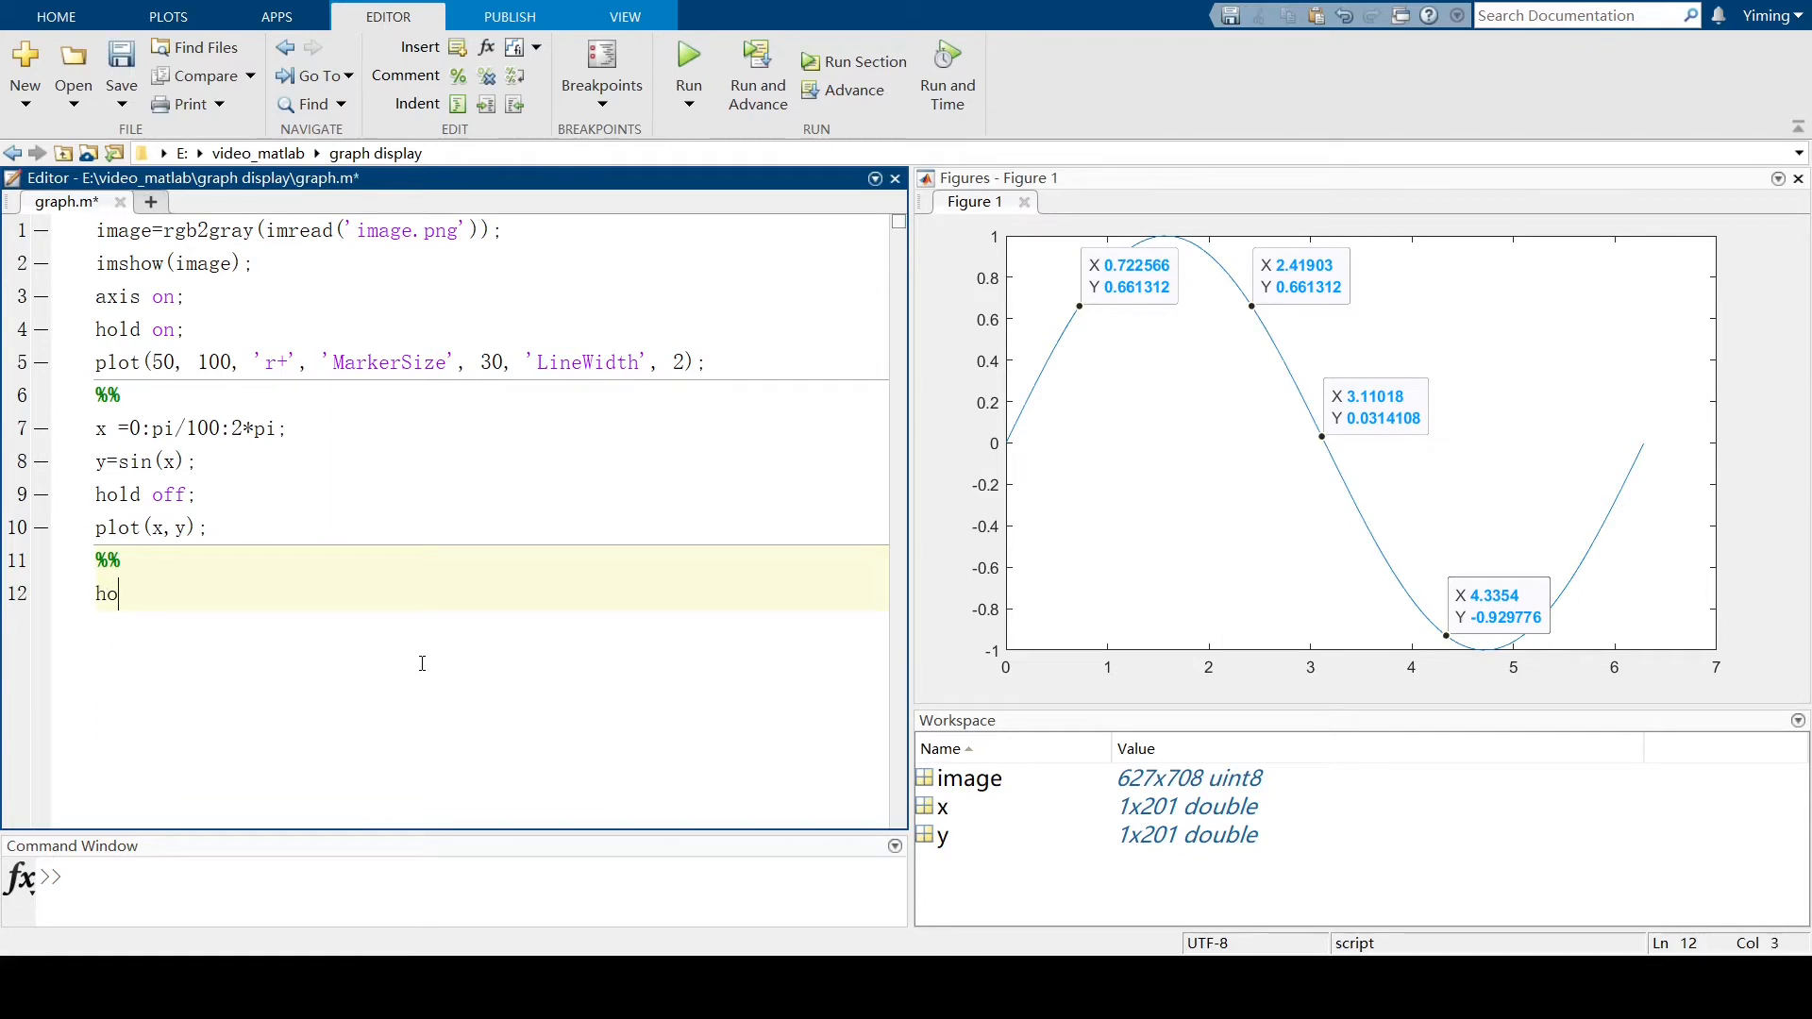
text(ld on;)
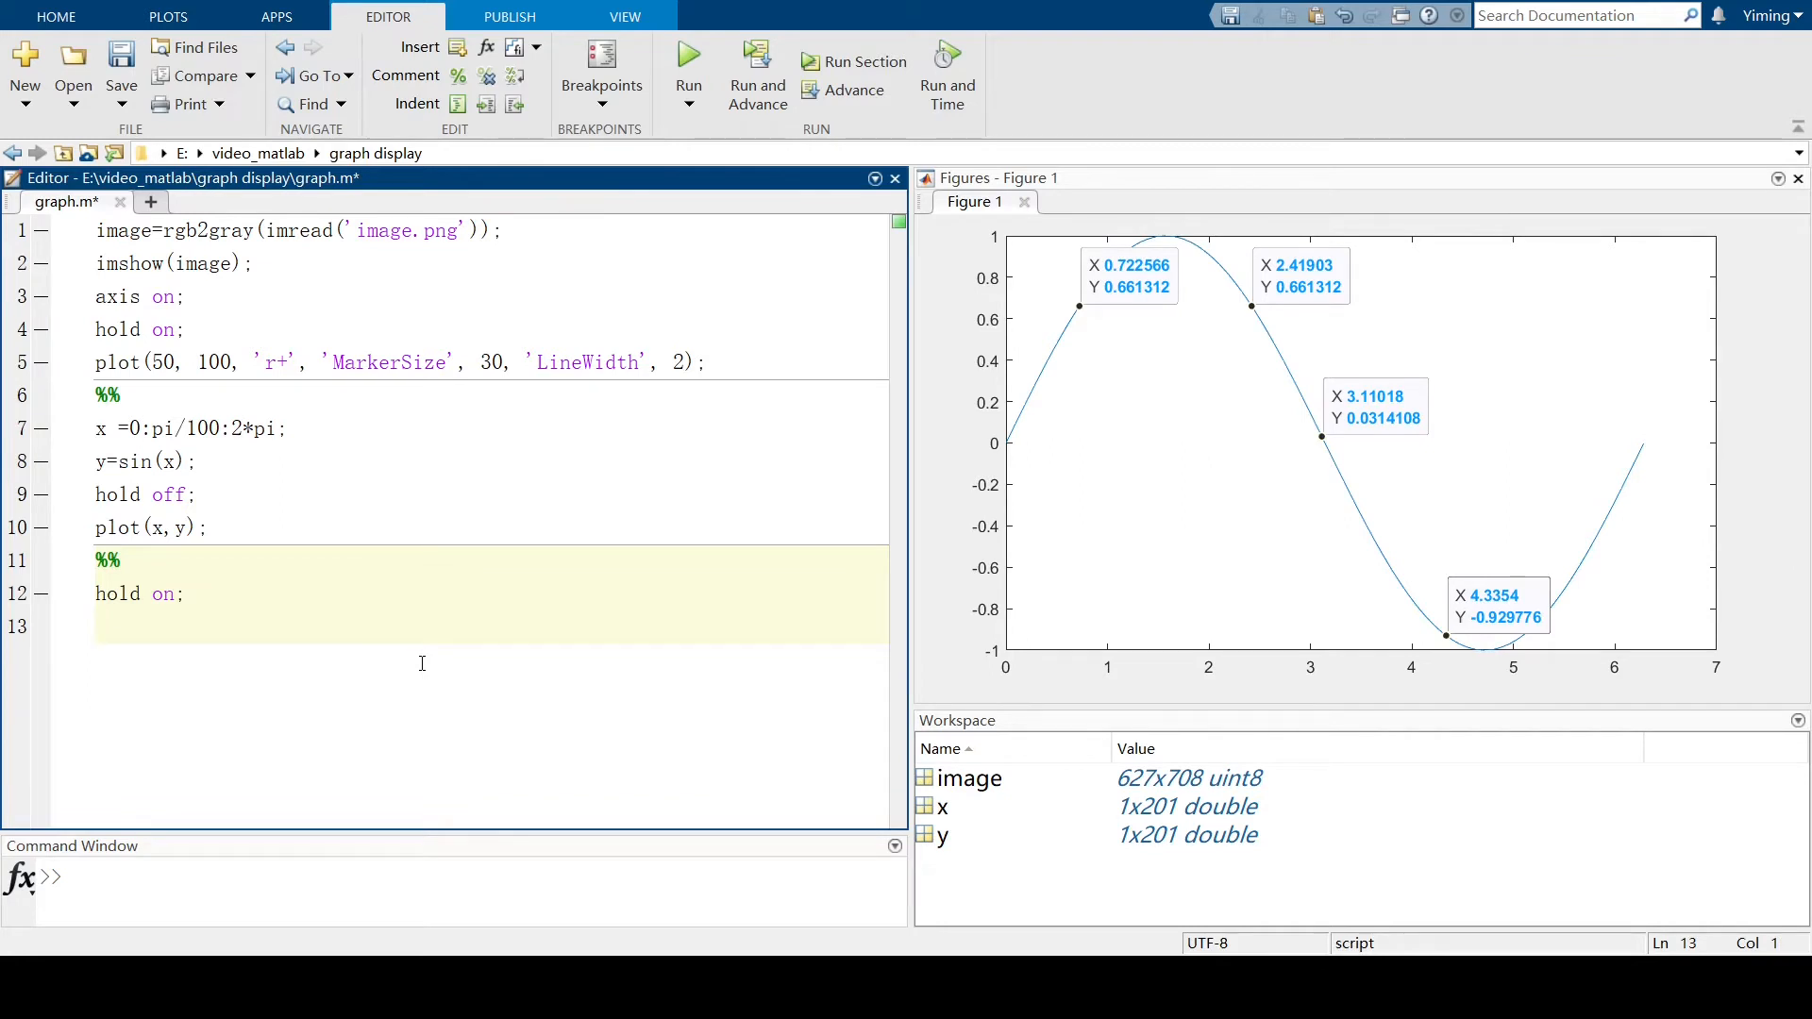
text(yl)
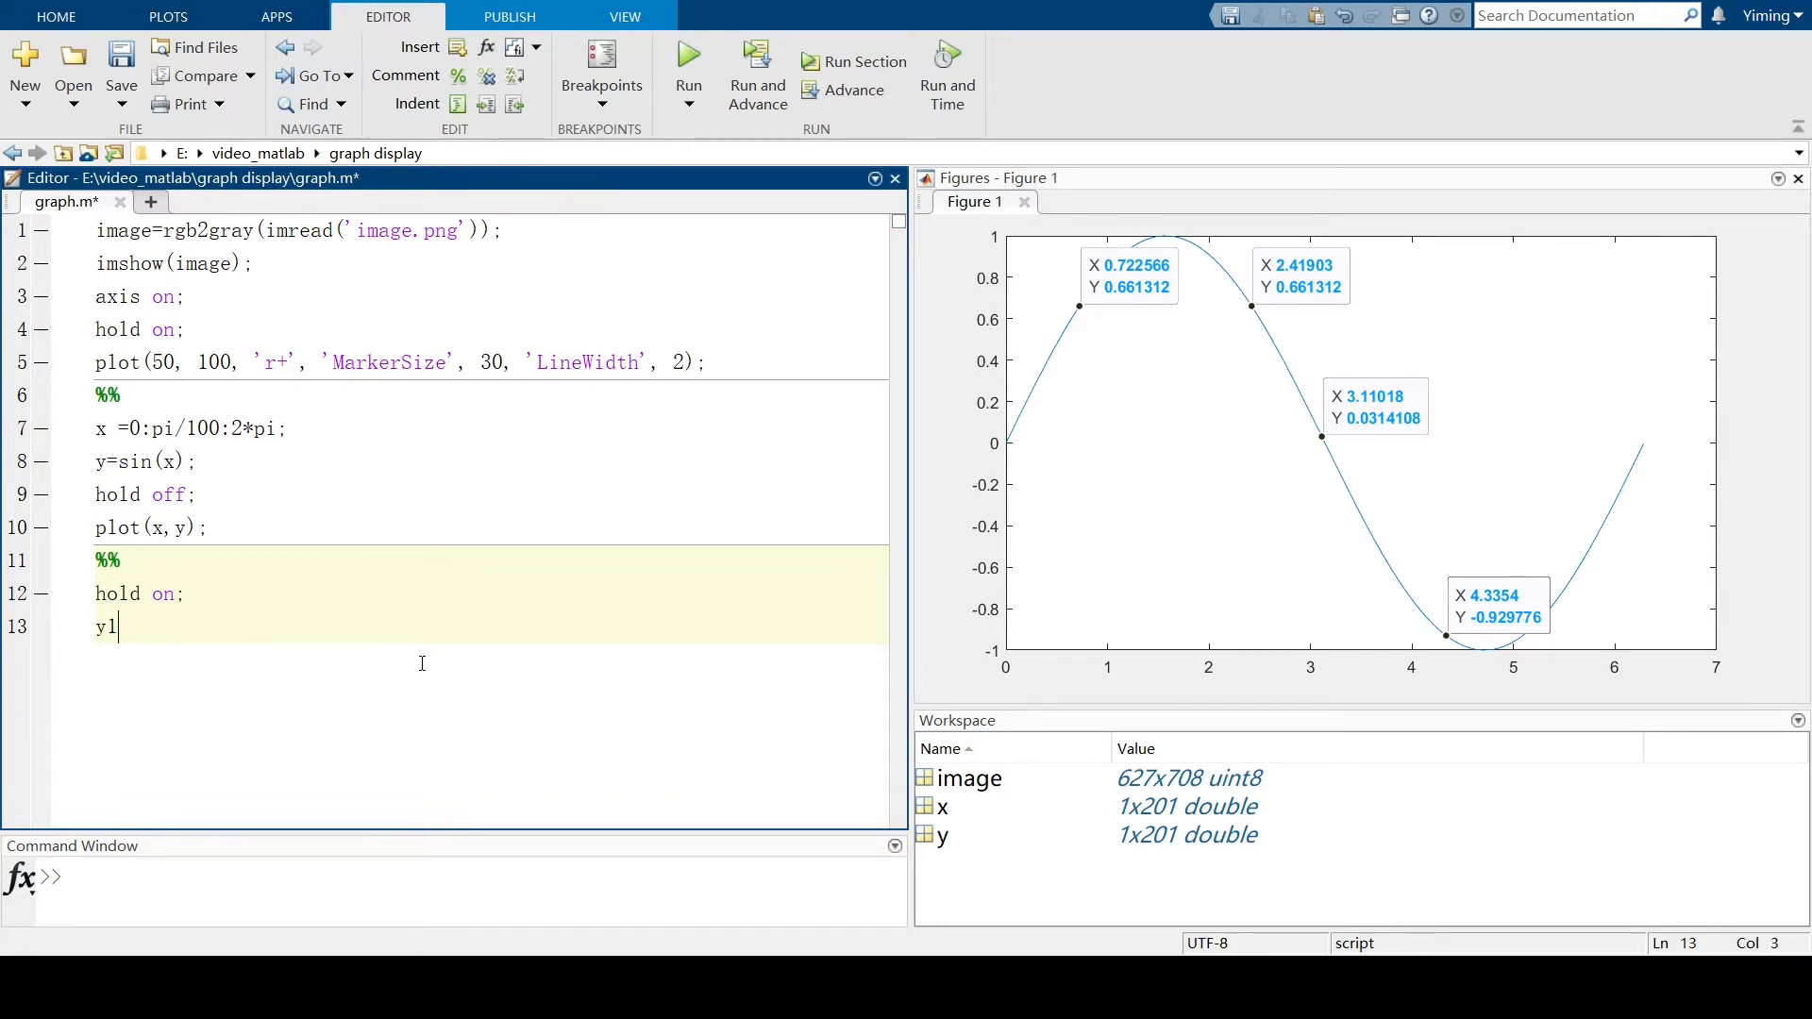
text(= 2)
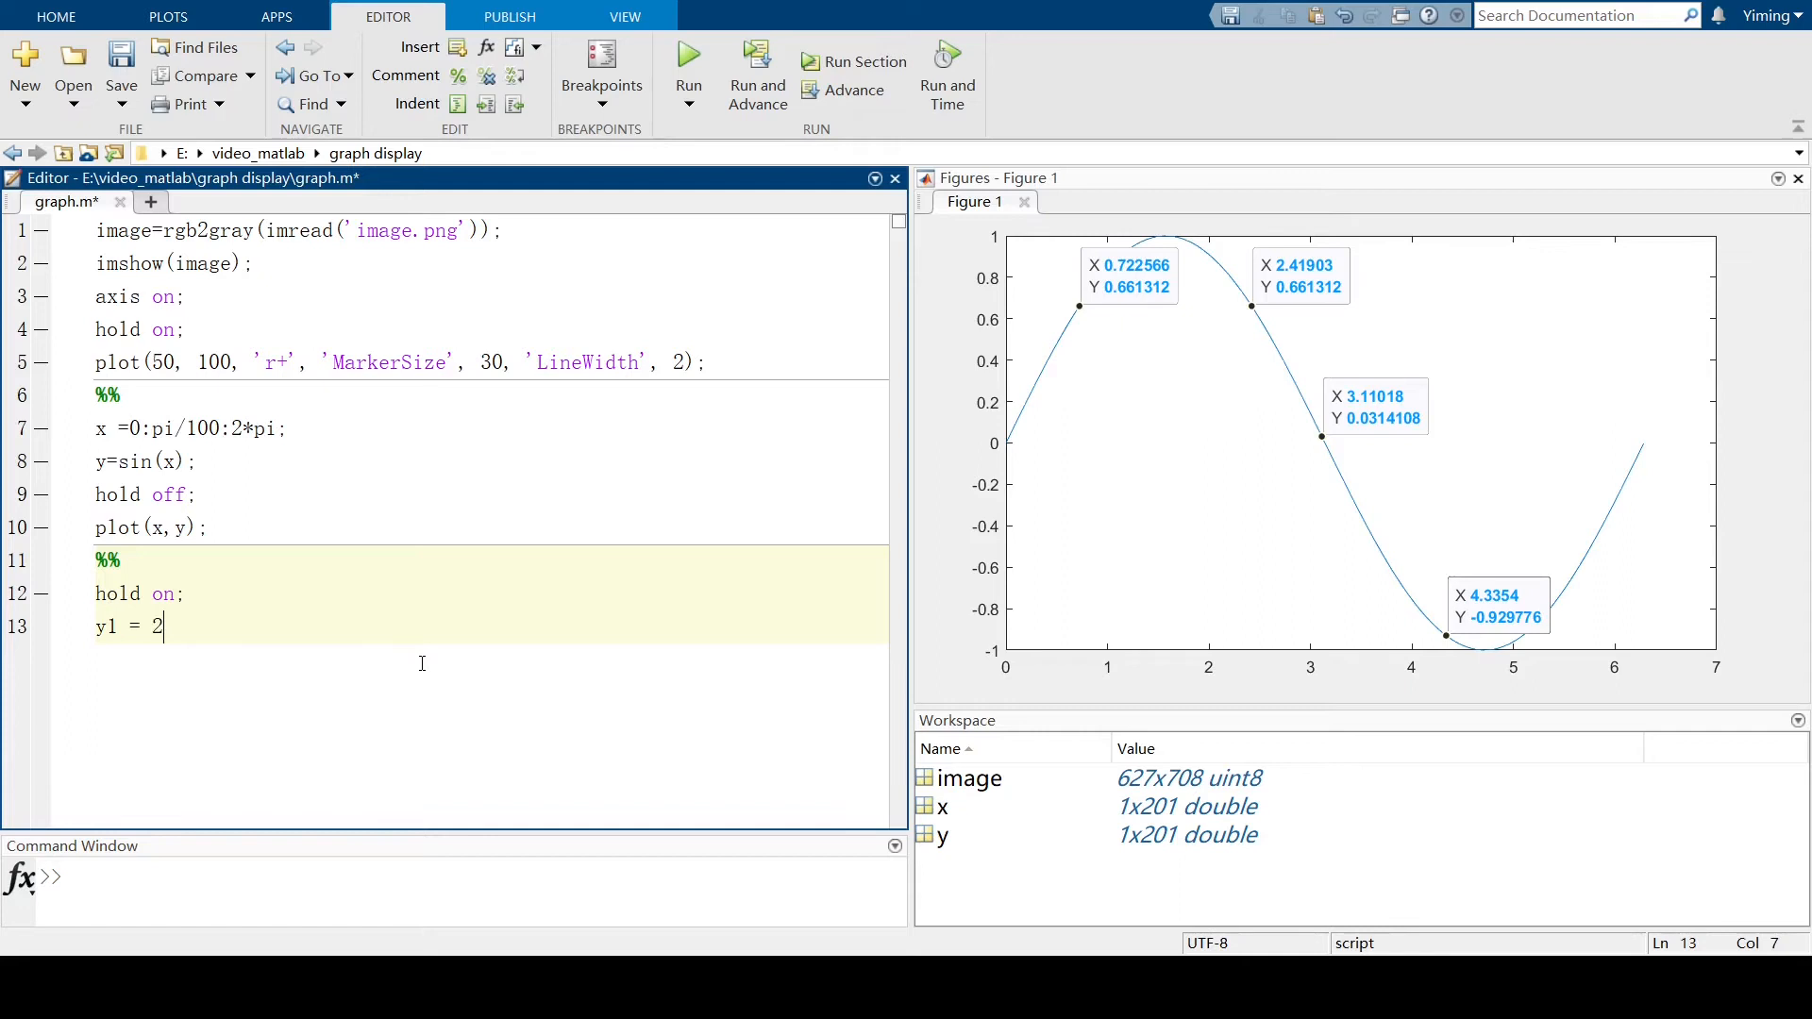
text(x;)
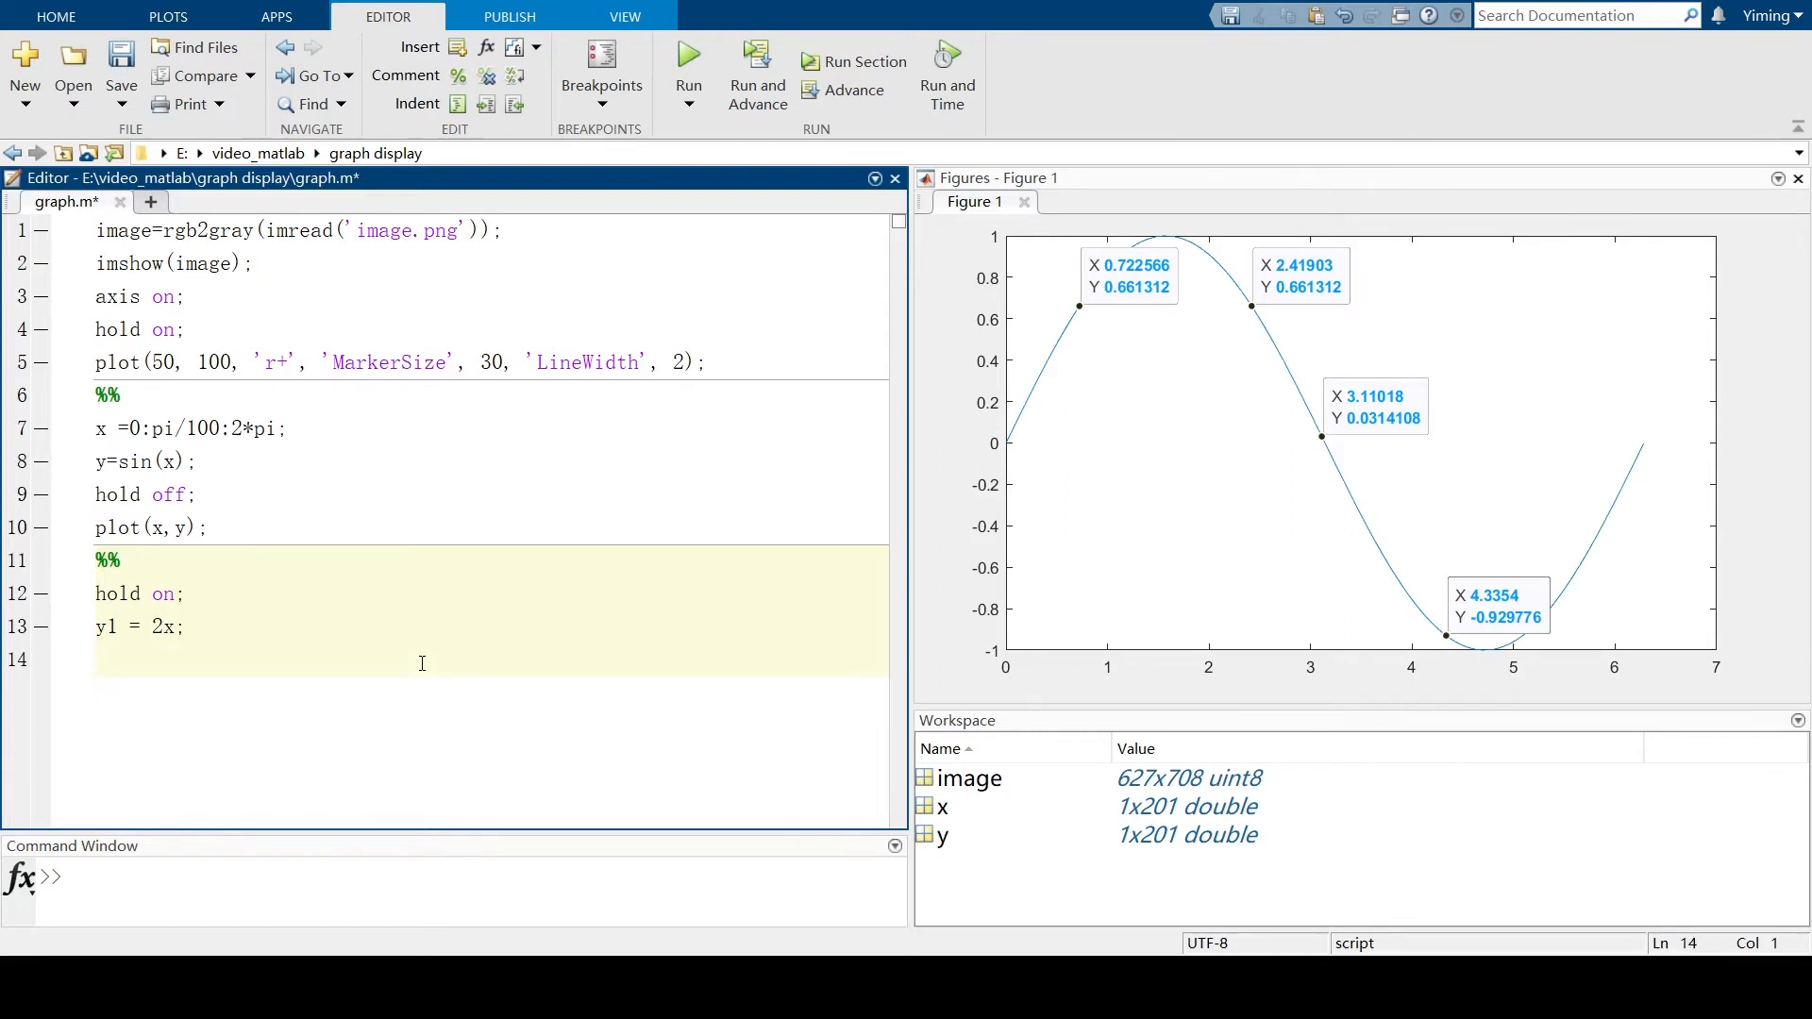
text(plot(x,y1);)
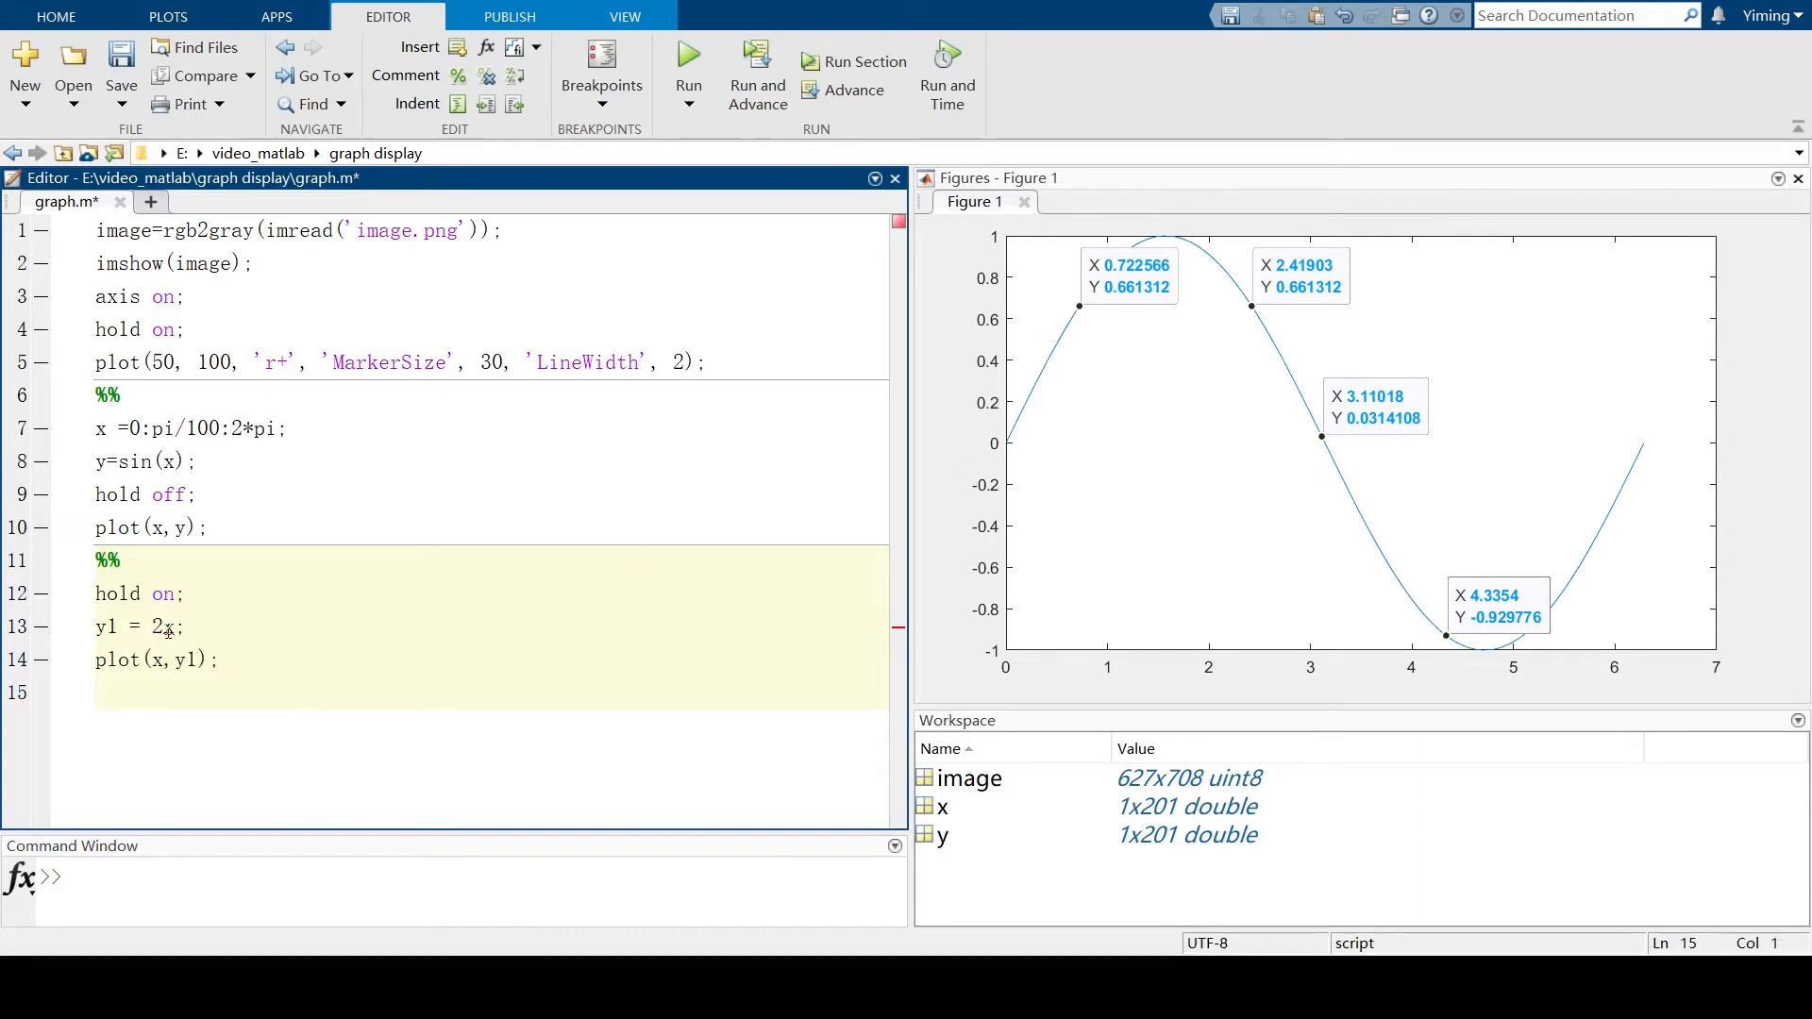
text(*)
text(%%)
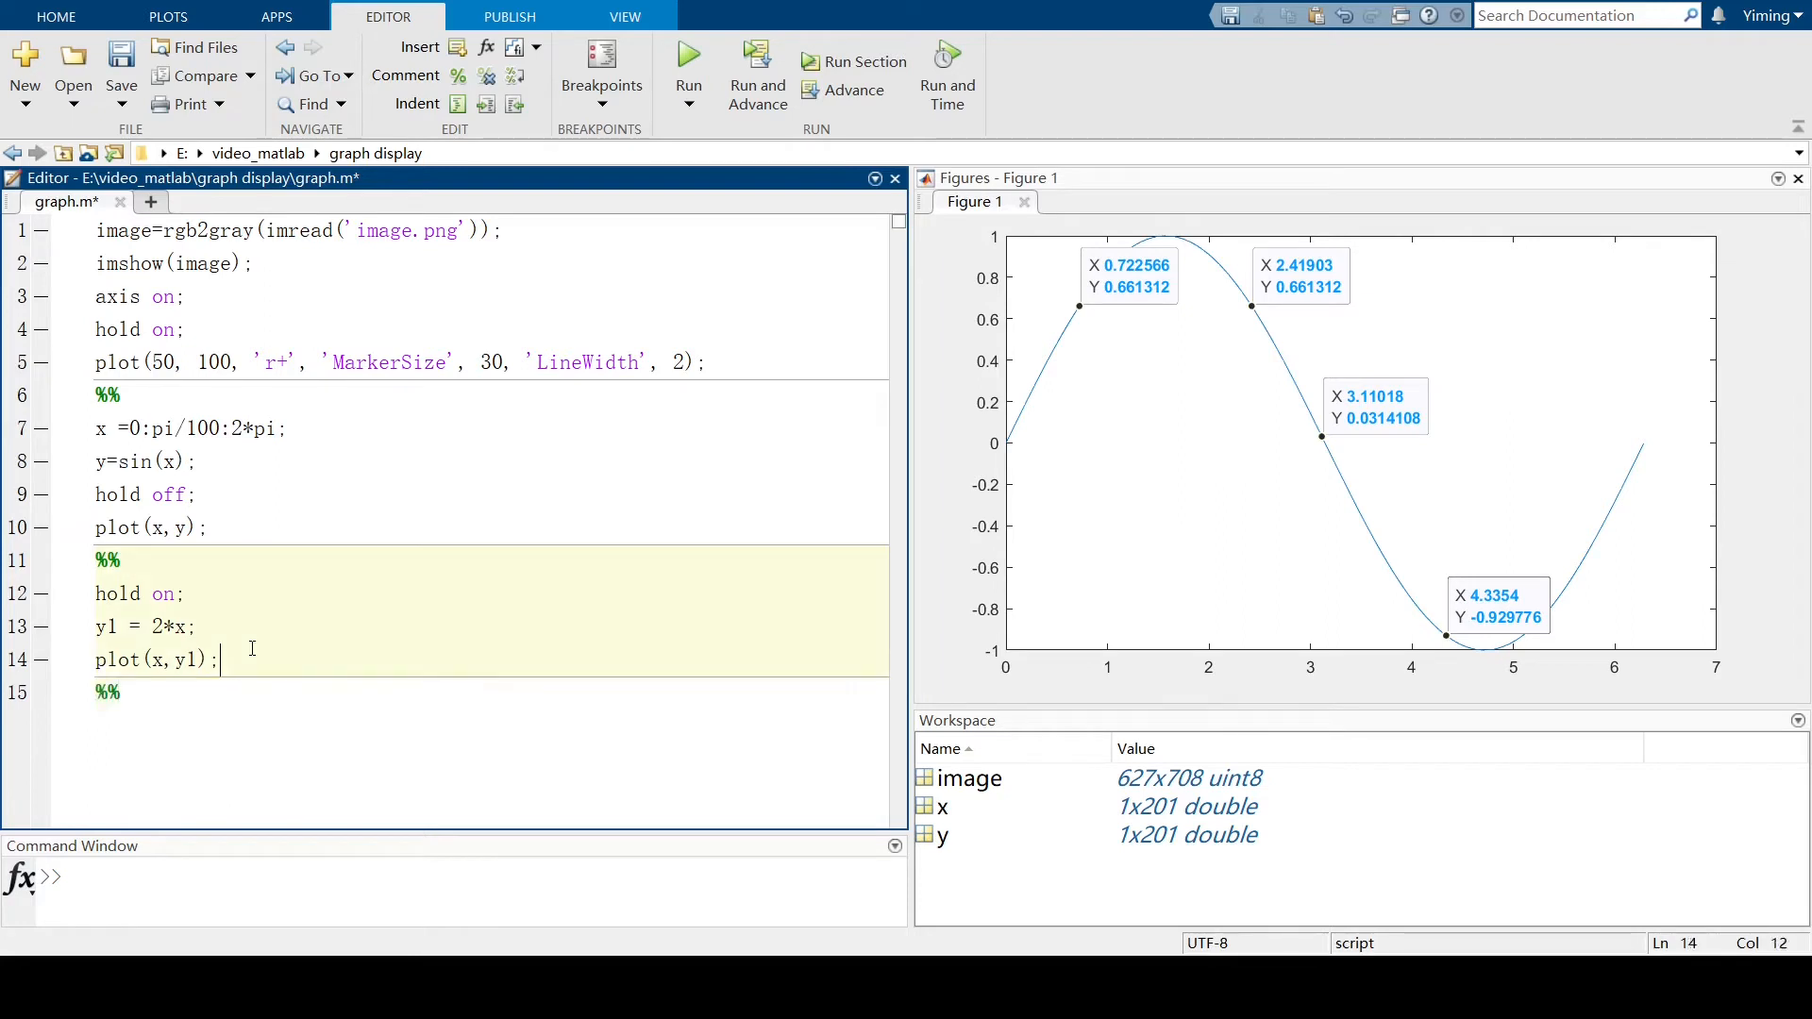
mouse_move(855, 61)
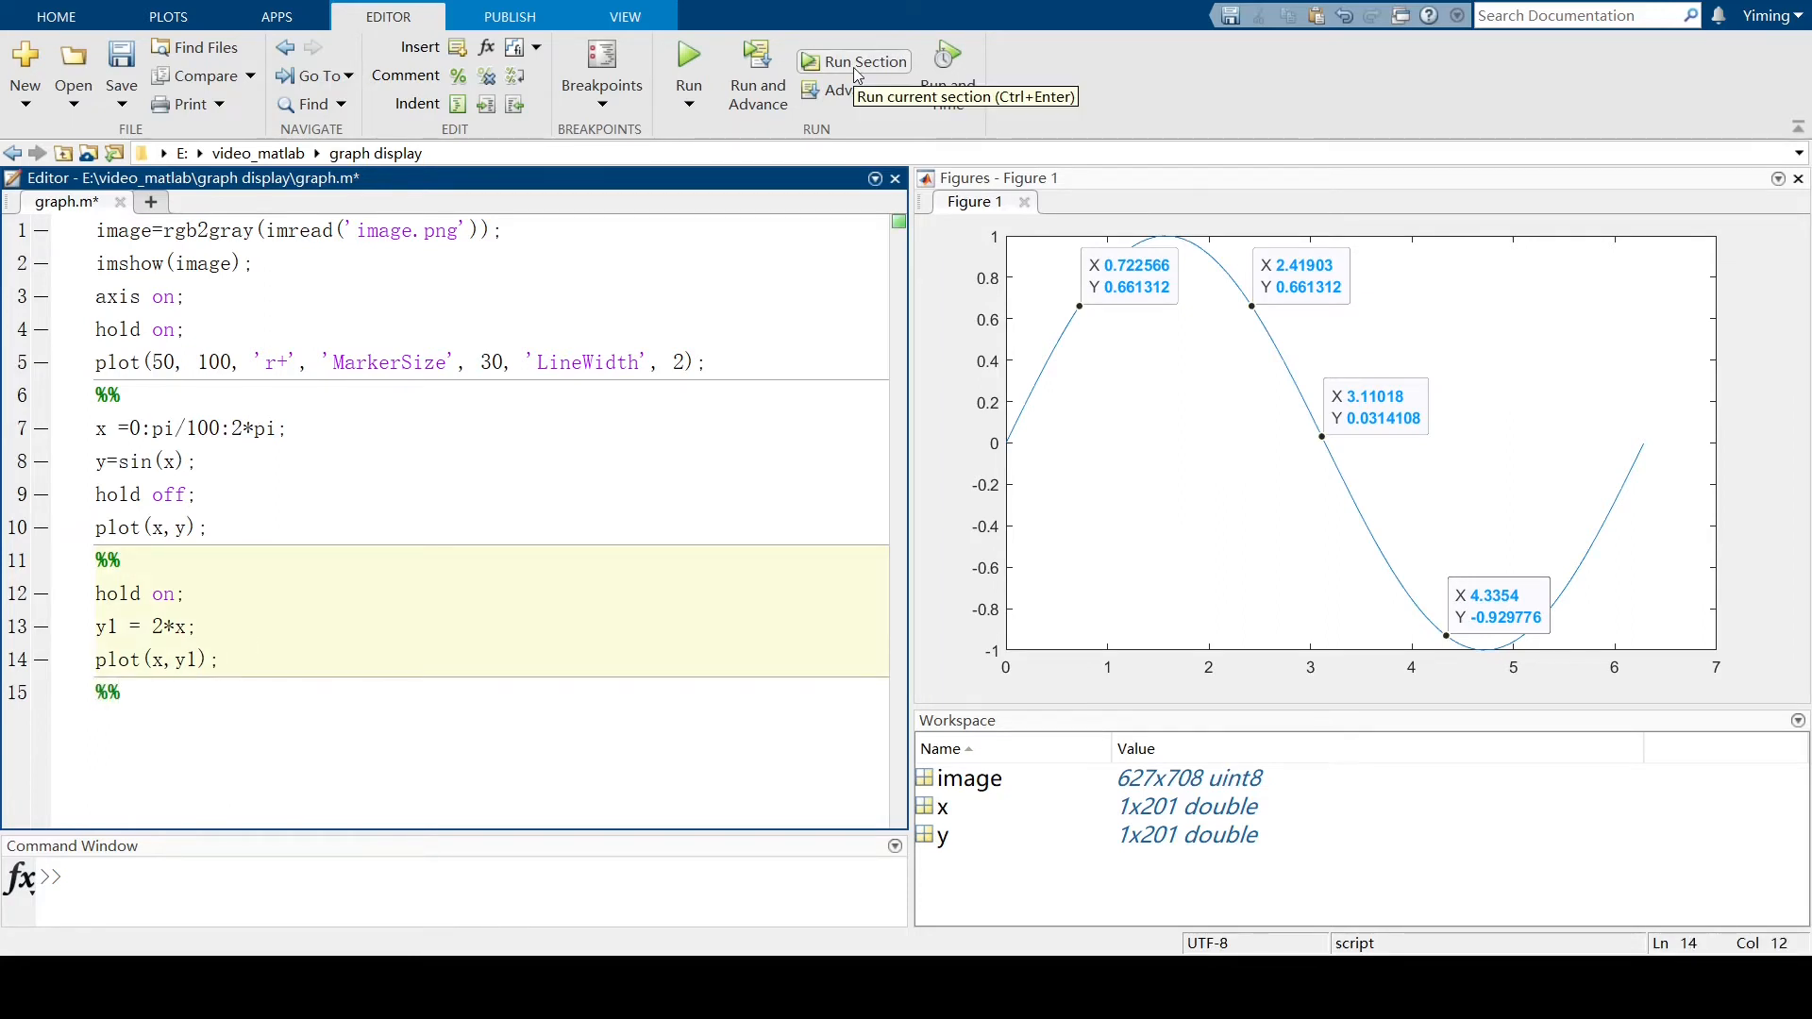
Run the section to overlay the y1 = 2*x line, then add blank line 16.
click(853, 61)
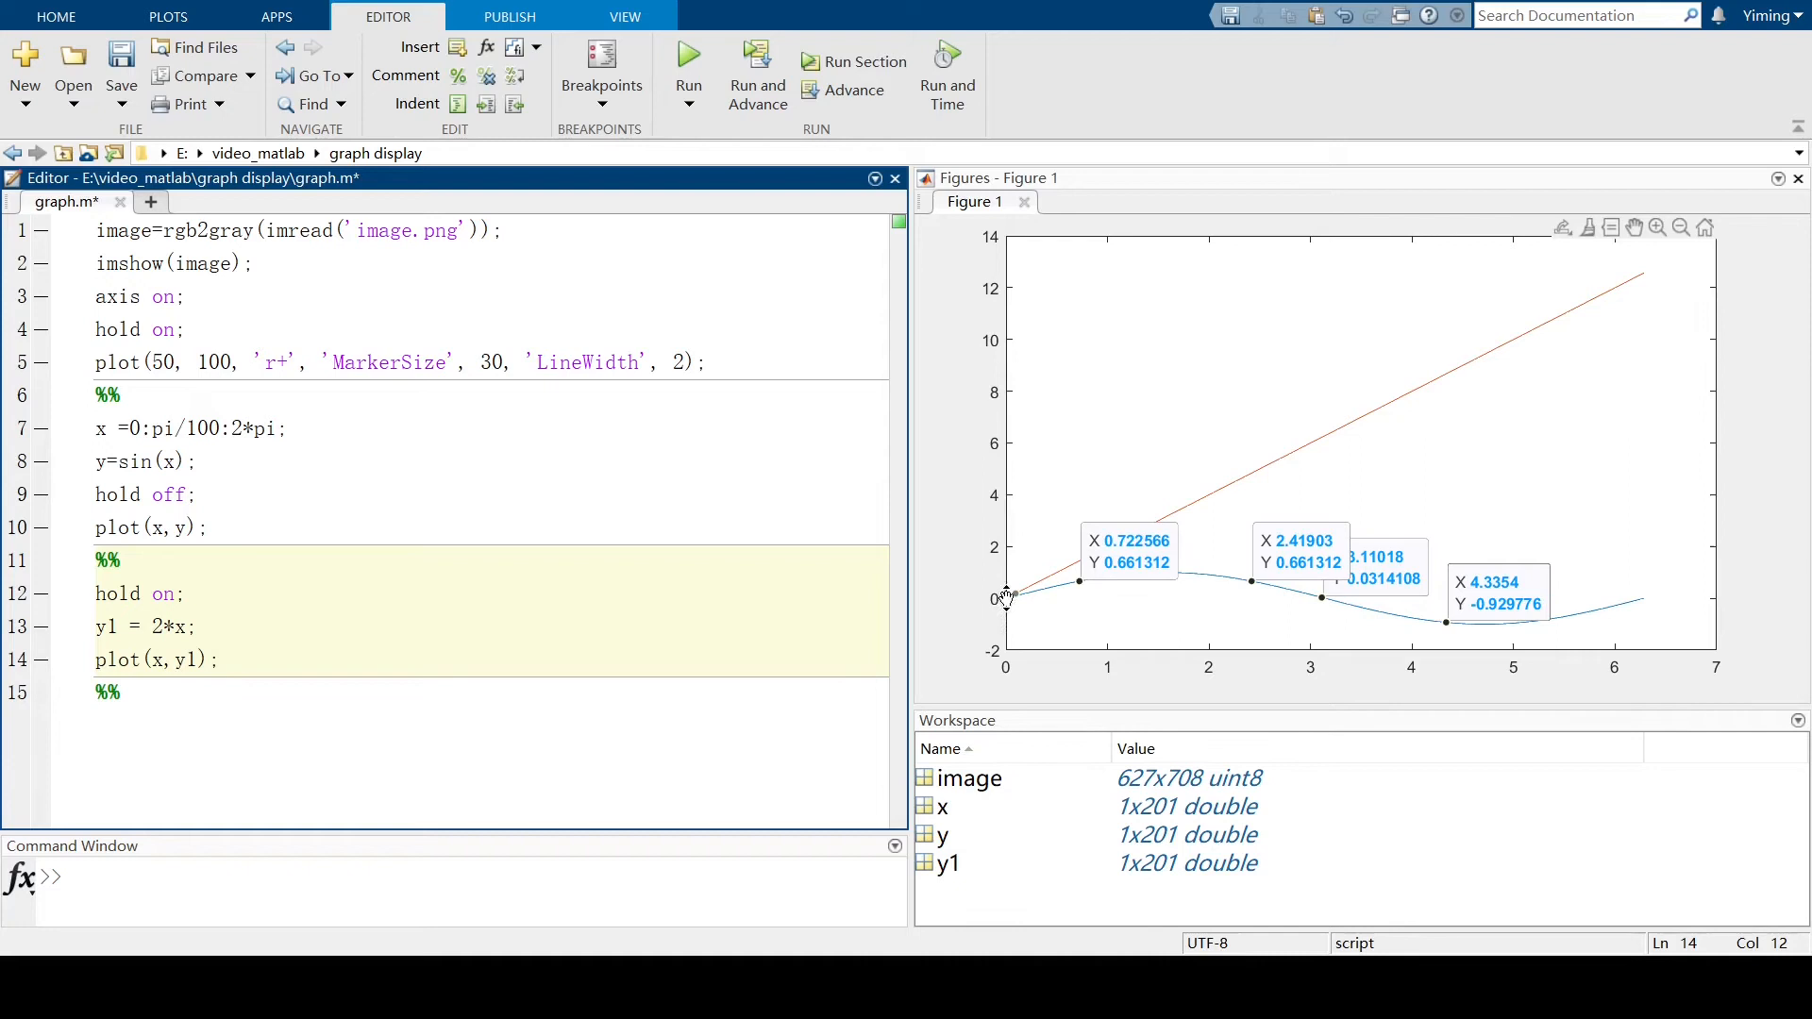
mouse_move(982, 629)
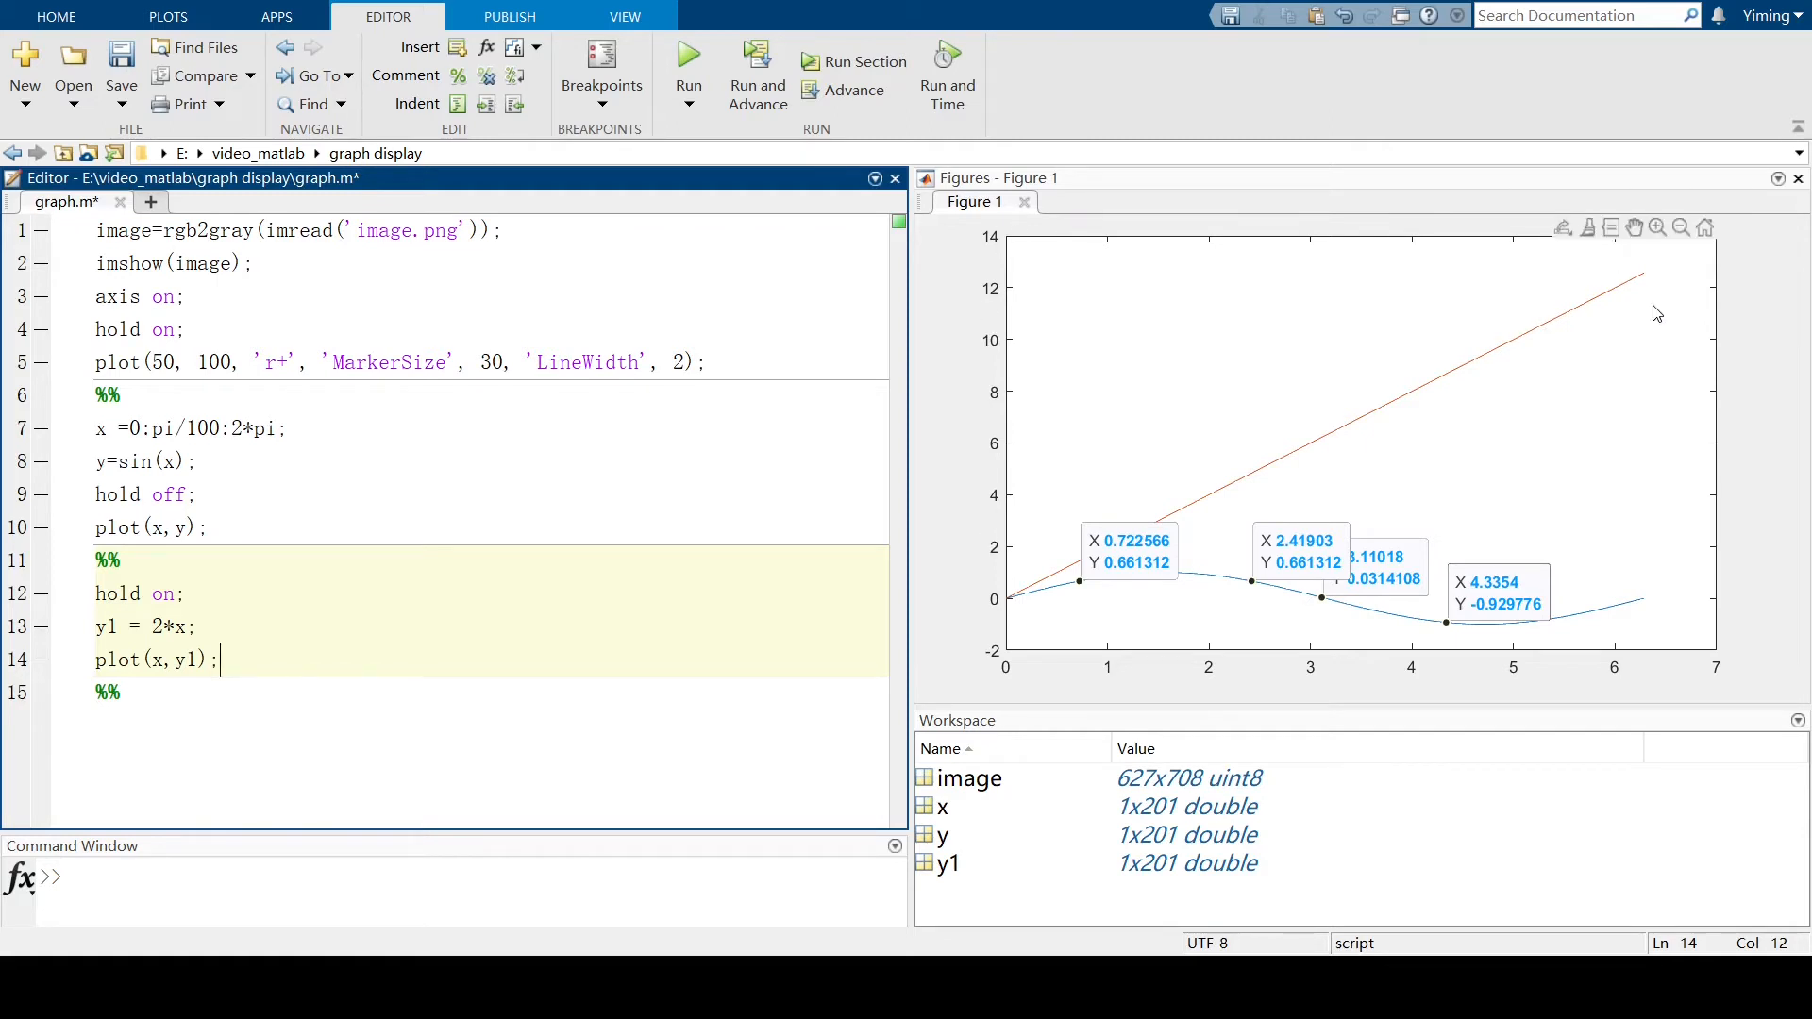
mouse_move(1021, 299)
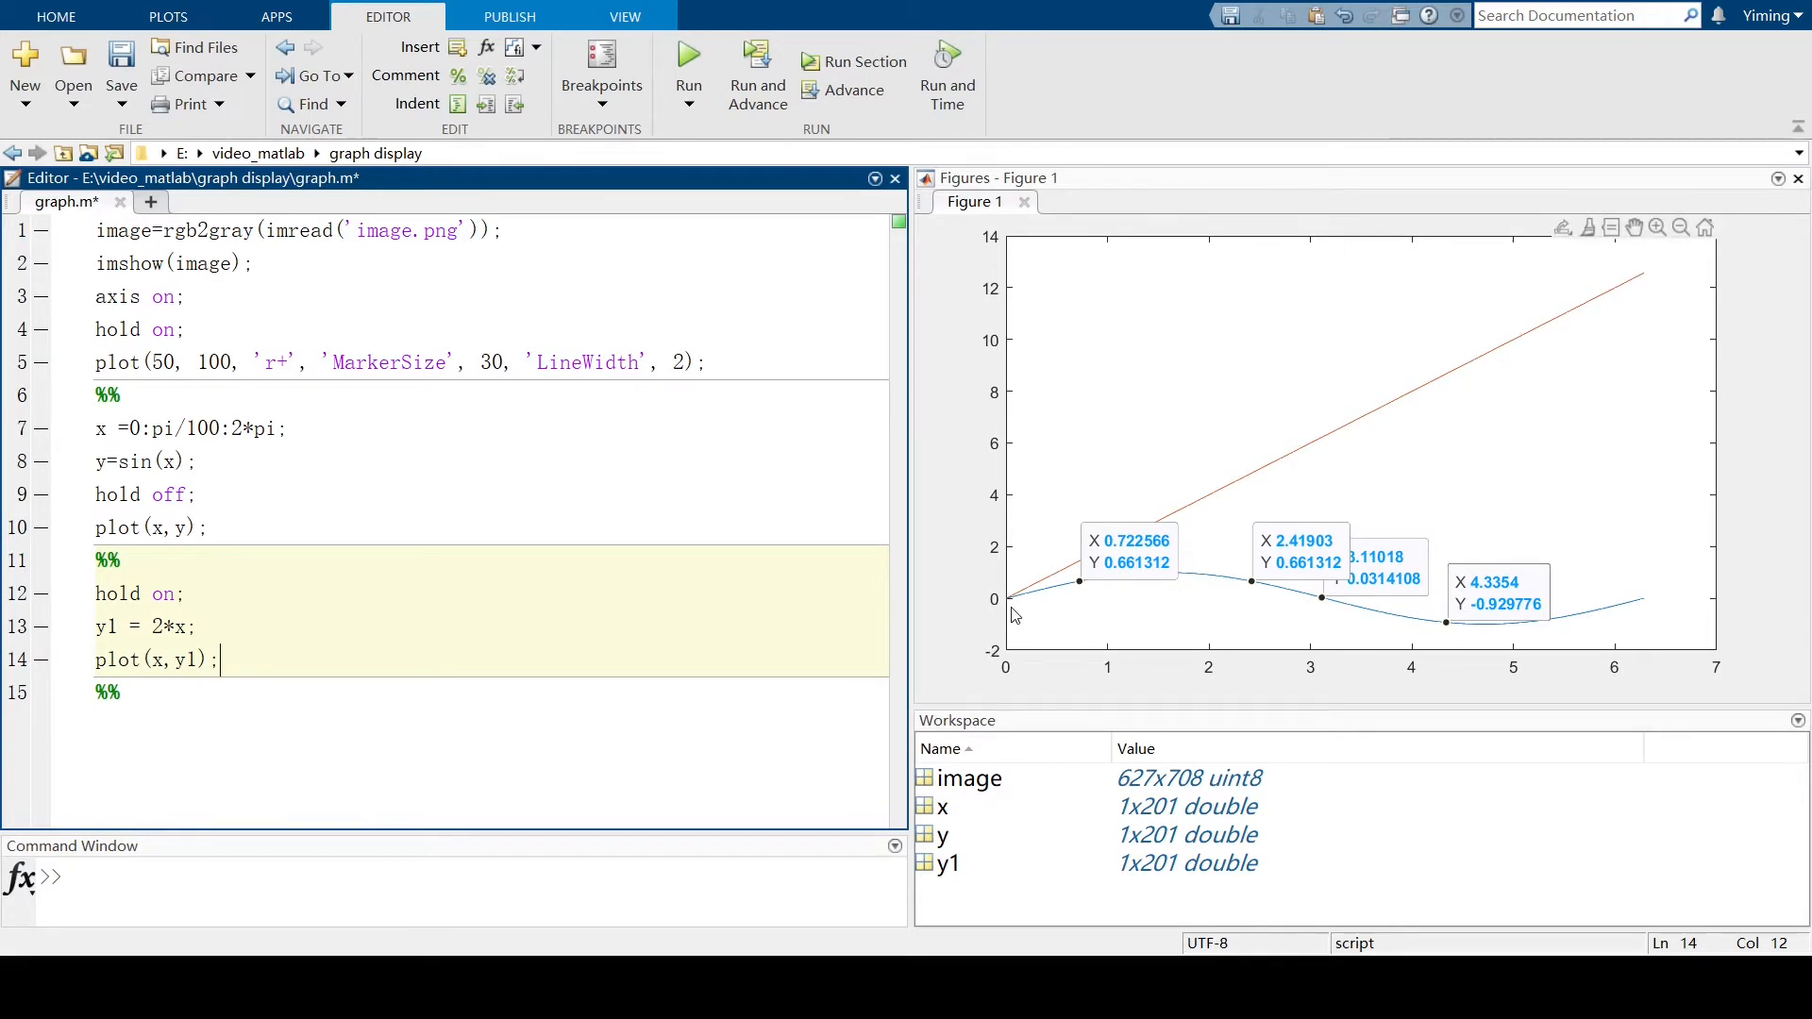
mouse_move(1179, 577)
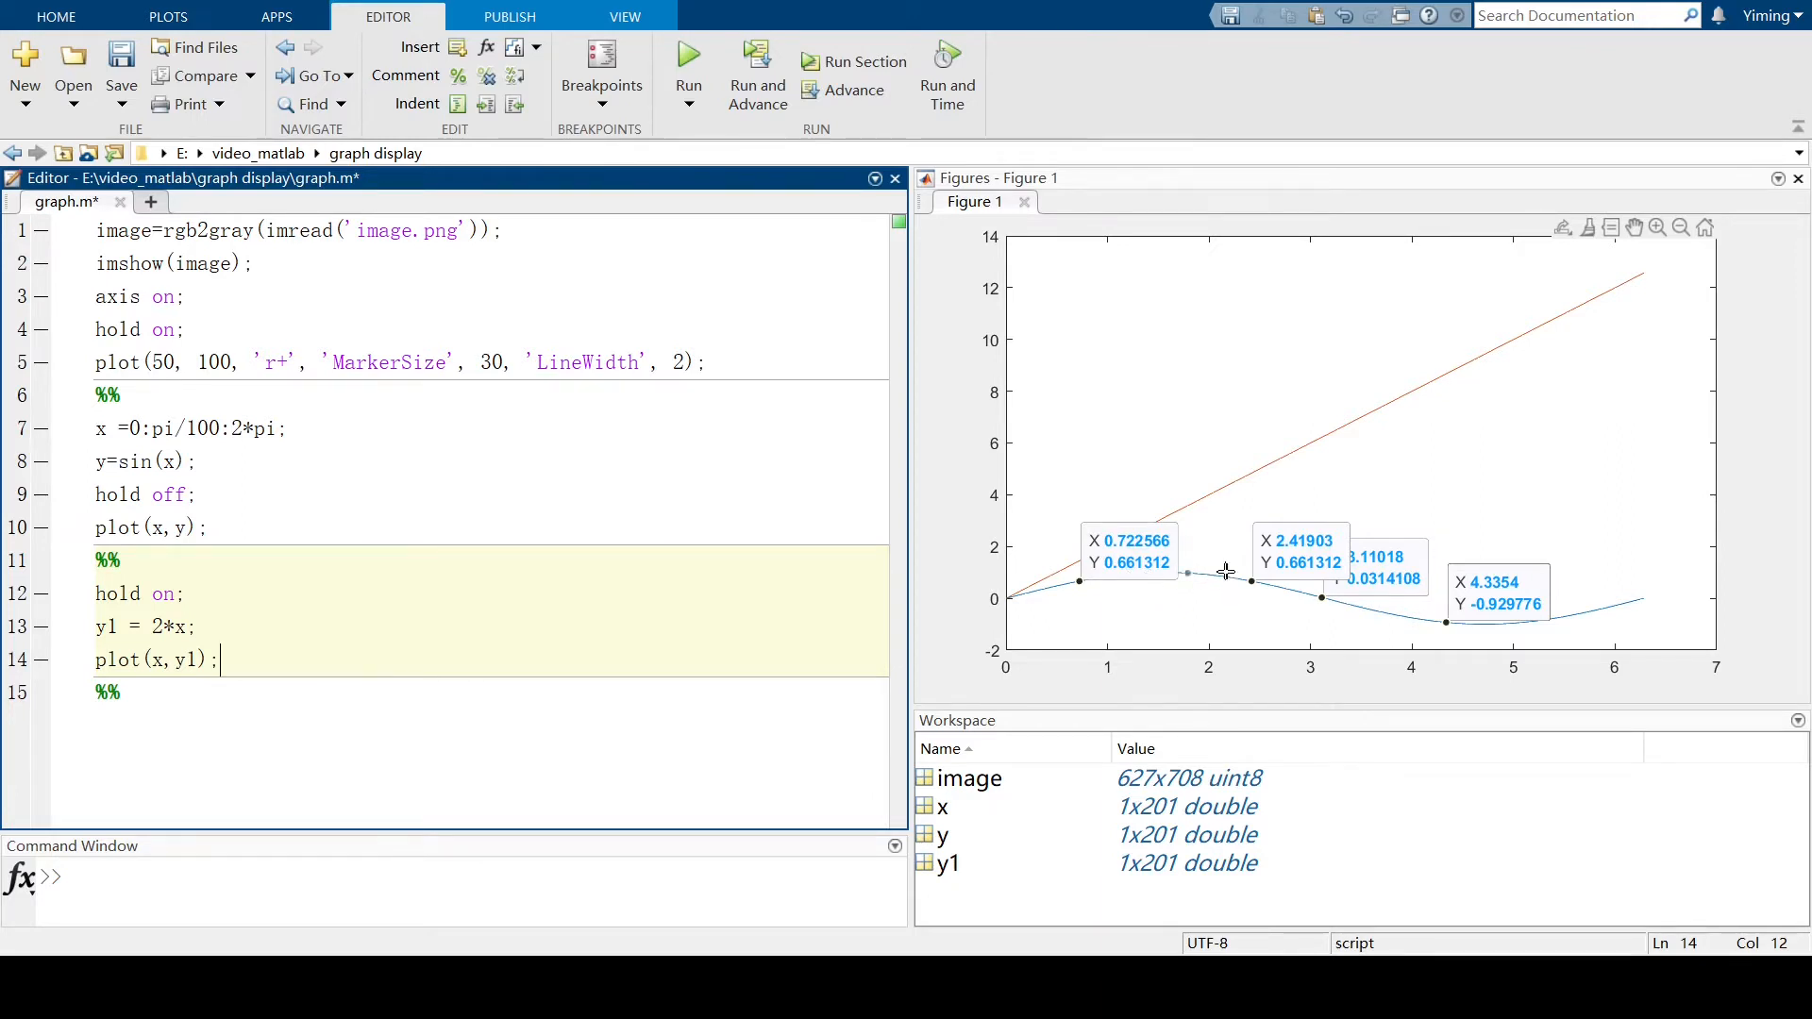
key(enter)
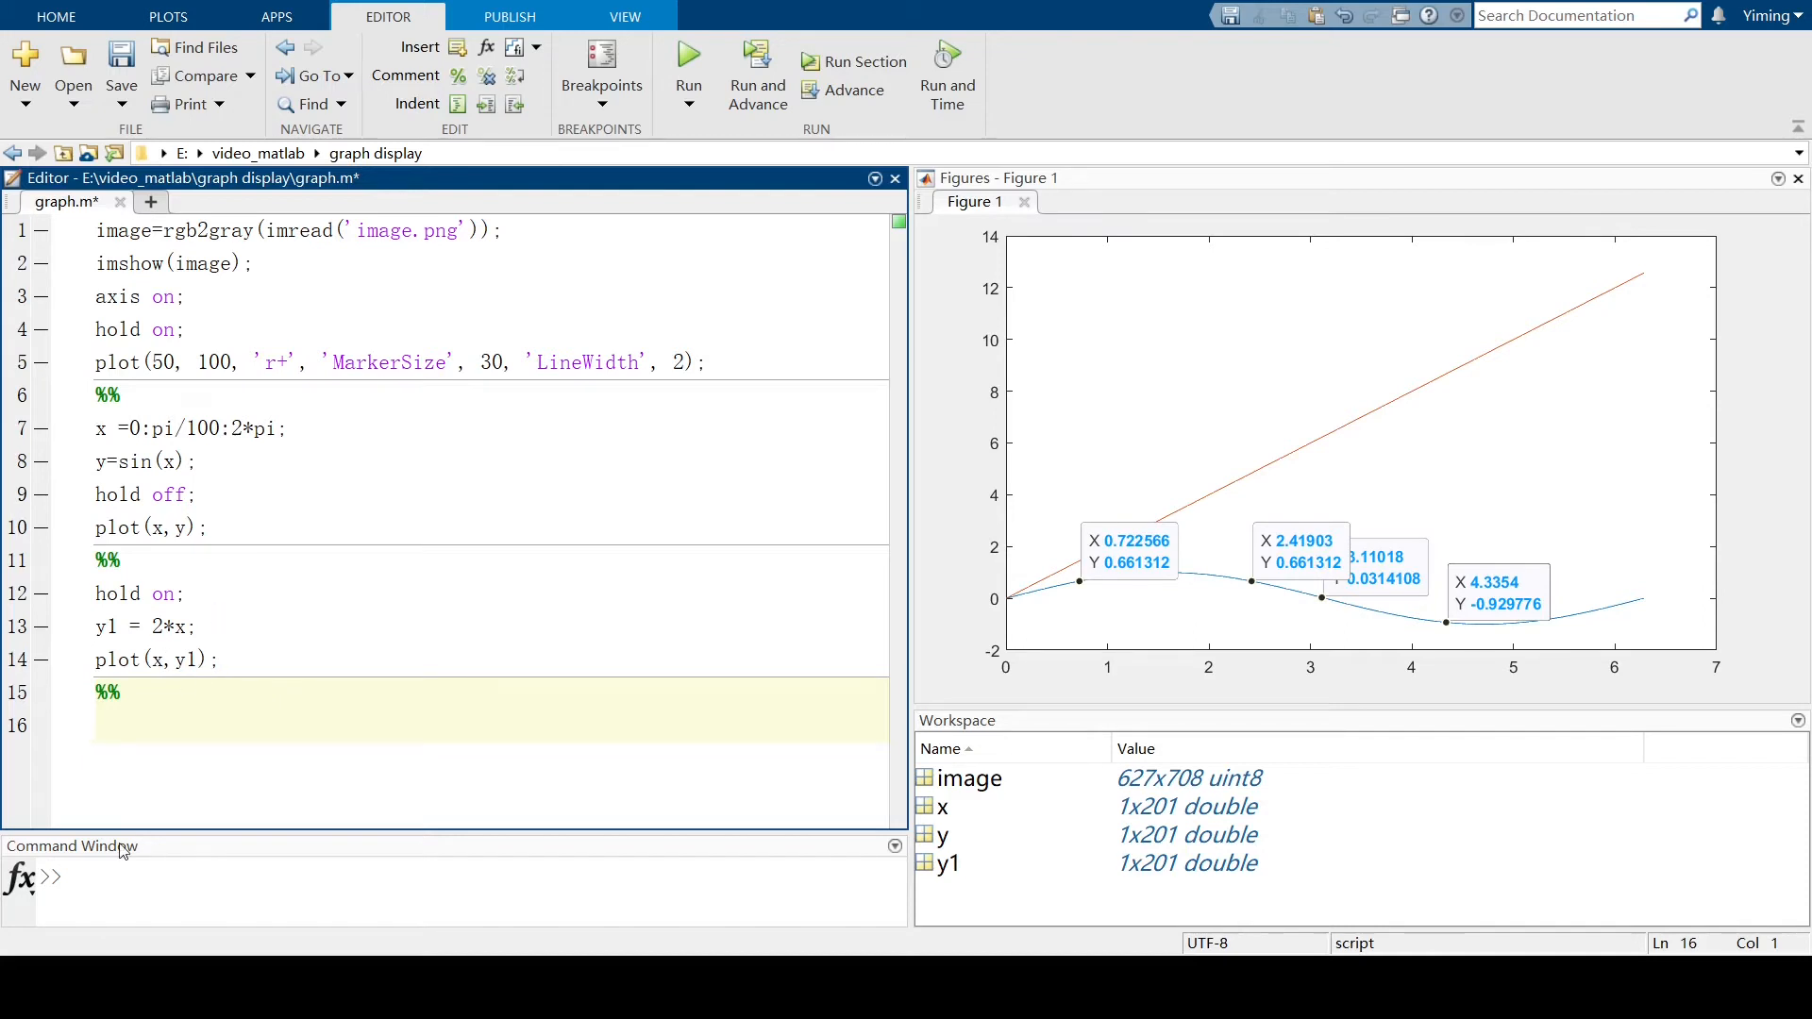
Type hold off; and plot(x,y,x,y1) in the new section.
text(hold o)
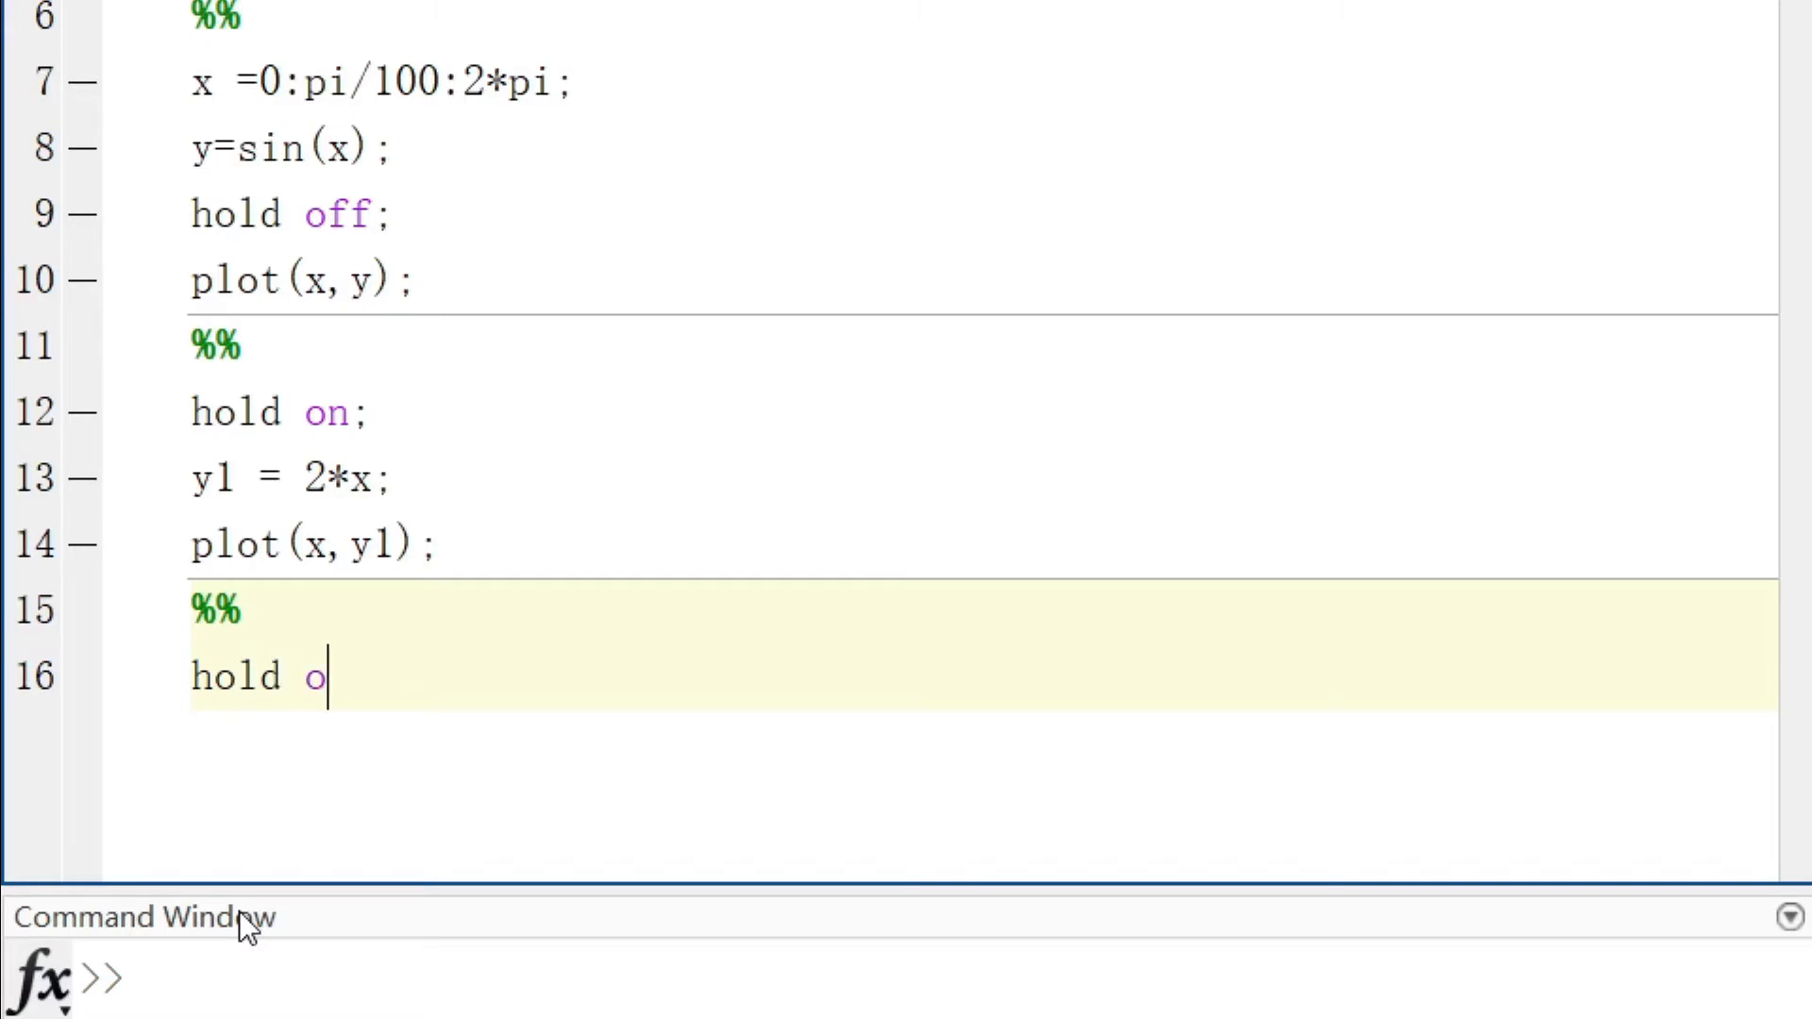
text(ff;)
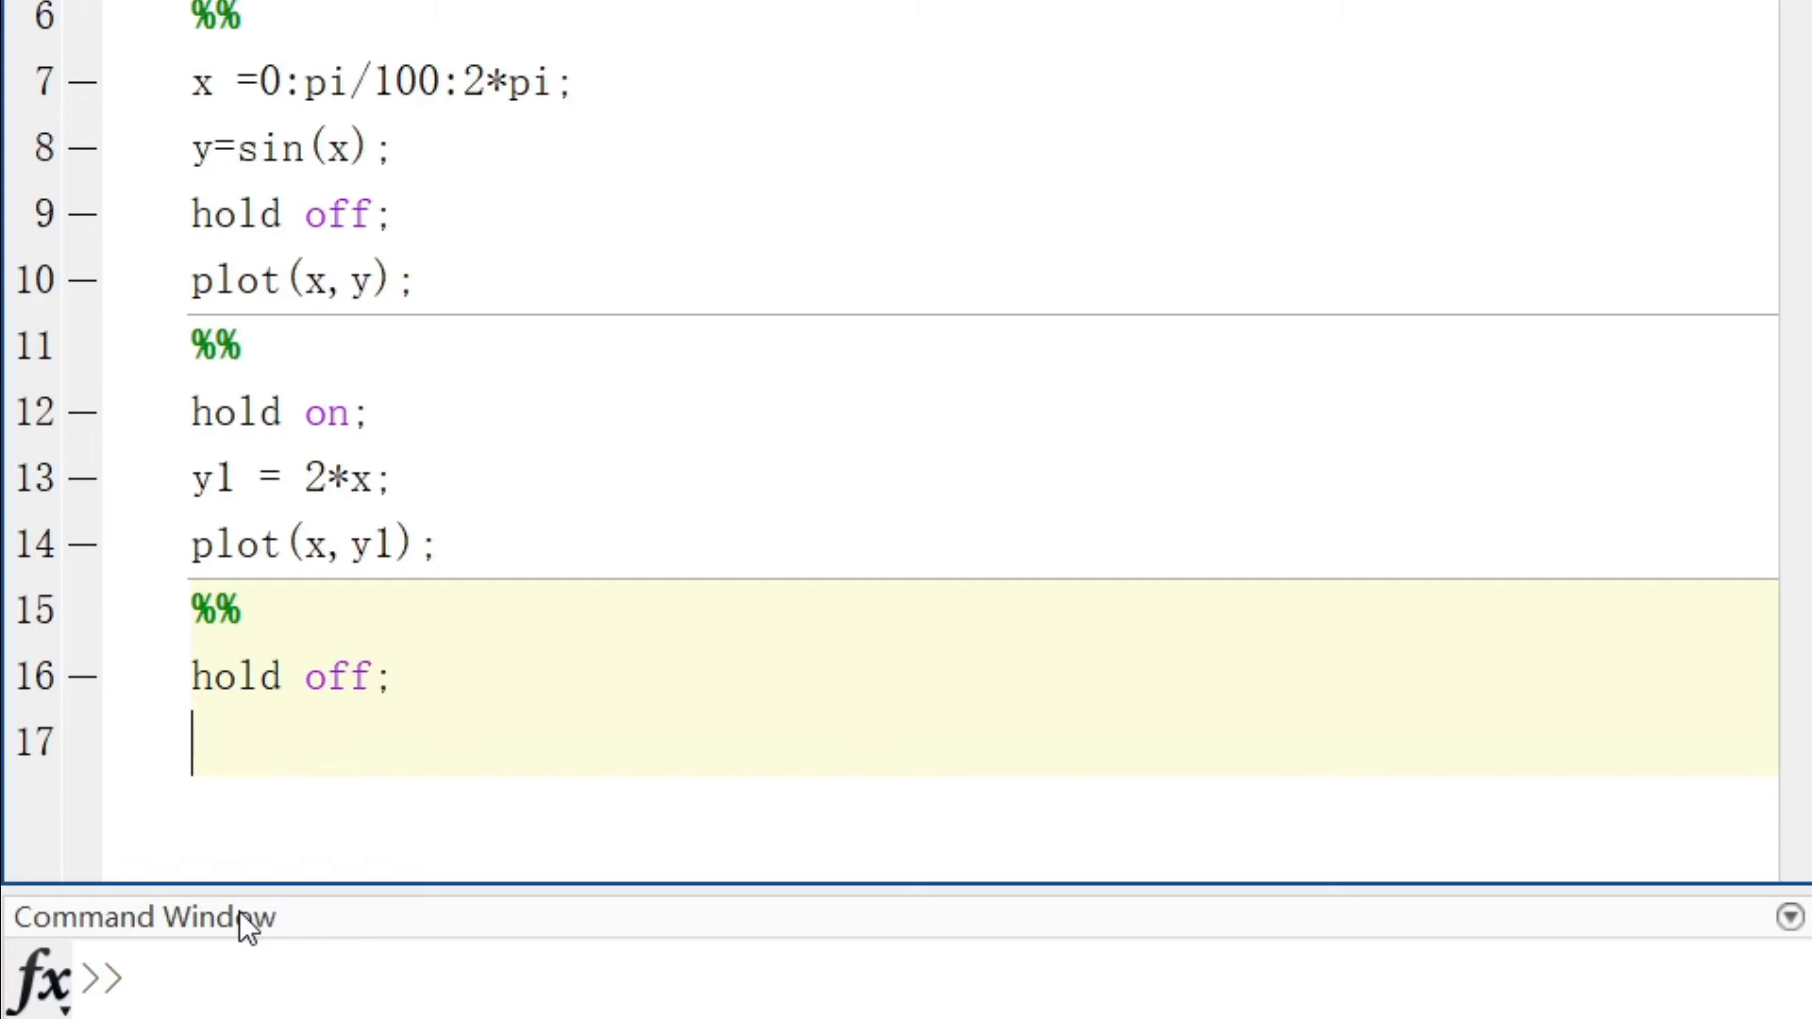
text(plot)
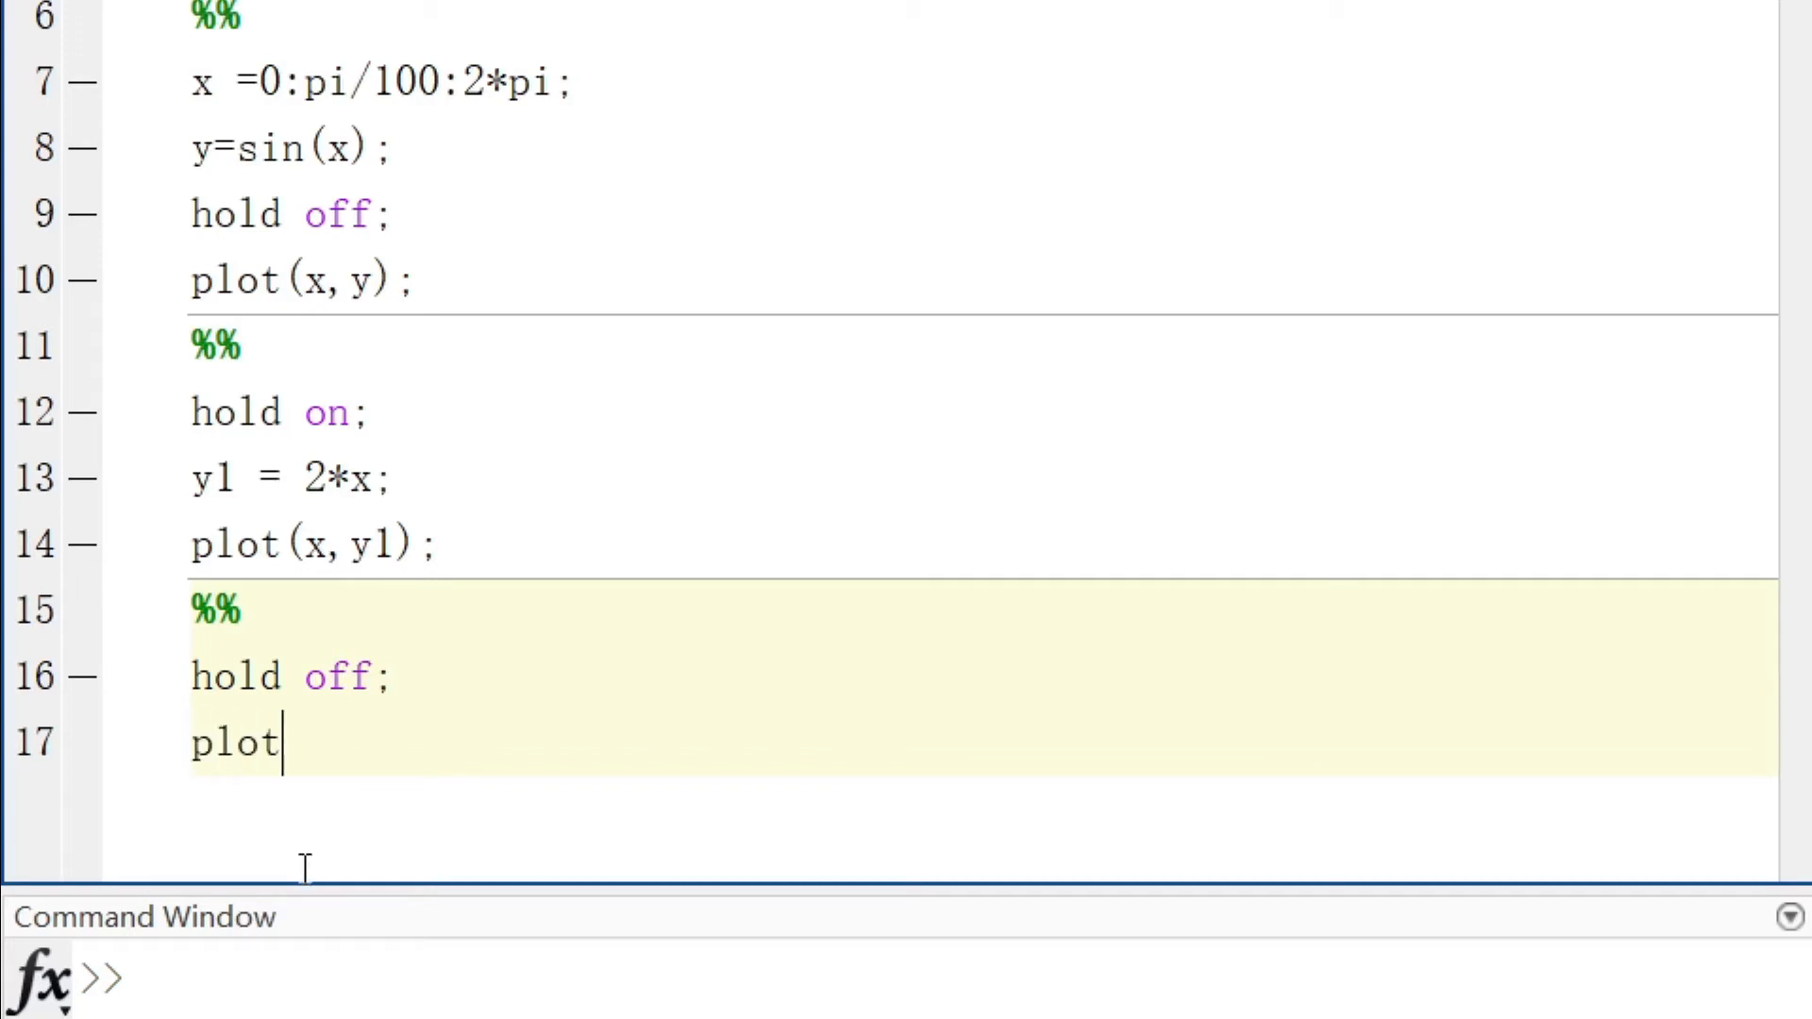
text((x, y))
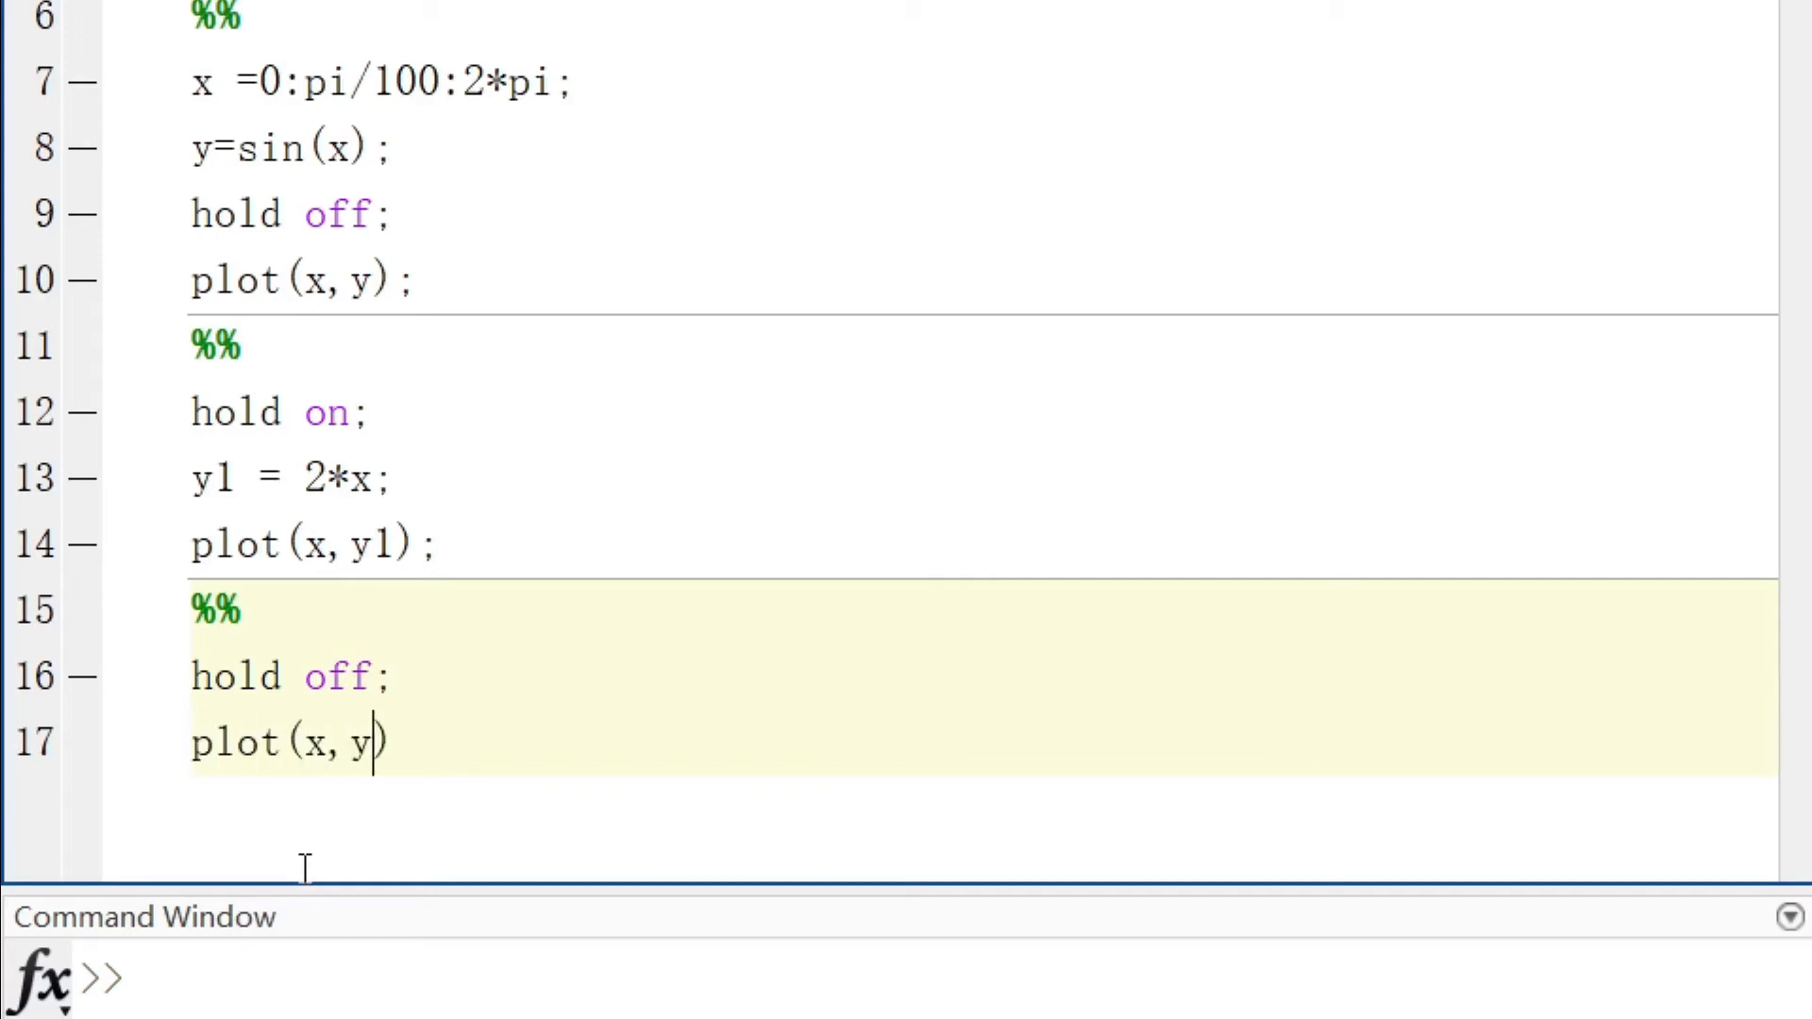
text(,)
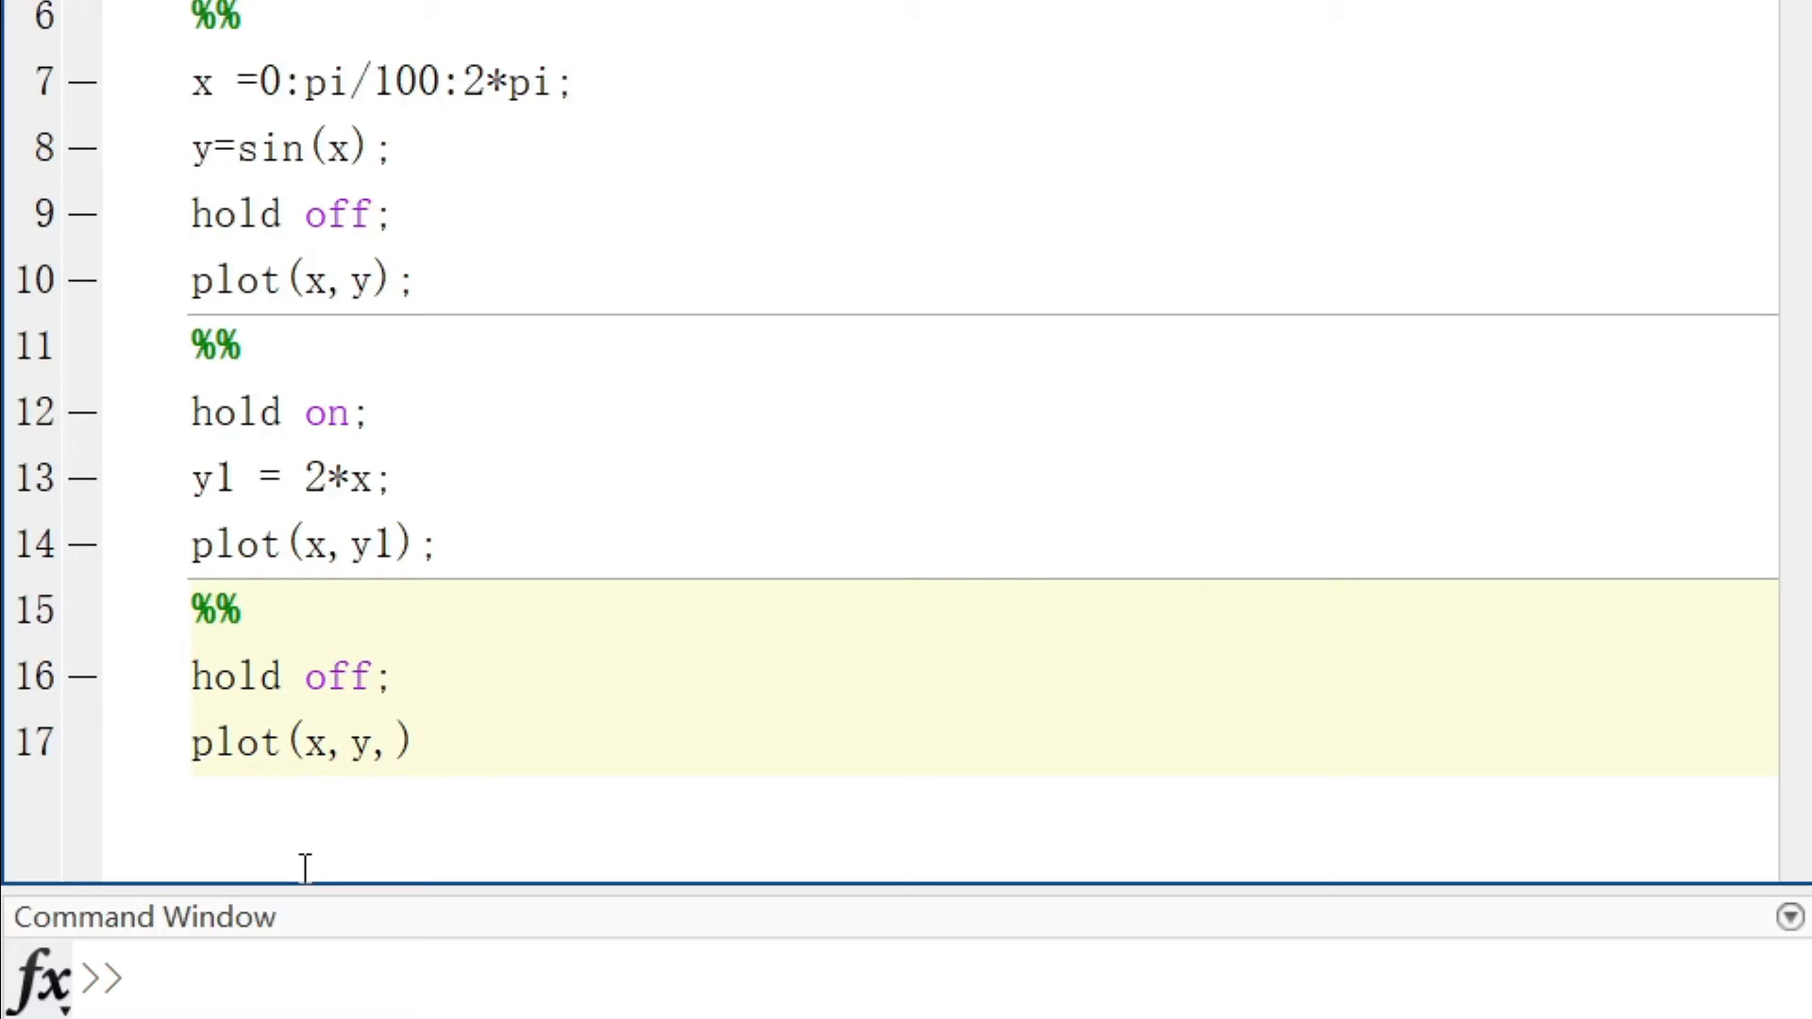
text(x,)
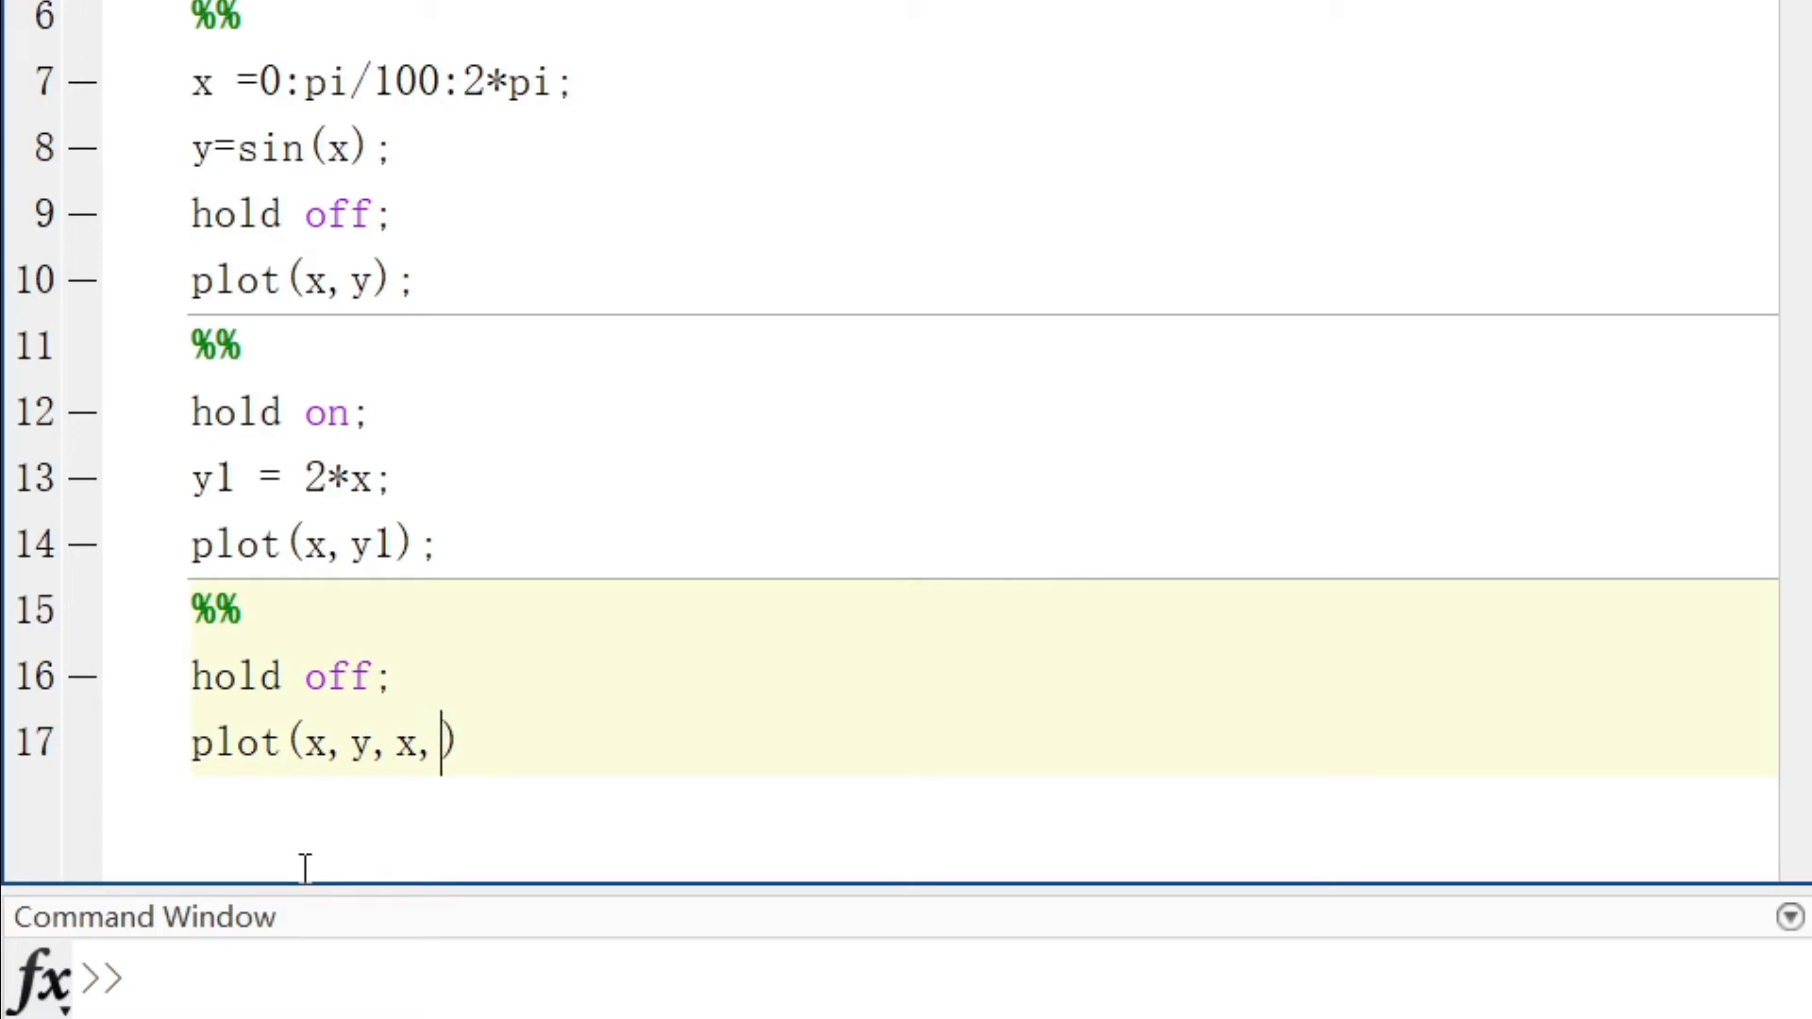
text(y1))
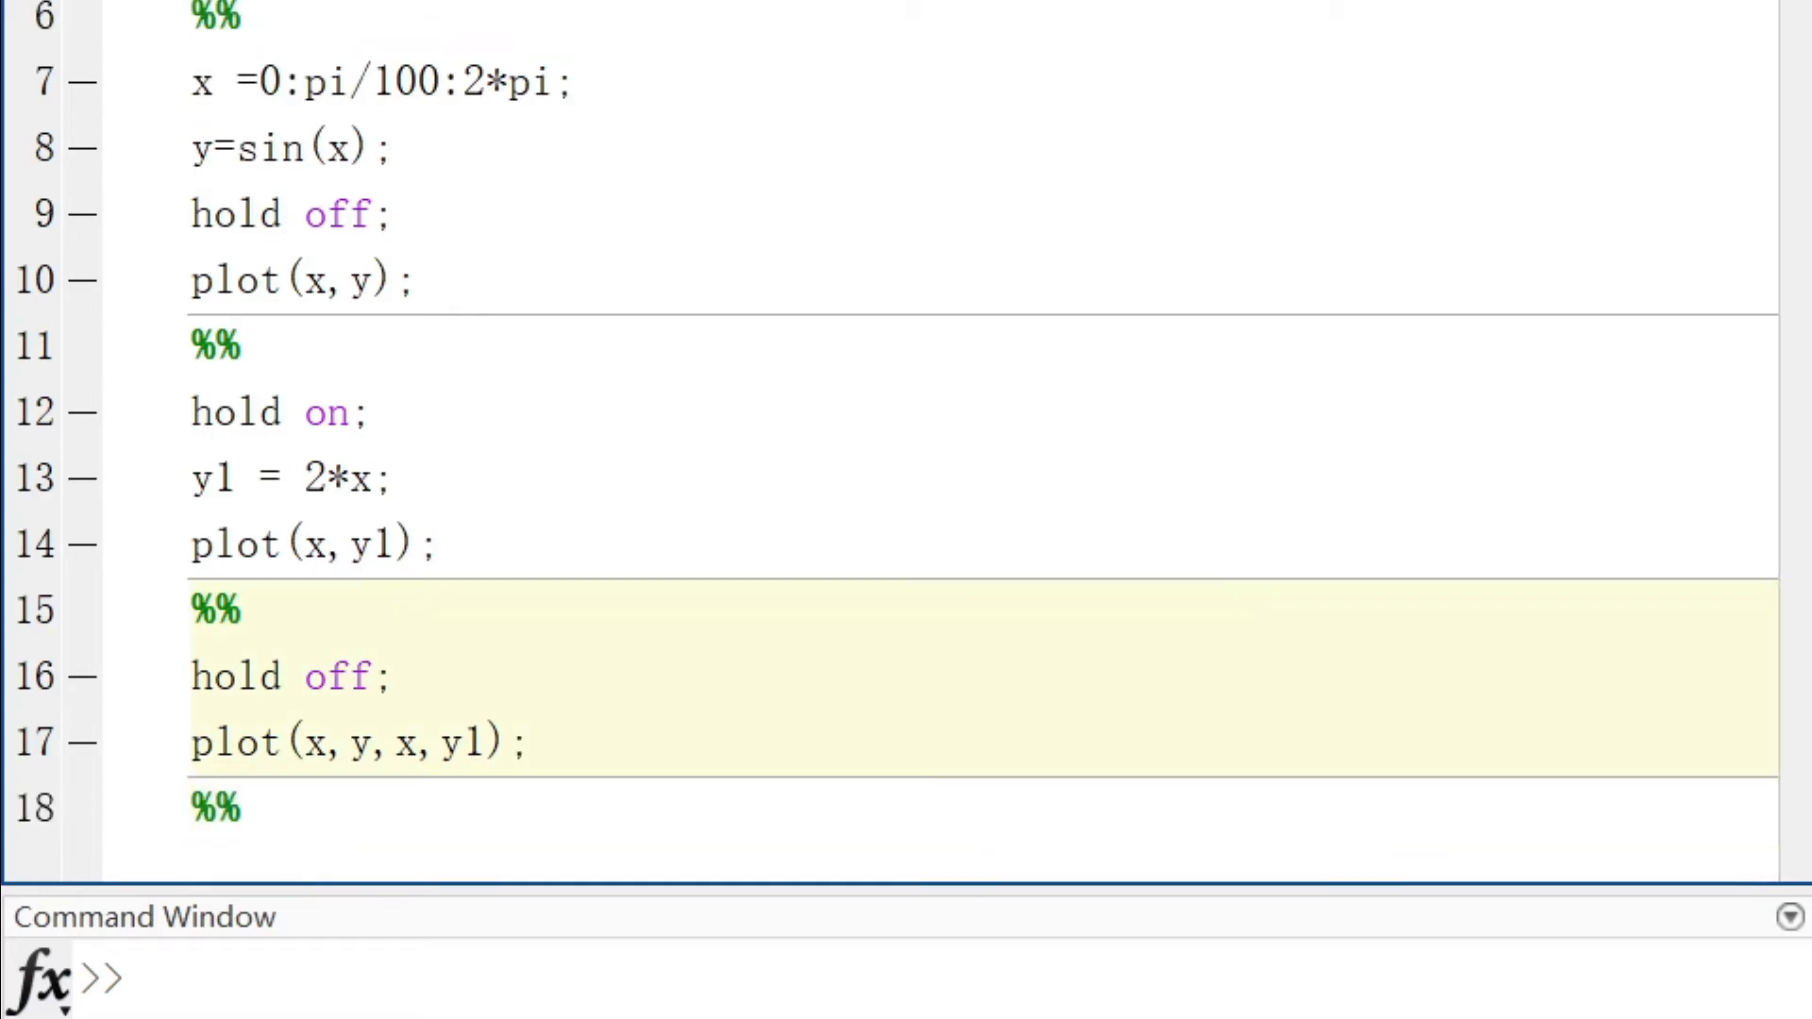
Run the section to redraw sine and y1 together, then add blank line 19.
click(853, 61)
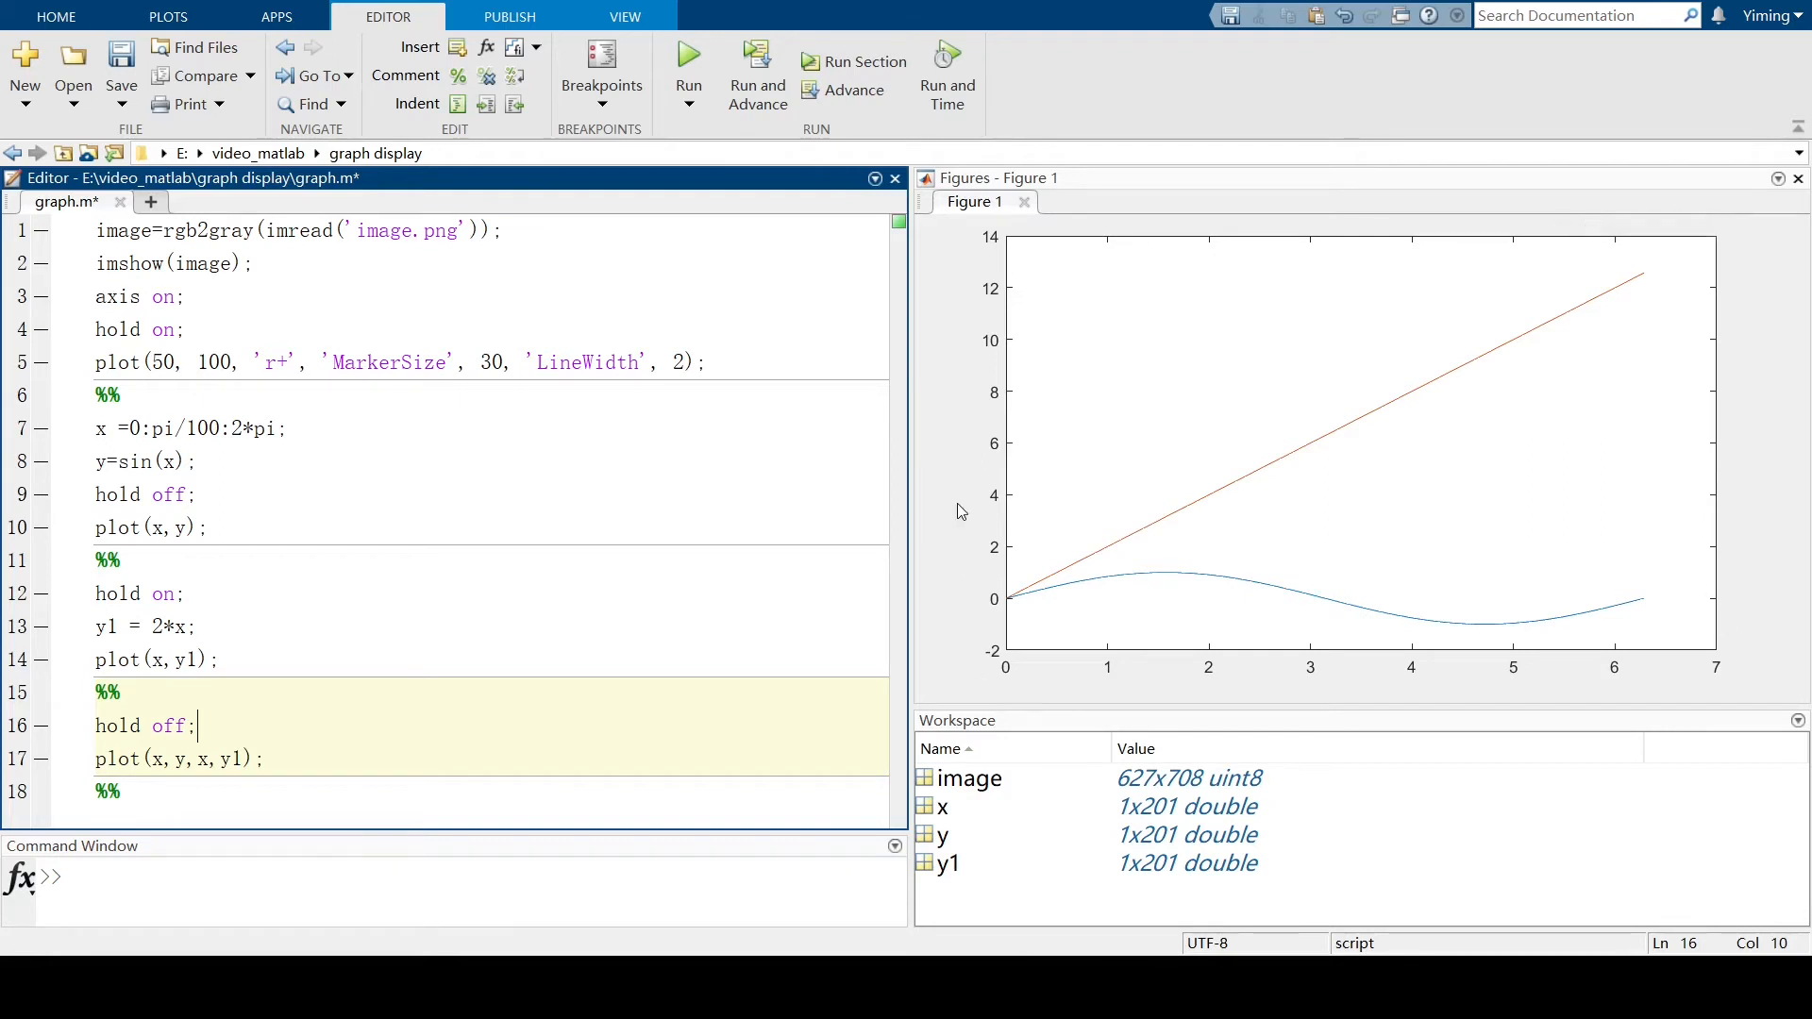
mouse_move(1391, 546)
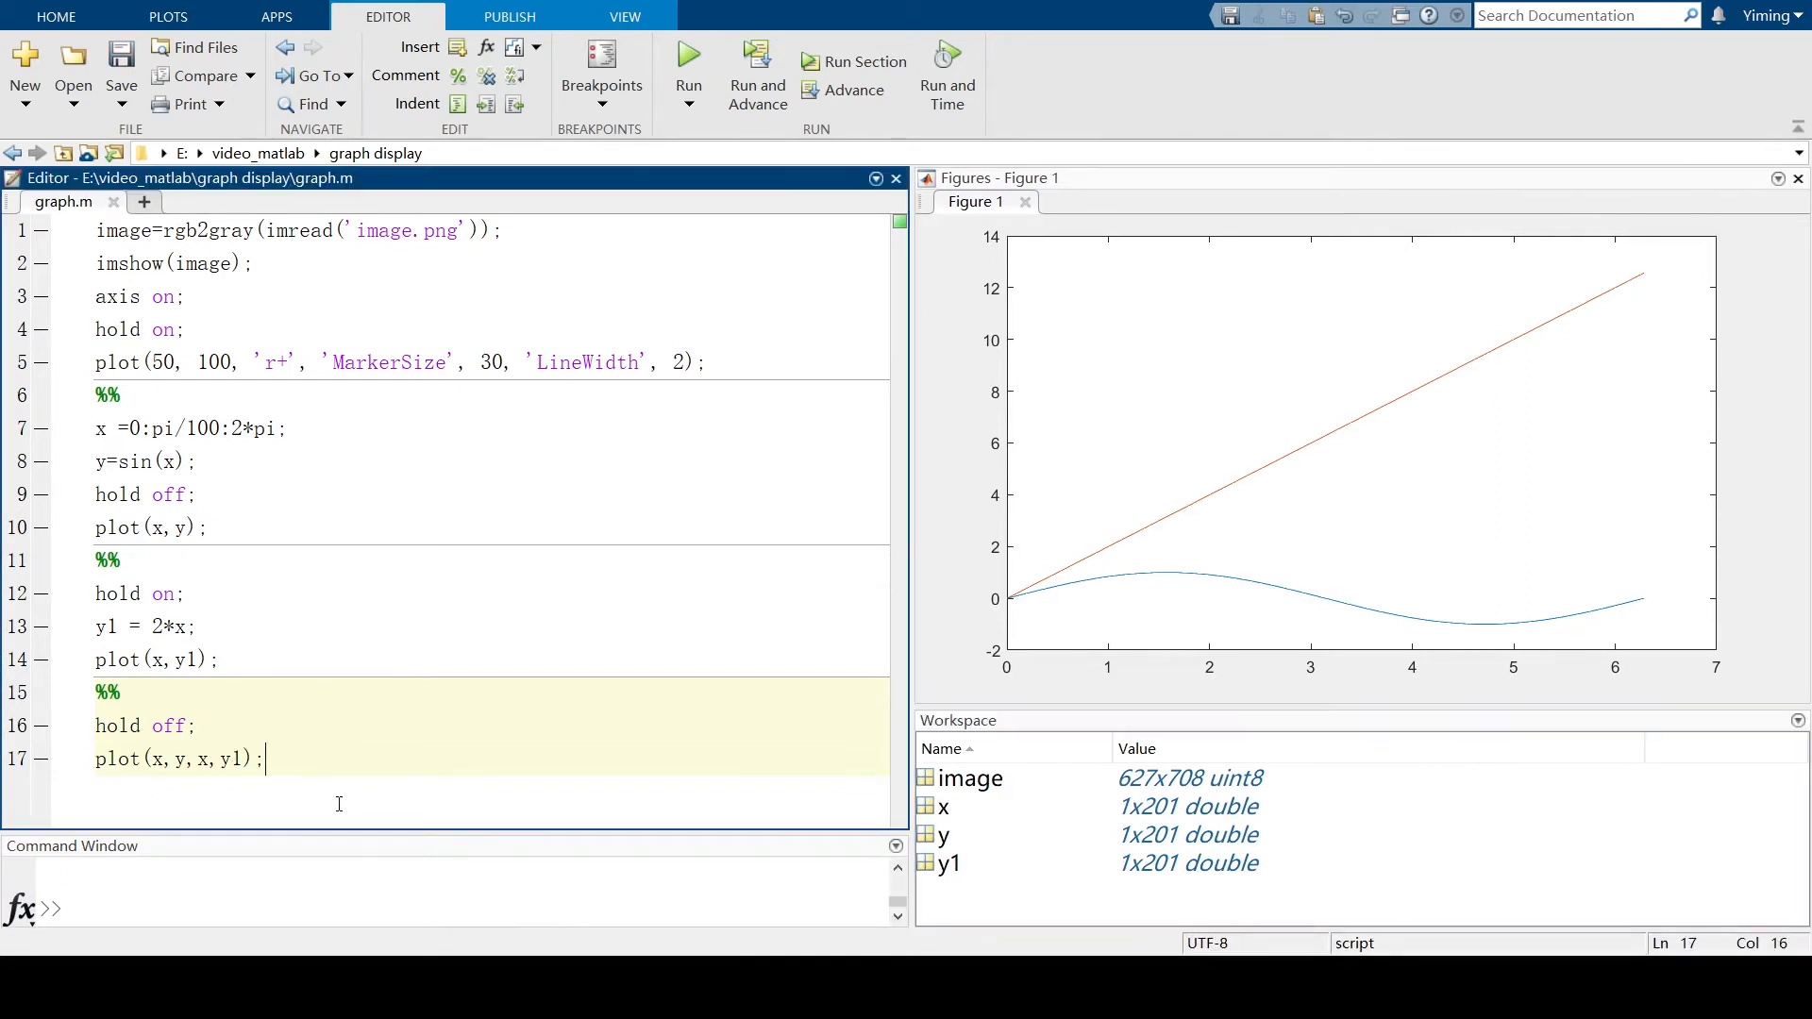
key(enter)
text(%%)
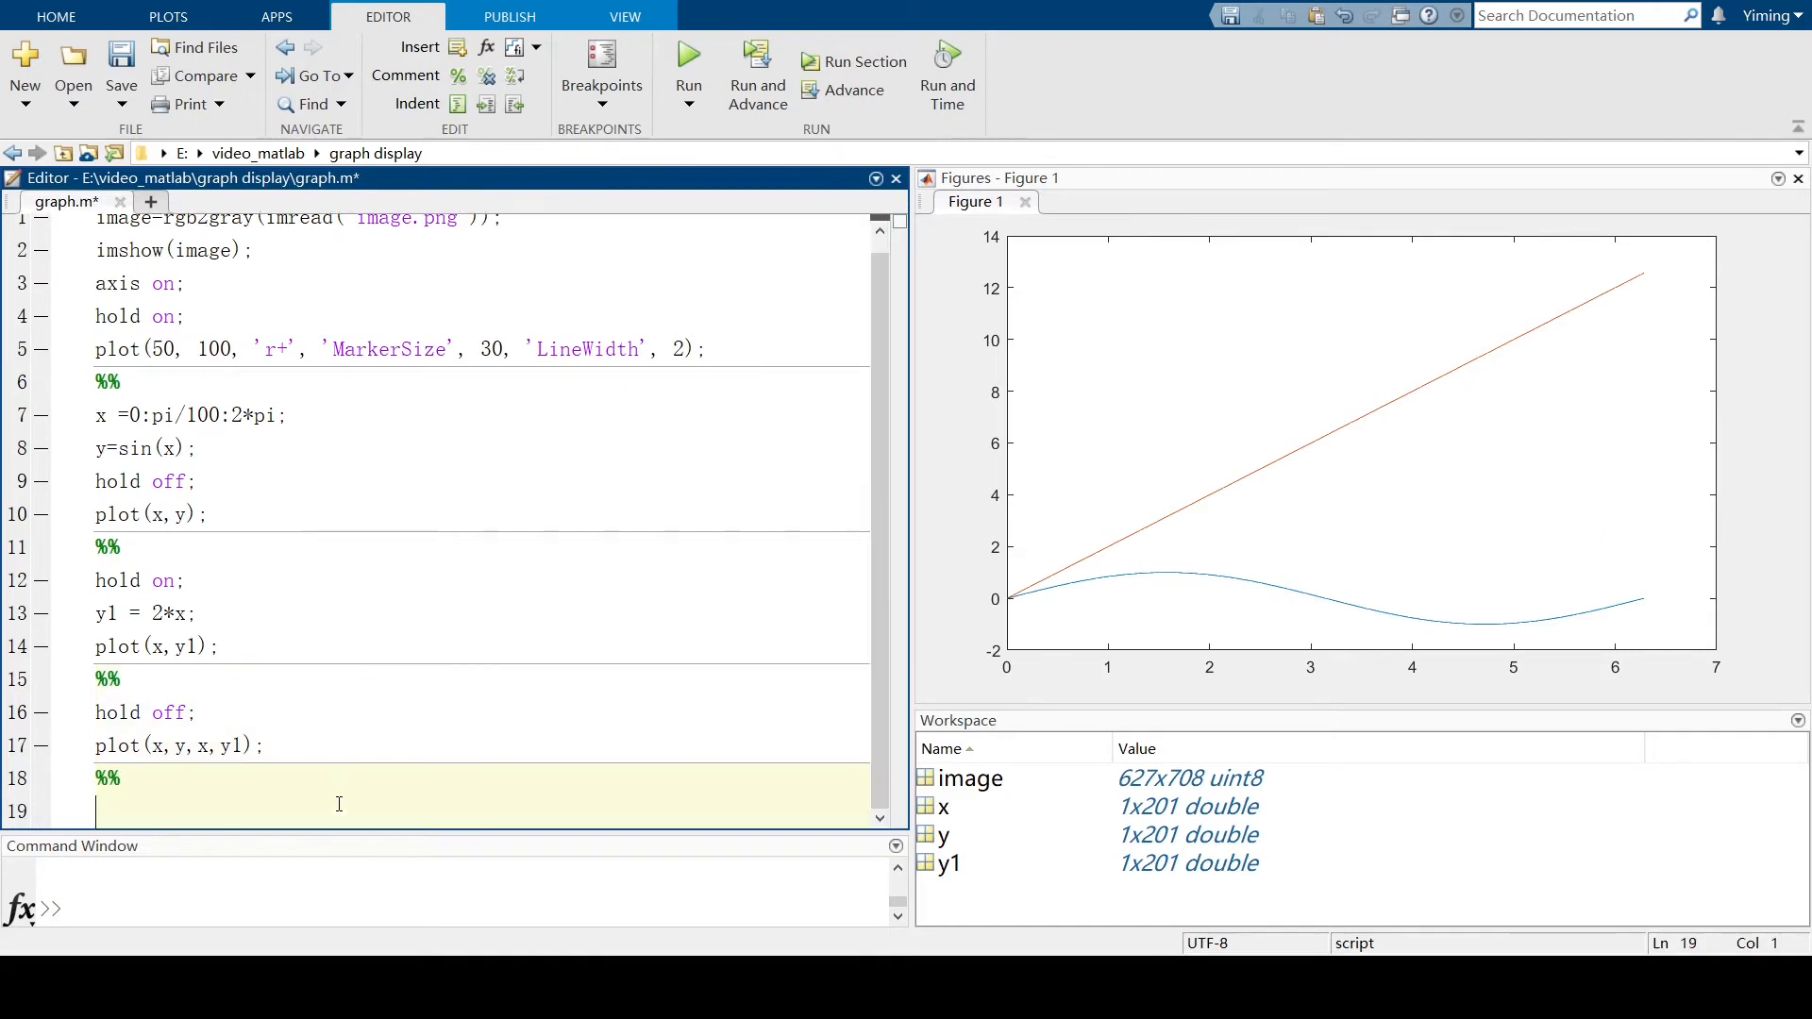
Type m = magic(4); and plot(m) to draw the four column lines.
text(m)
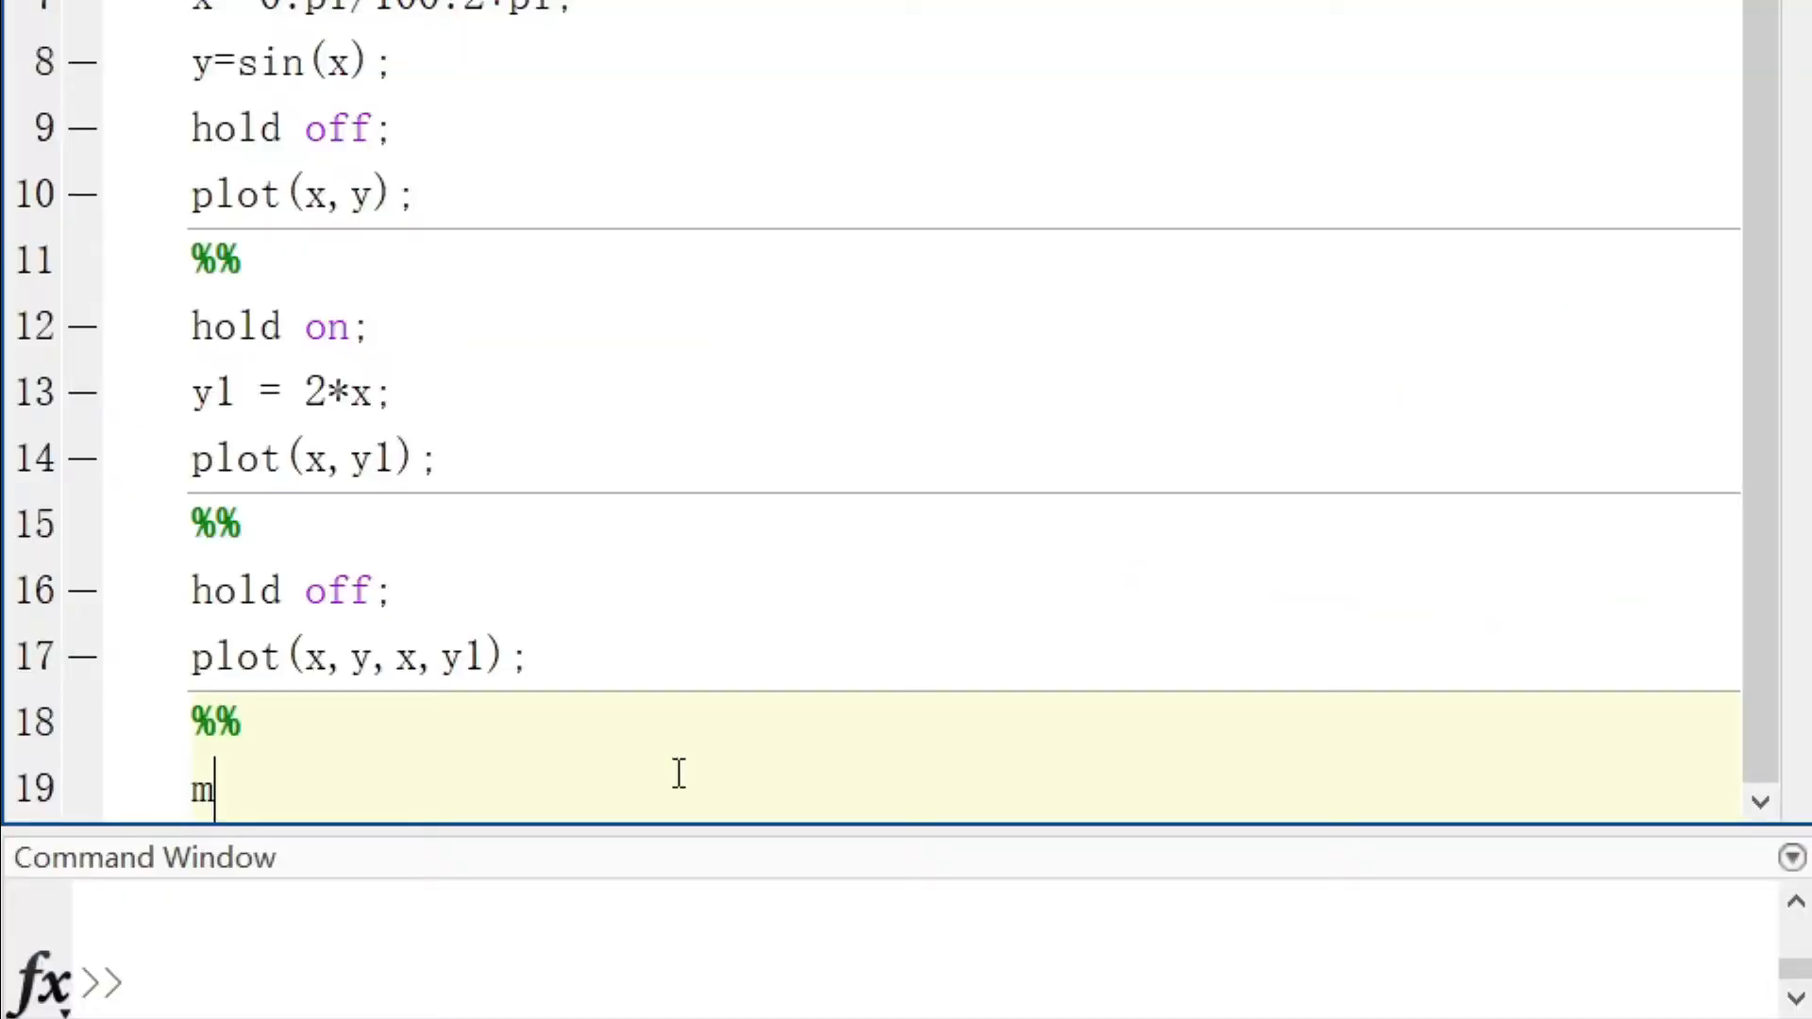
text(= magic(4)
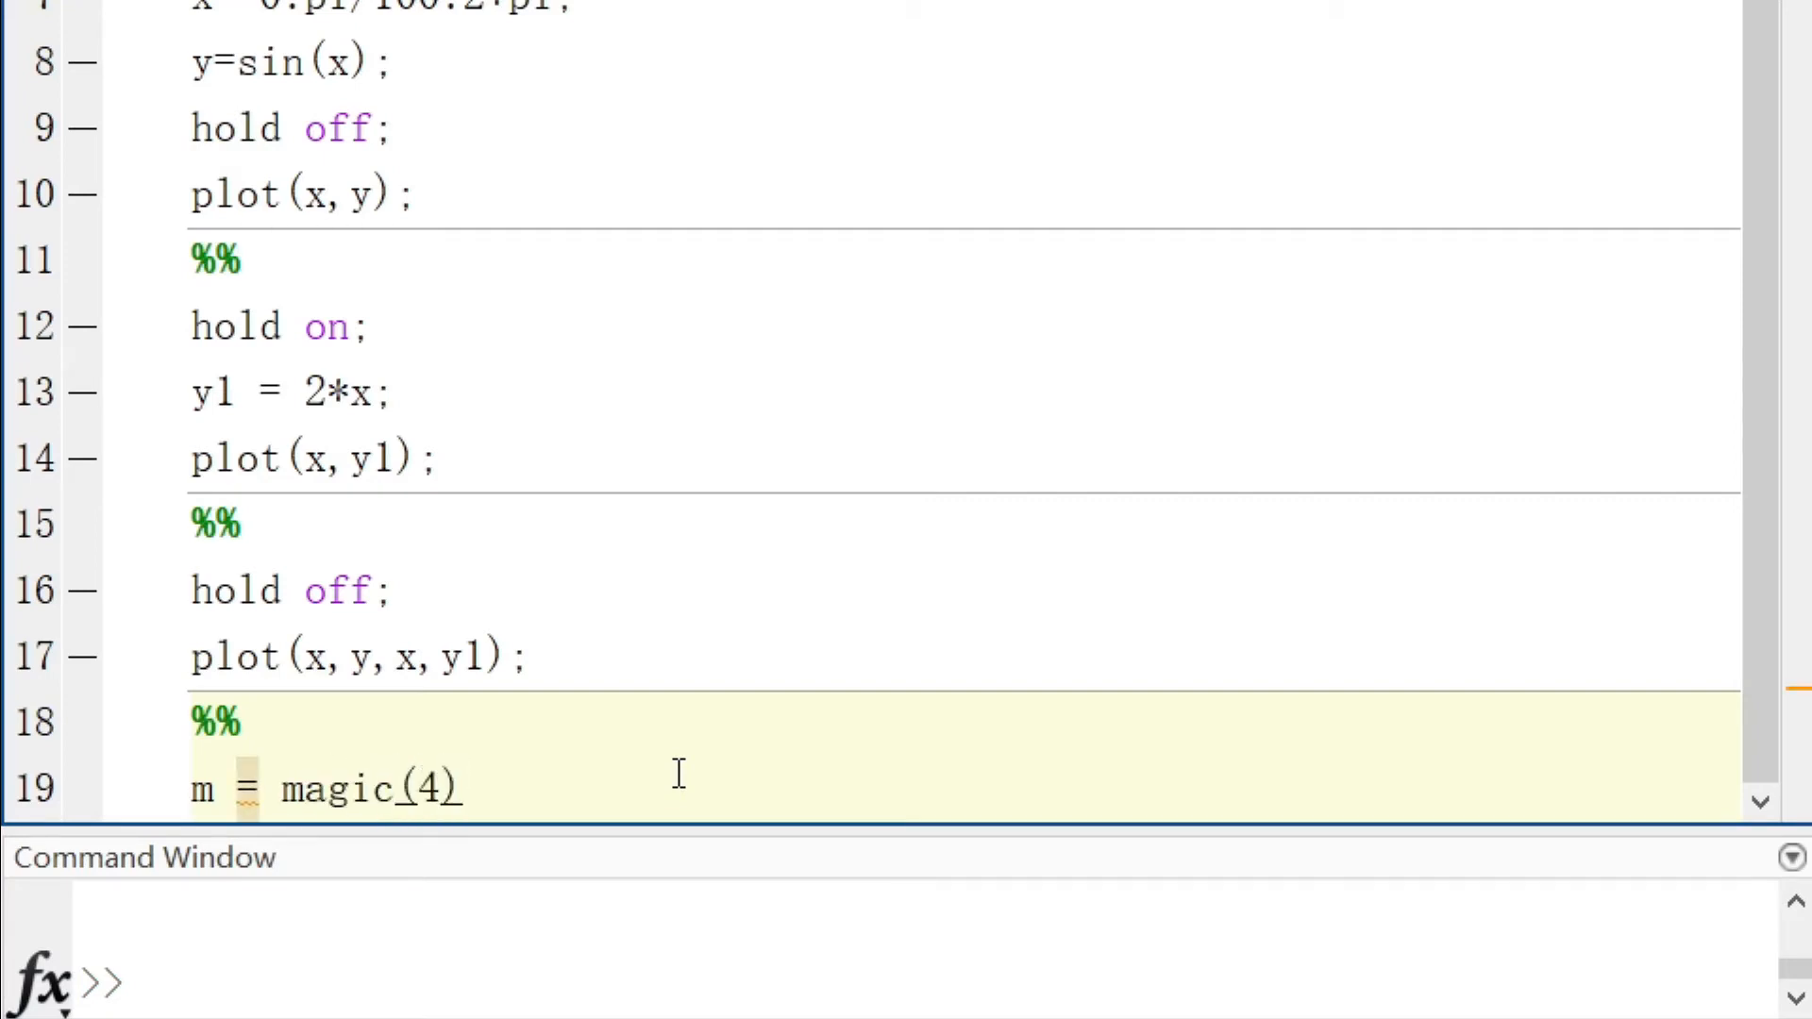
text(;)
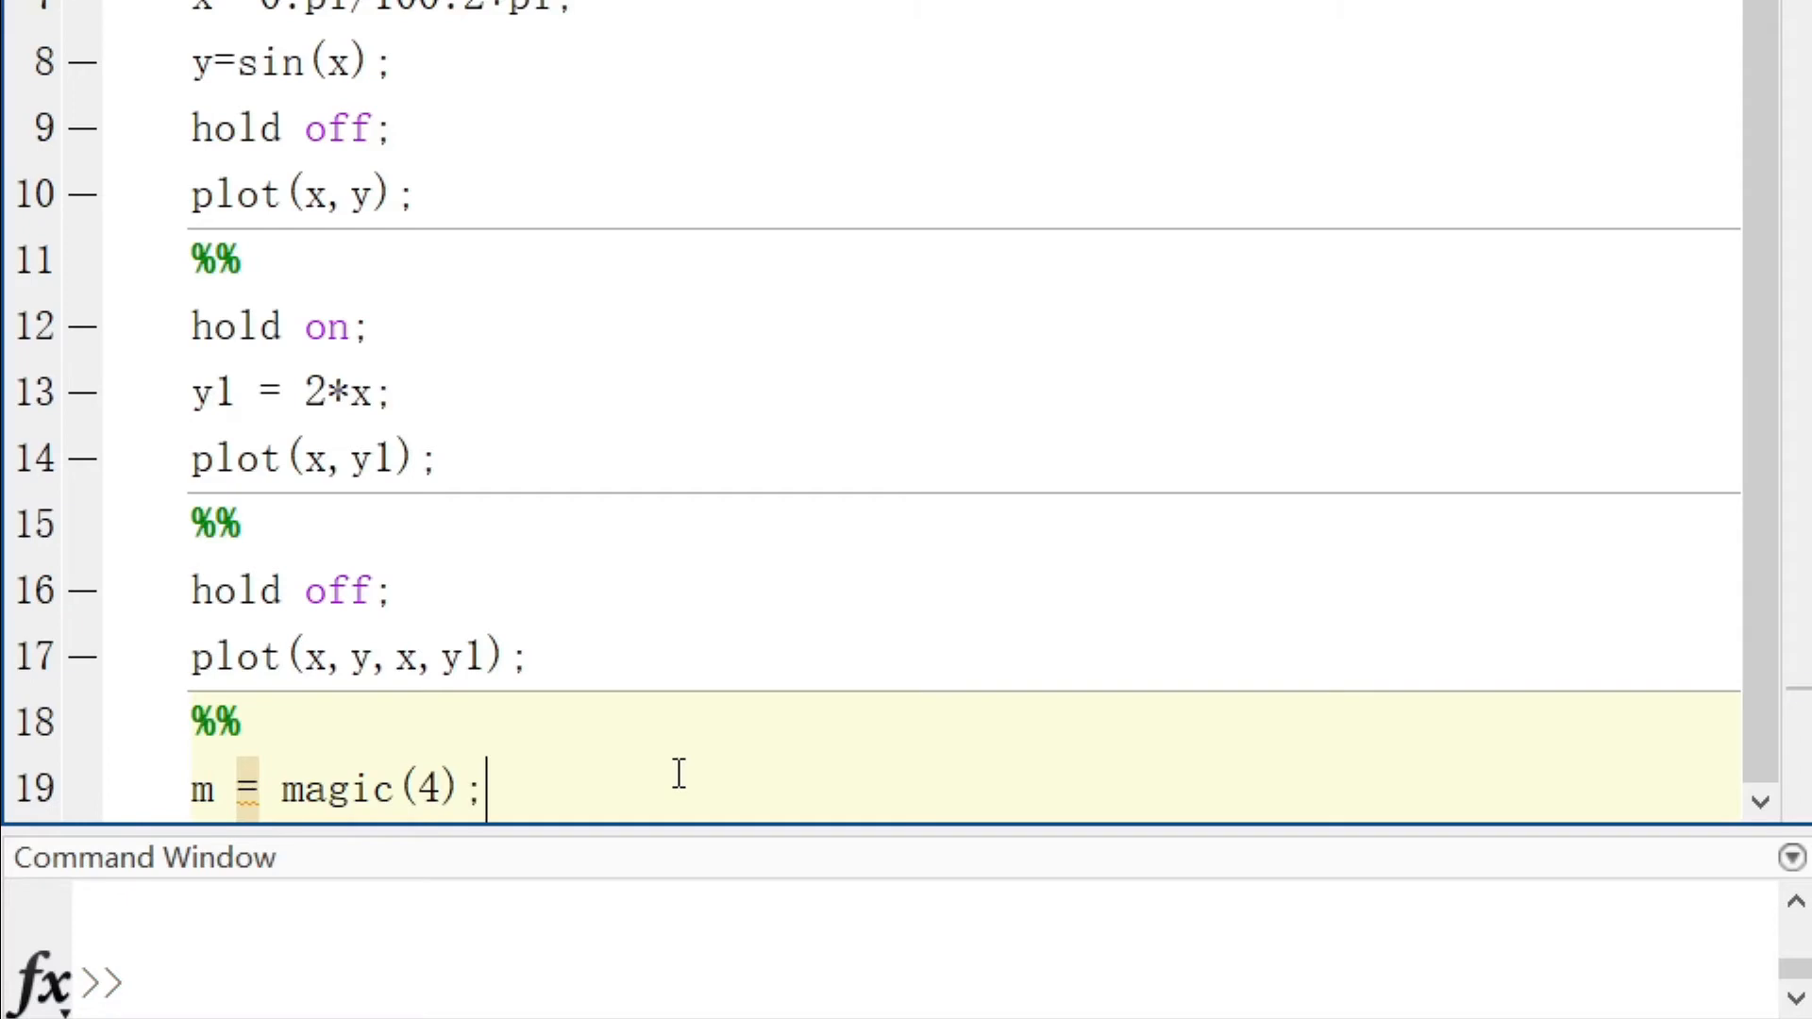
text(plot(m);)
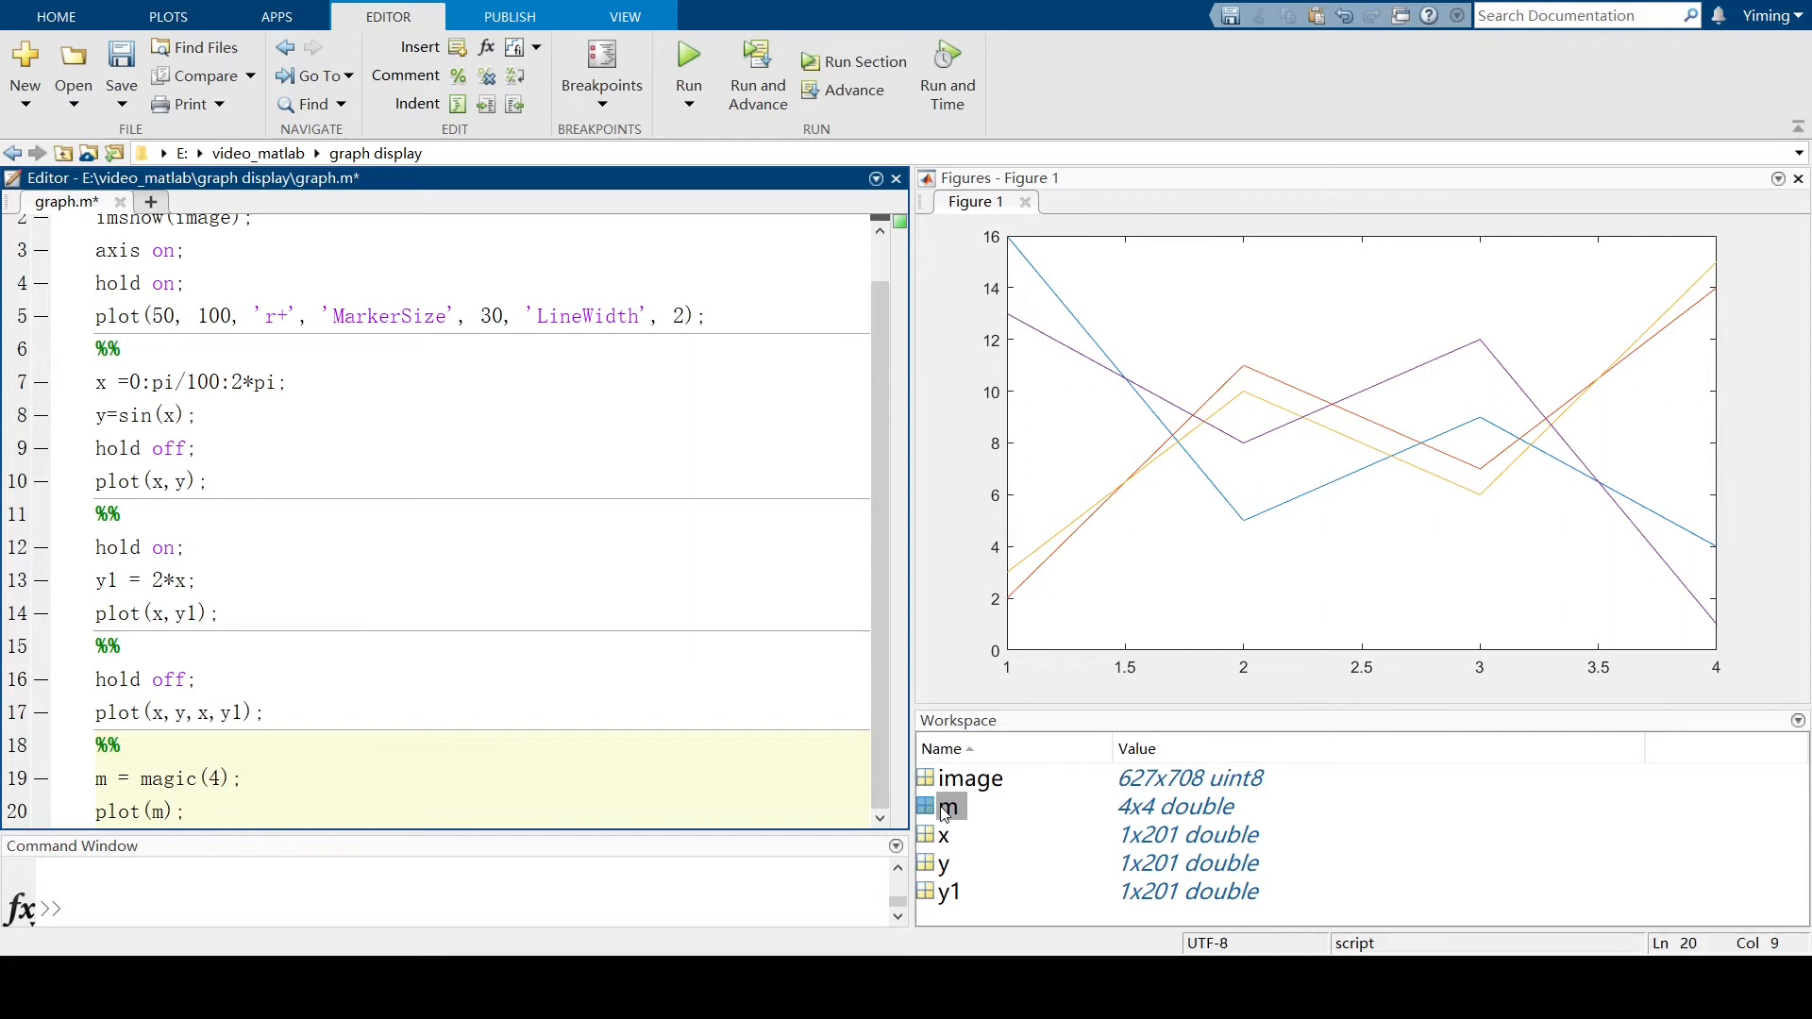
mouse_move(946, 807)
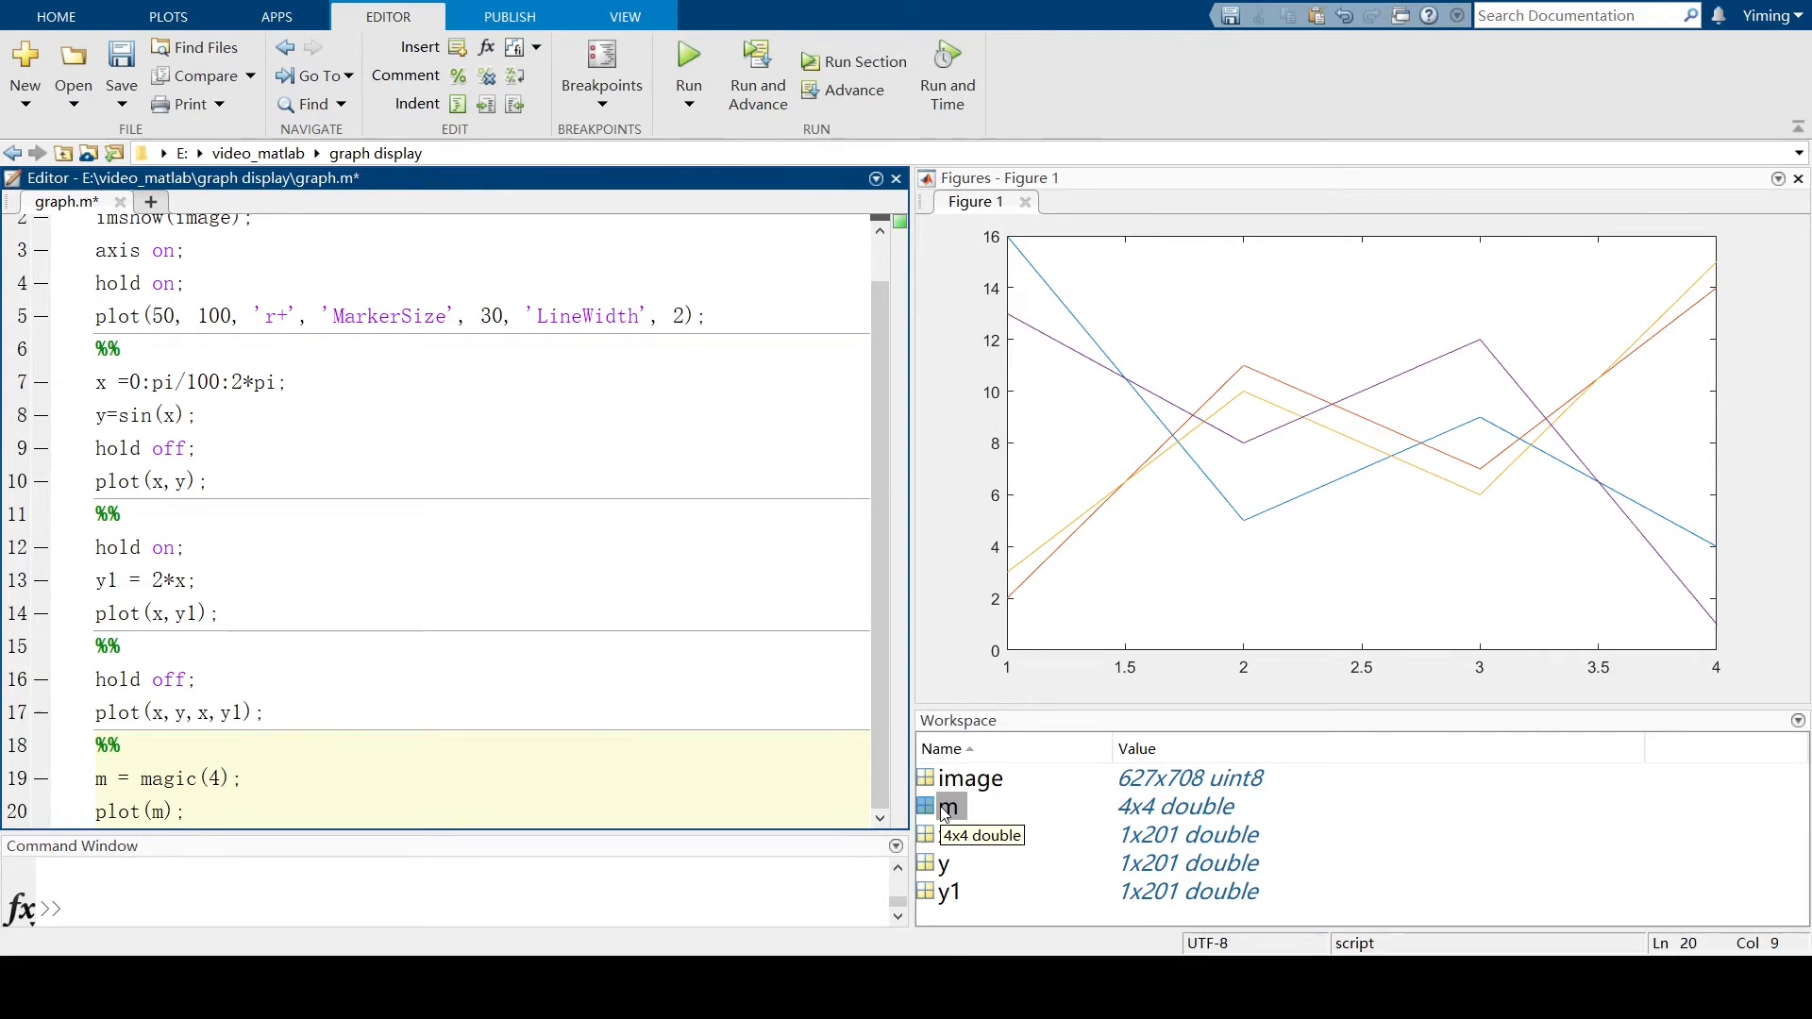
Open matrix m in the Variables editor, select its columns, and add a data tip at X 2, Y 11.
double_click(972, 805)
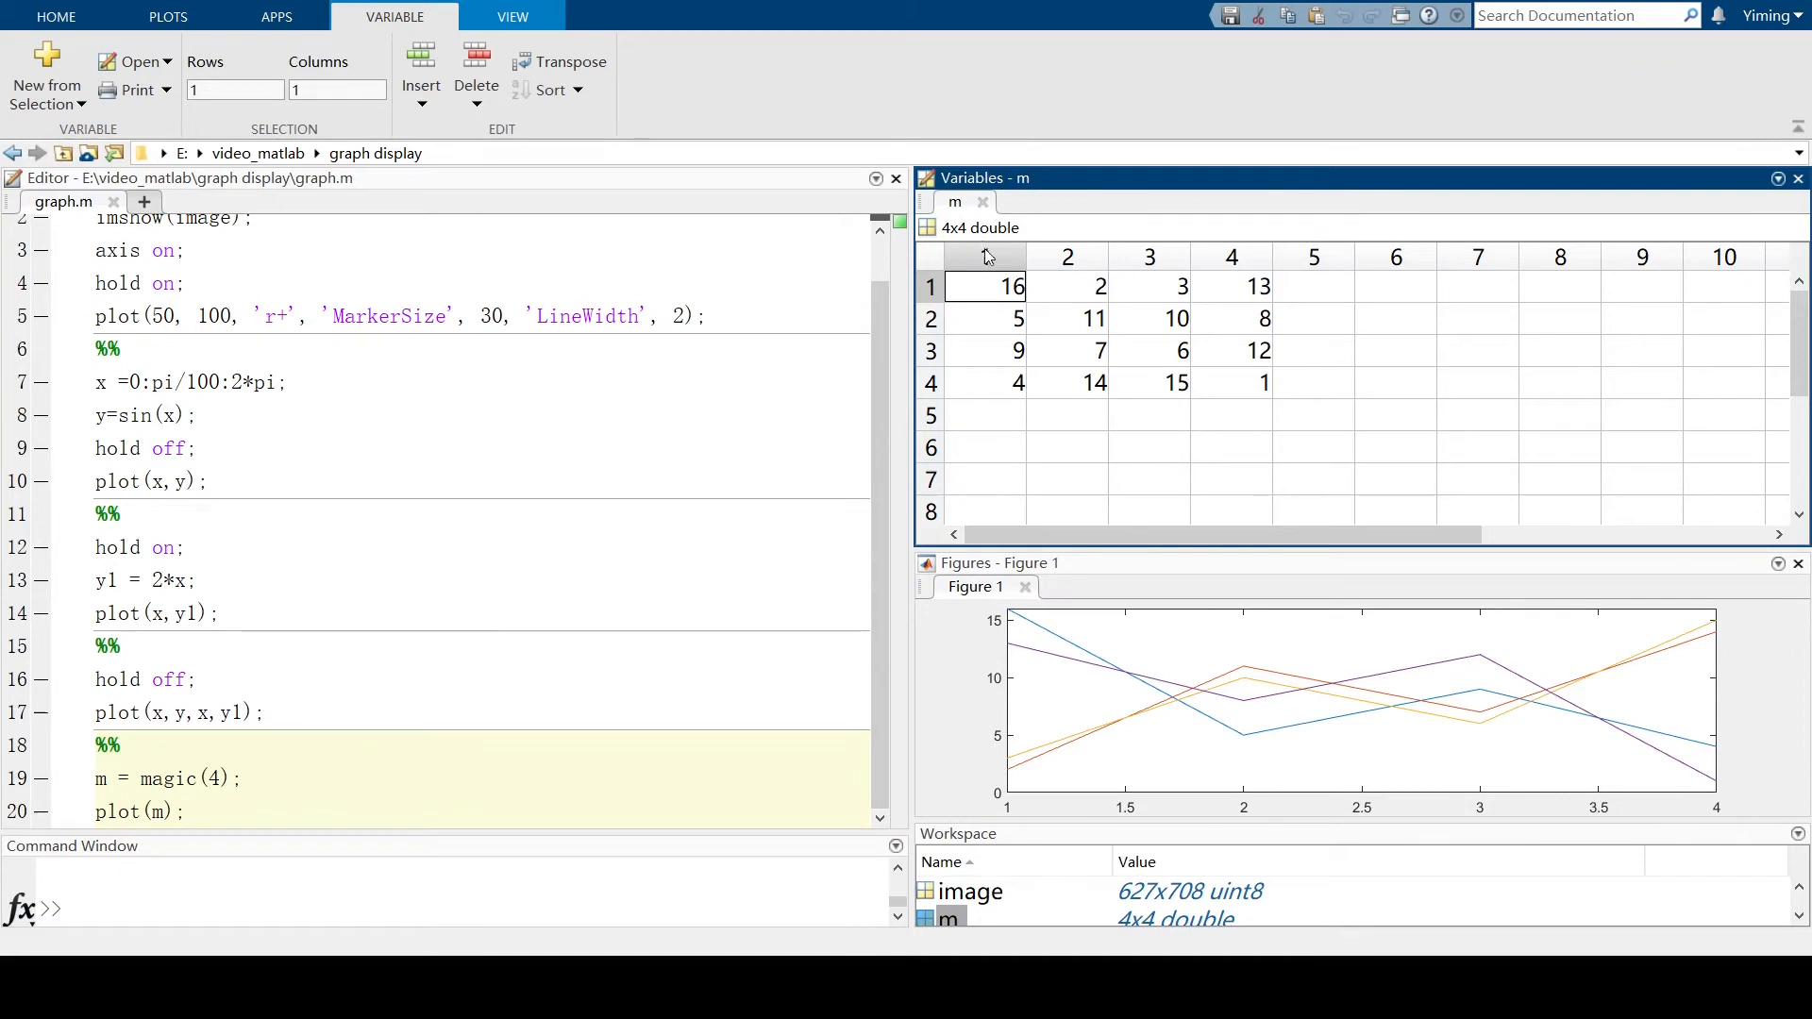
mouse_move(1061, 639)
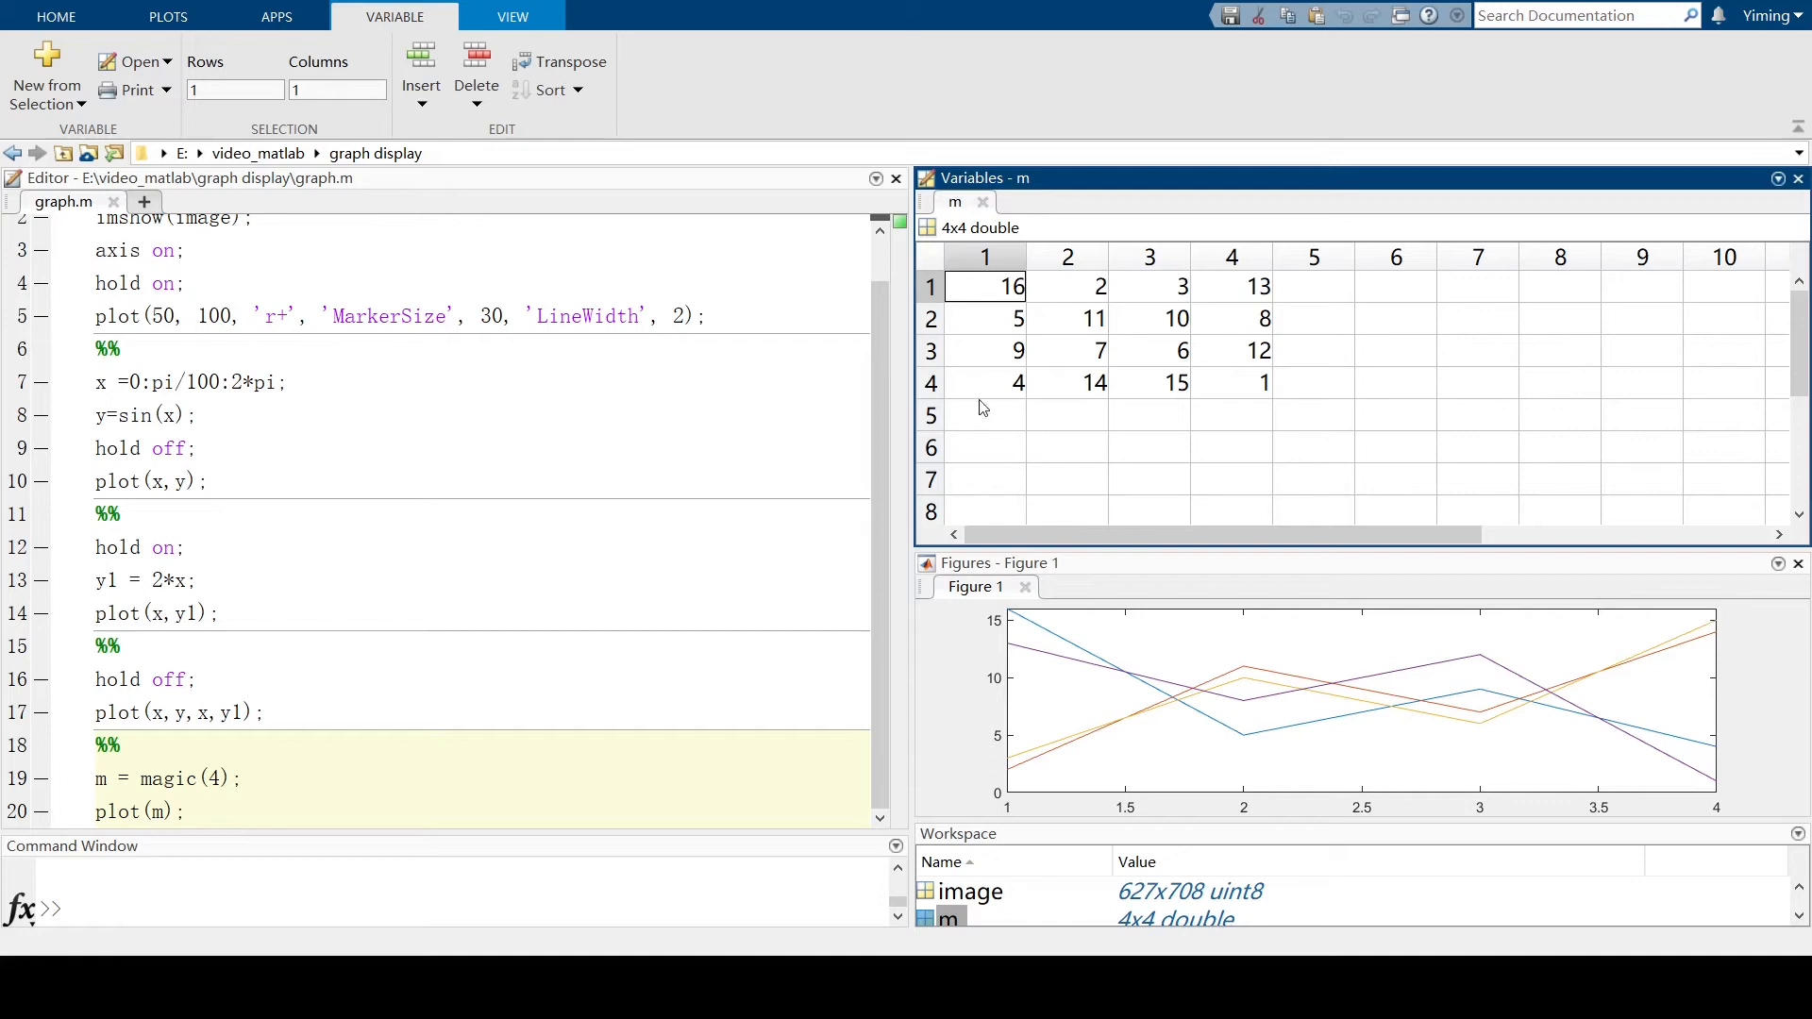
mouse_move(1083, 665)
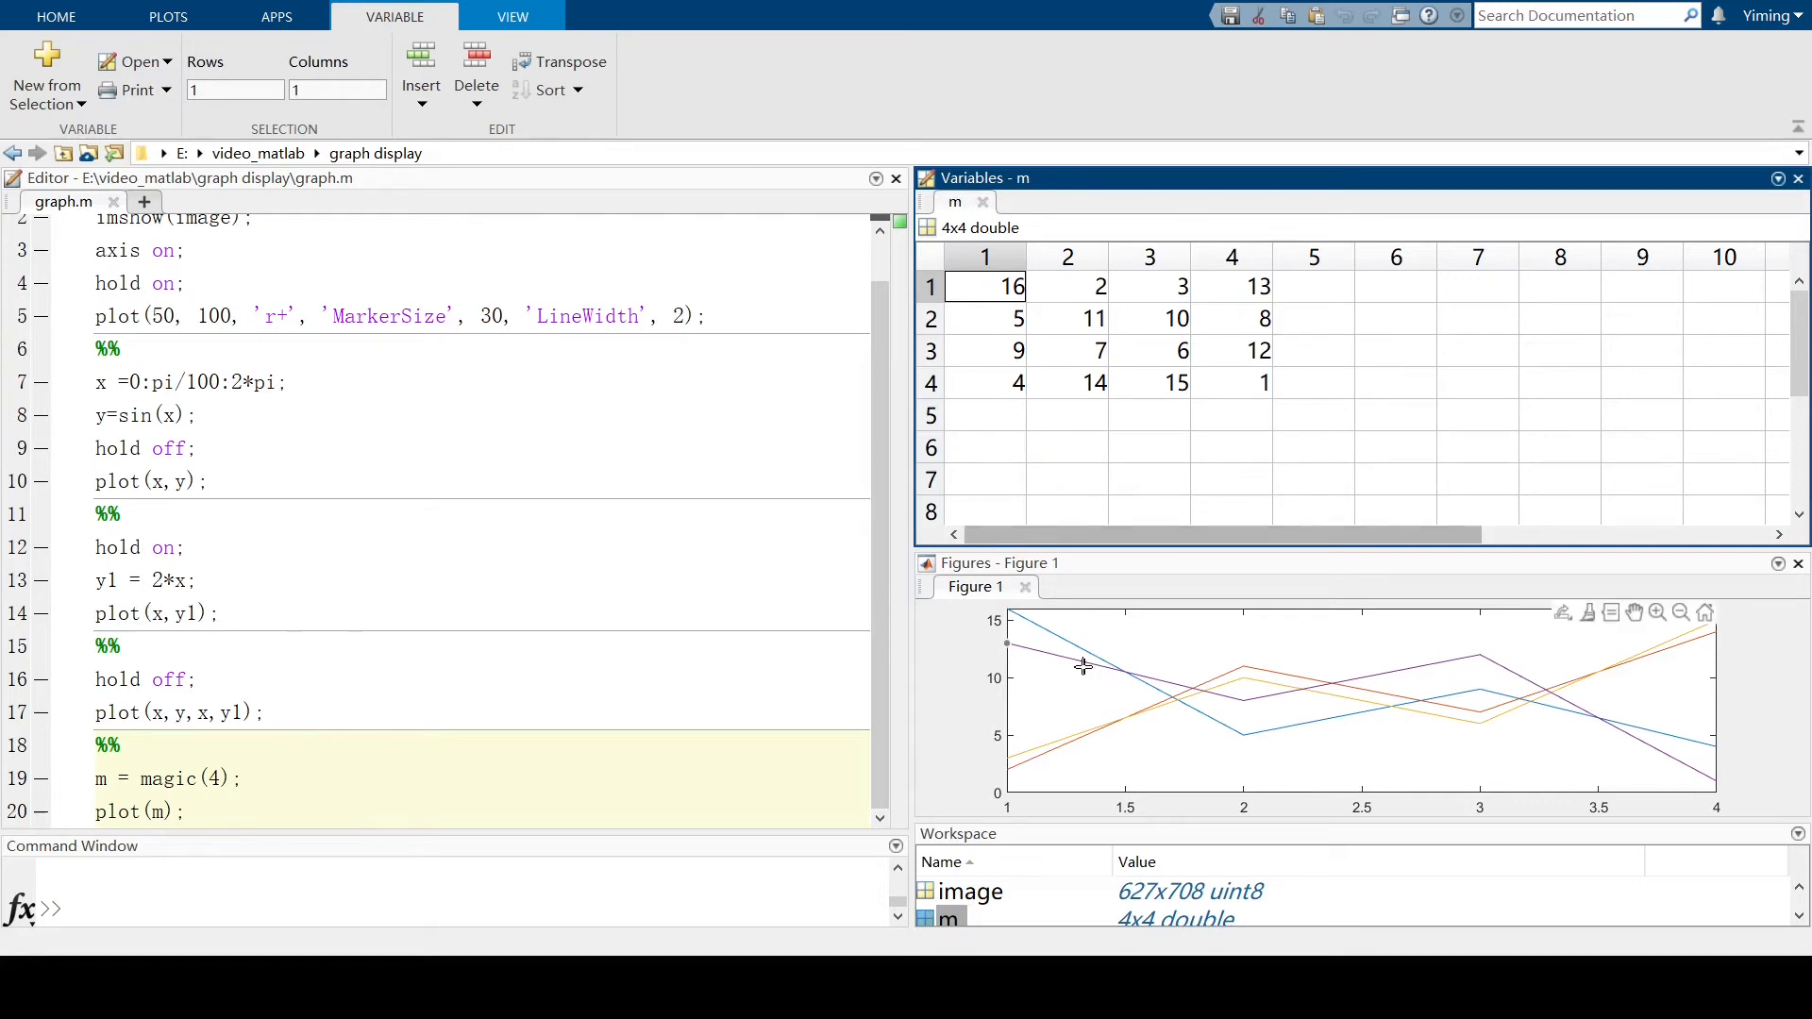
mouse_move(1034, 782)
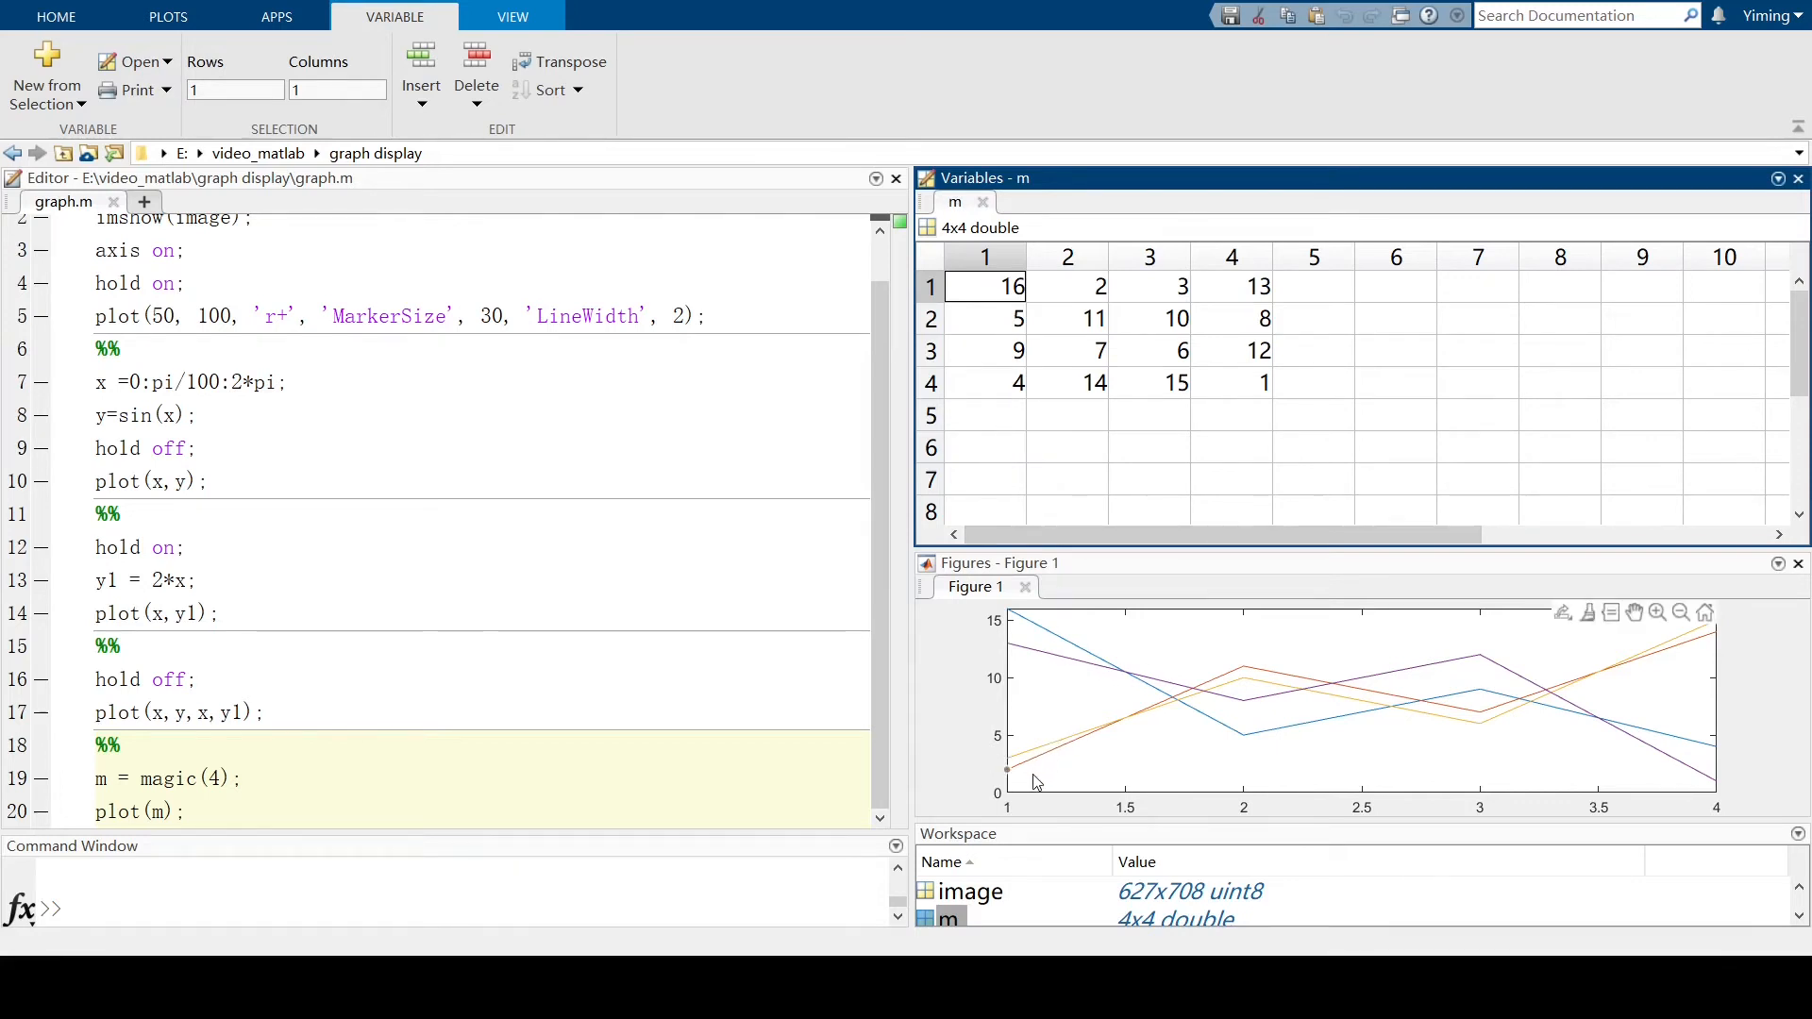
click(1065, 257)
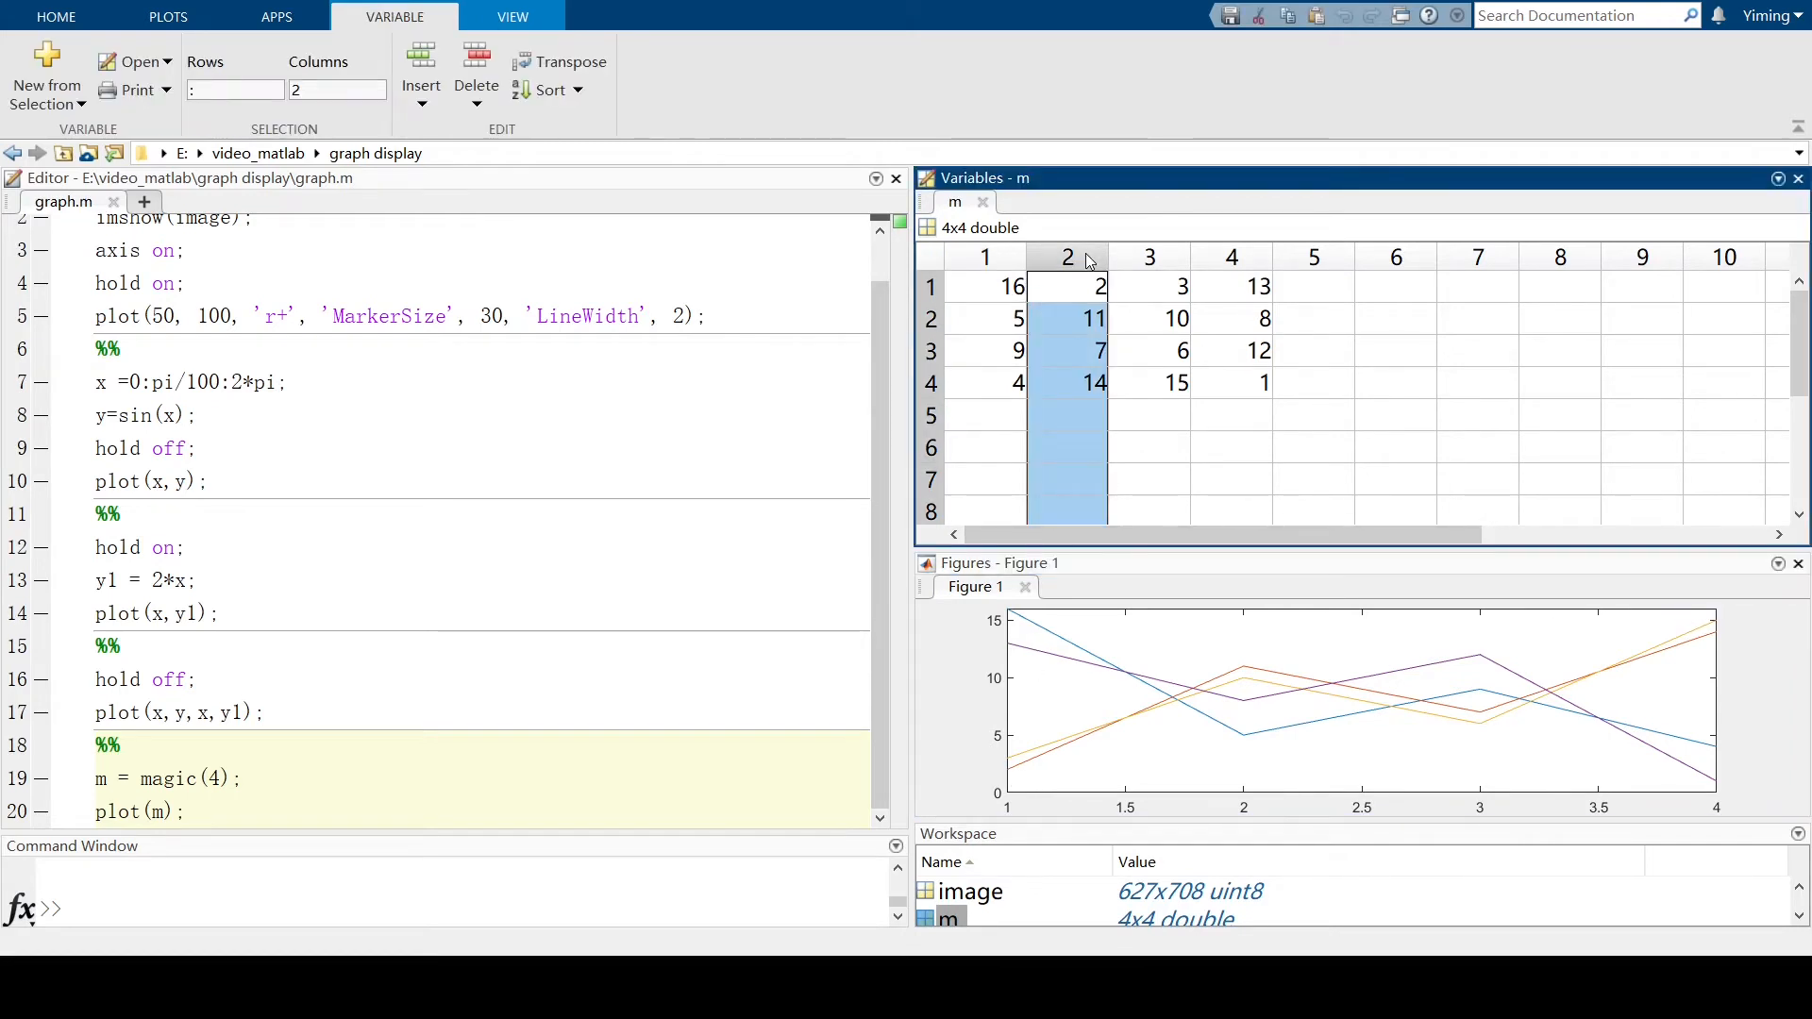
click(1149, 257)
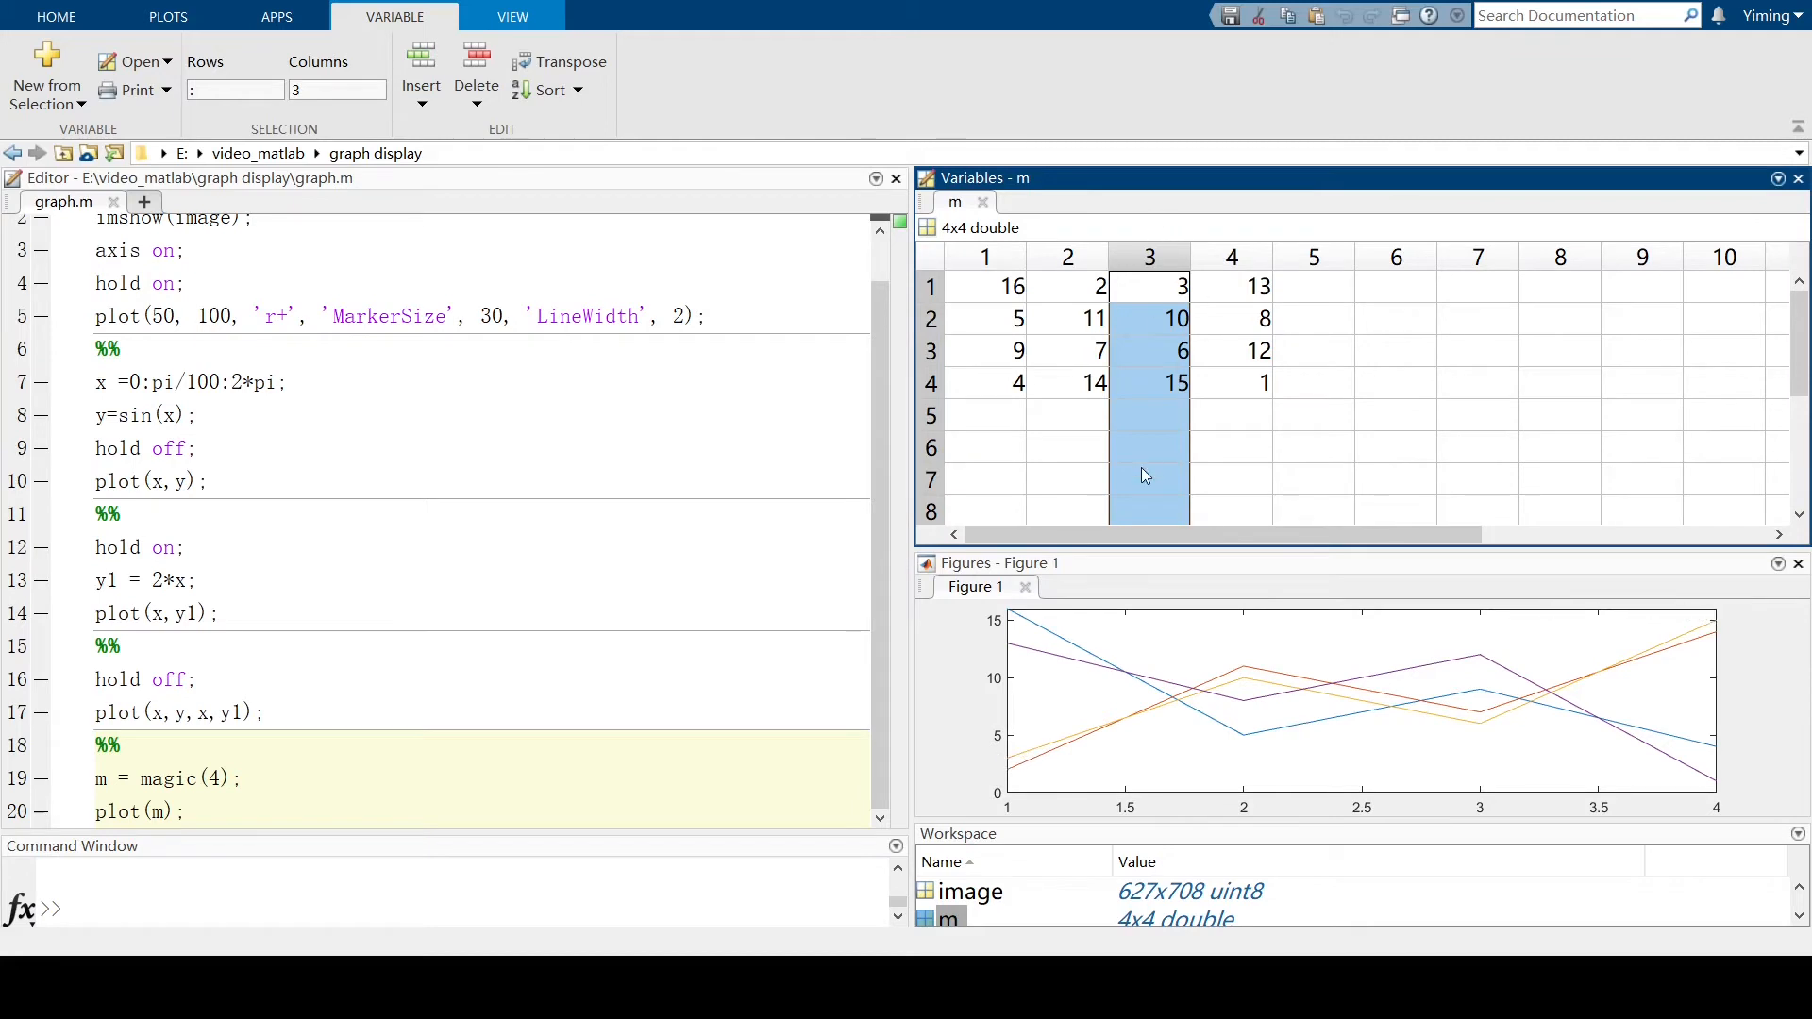
mouse_move(1246, 323)
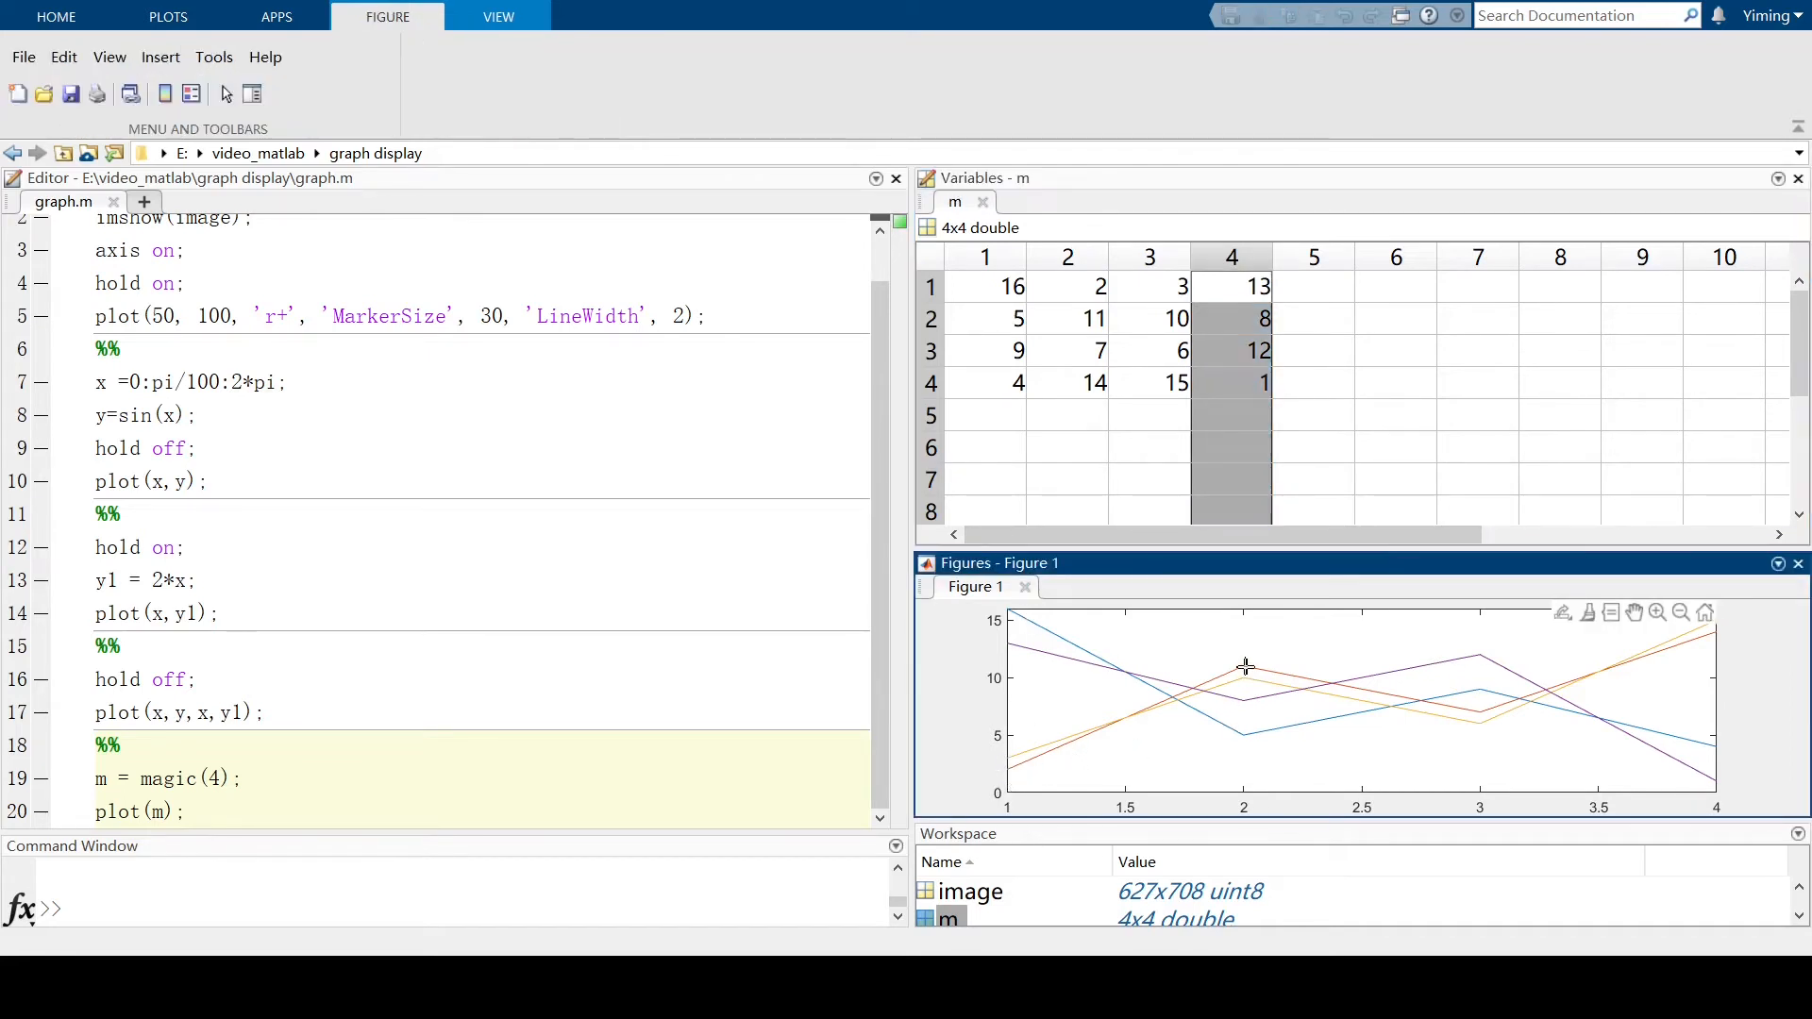
click(1244, 668)
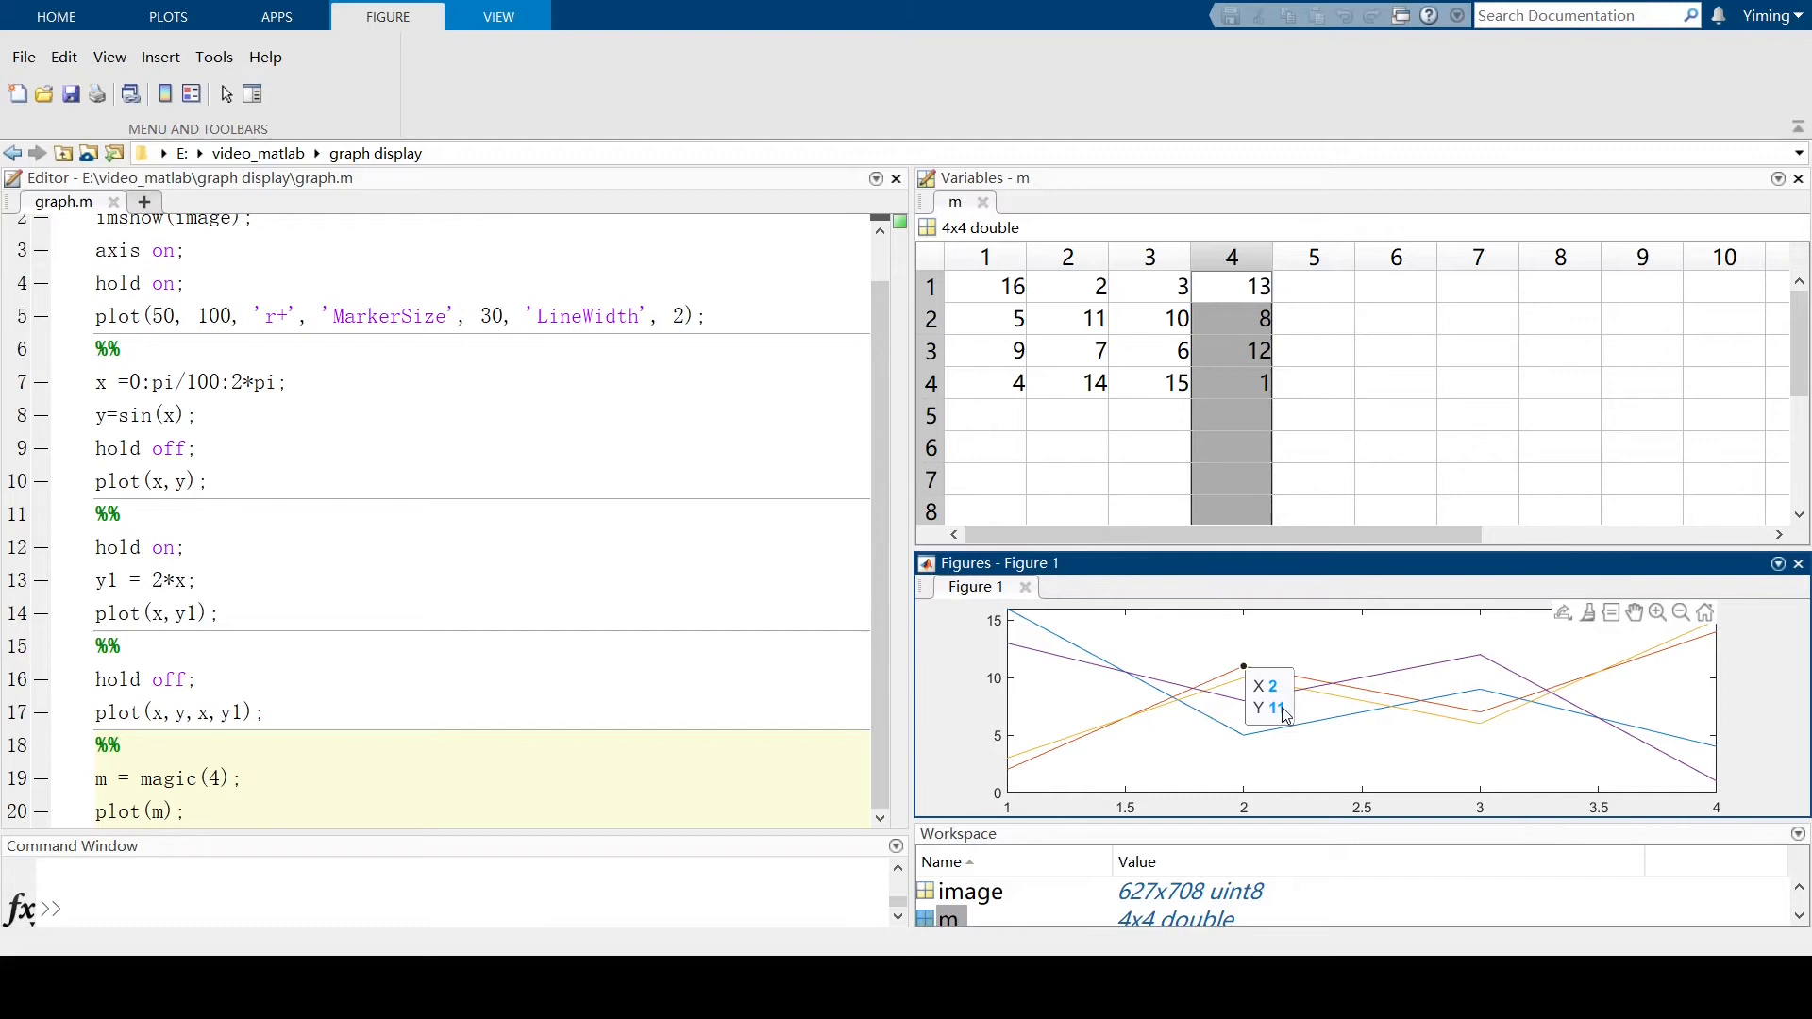
click(1798, 178)
text(, ')
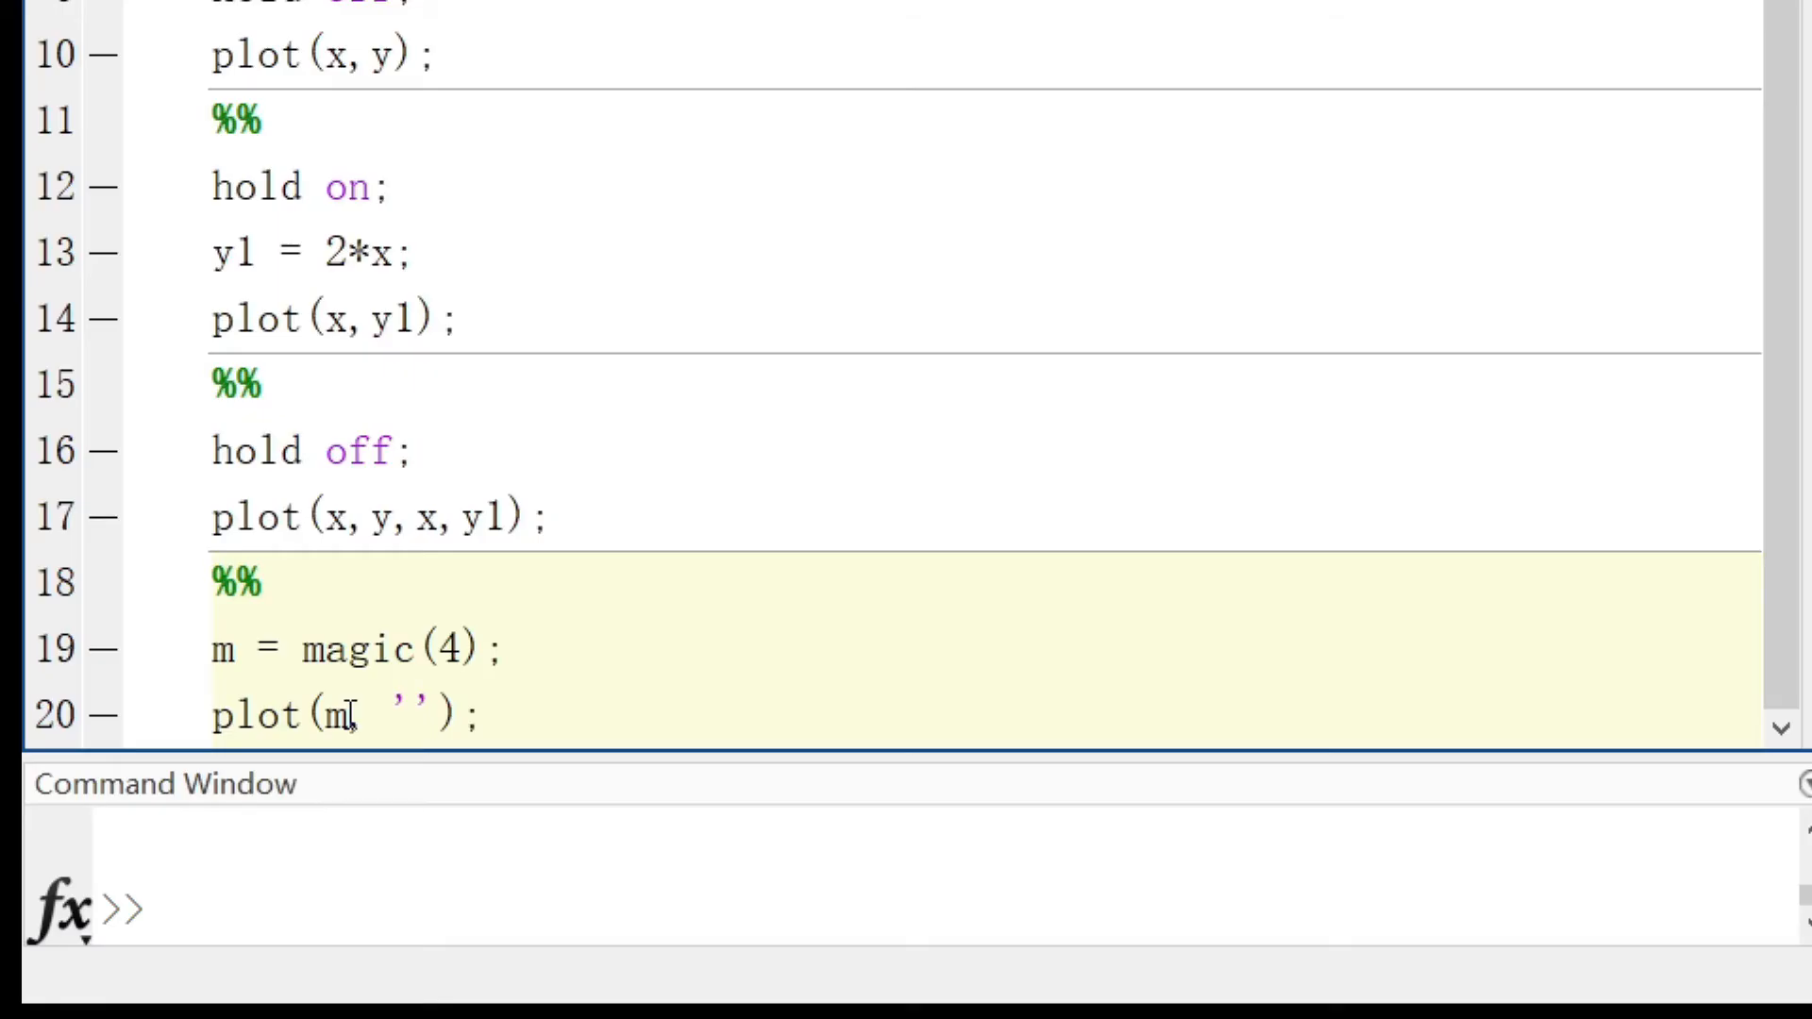
Give plot(m) the 'o' marker style and rerun the section to draw unconnected circles.
text(o)
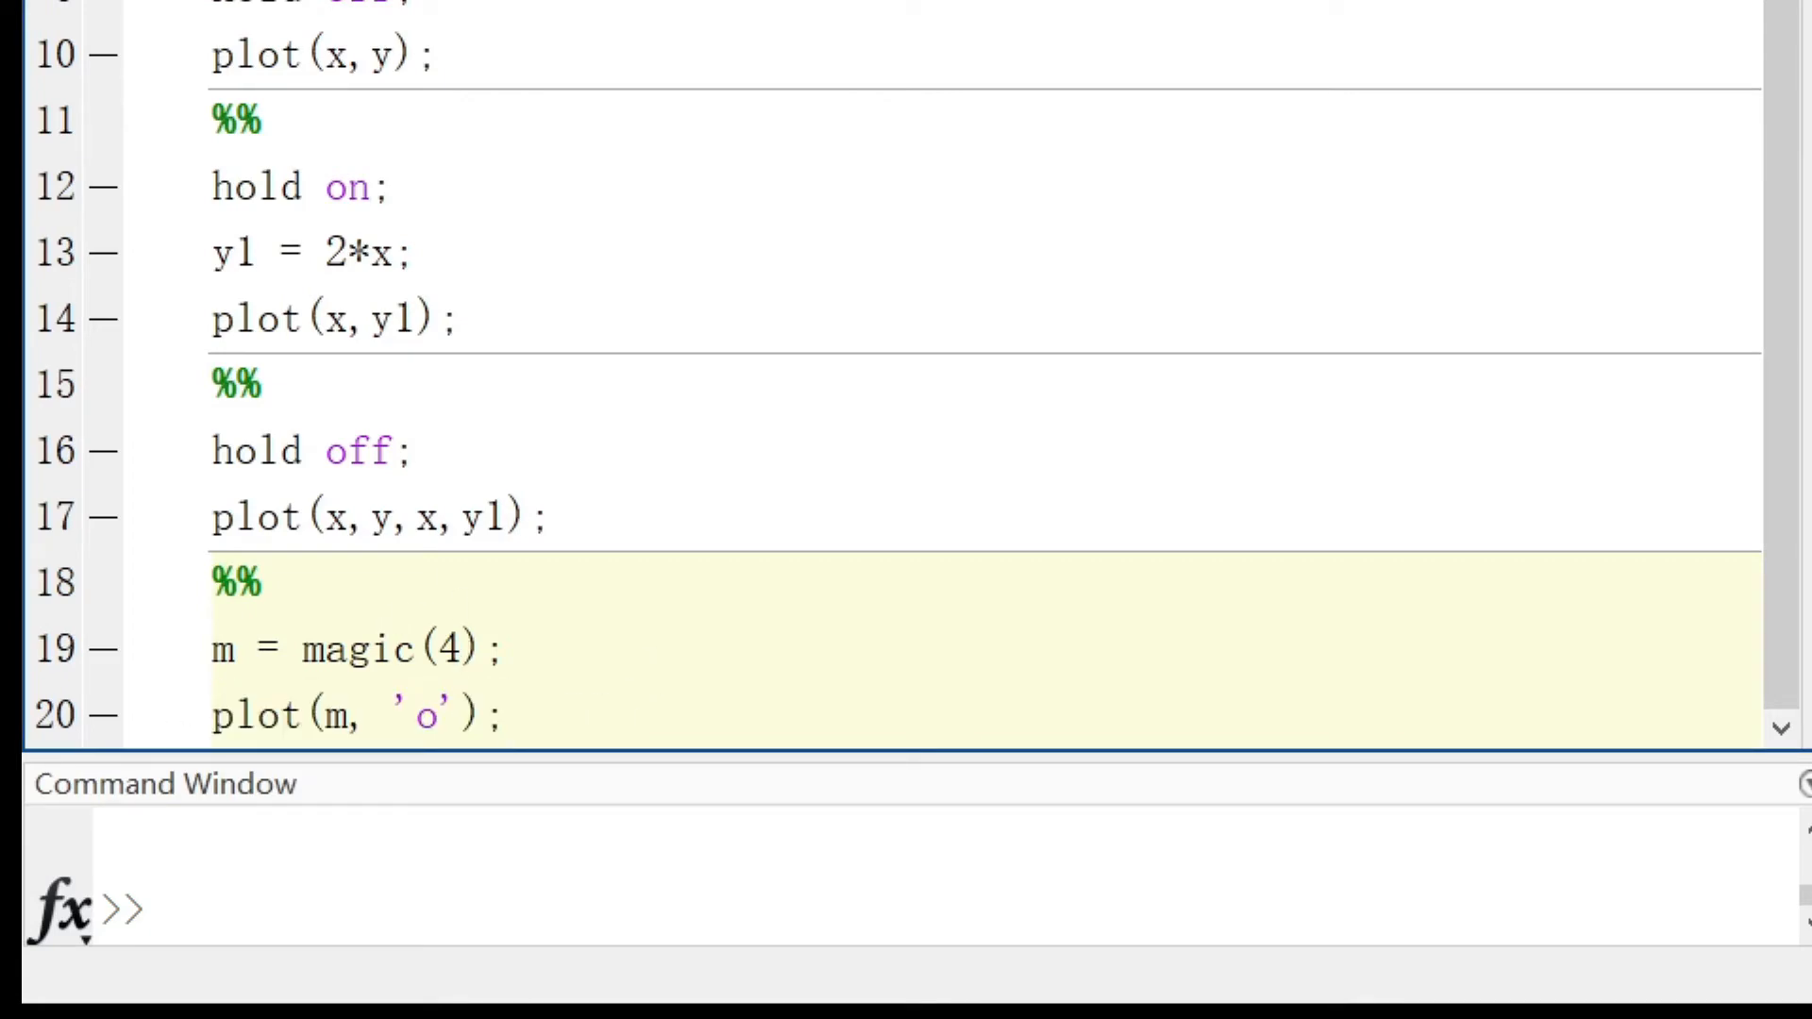
click(503, 714)
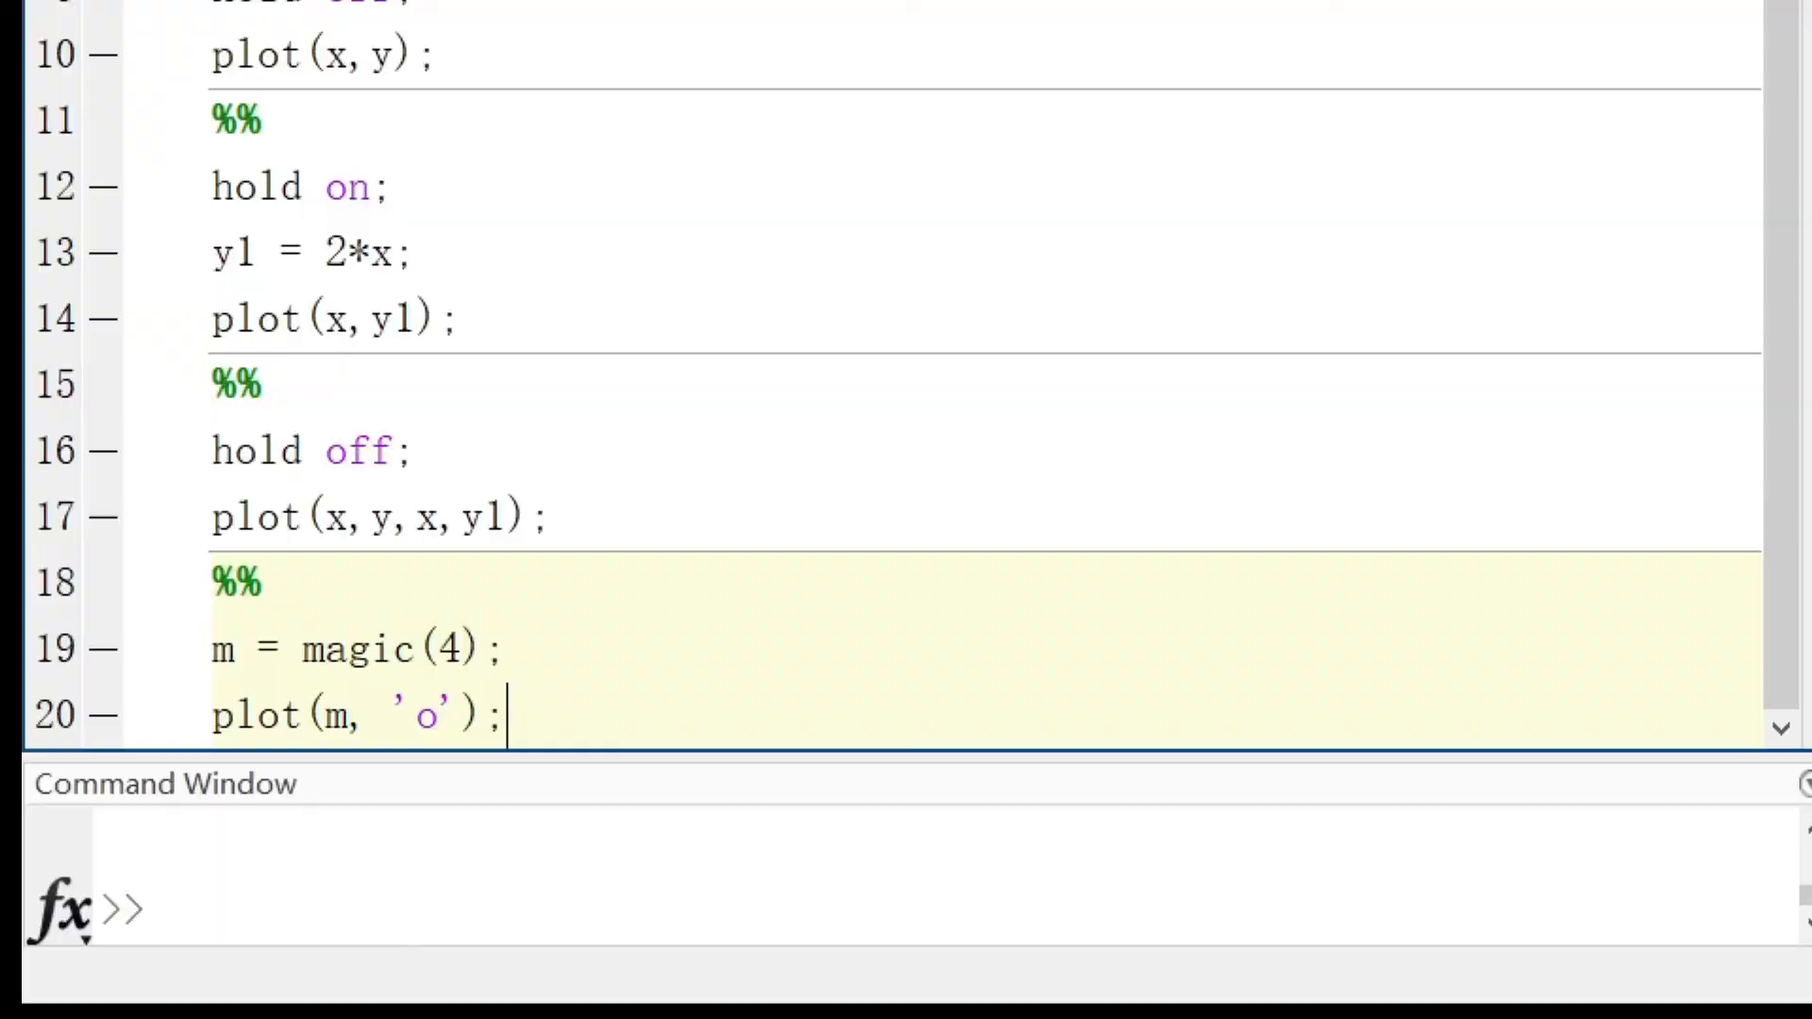
click(854, 61)
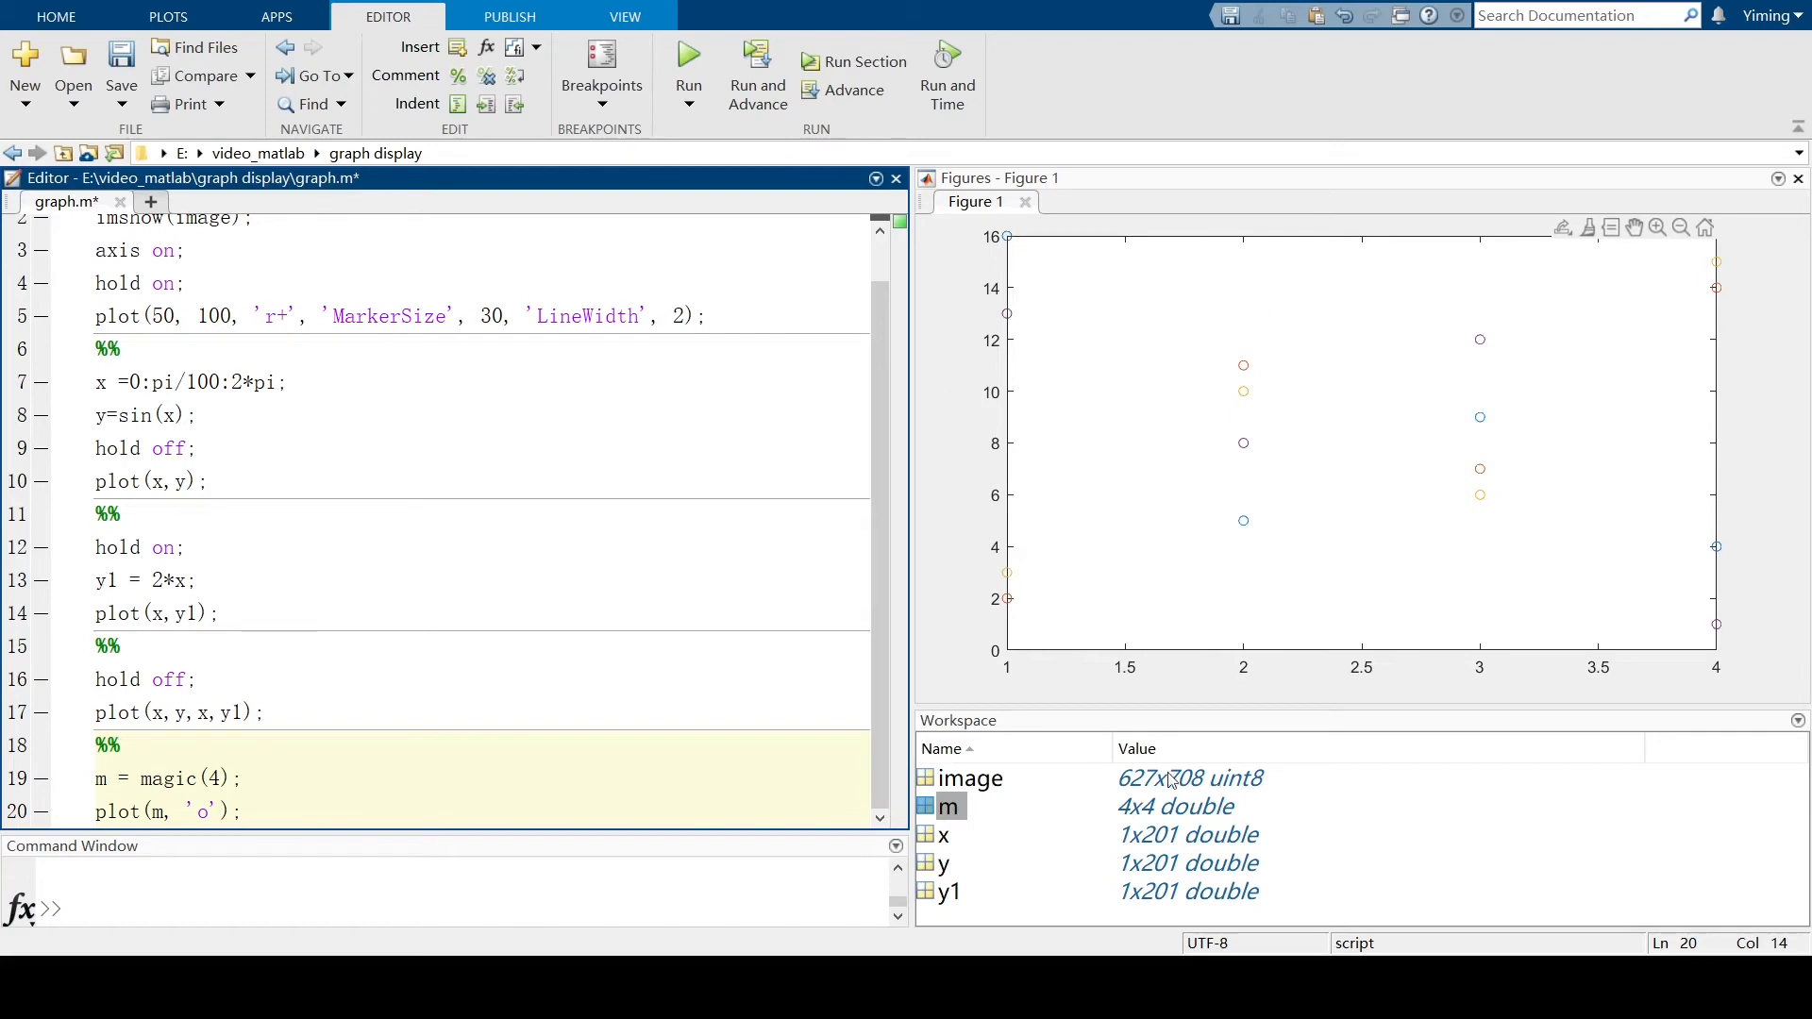
mouse_move(966, 390)
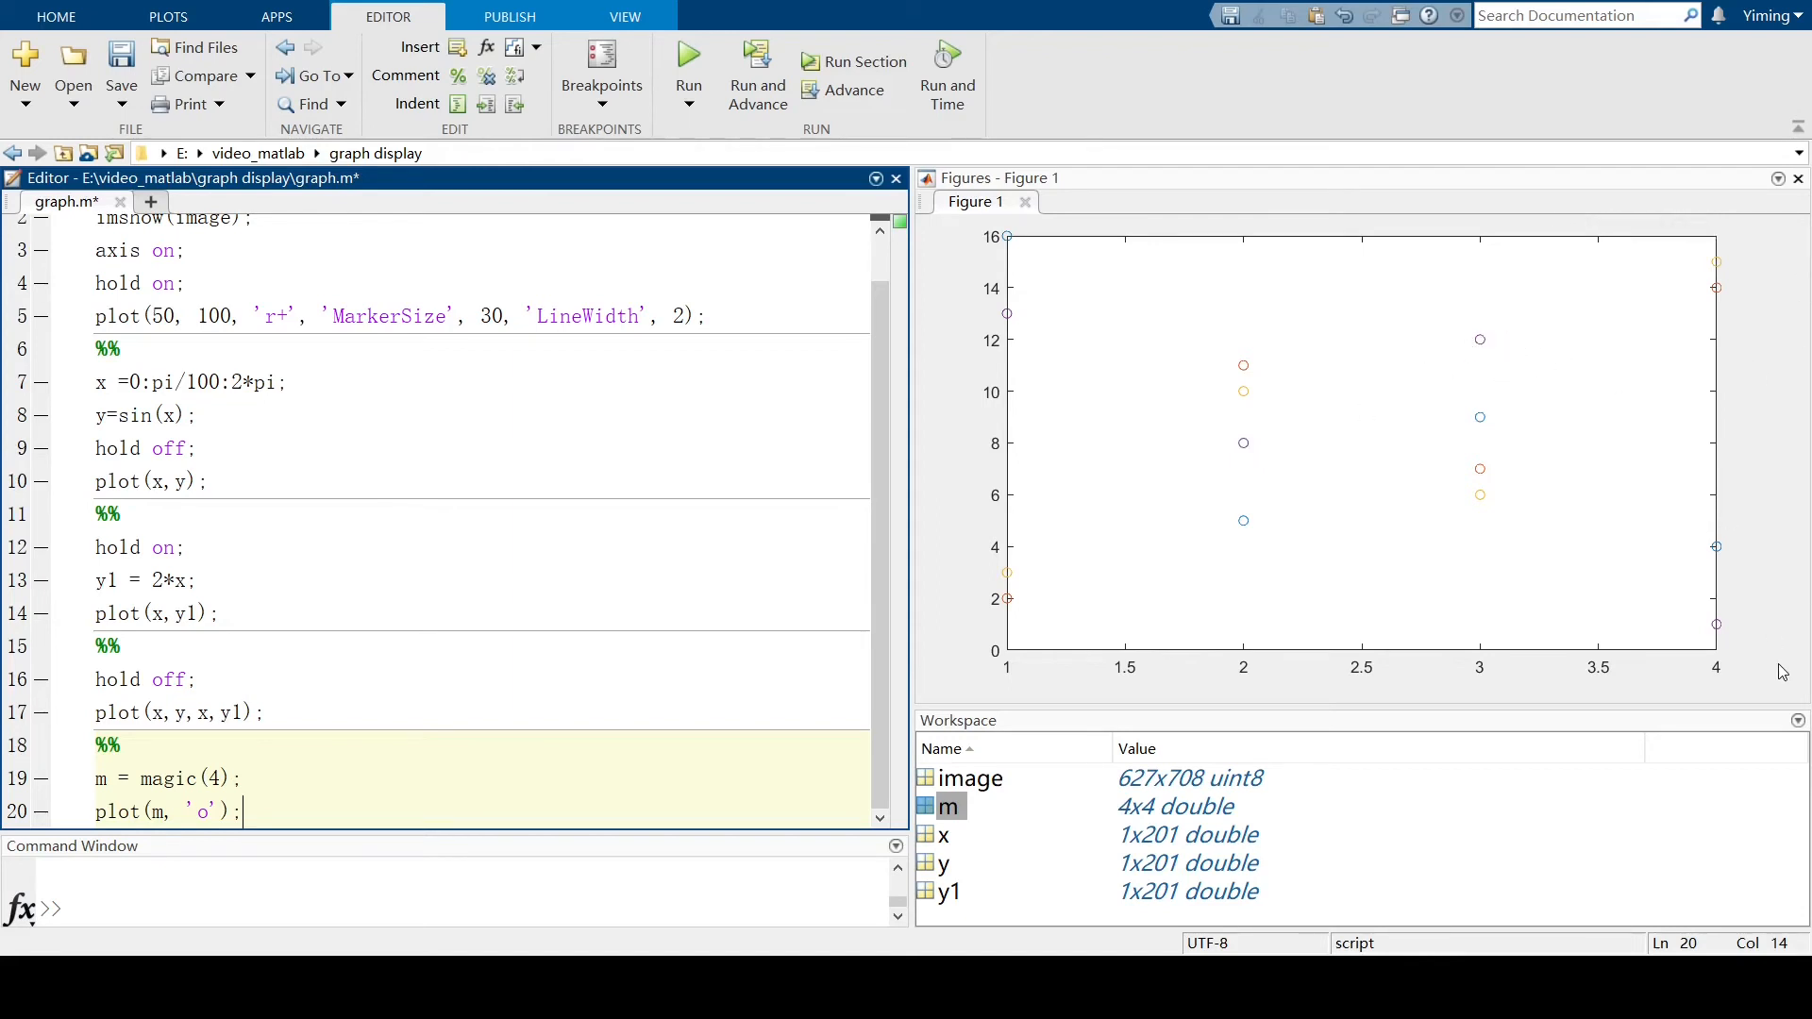
mouse_move(1729, 650)
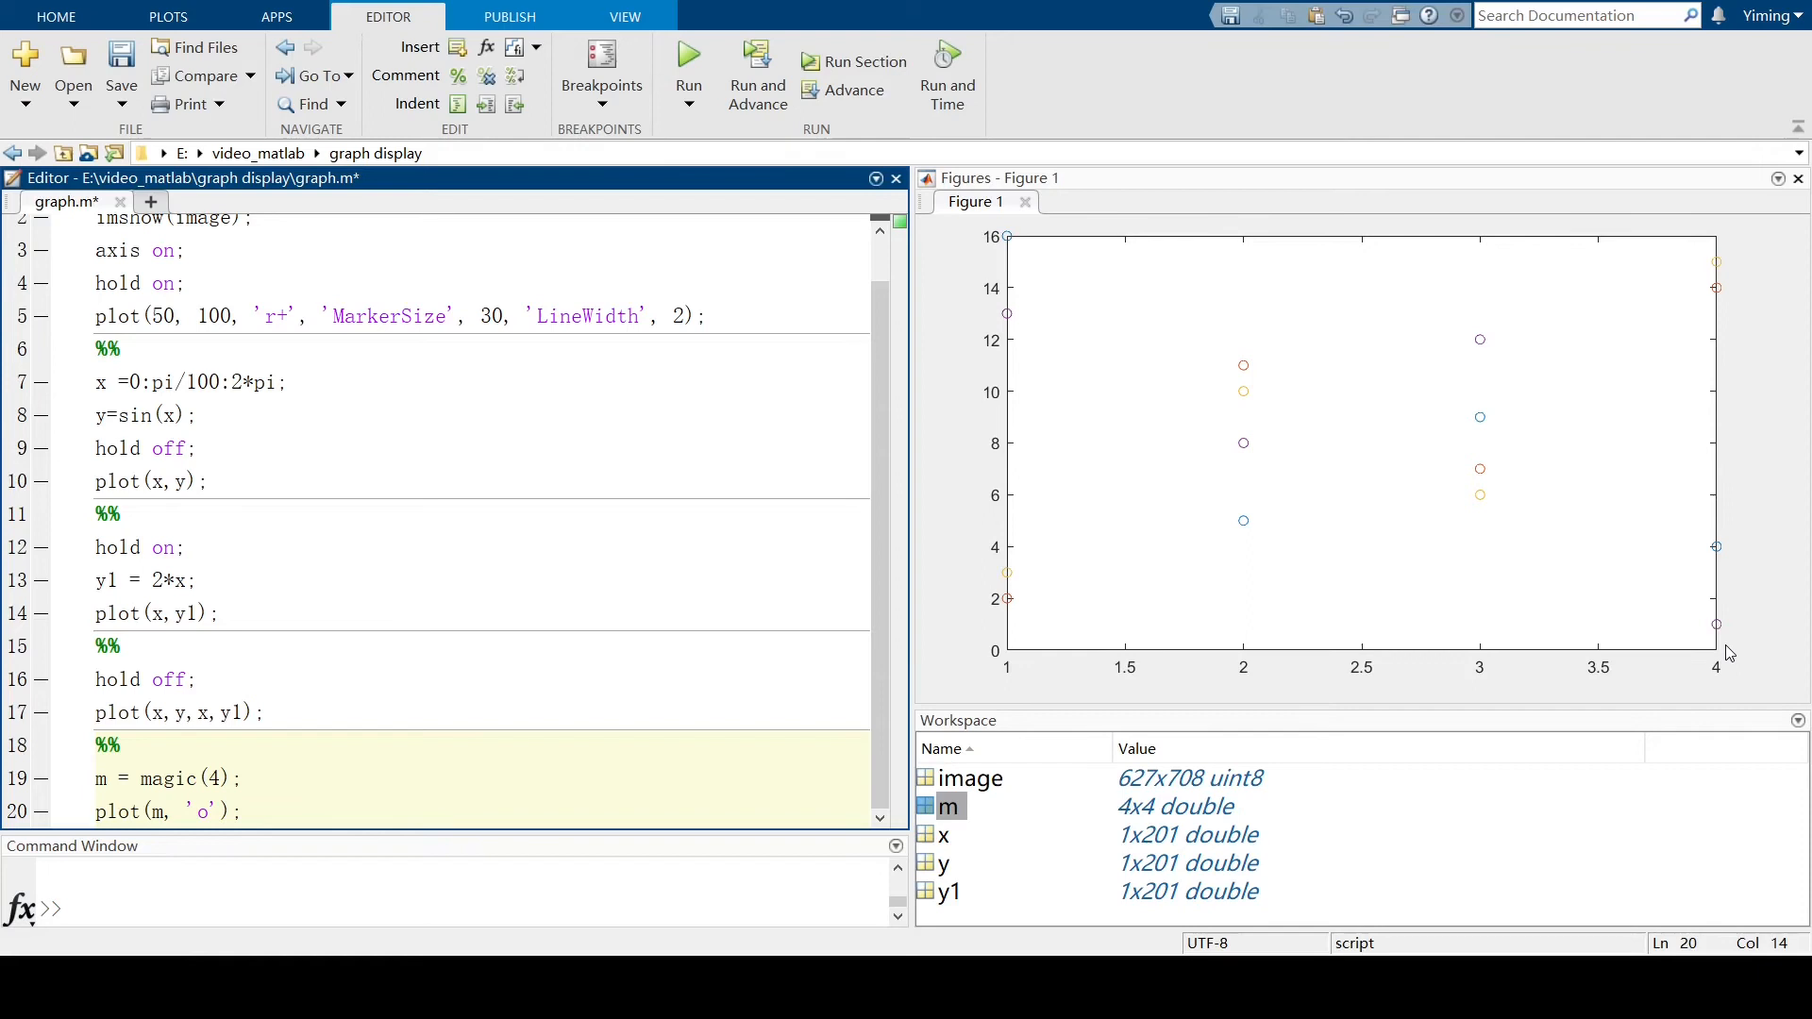
text(p)
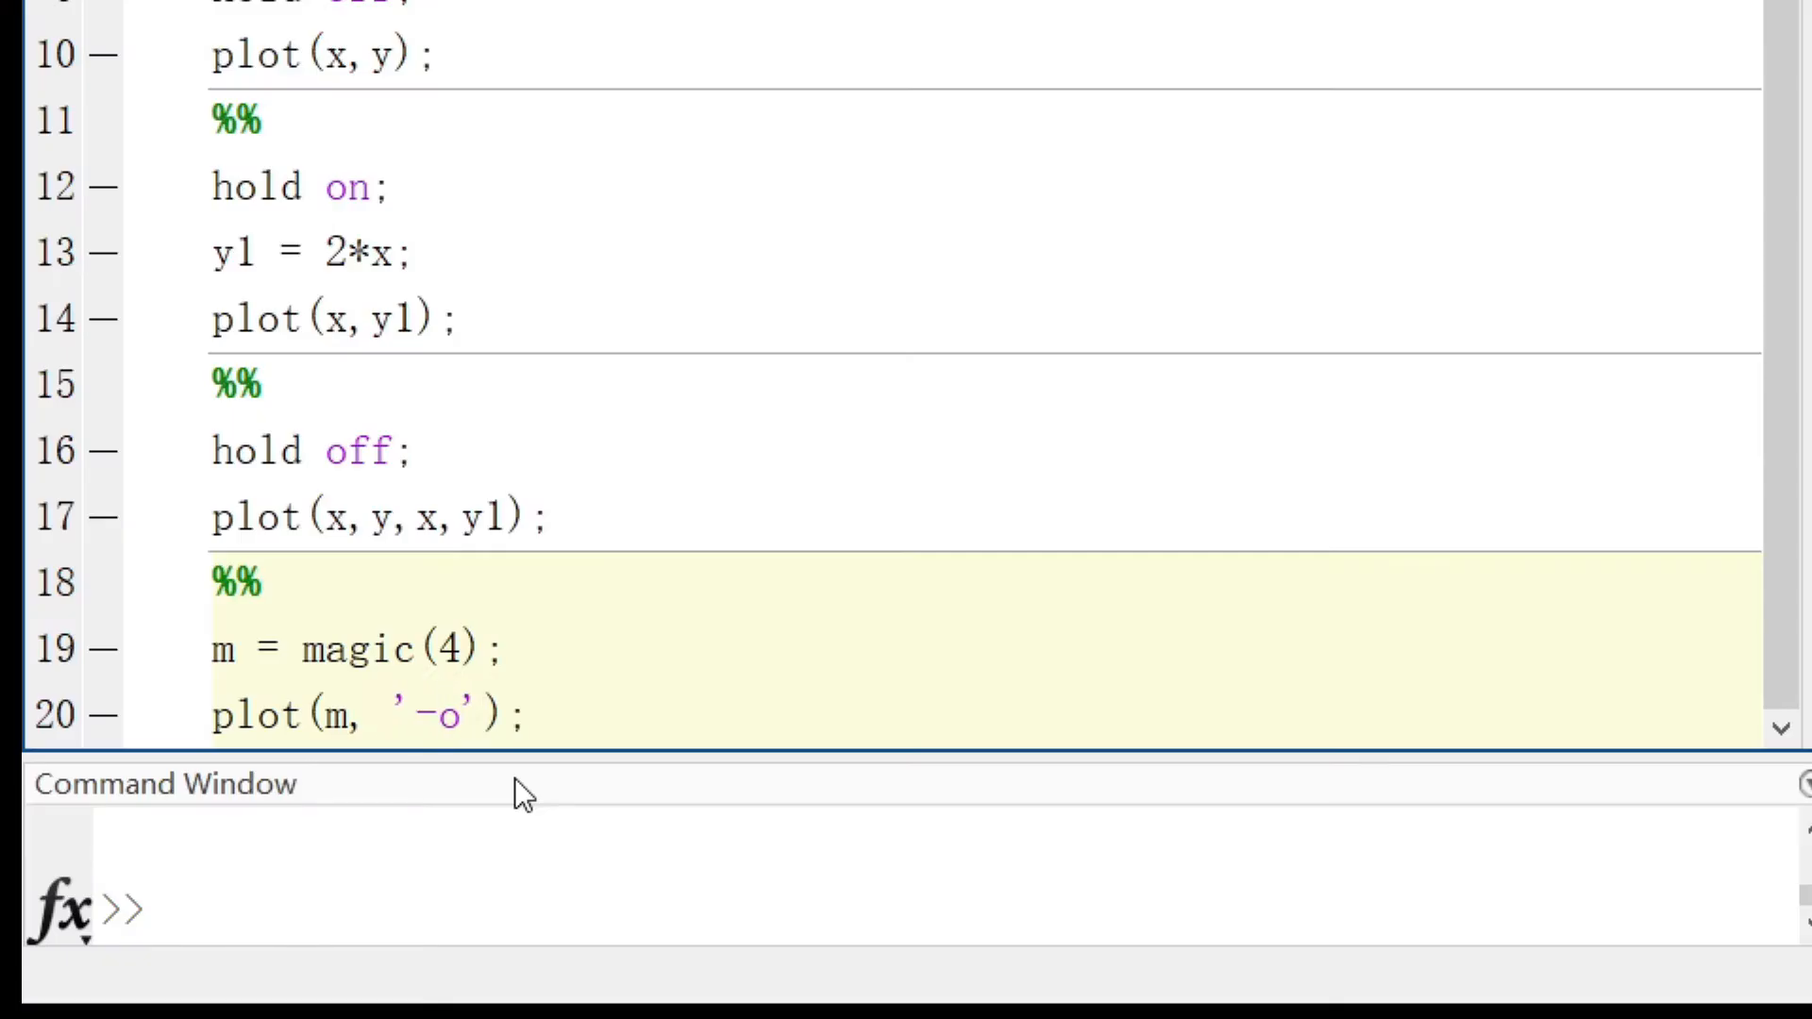
Rerun plot(m, '-o') to join the markers, then move to blank line 22 of the new section.
click(438, 714)
text(%%)
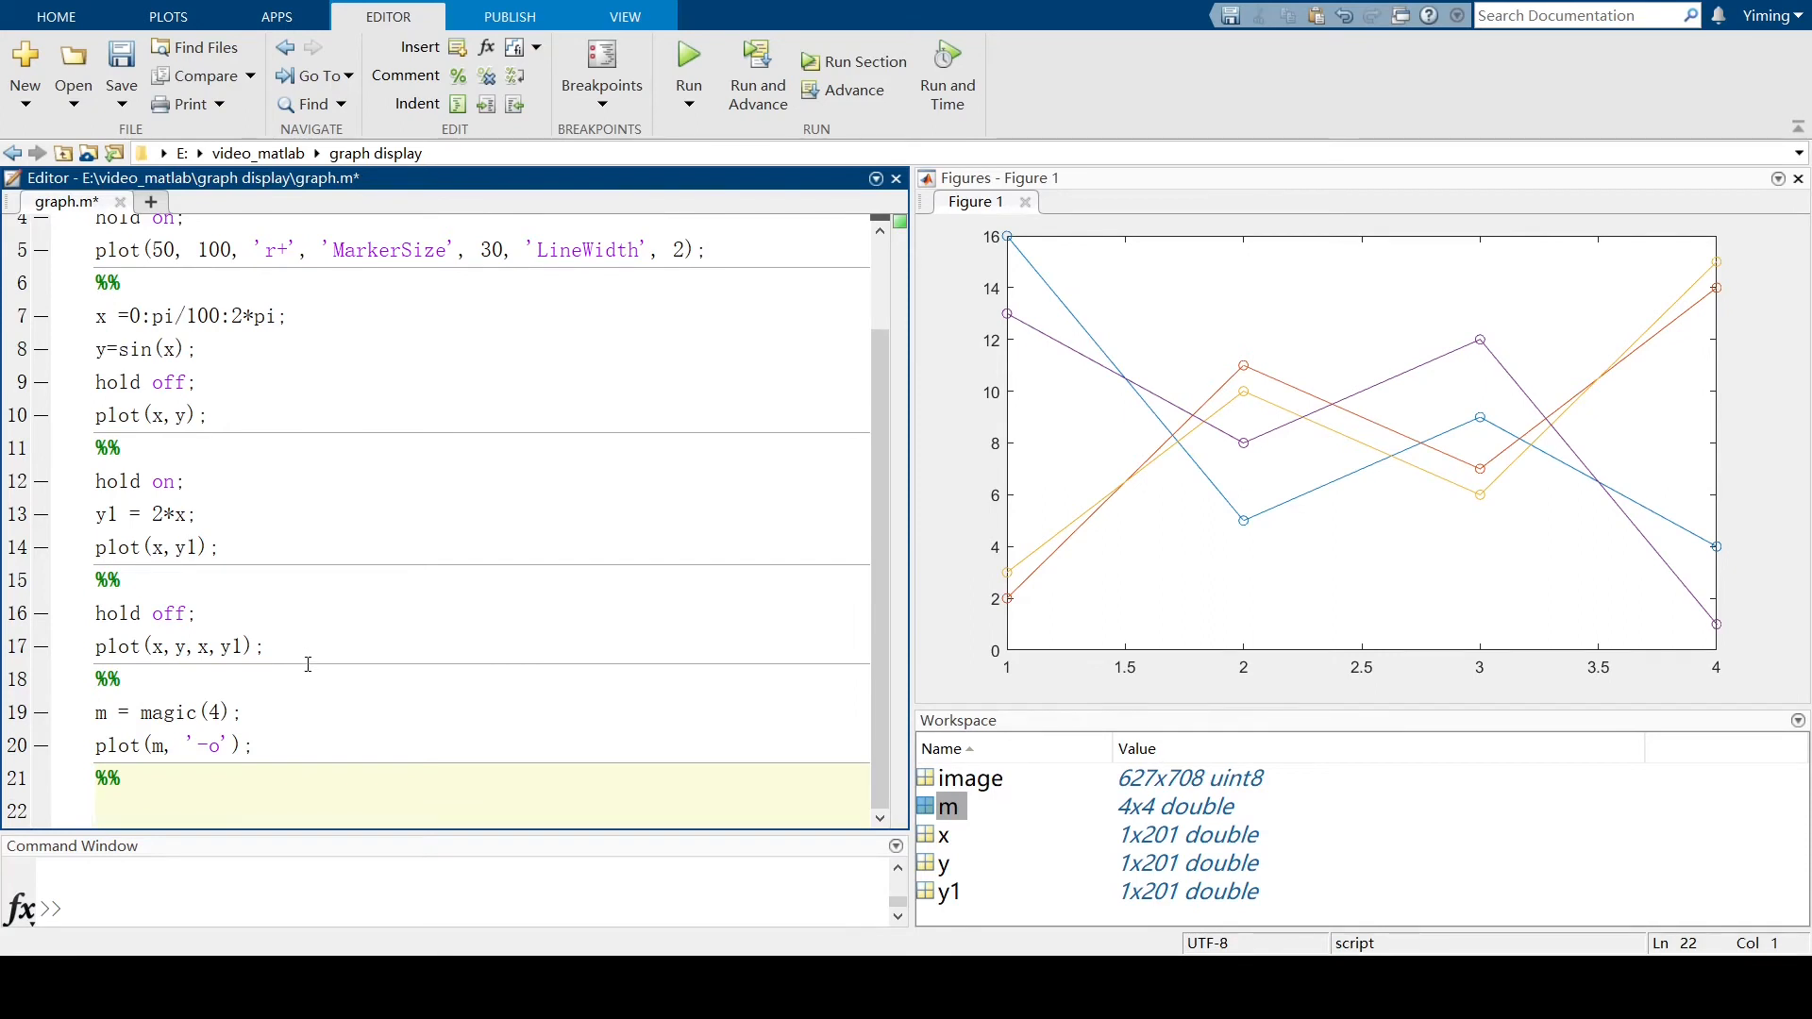
mouse_move(381, 590)
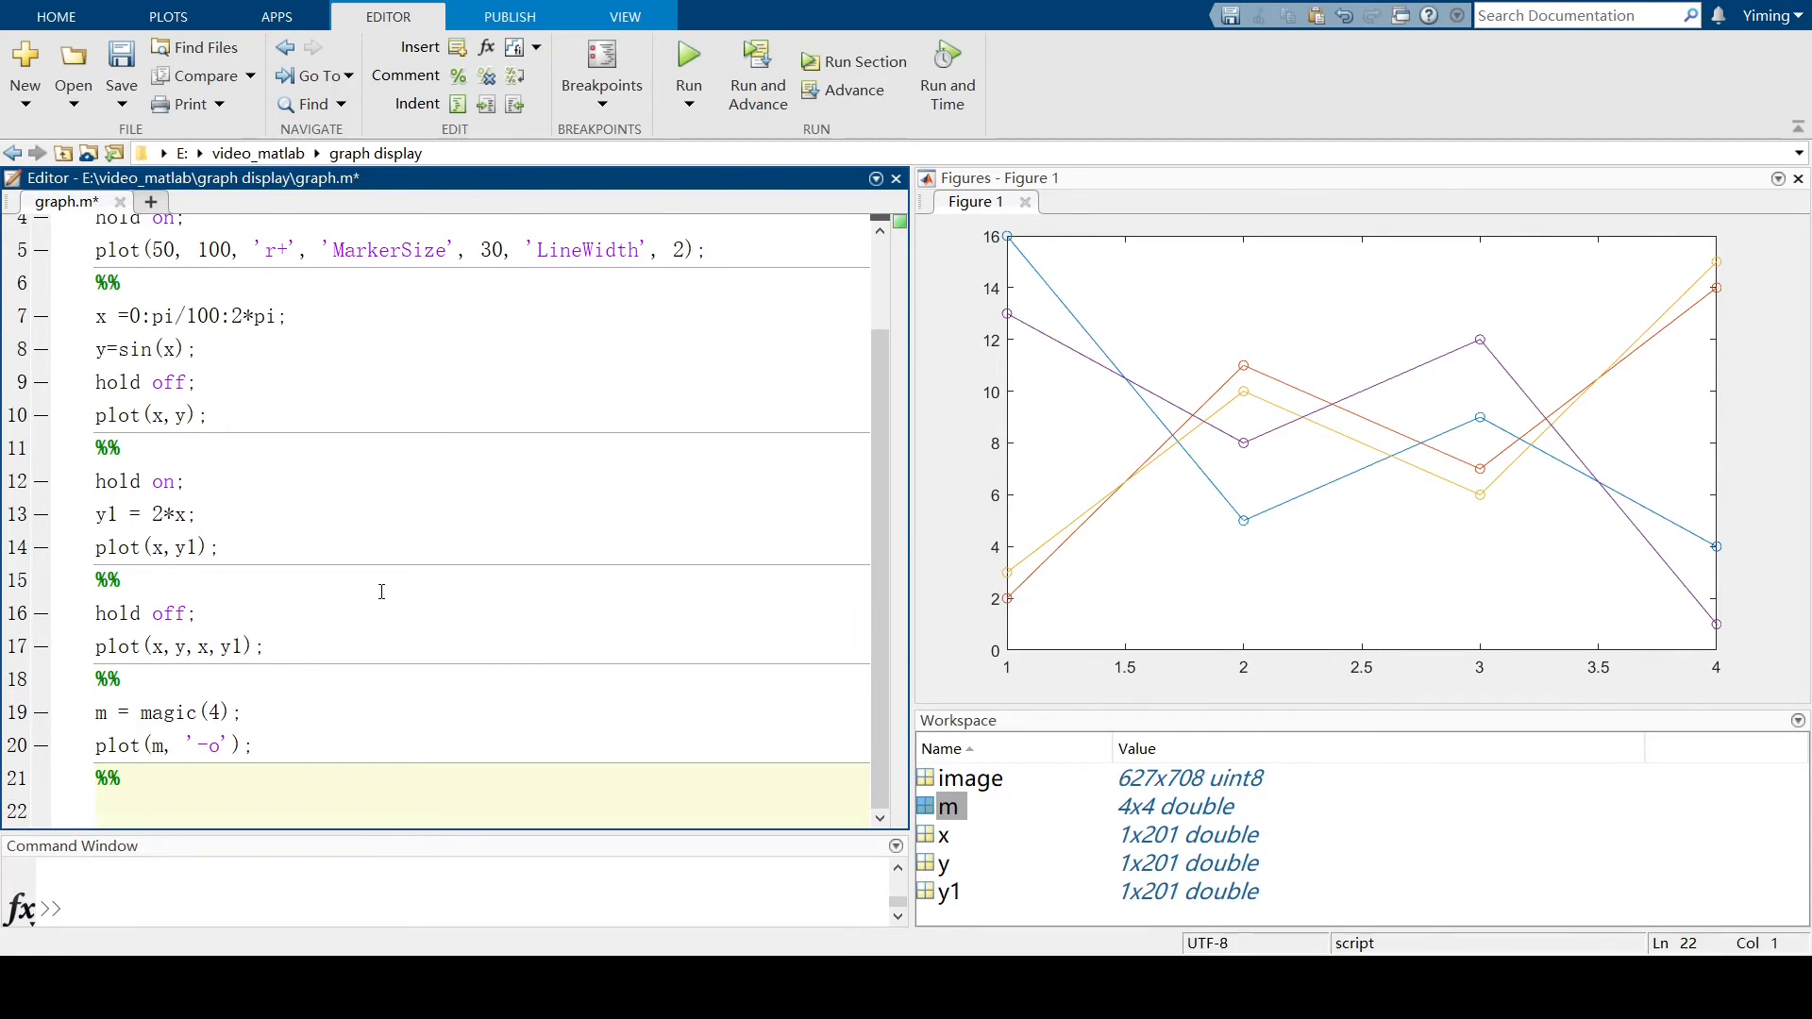
click(103, 808)
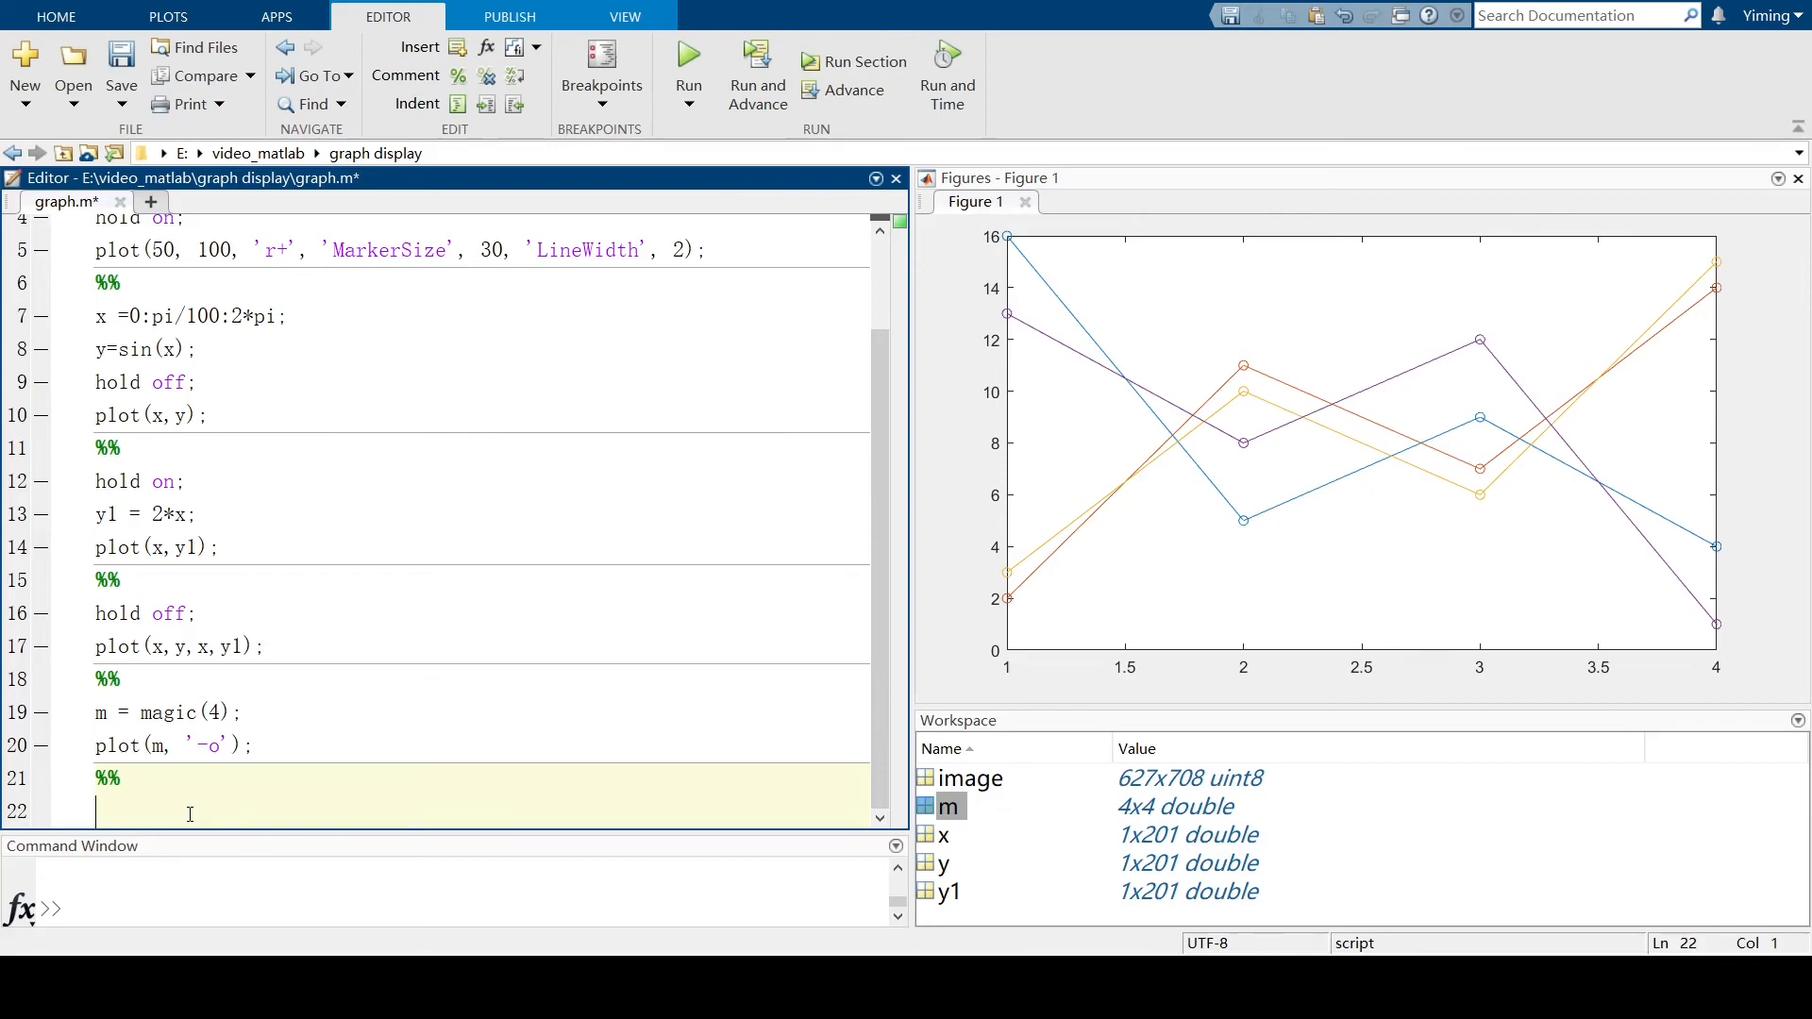
Define t = 0:pi/50:10*pi with st = sin(t) and ct = cos(t).
text(t)
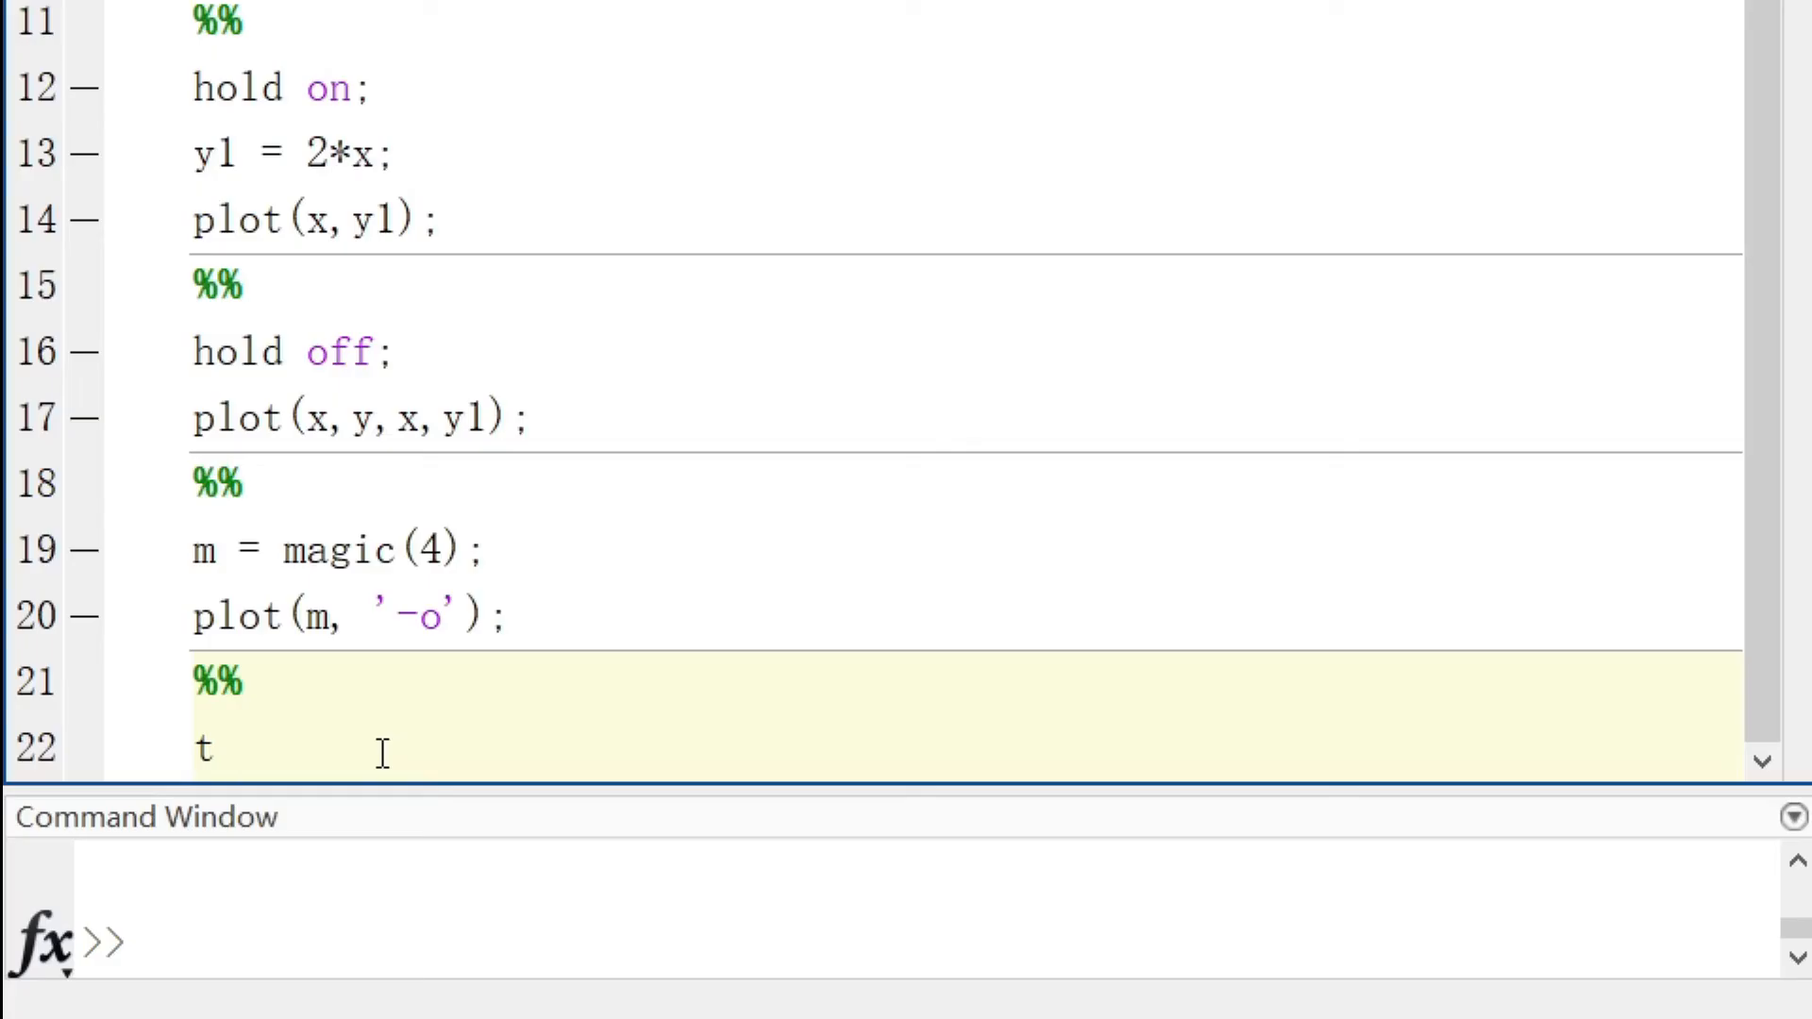
text(= 0)
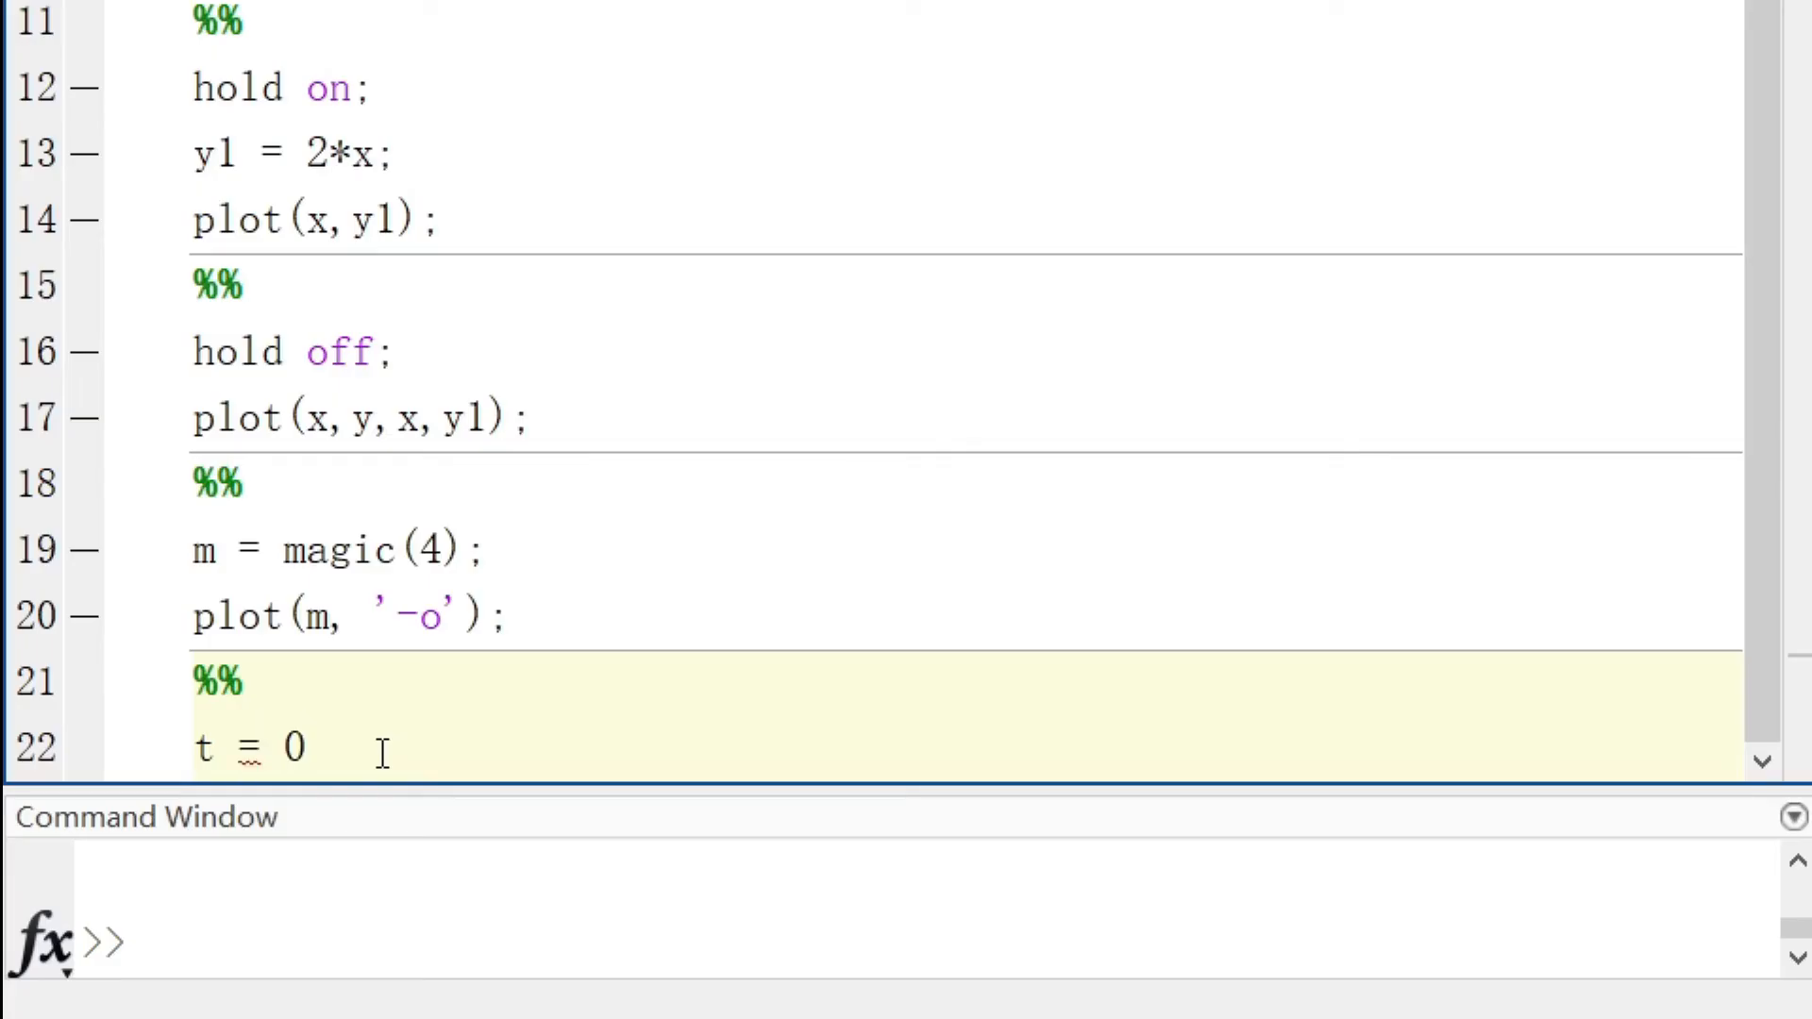
text(:)
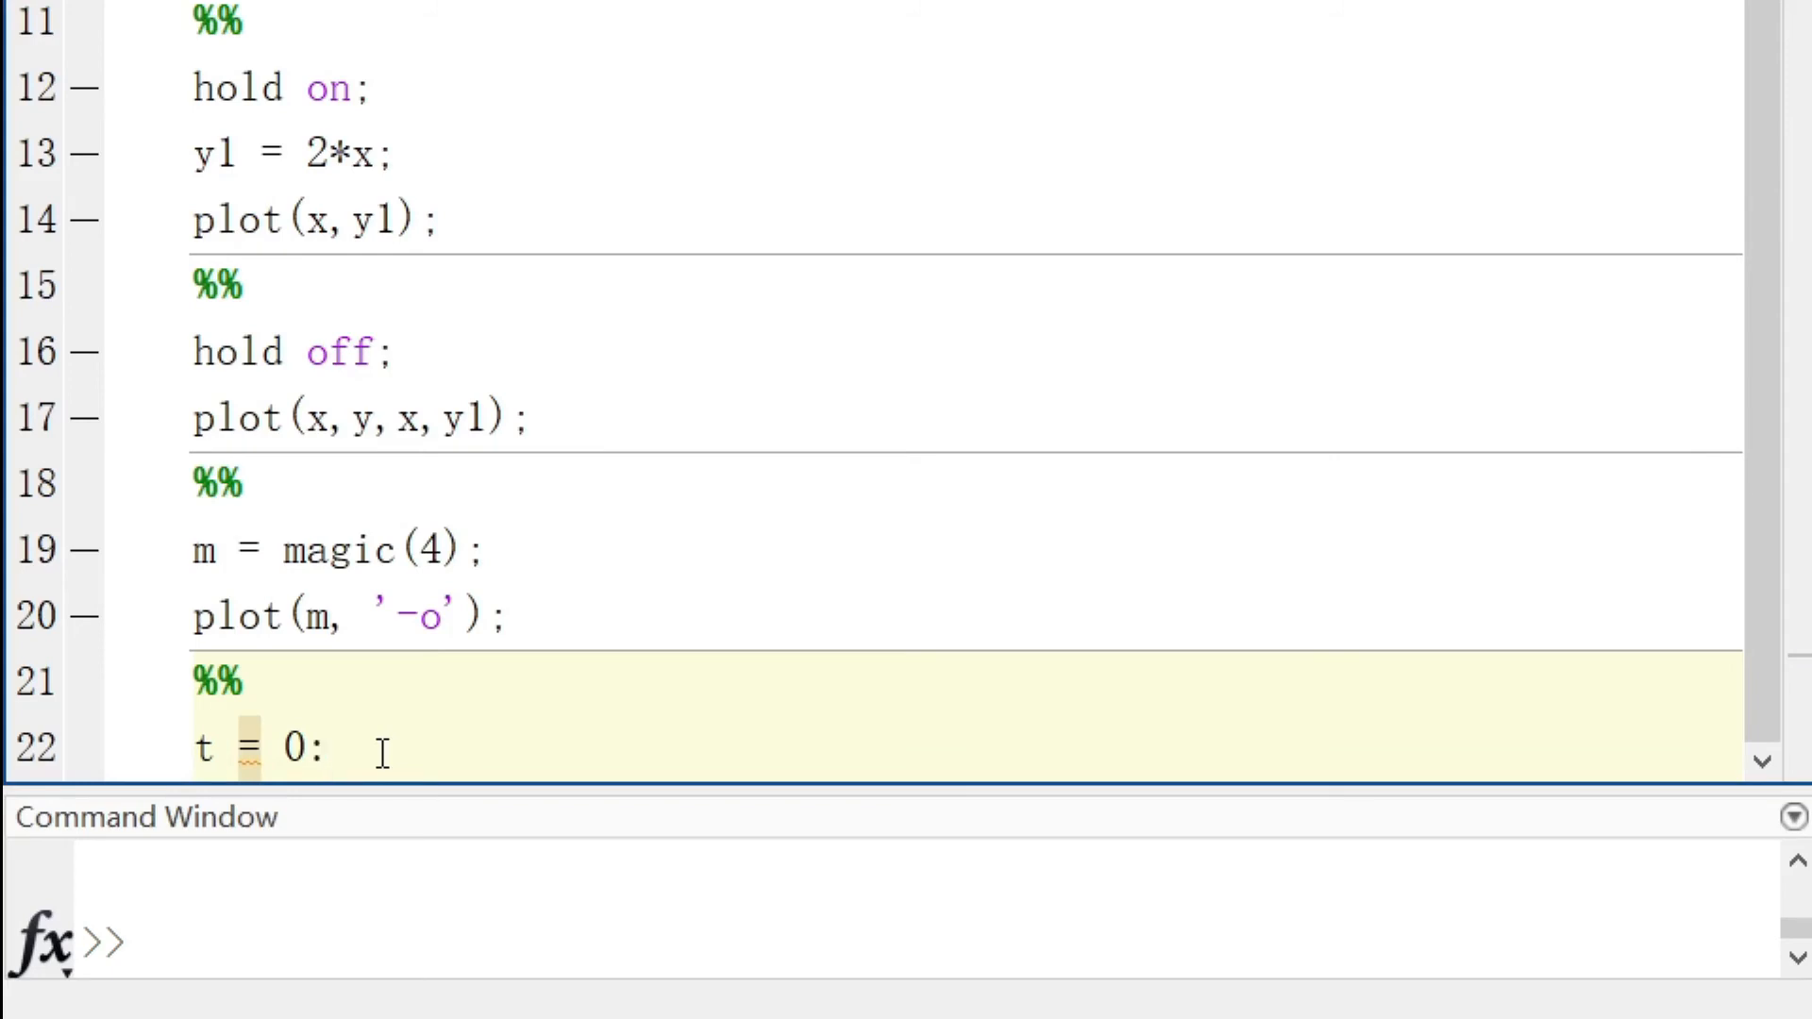
text(pi/50:10*pi;)
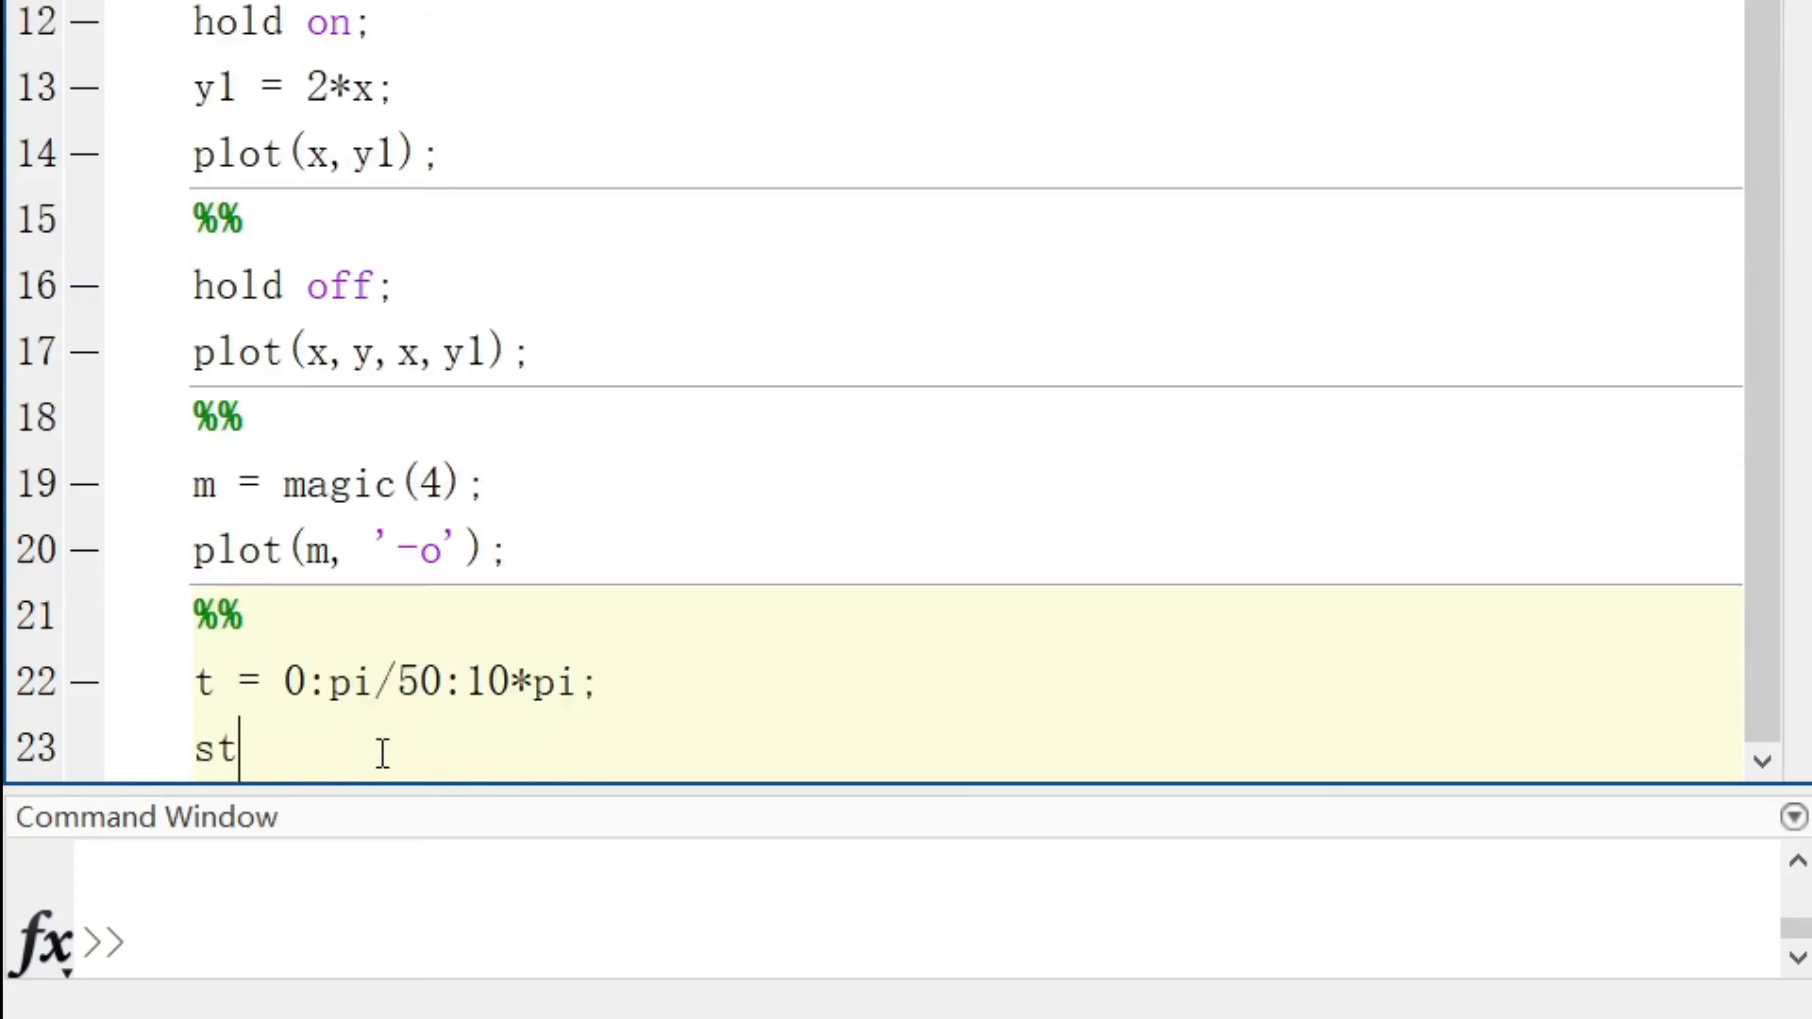
text(=)
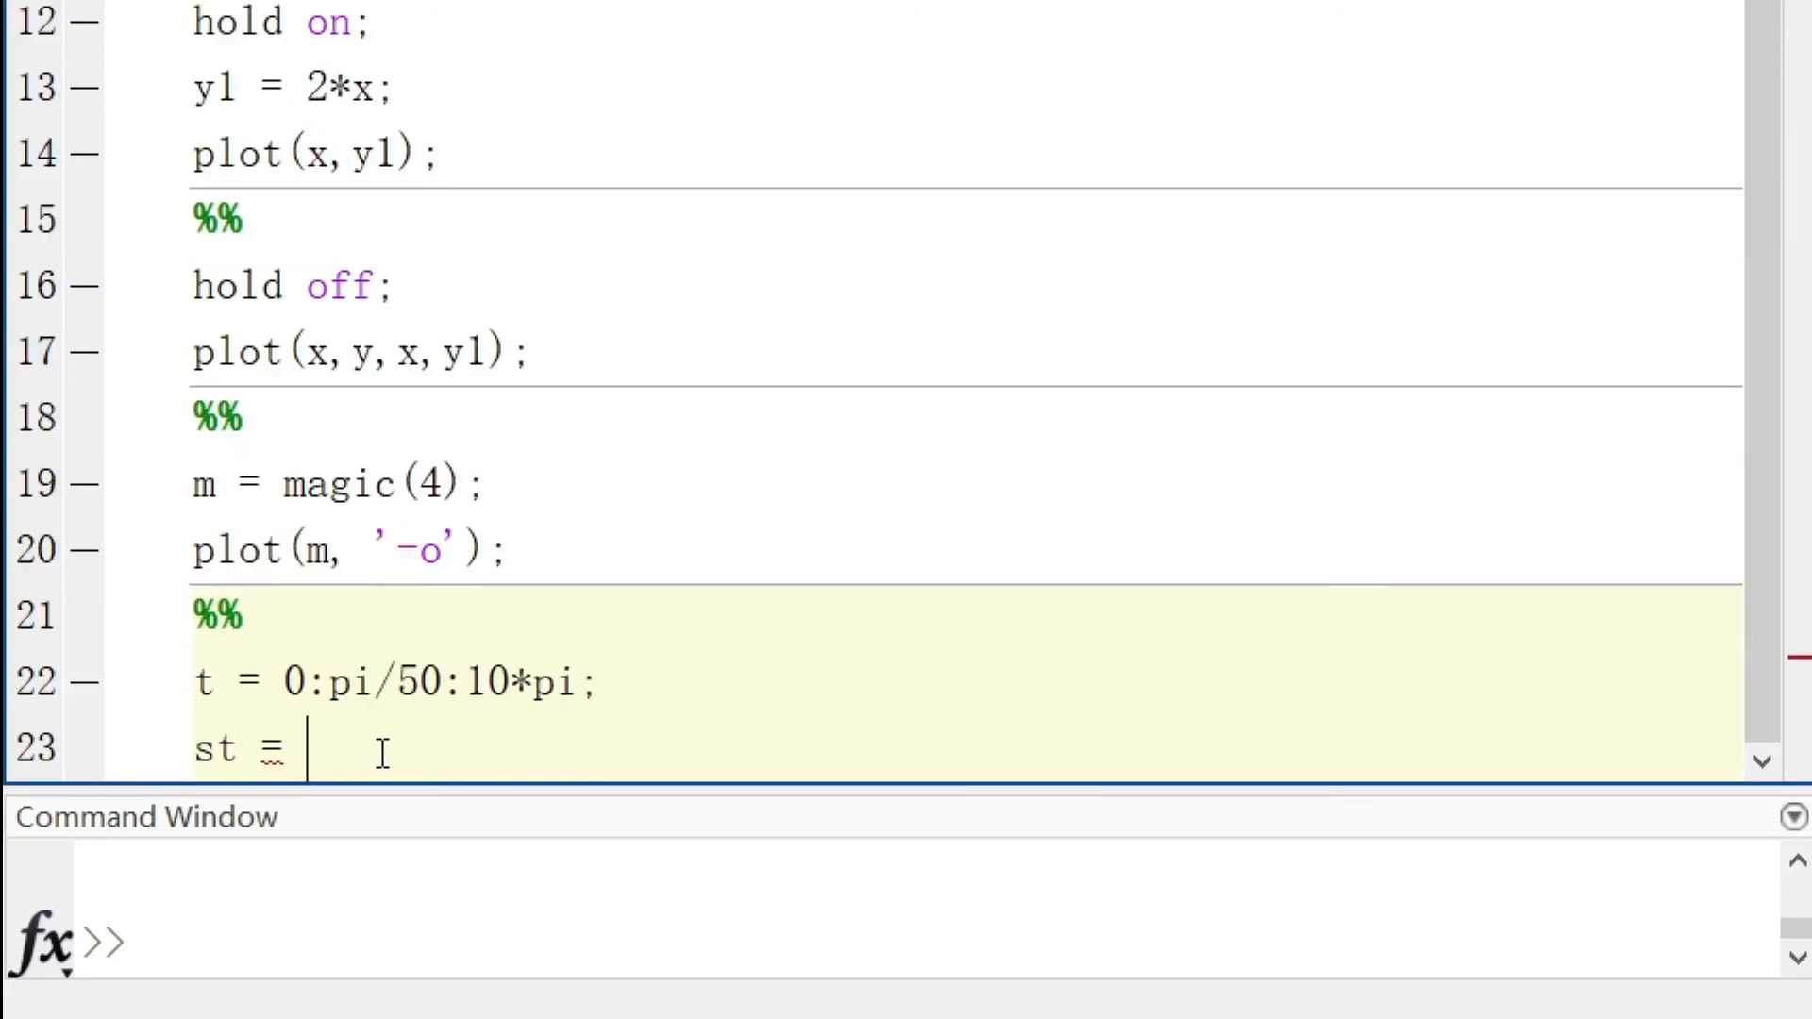
text(sin(t)
text(ct)
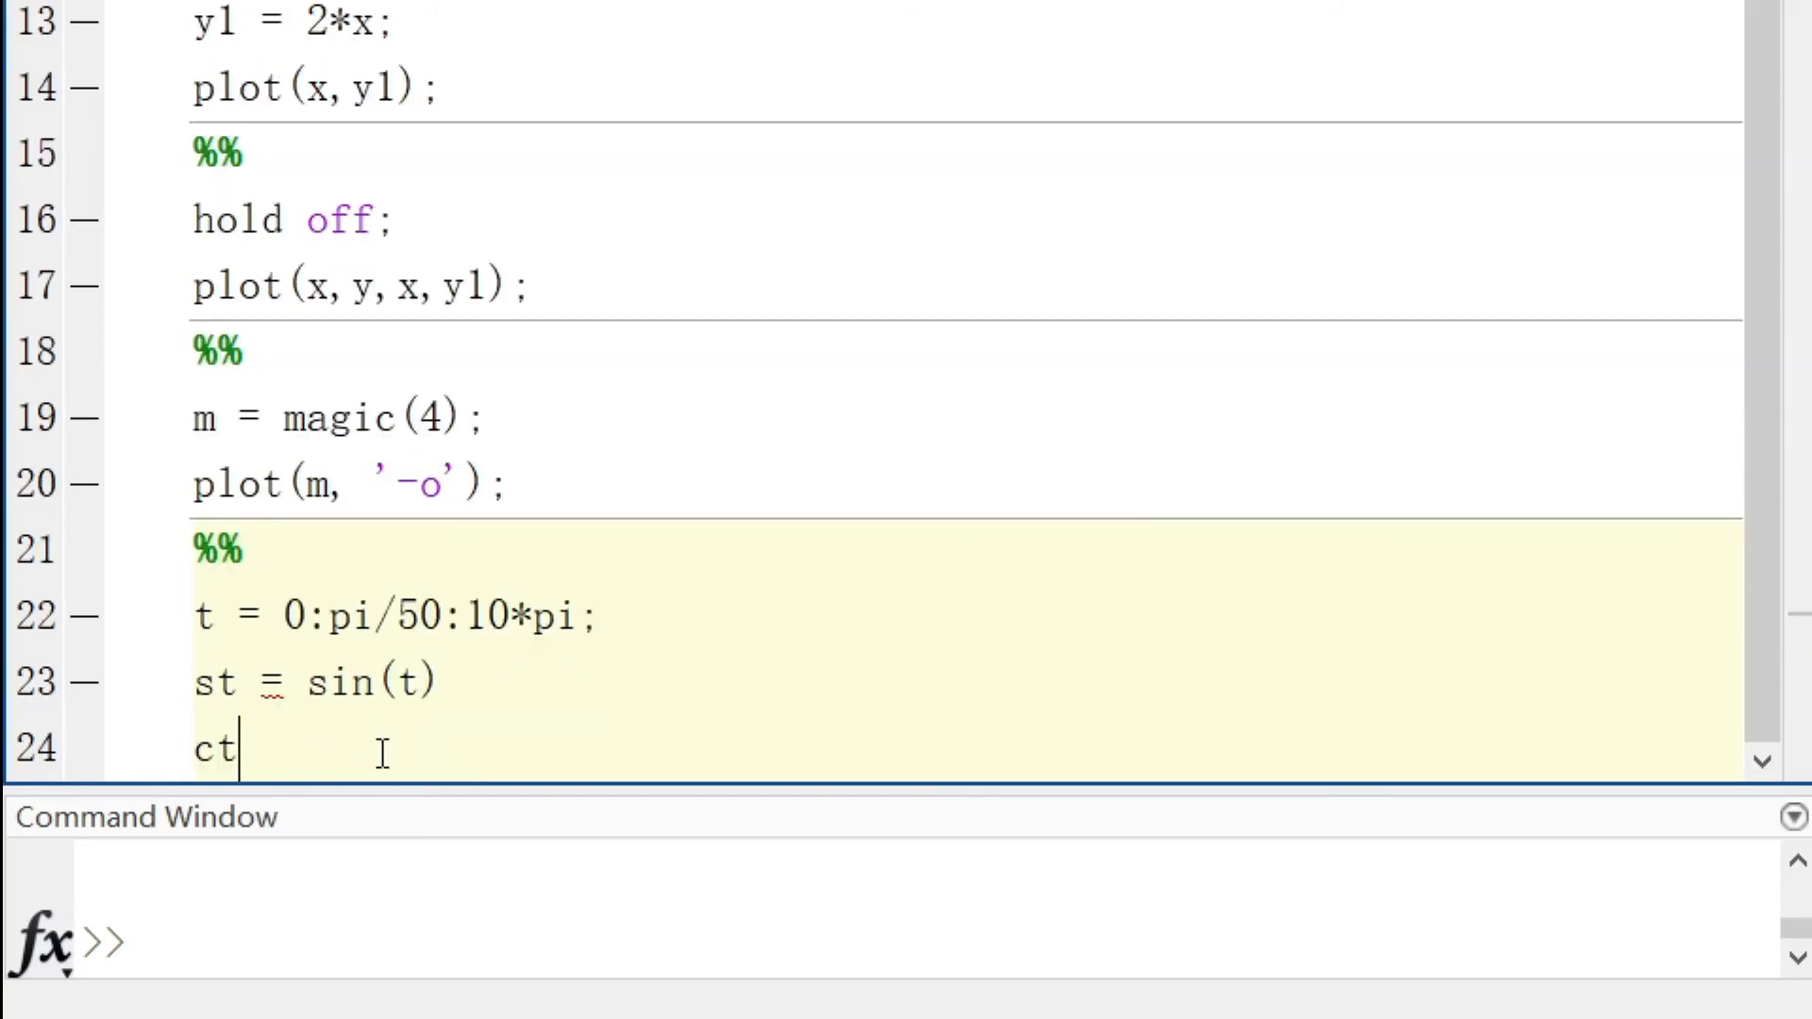
text(=cos())
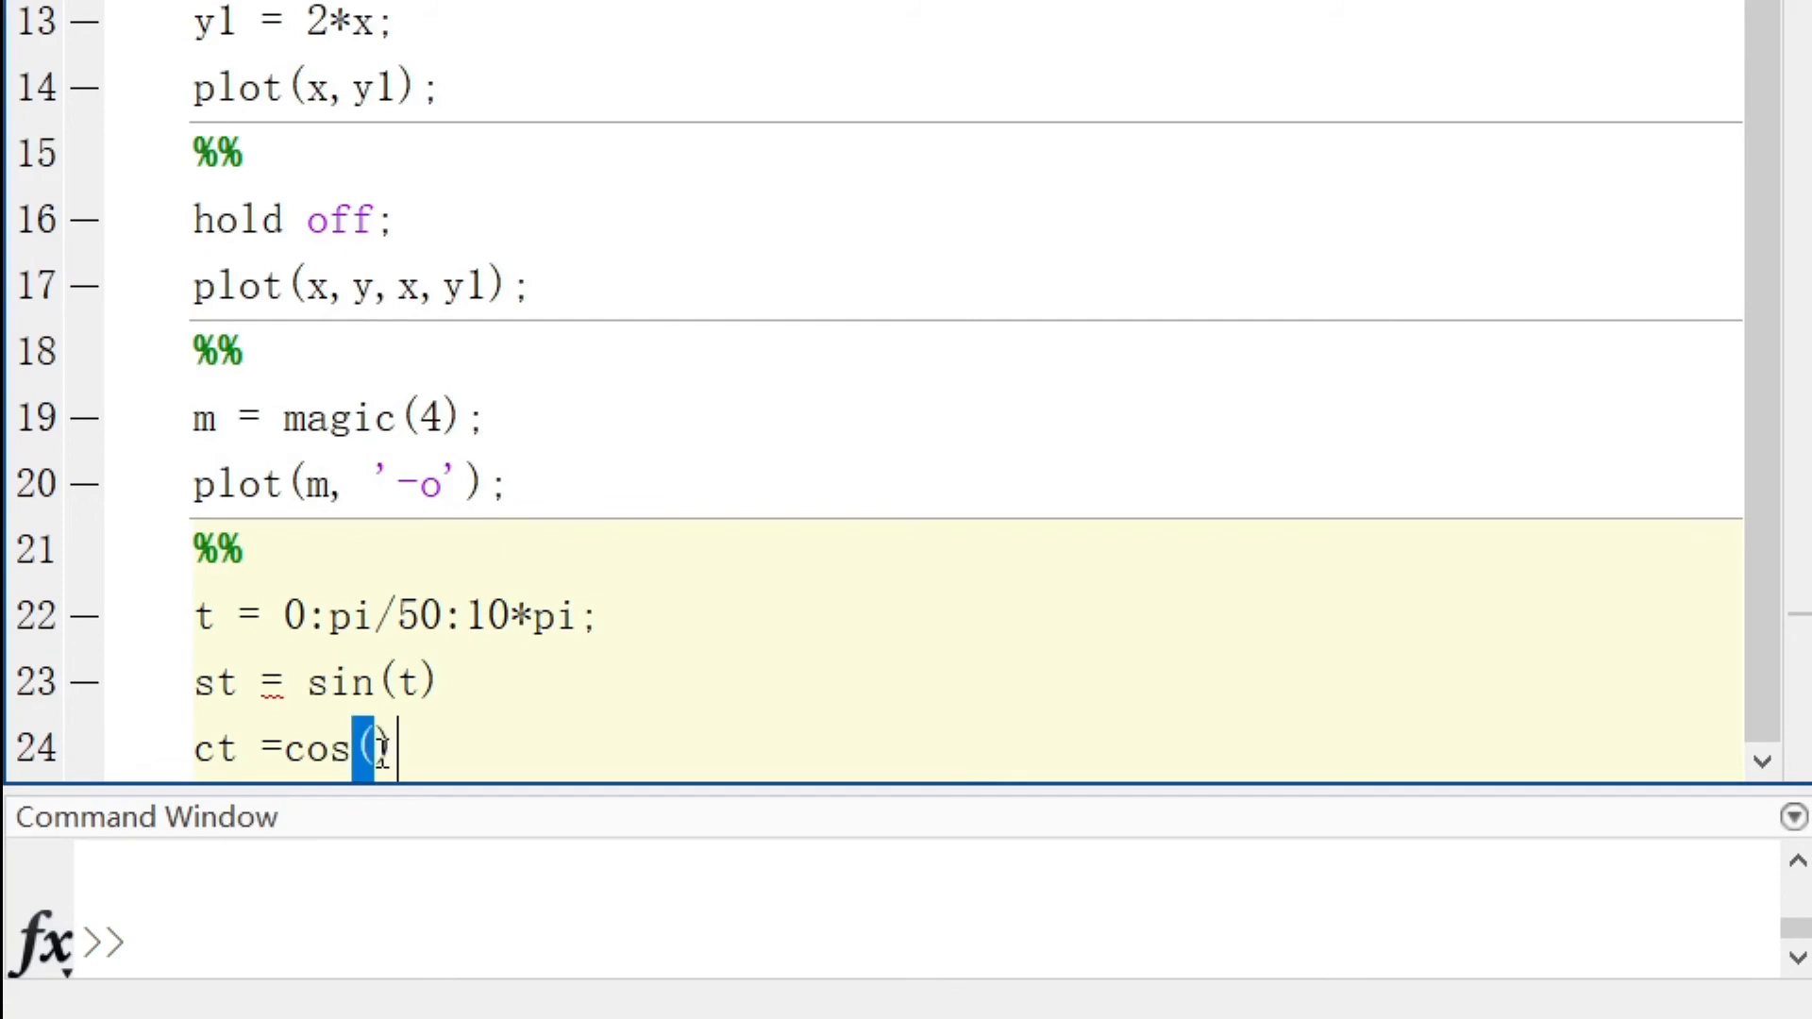
text(t);)
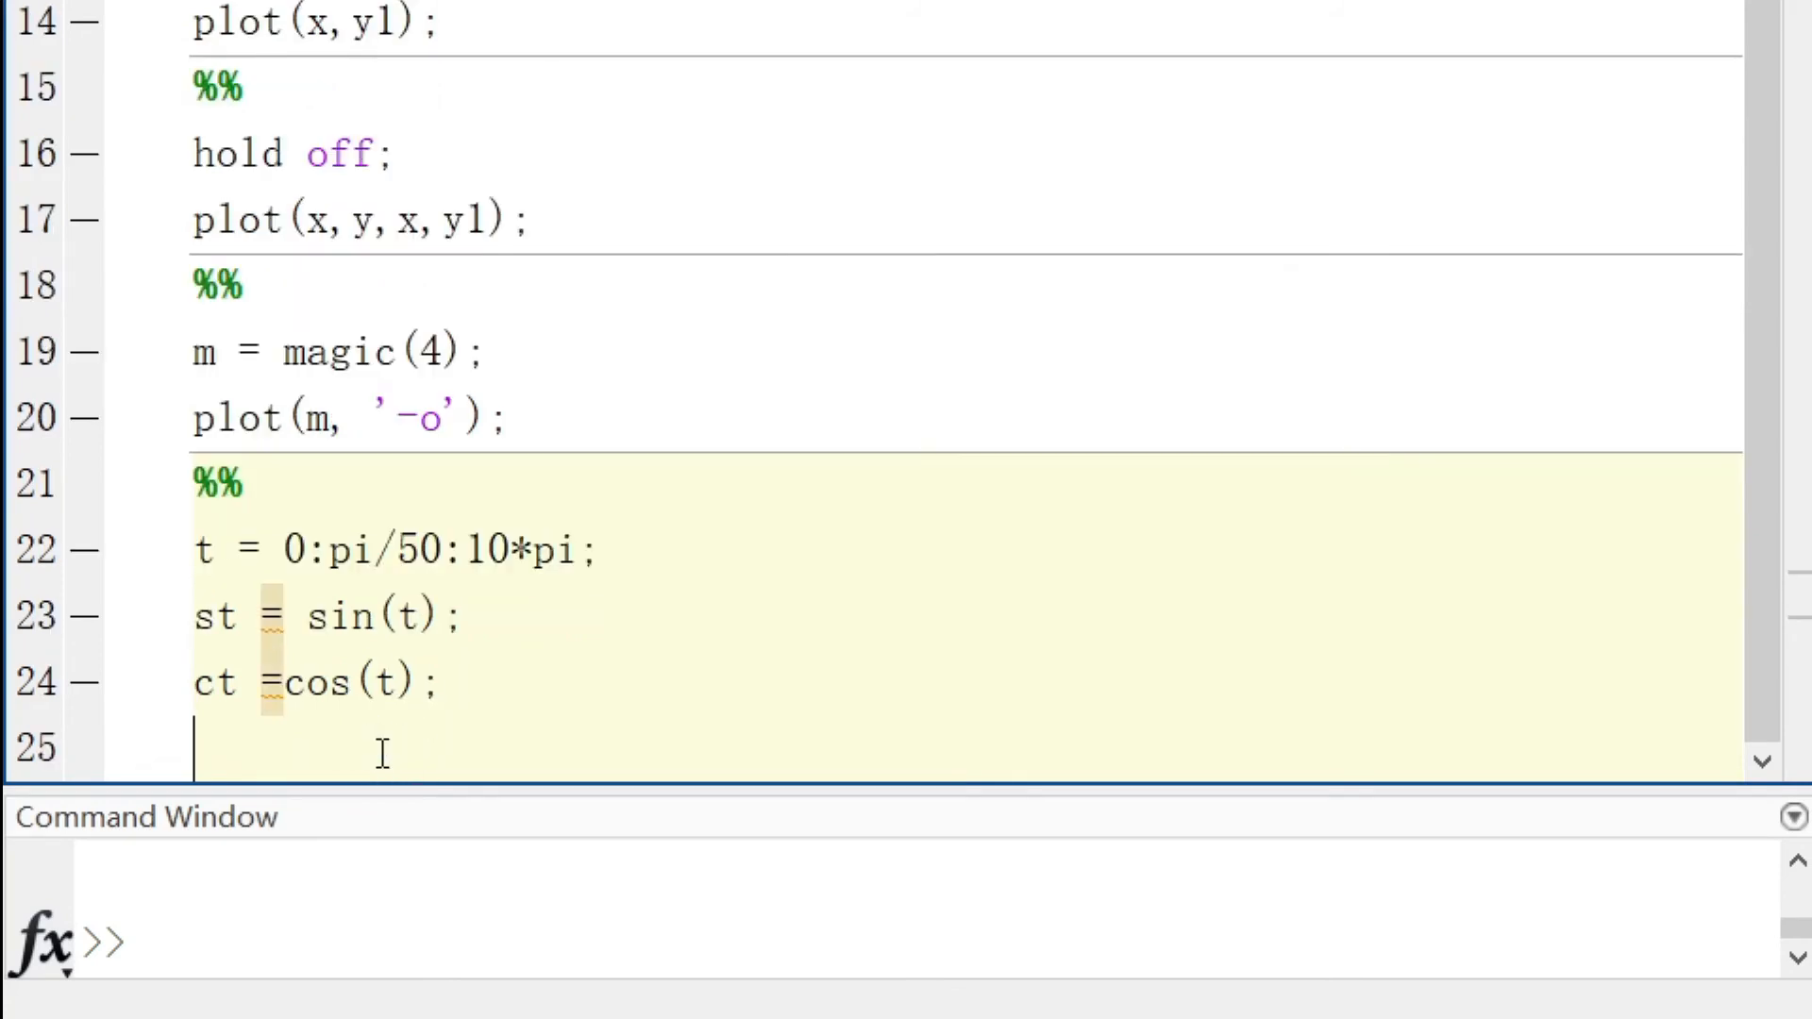
Add plot3(st, ct, t) to draw the 3-D helix.
text(plot)
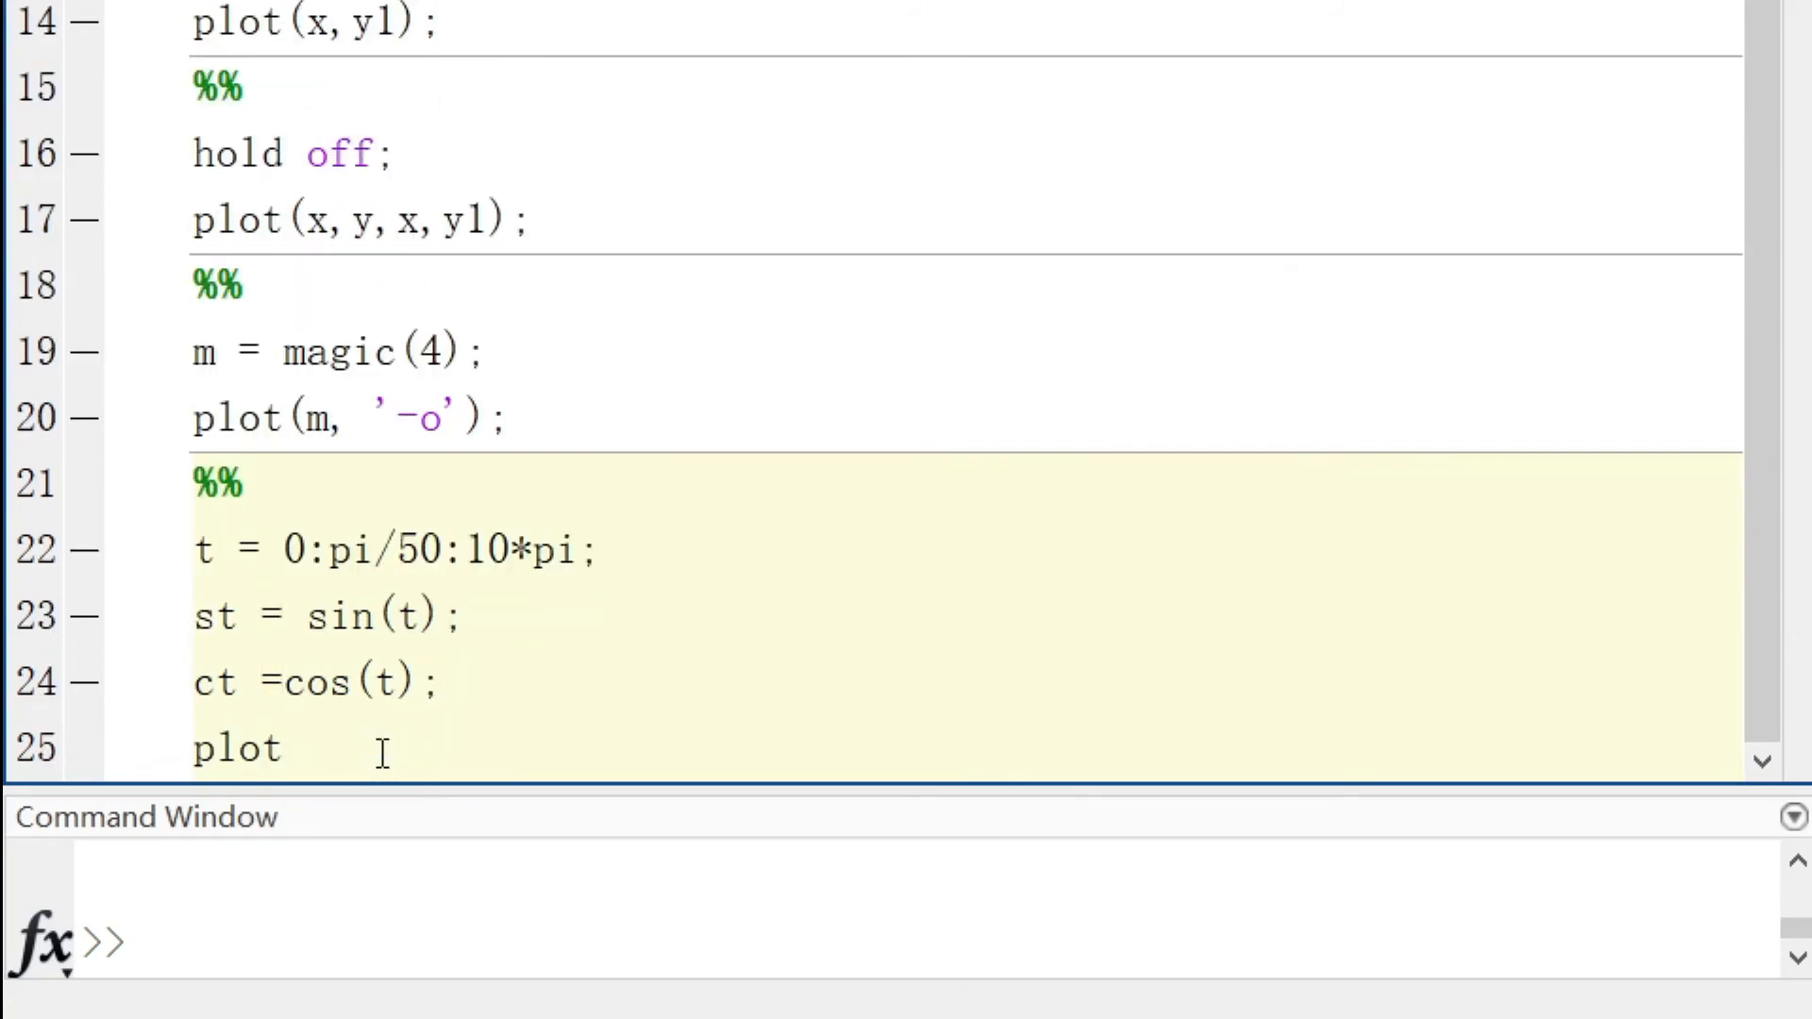
text(3())
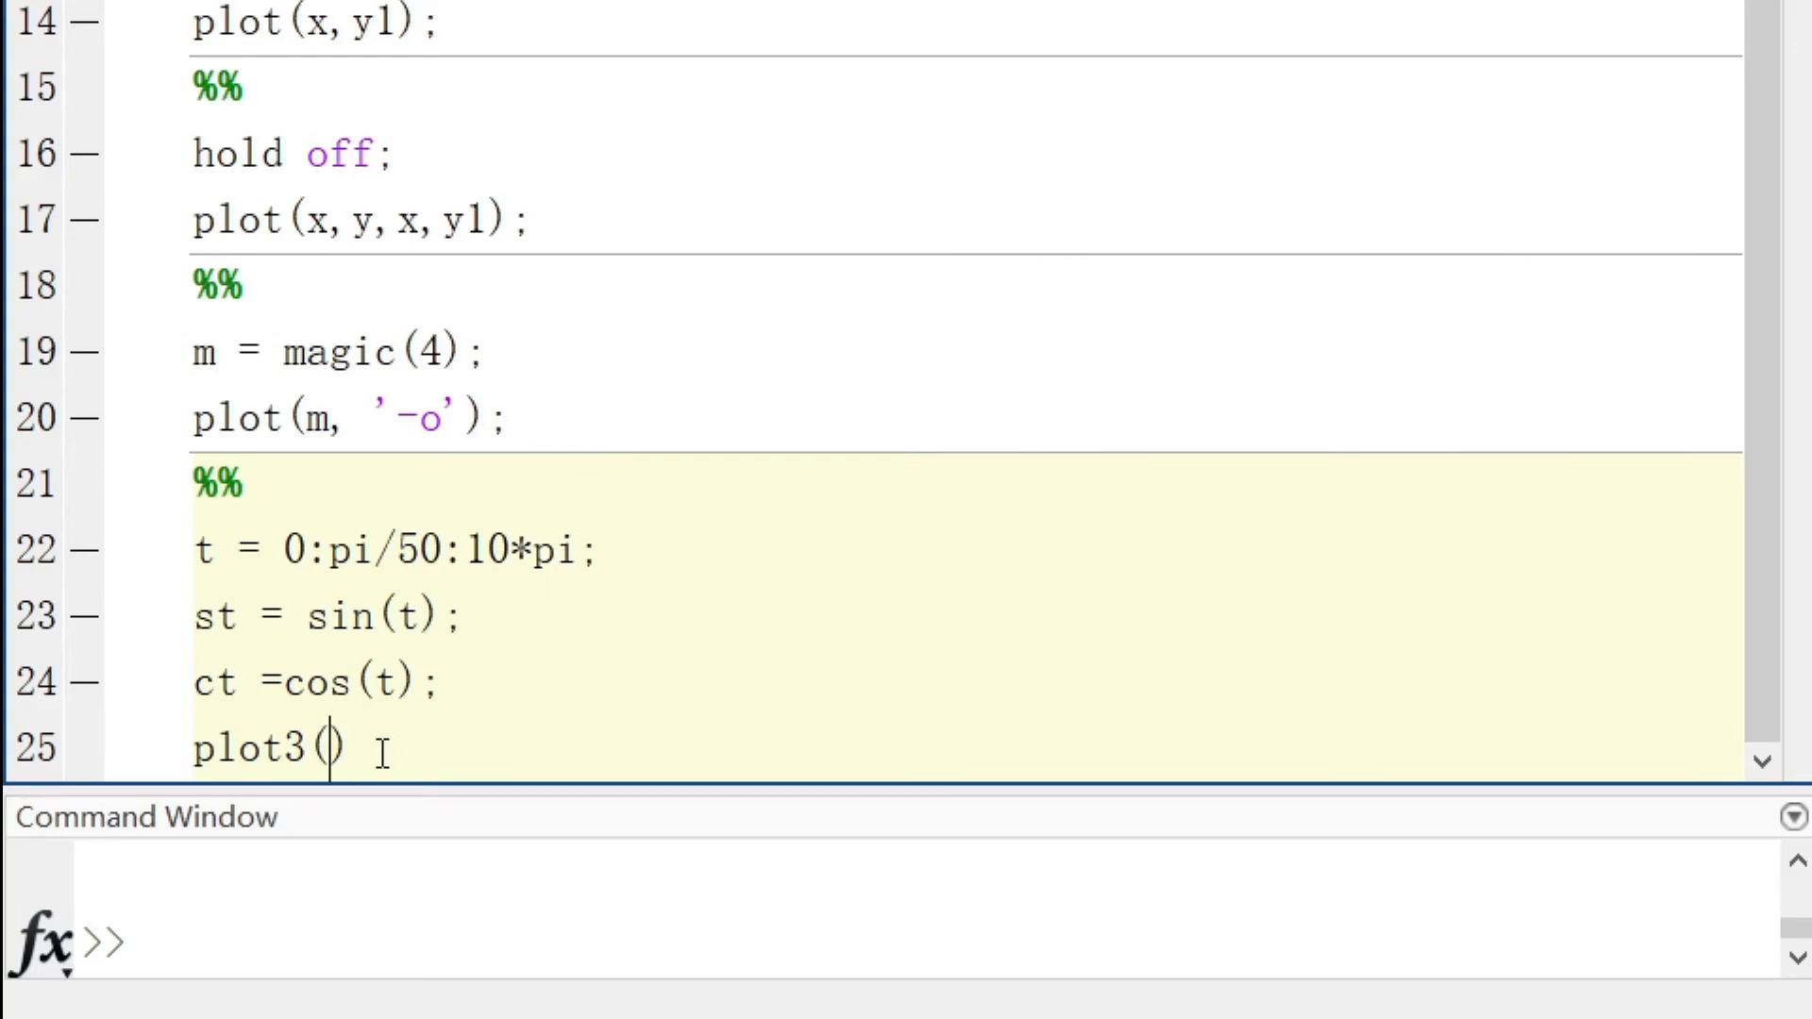
text(st,)
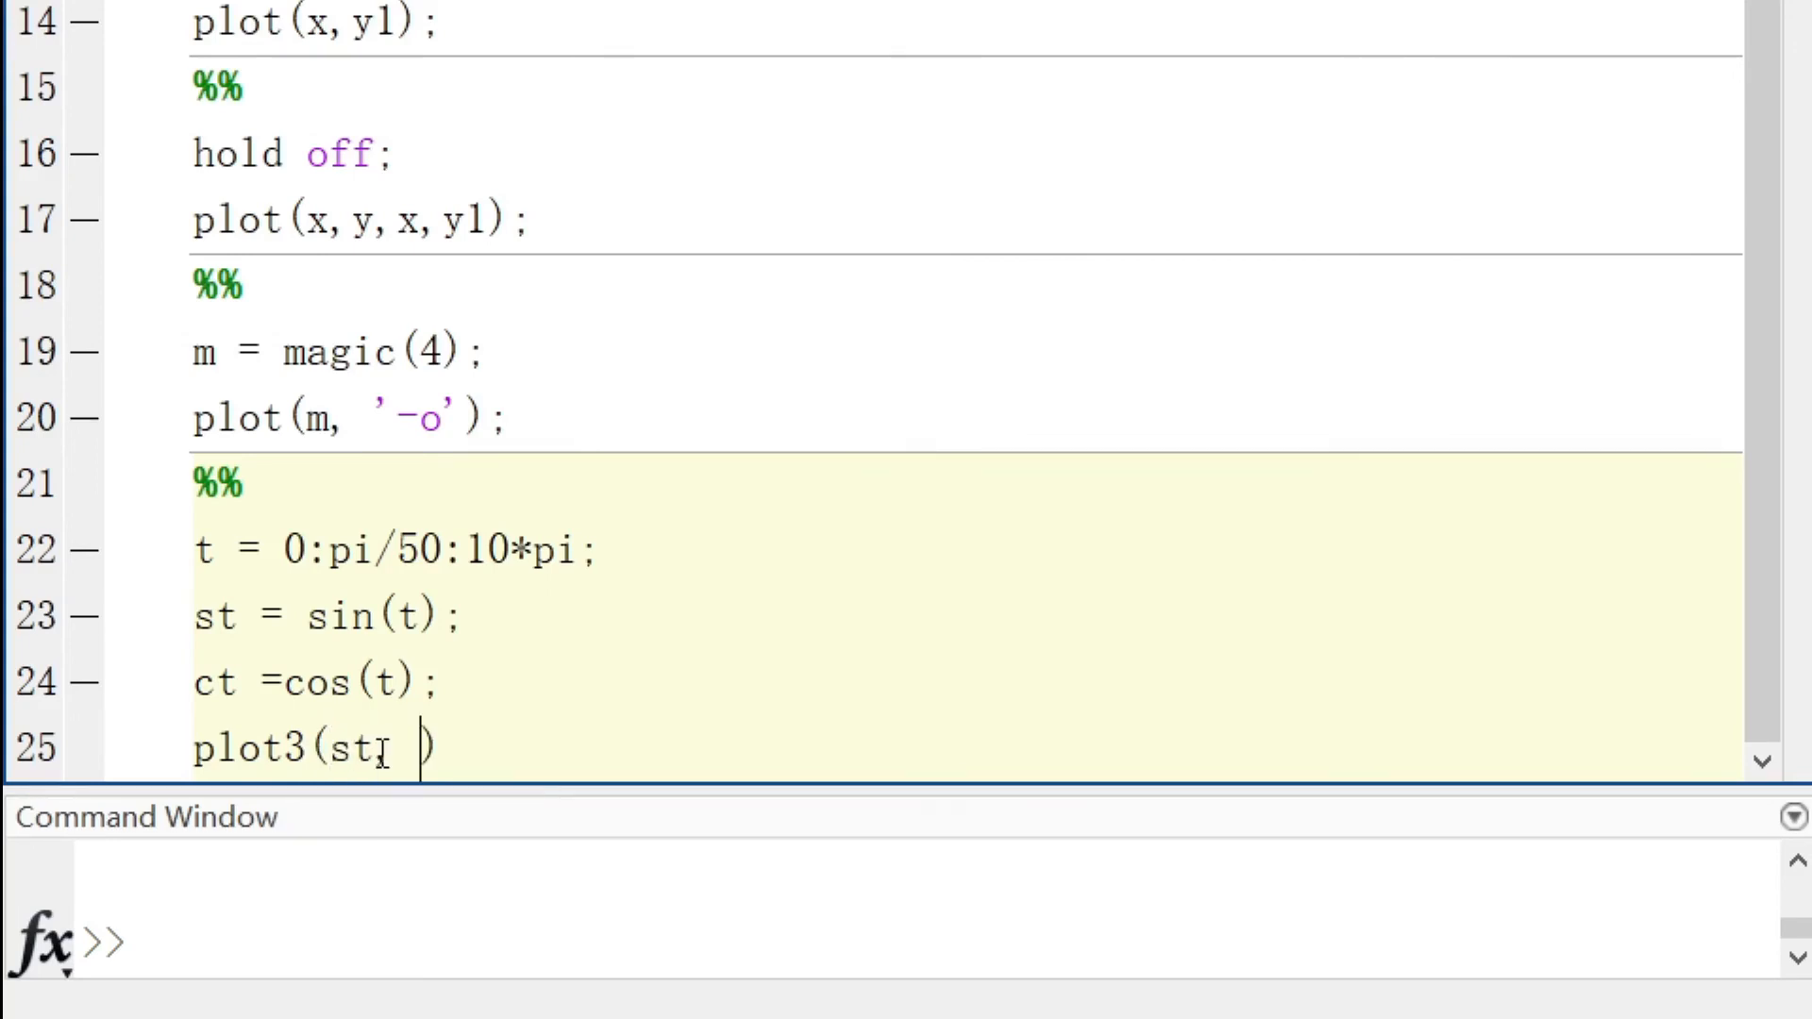
text(ct,)
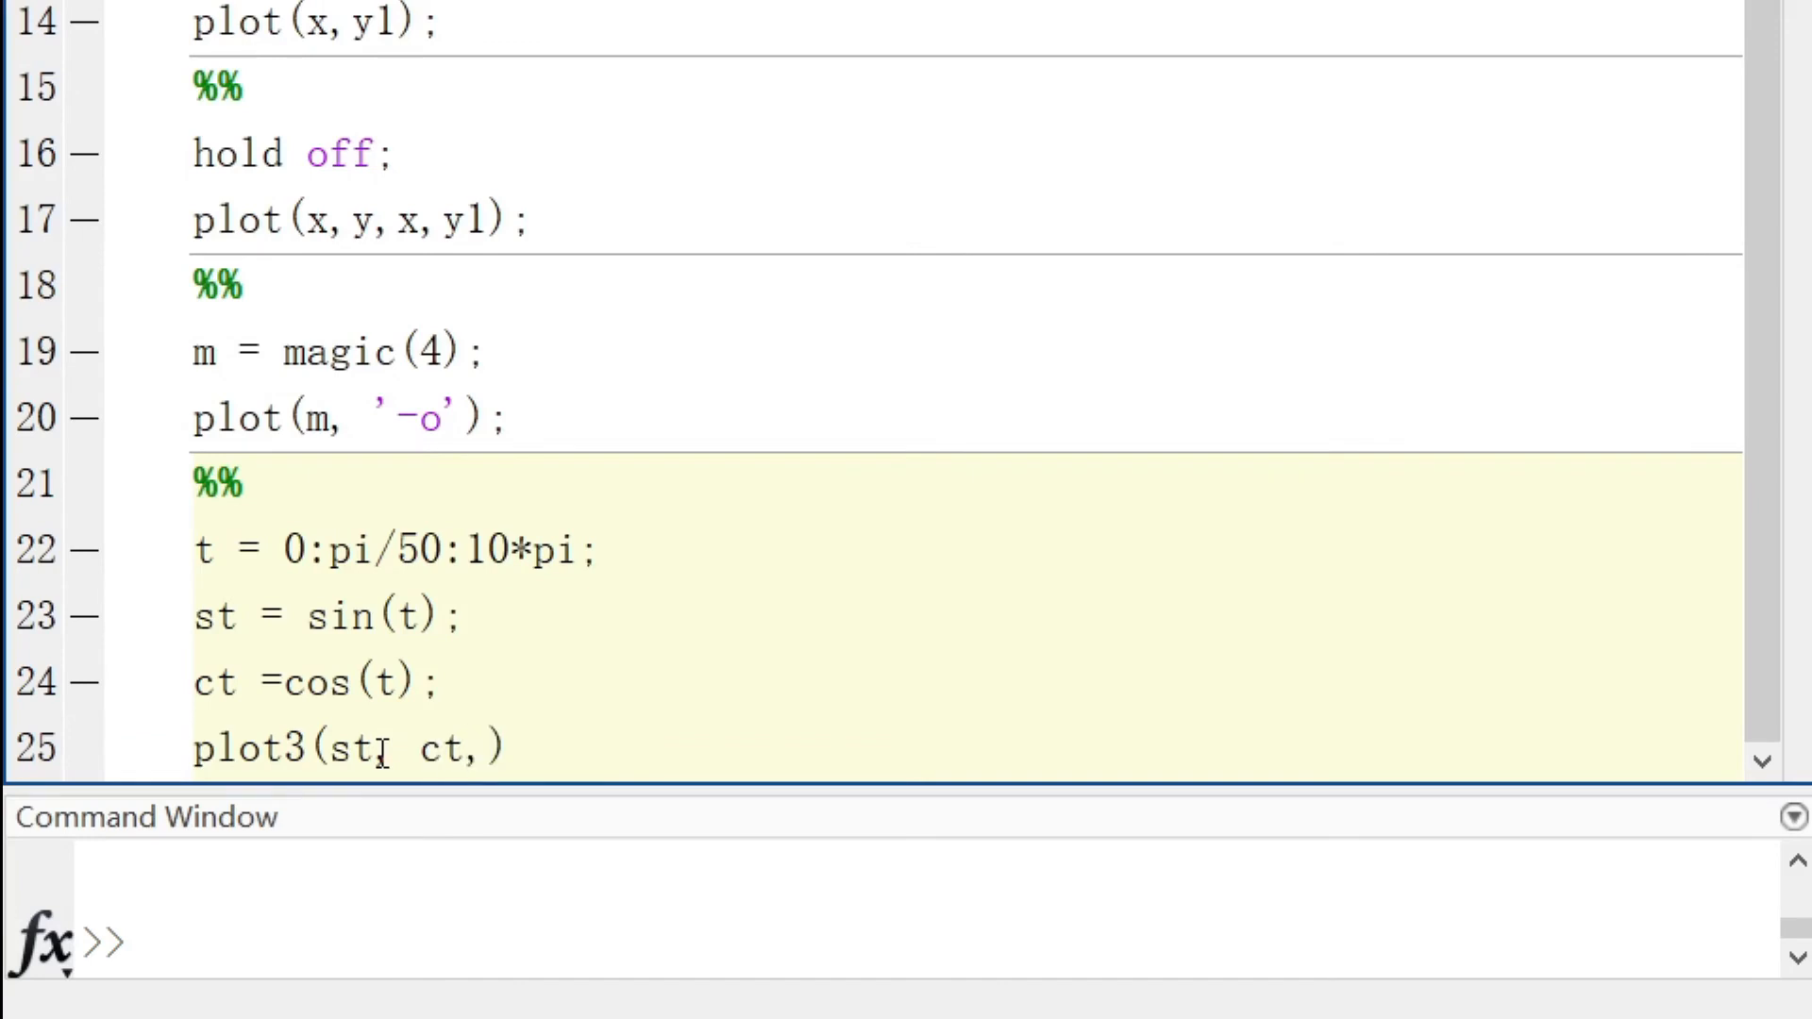
text(t)
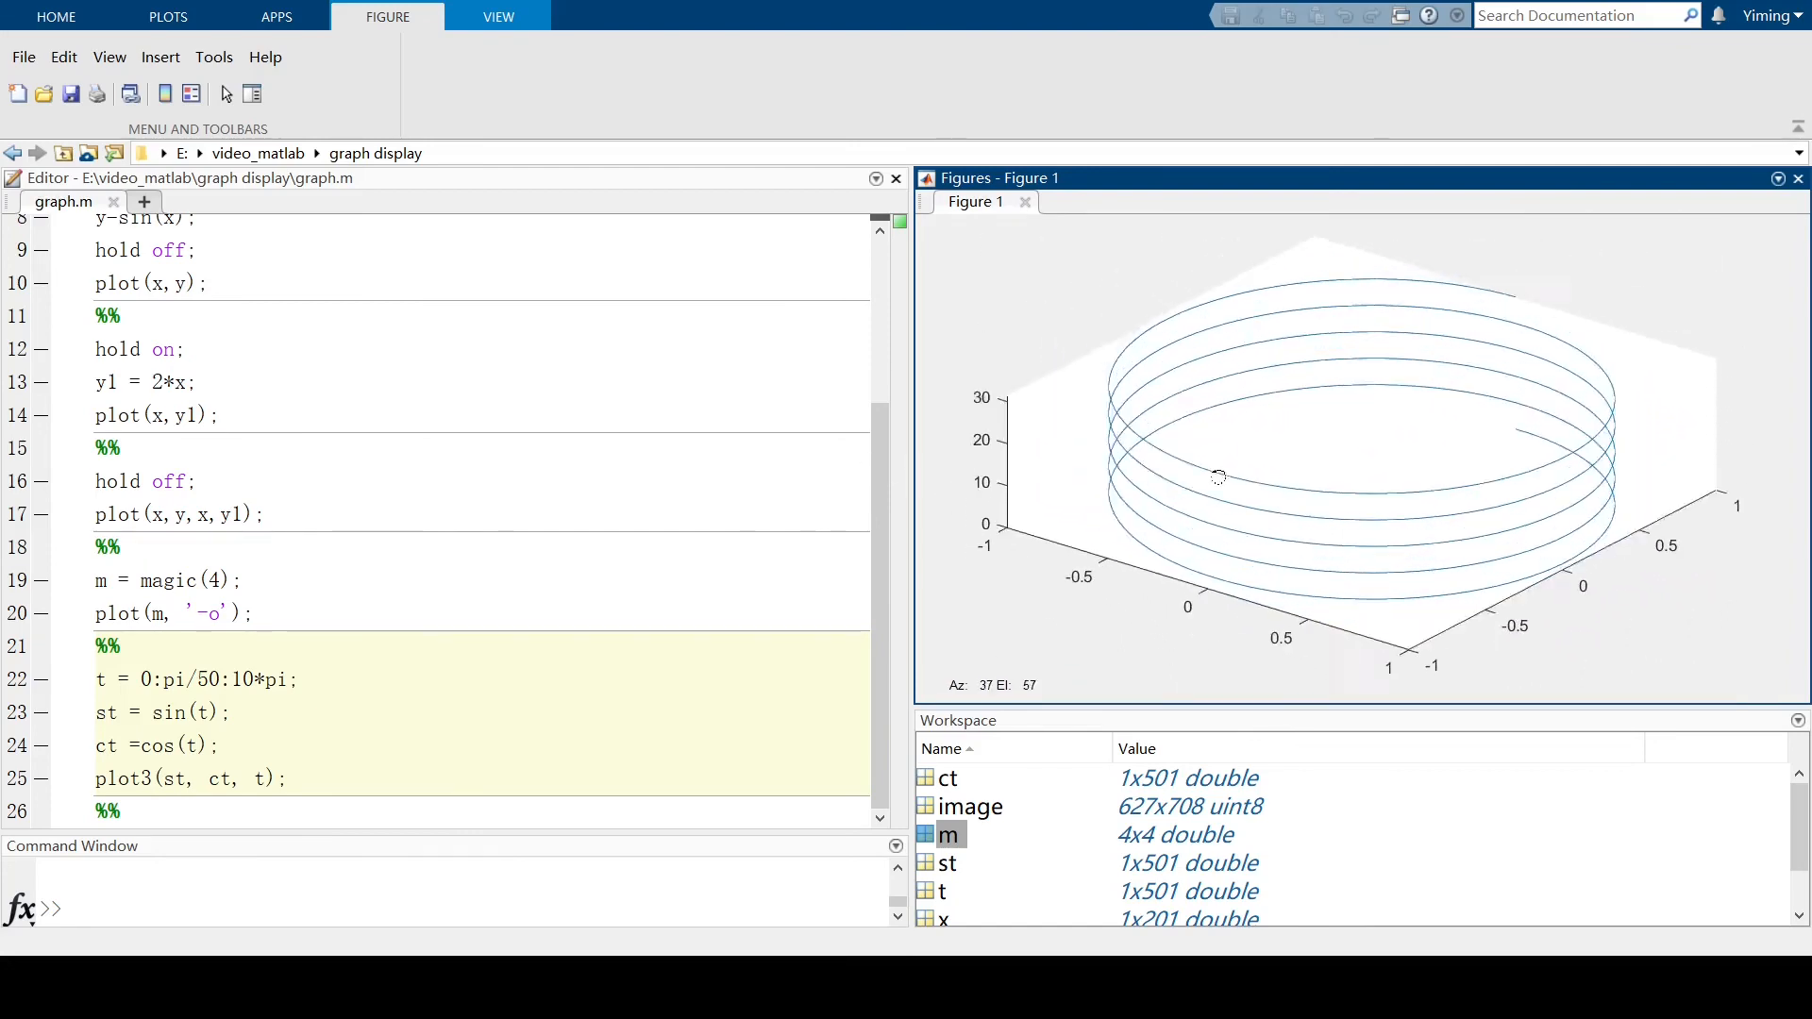
drag(1217, 478, 1167, 565)
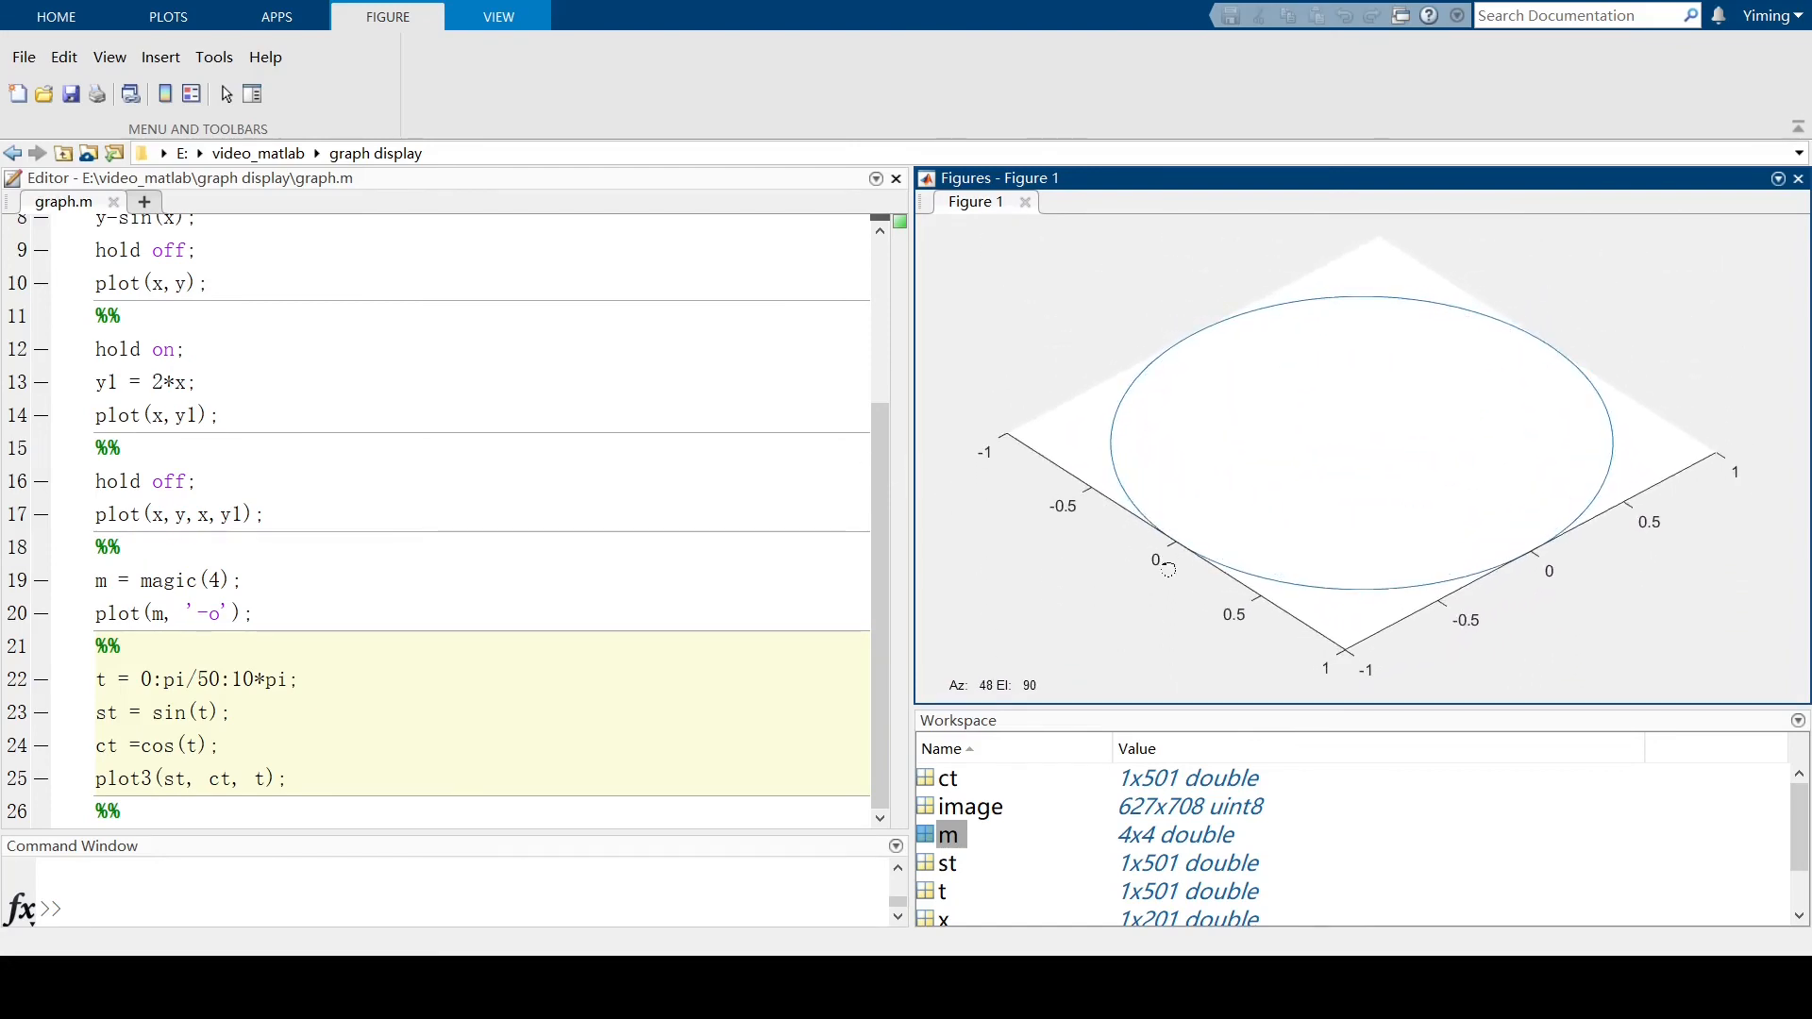
drag(1168, 563, 1256, 390)
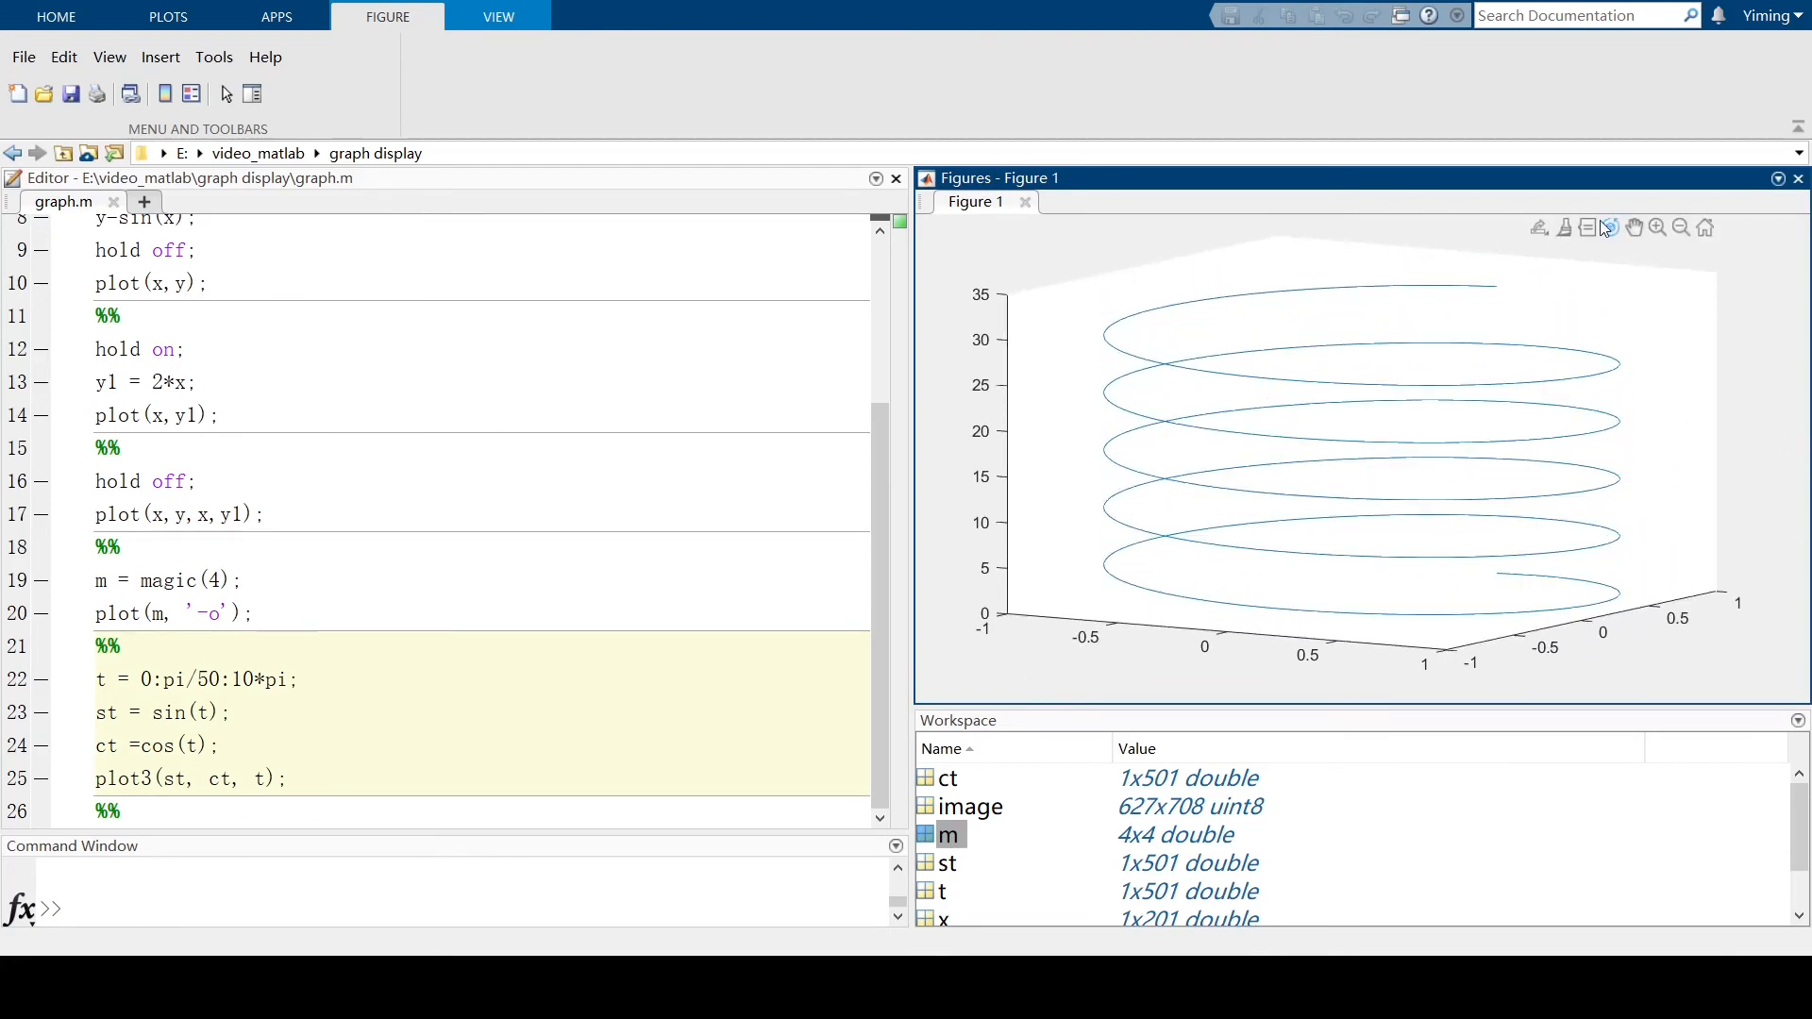
mouse_move(1610, 227)
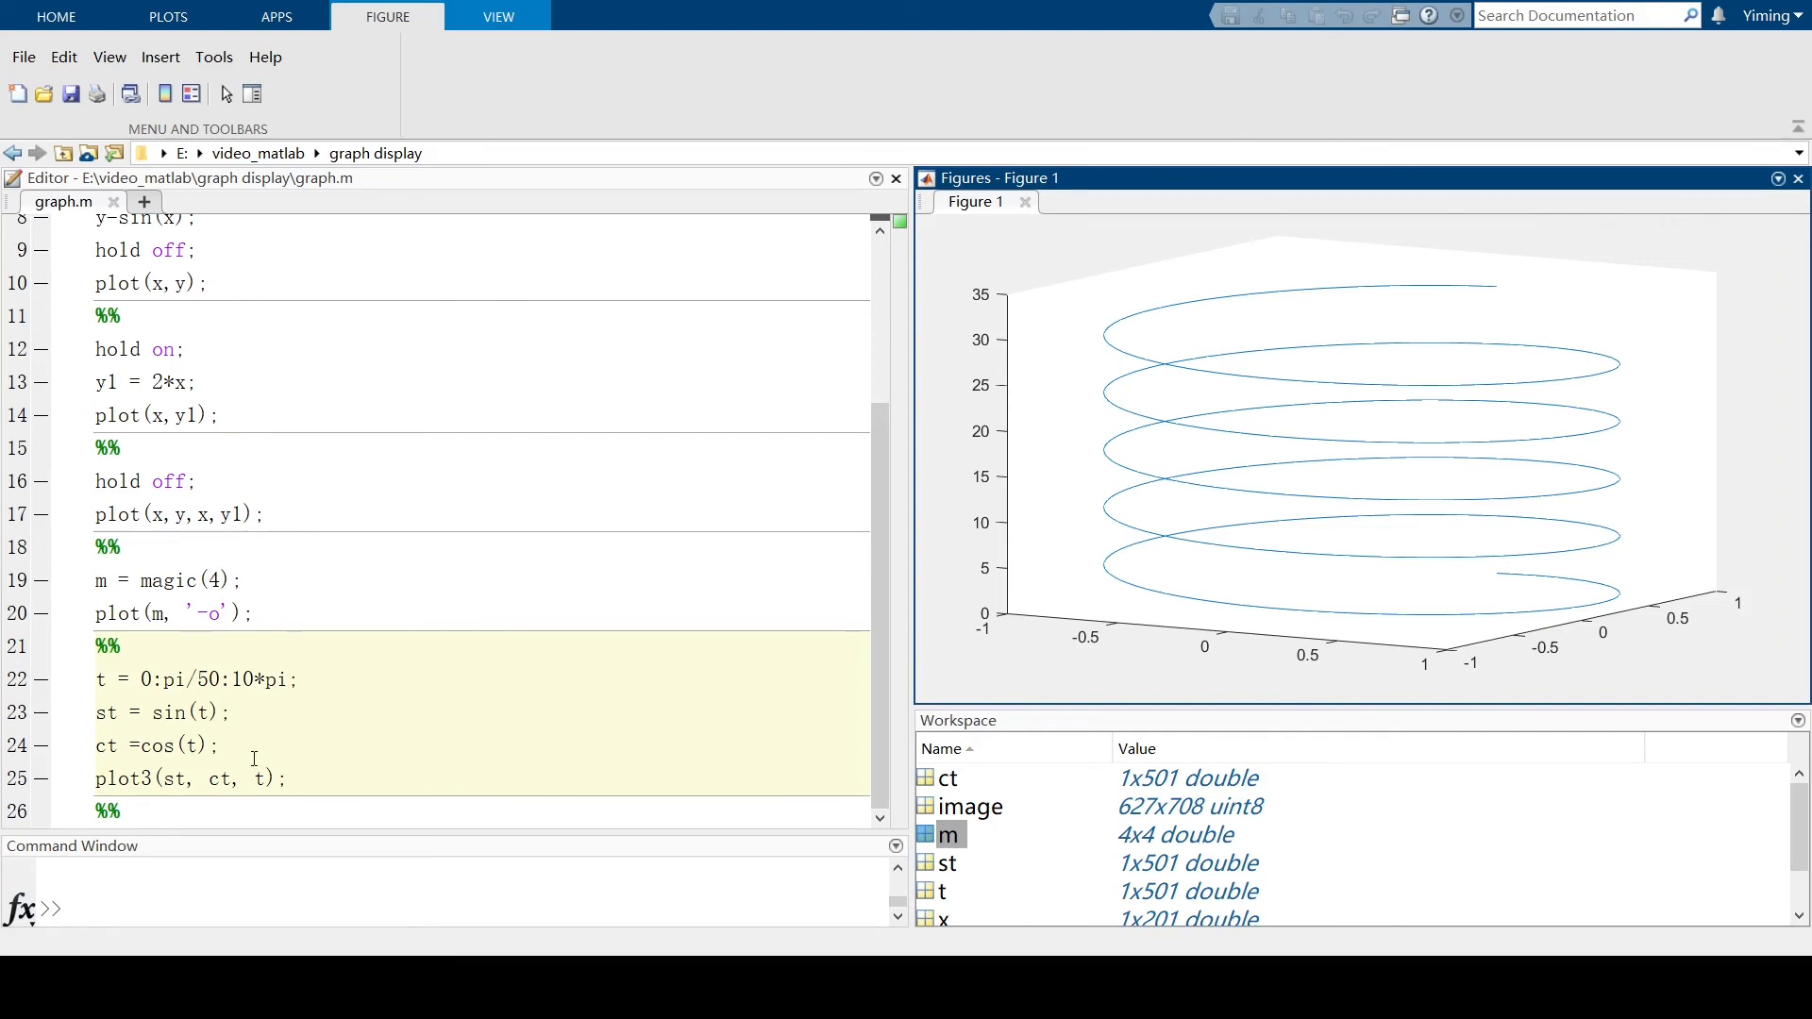
click(258, 778)
text(,)
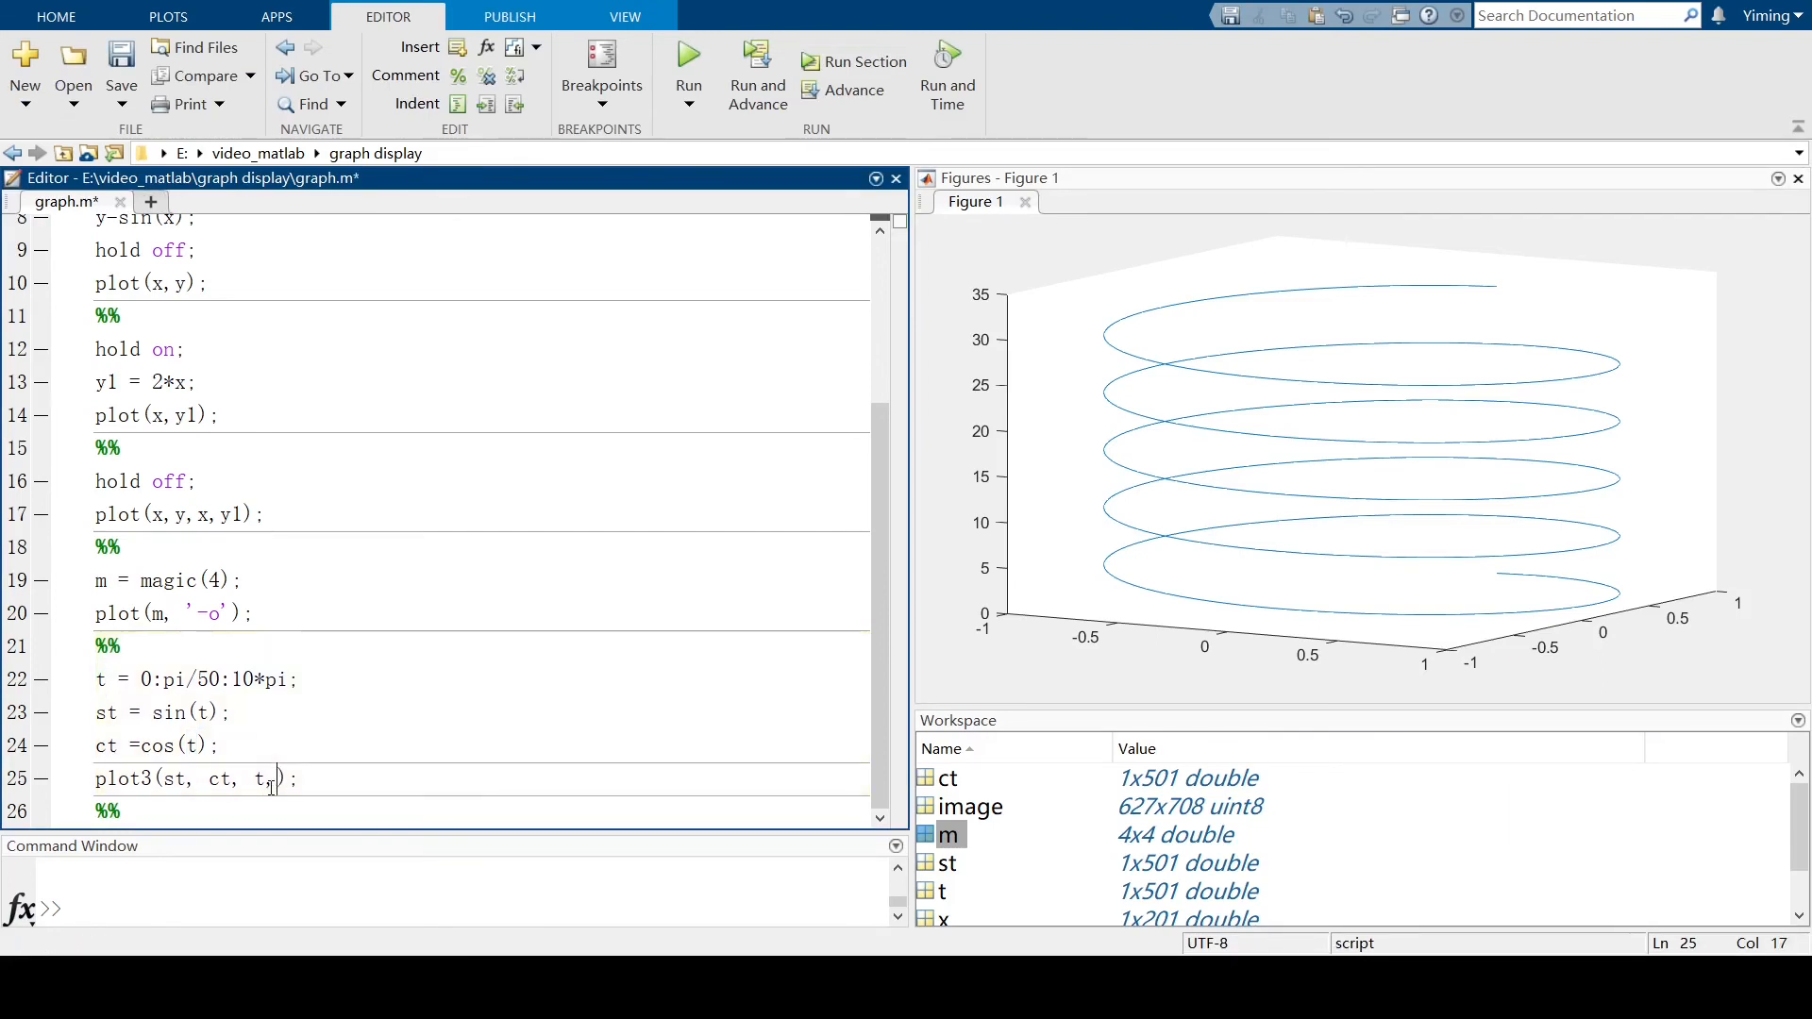
Give plot3 the 'o' marker argument, remove the stray characters, and rerun the helix section.
text('')
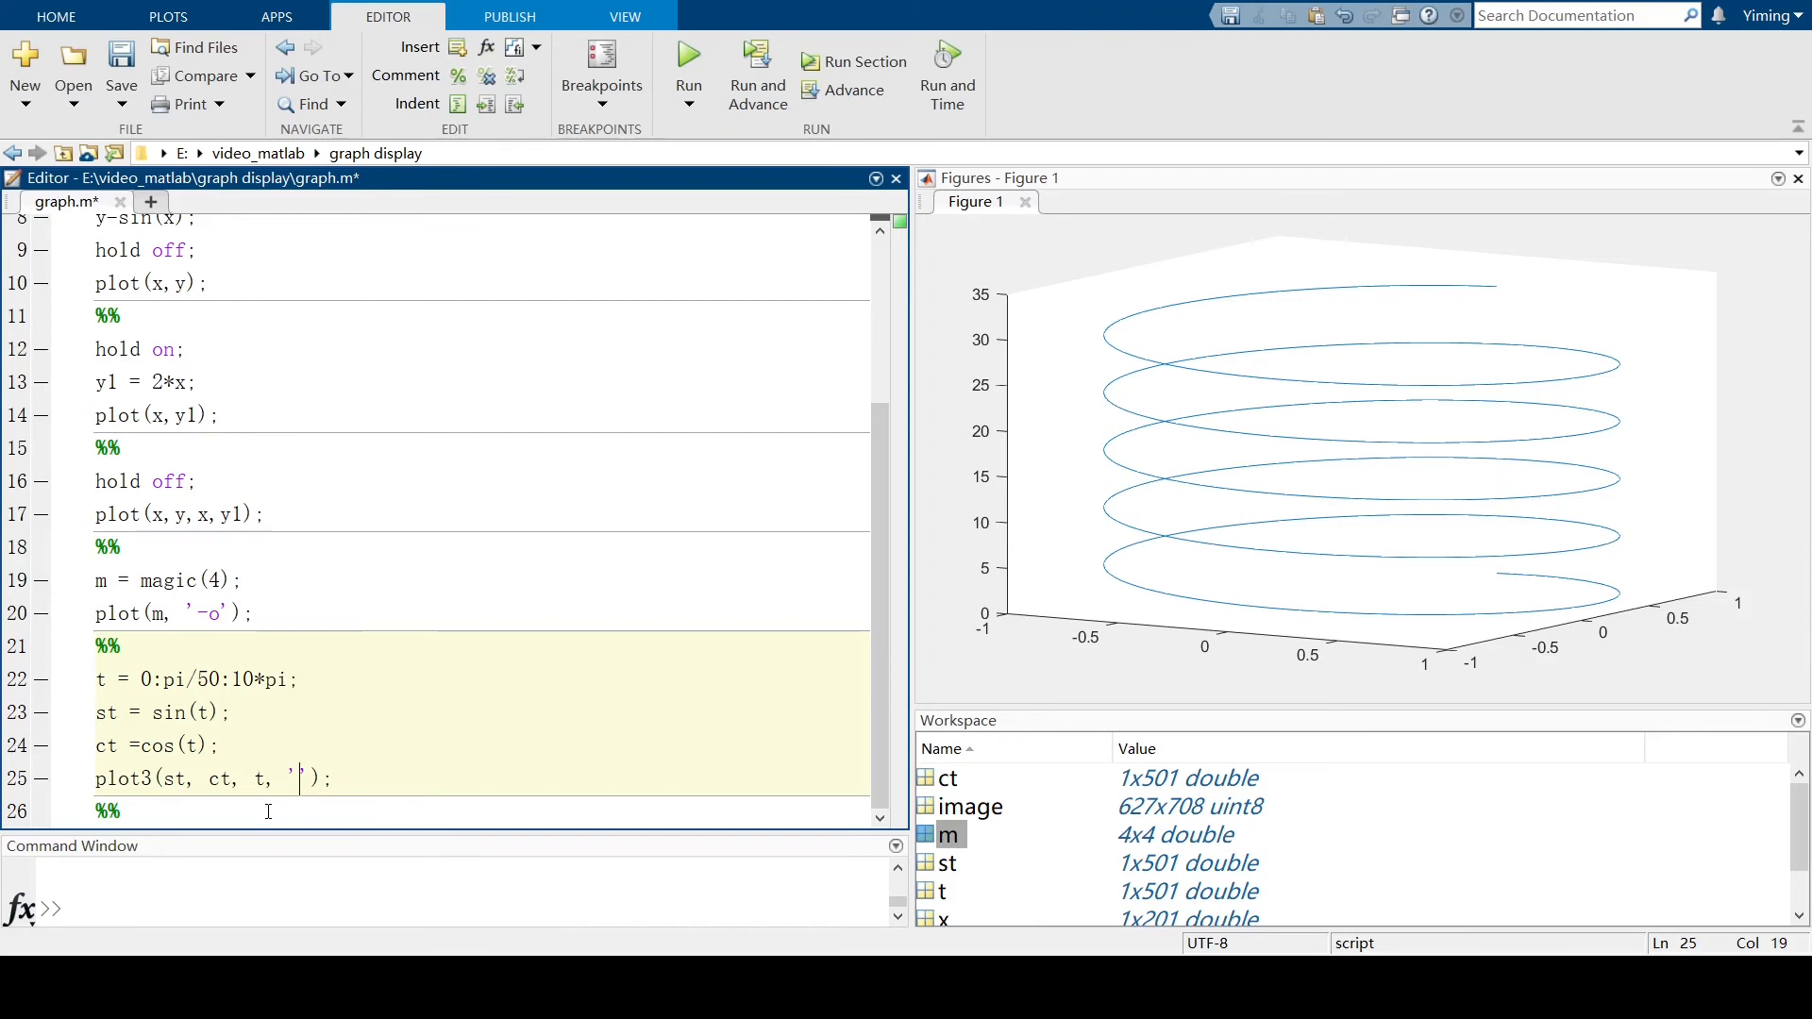
text(o)
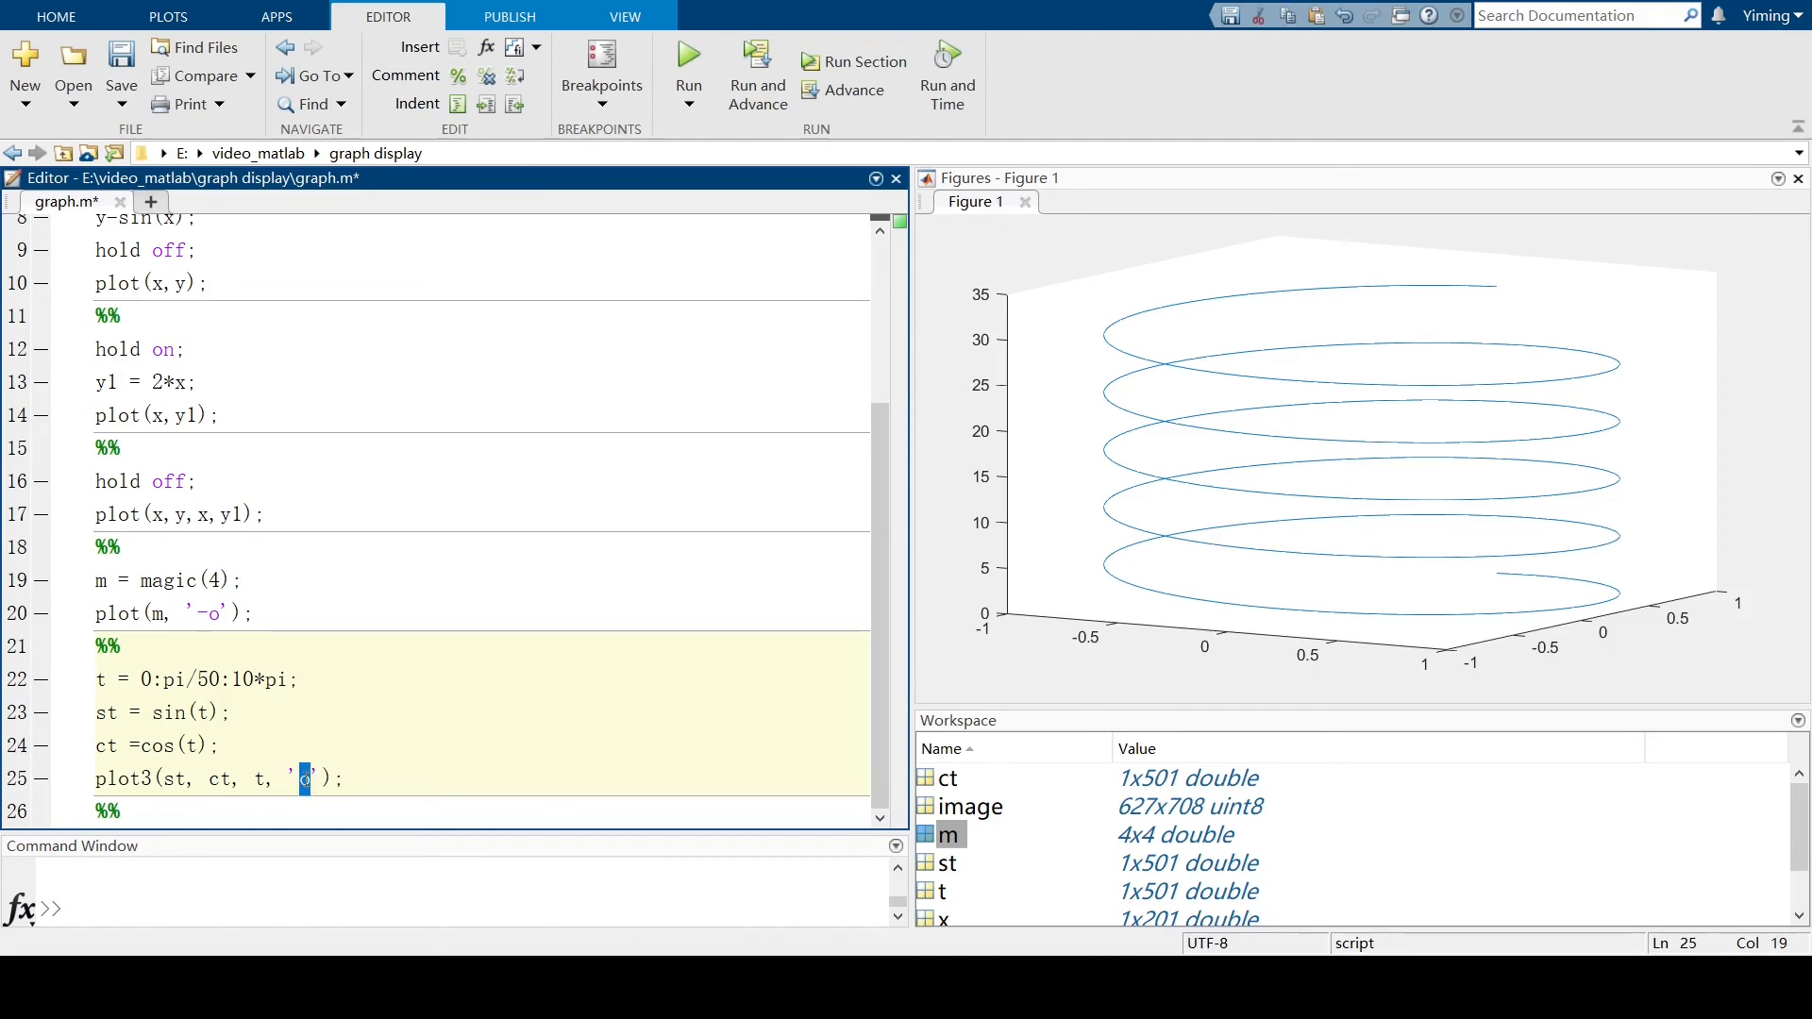
text(*)
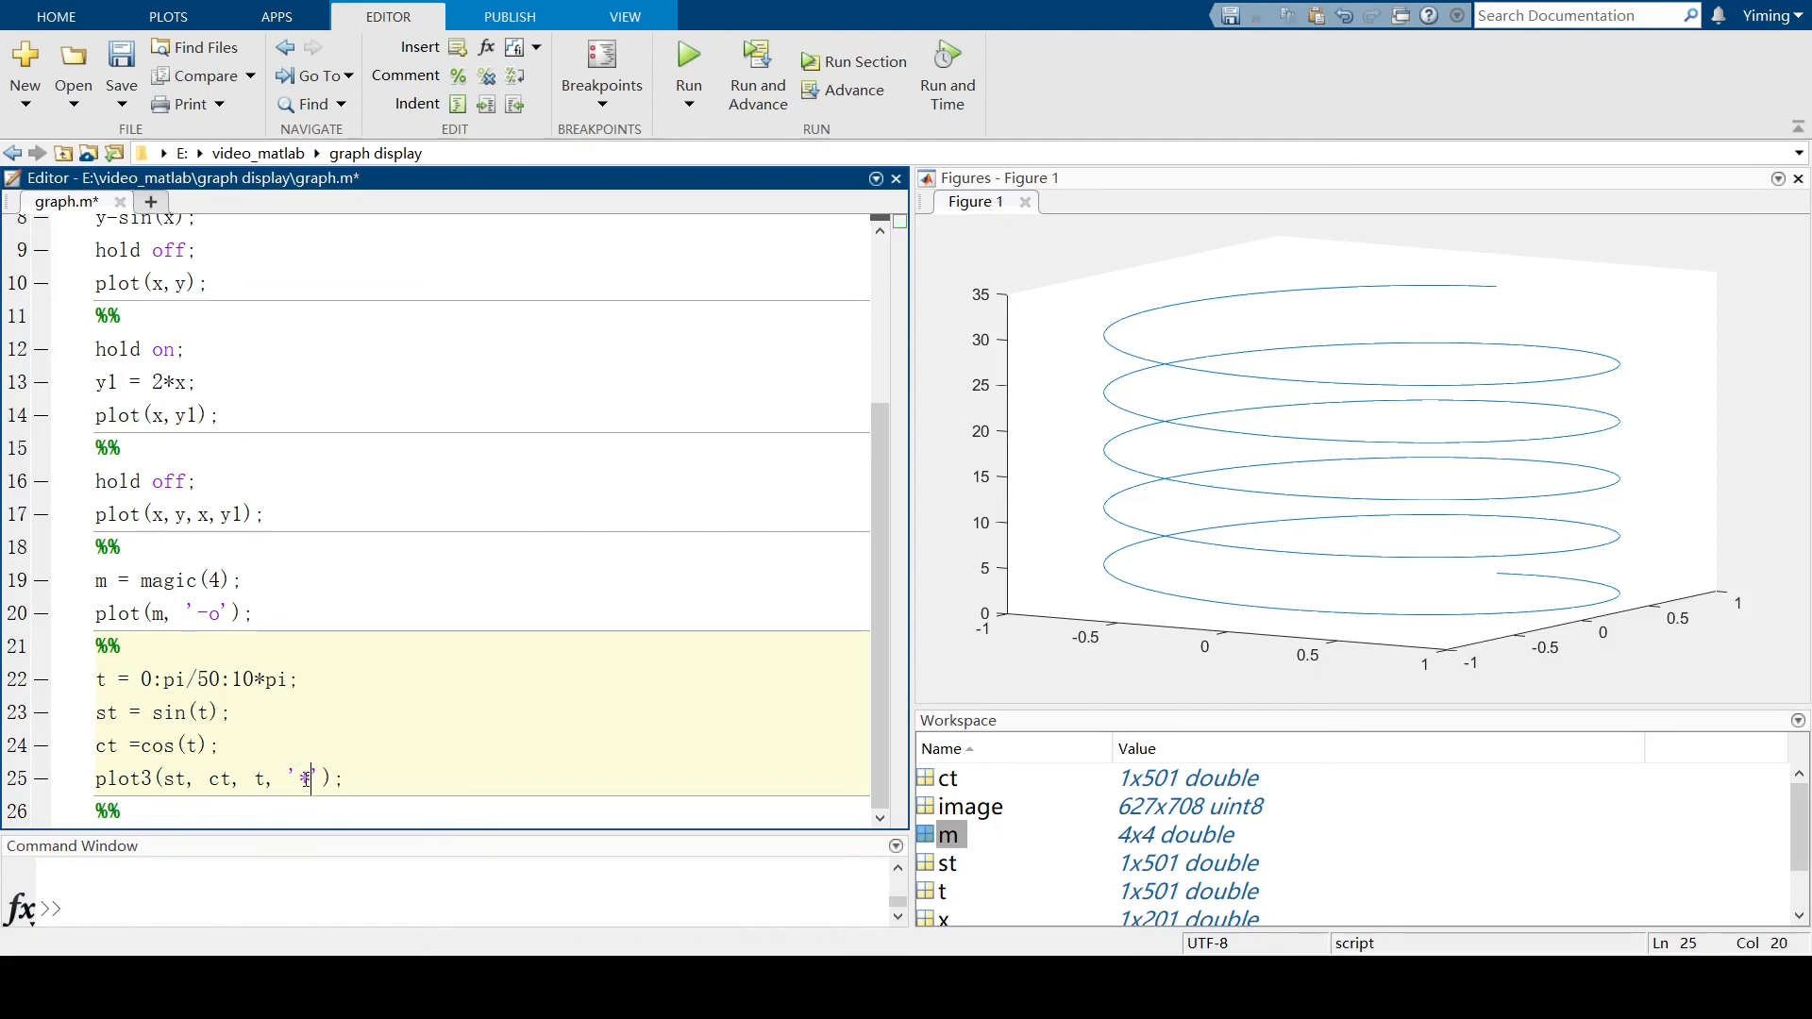
text(r)
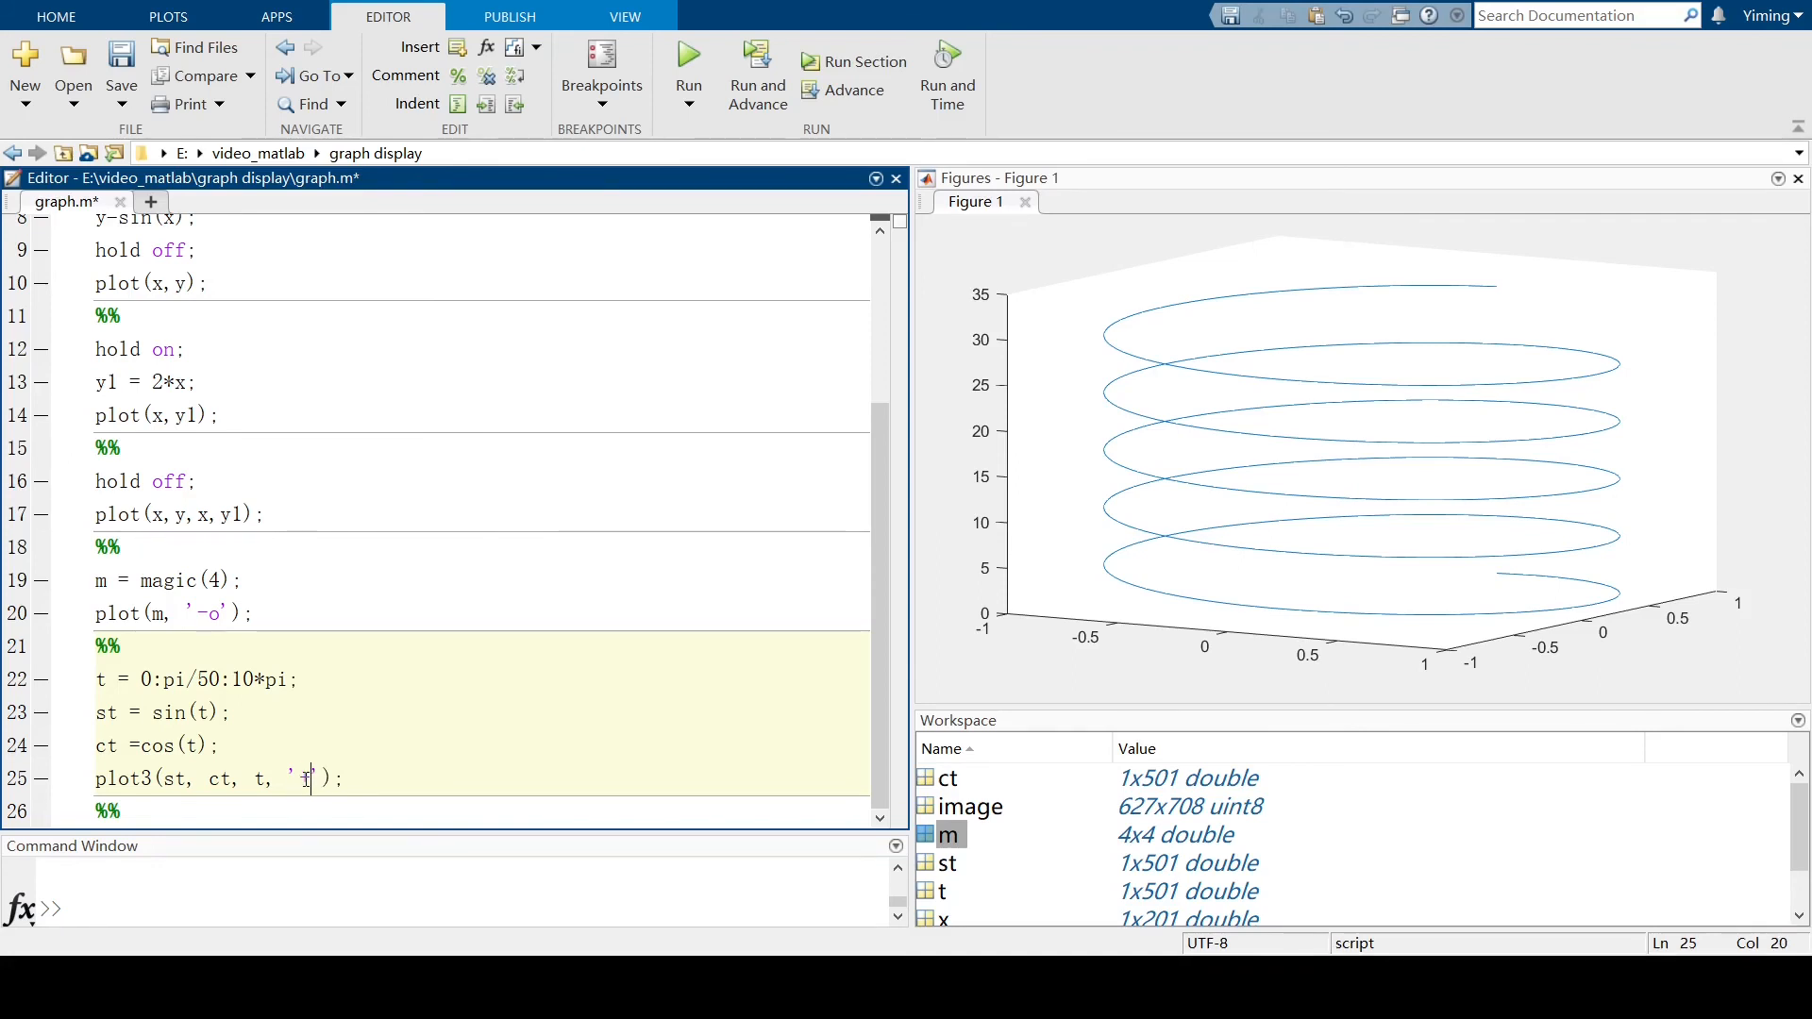
key(Backspace)
text(o)
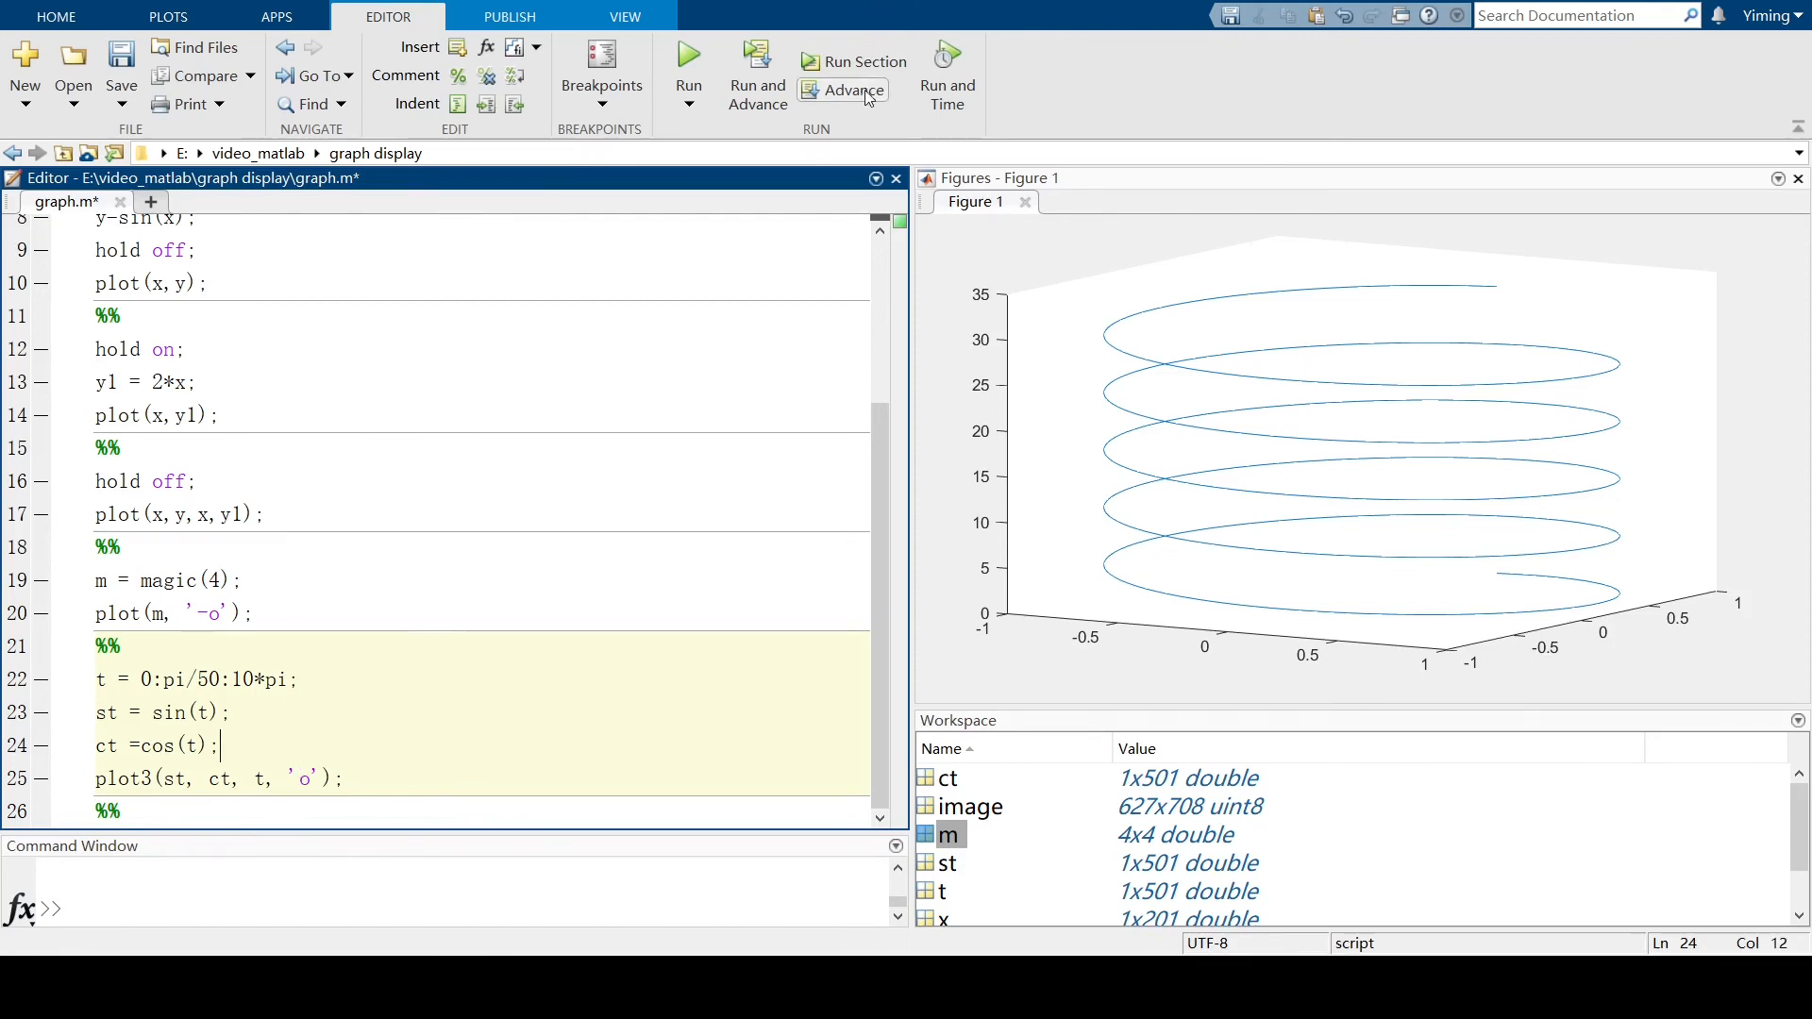
mouse_move(865, 61)
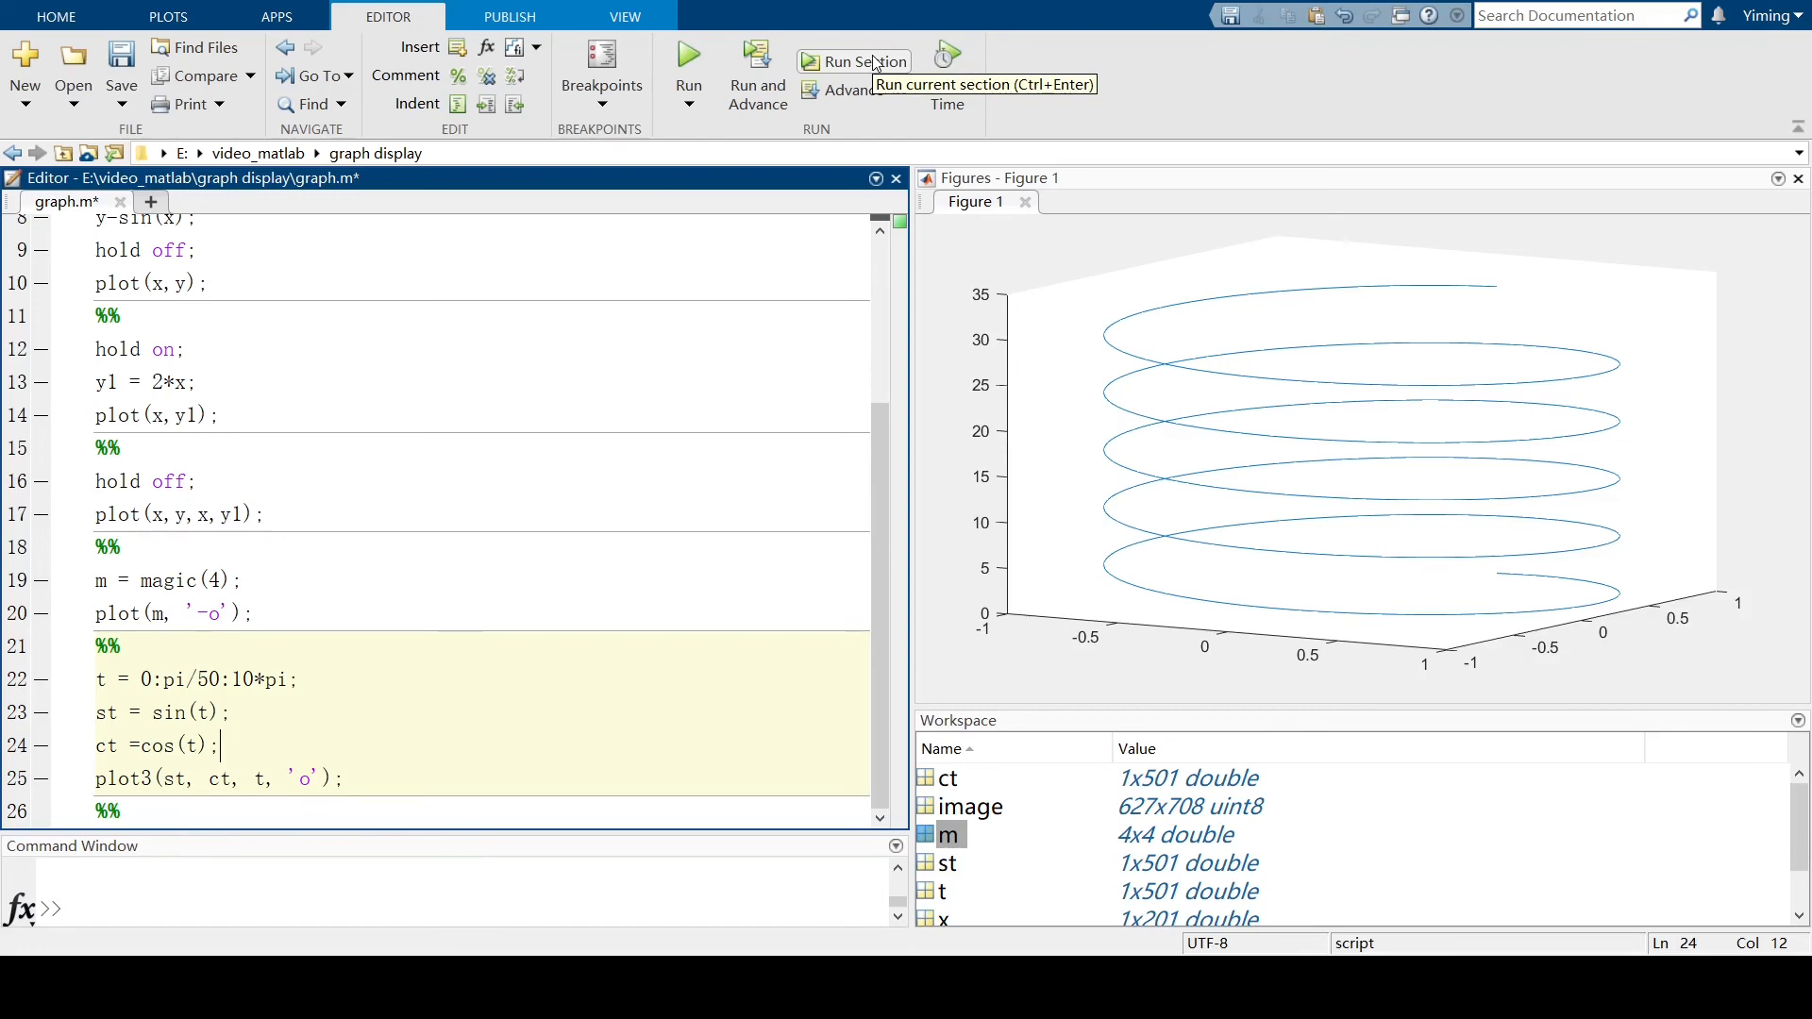
click(853, 61)
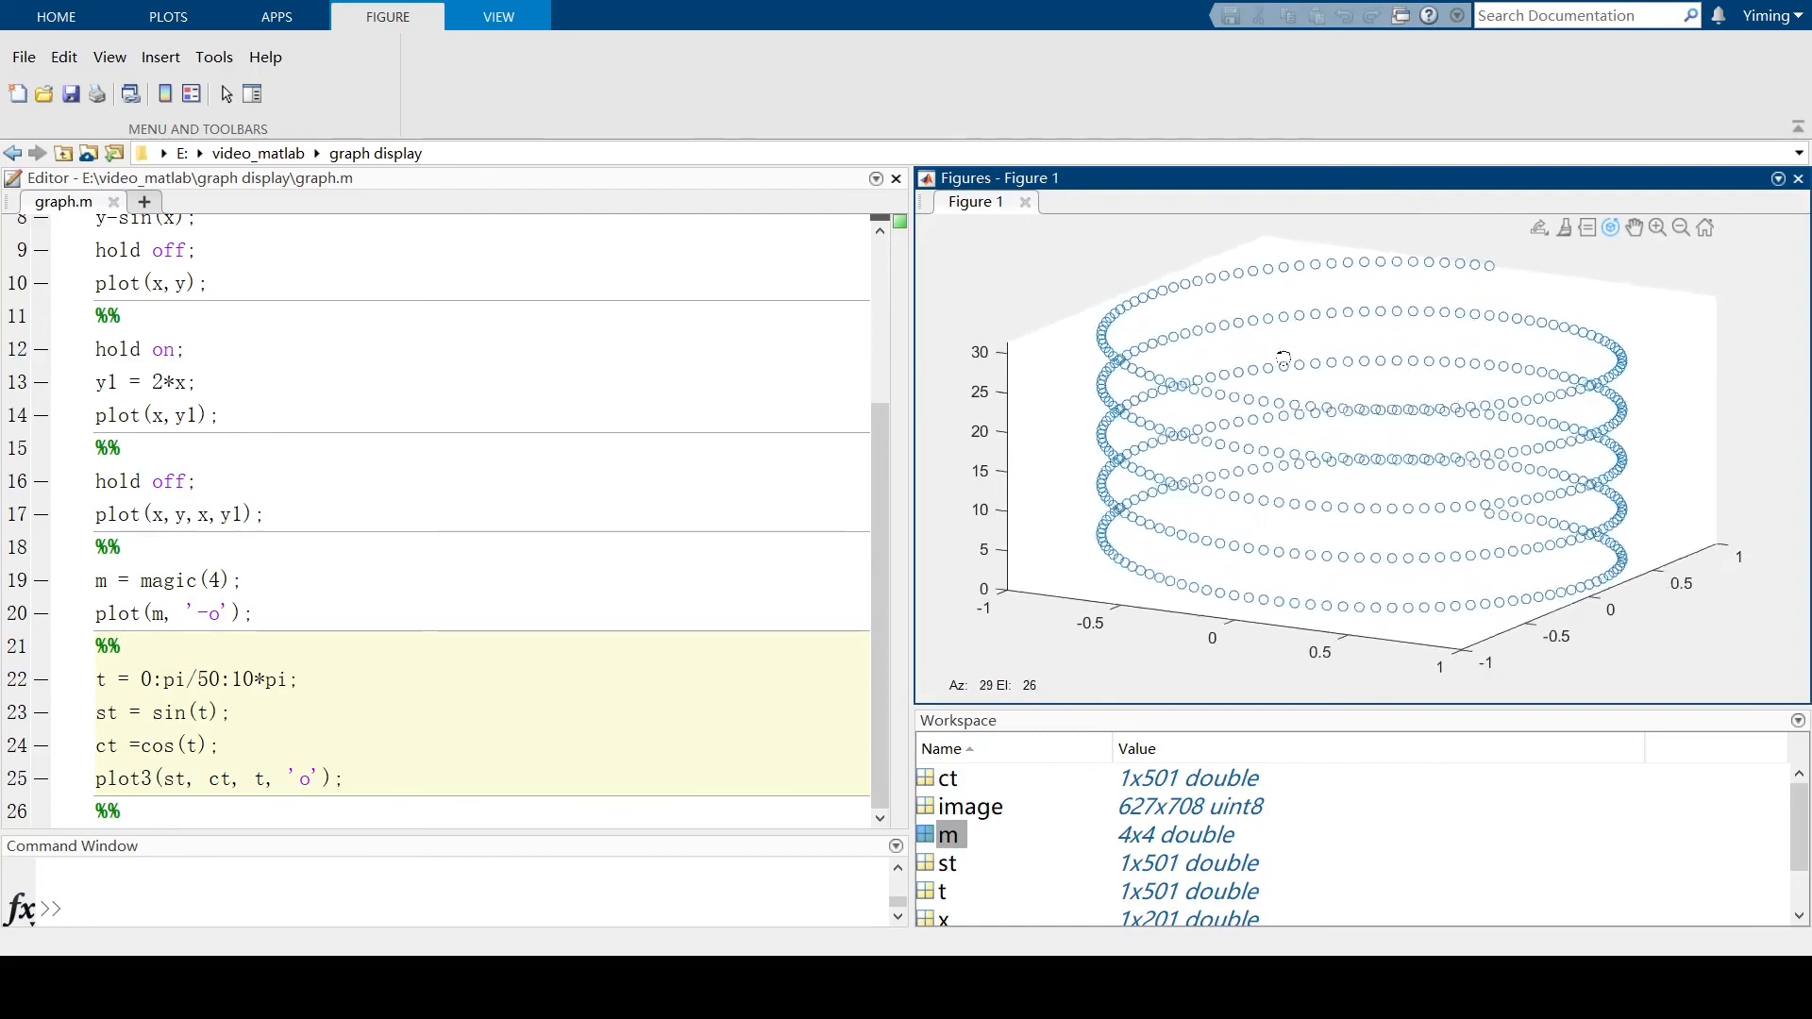
Rotate the helix view and rerun plot3 with the '-o' style to link the markers.
drag(1283, 359, 1441, 333)
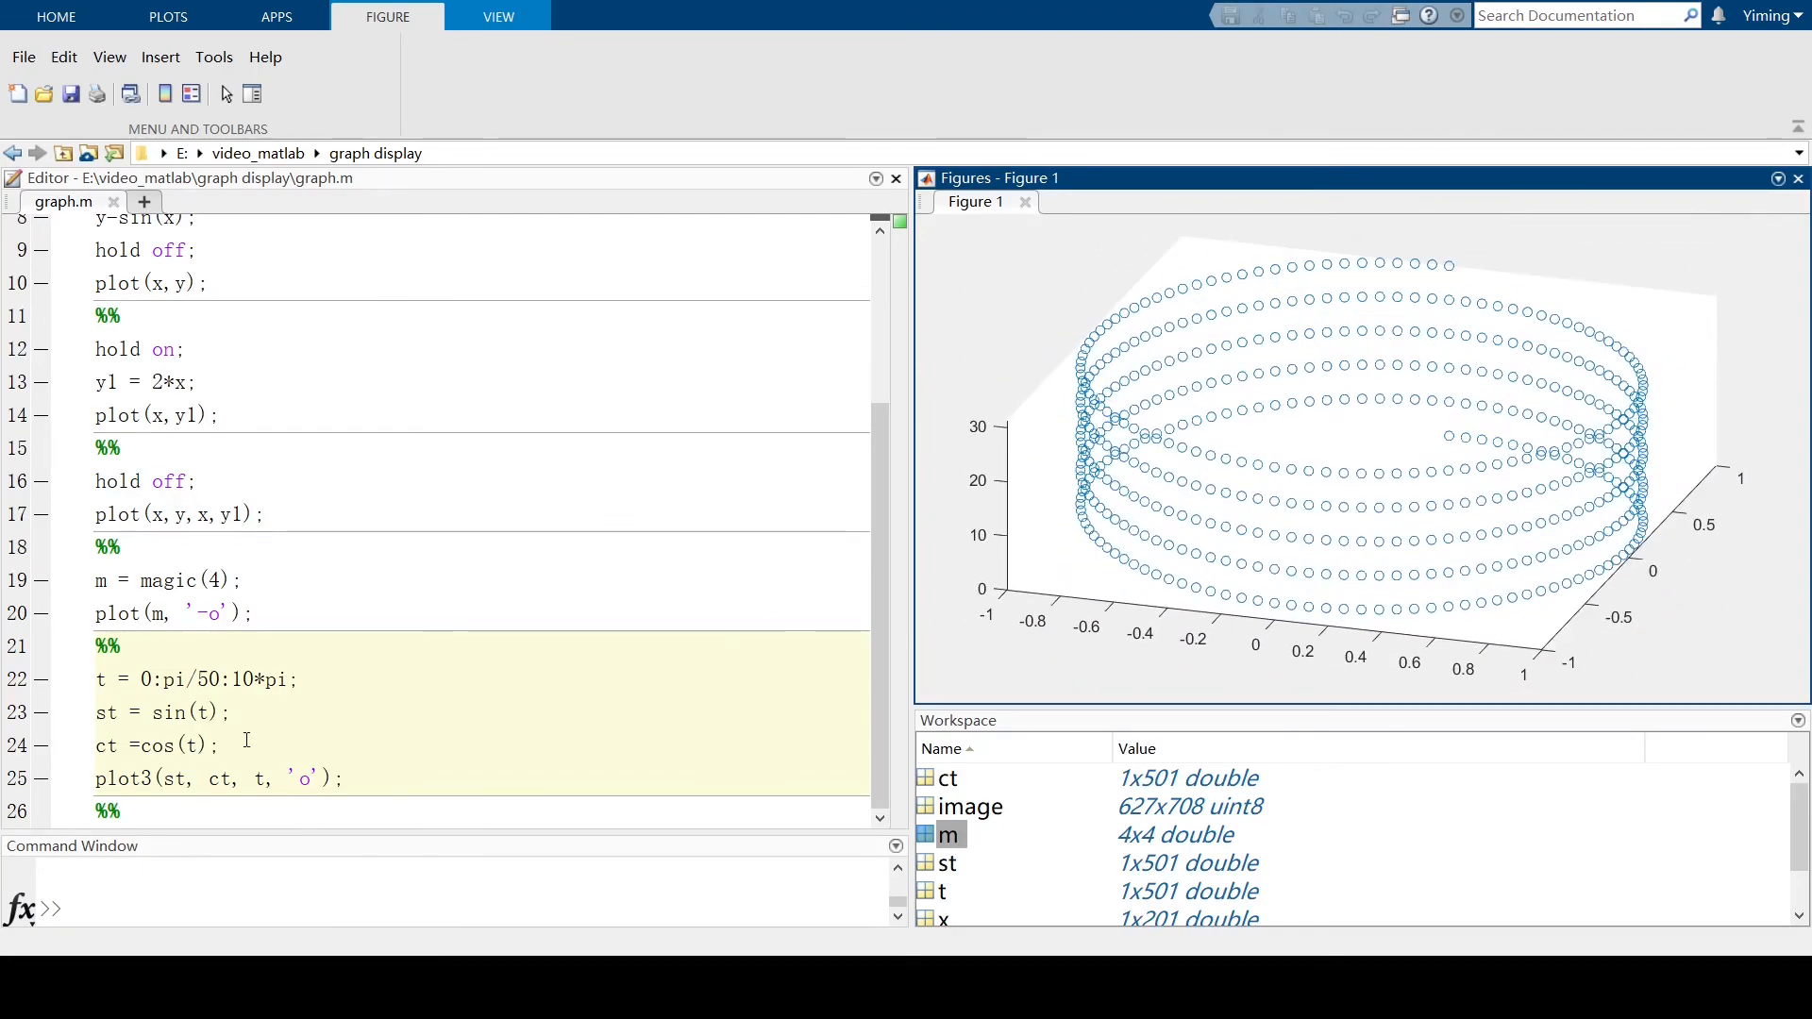
click(298, 777)
text(-)
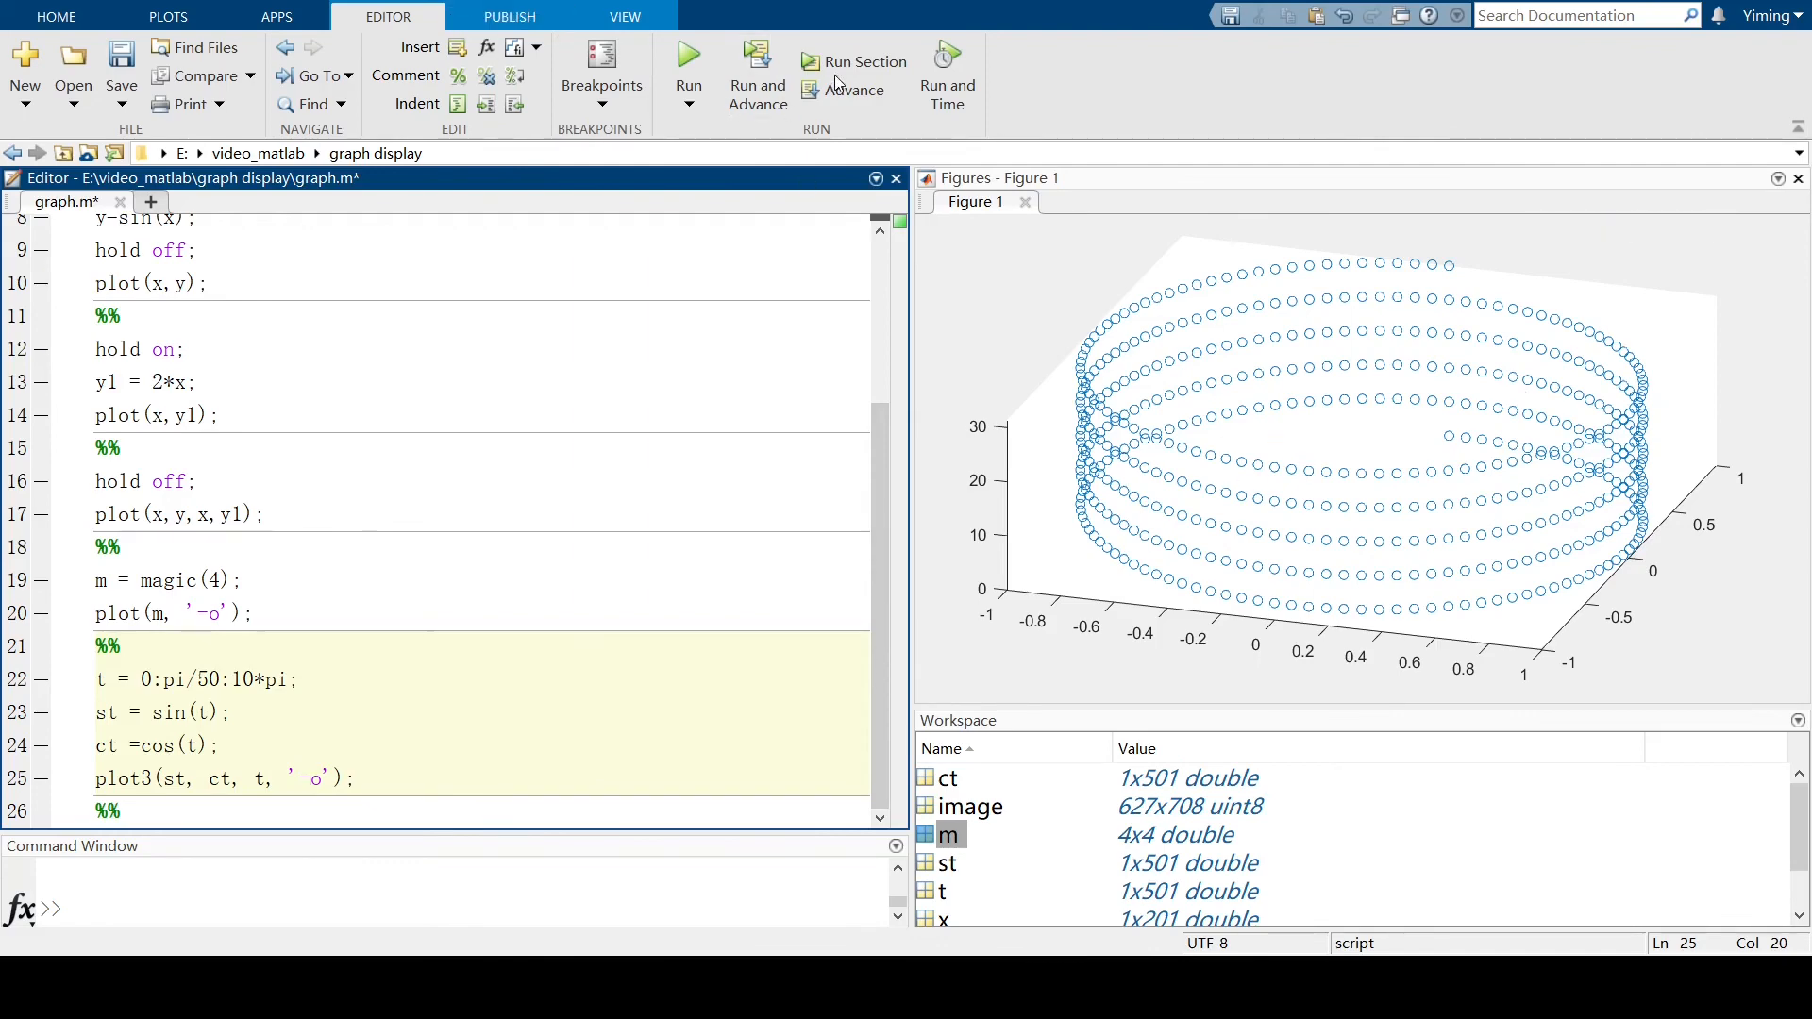
click(856, 61)
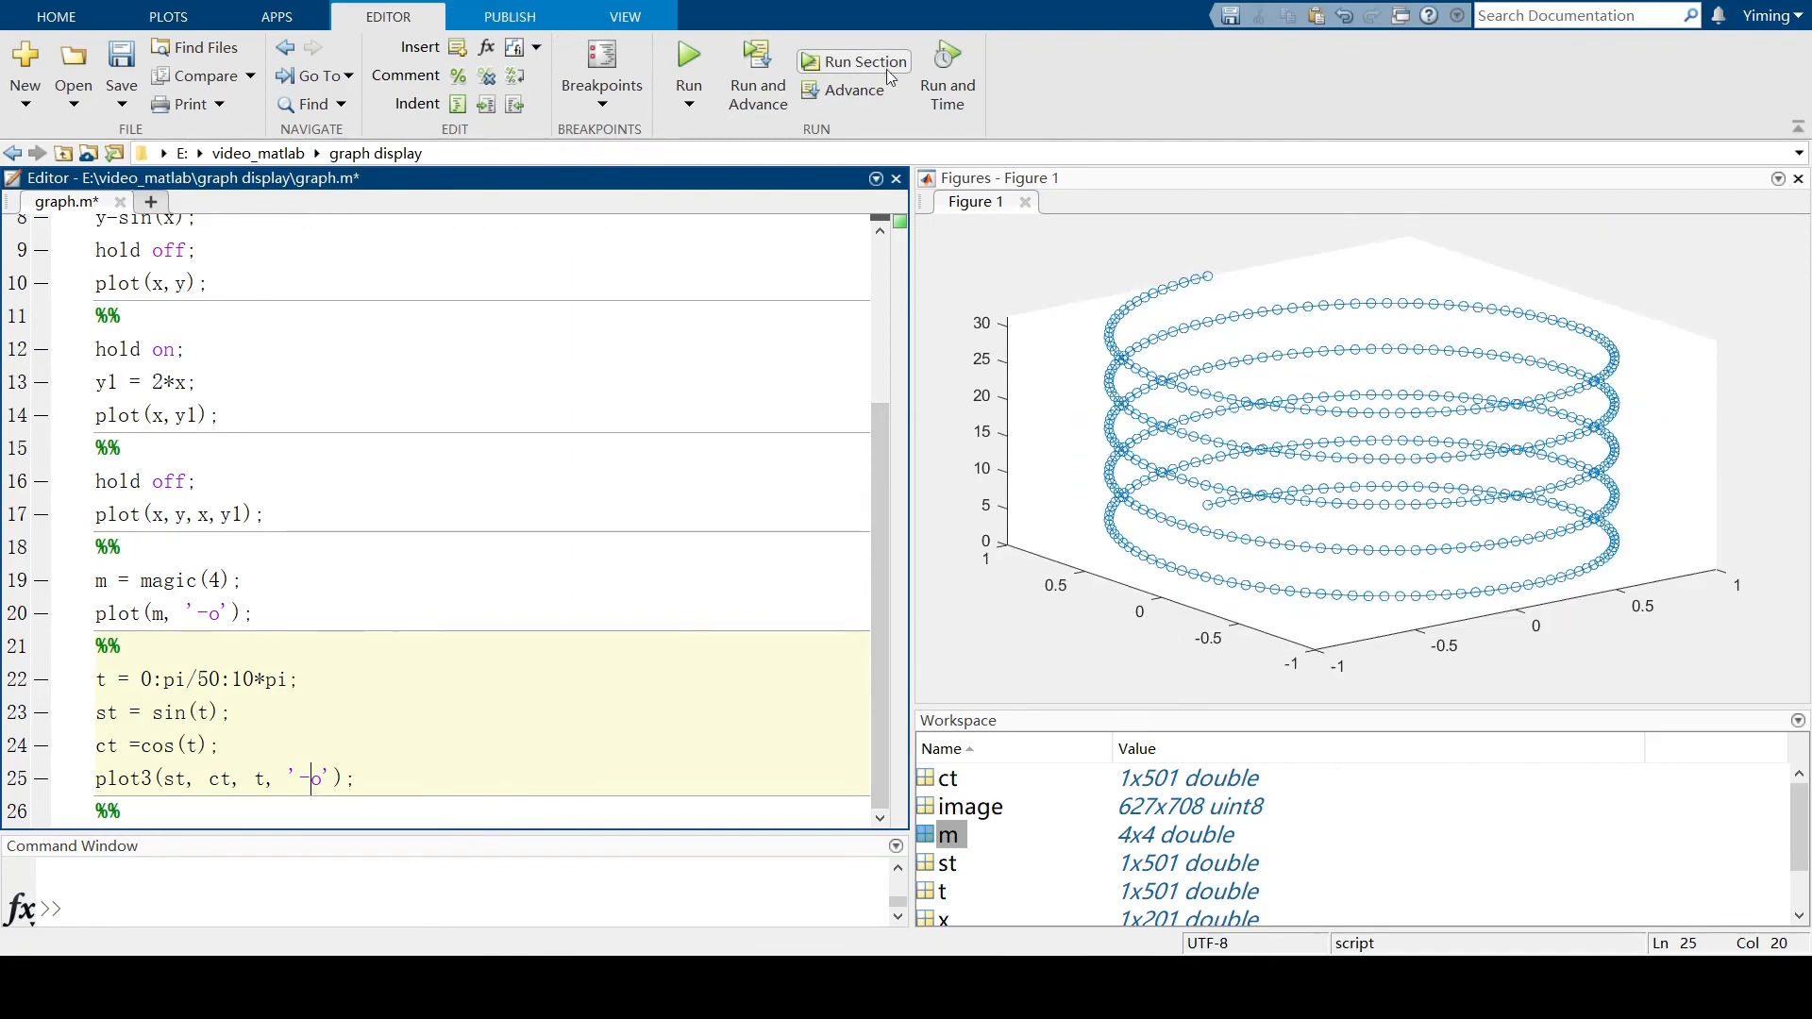